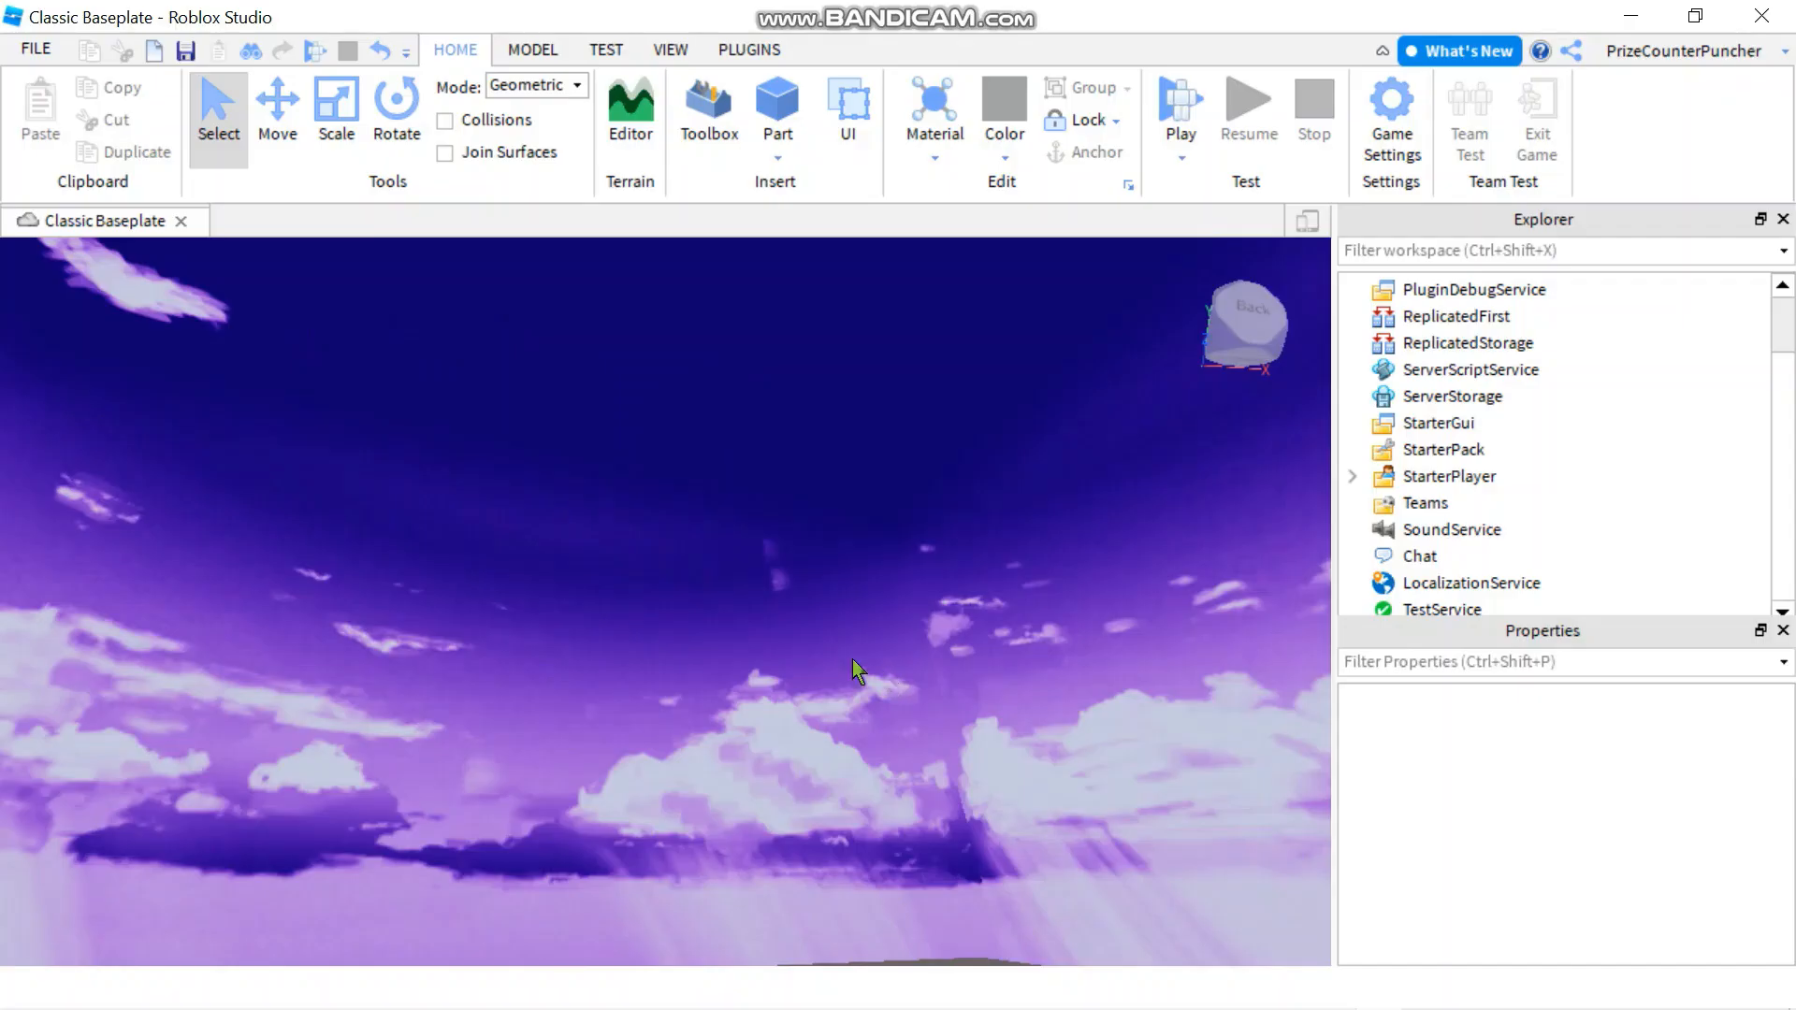
{"action": "mouse_move", "coordinate": [857, 669]}
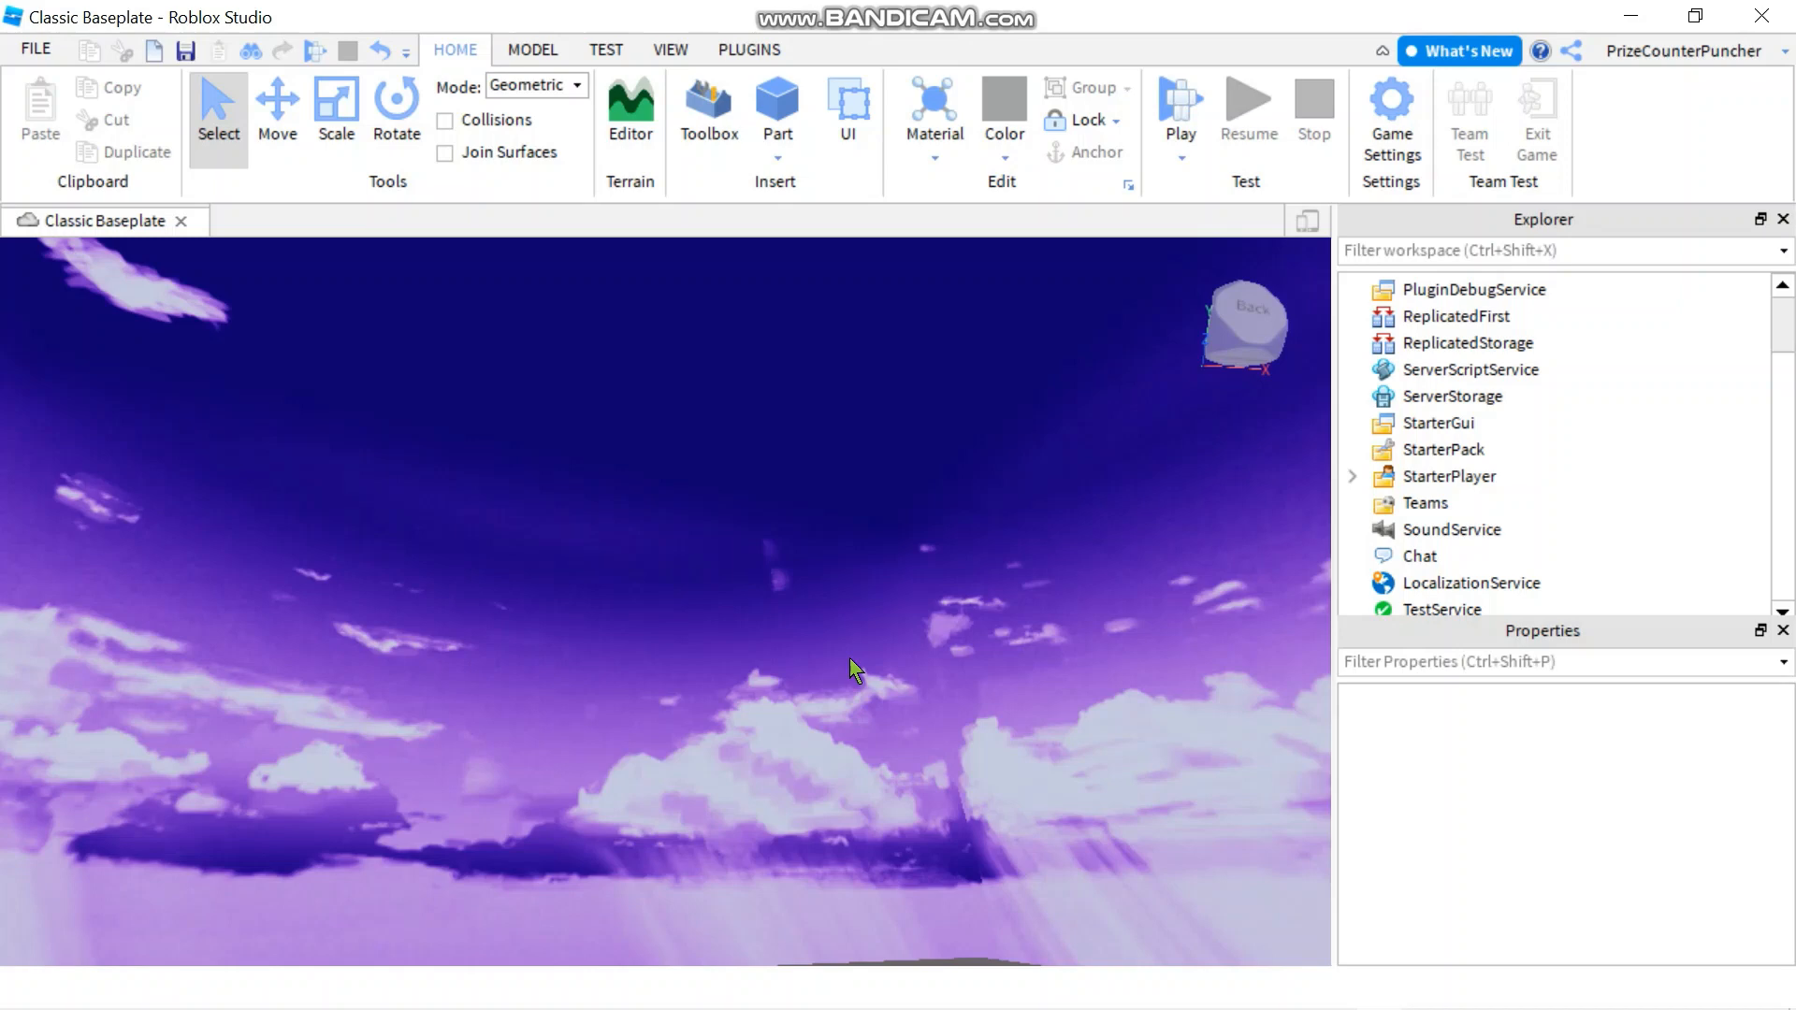
{"action": "mouse_move", "coordinate": [874, 877]}
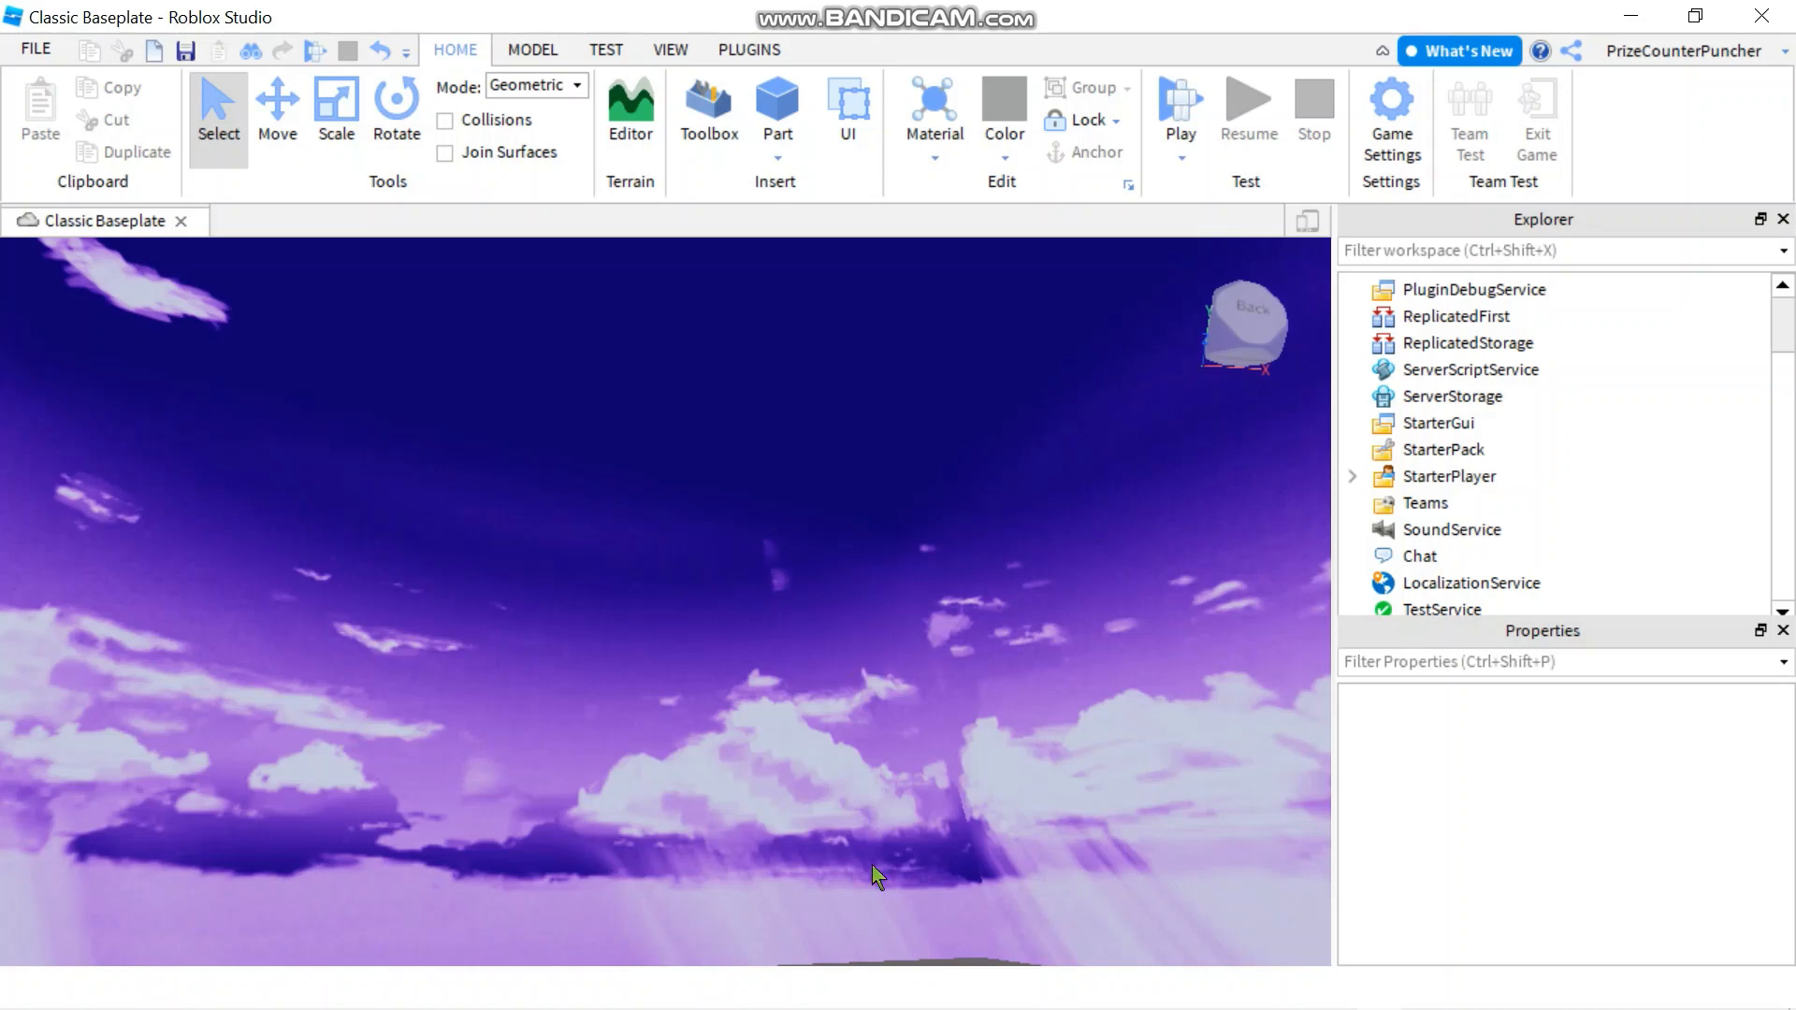
Add a ScreenGui under StarterGui and insert a Frame into it.
{"action": "left_click", "coordinate": [1441, 423]}
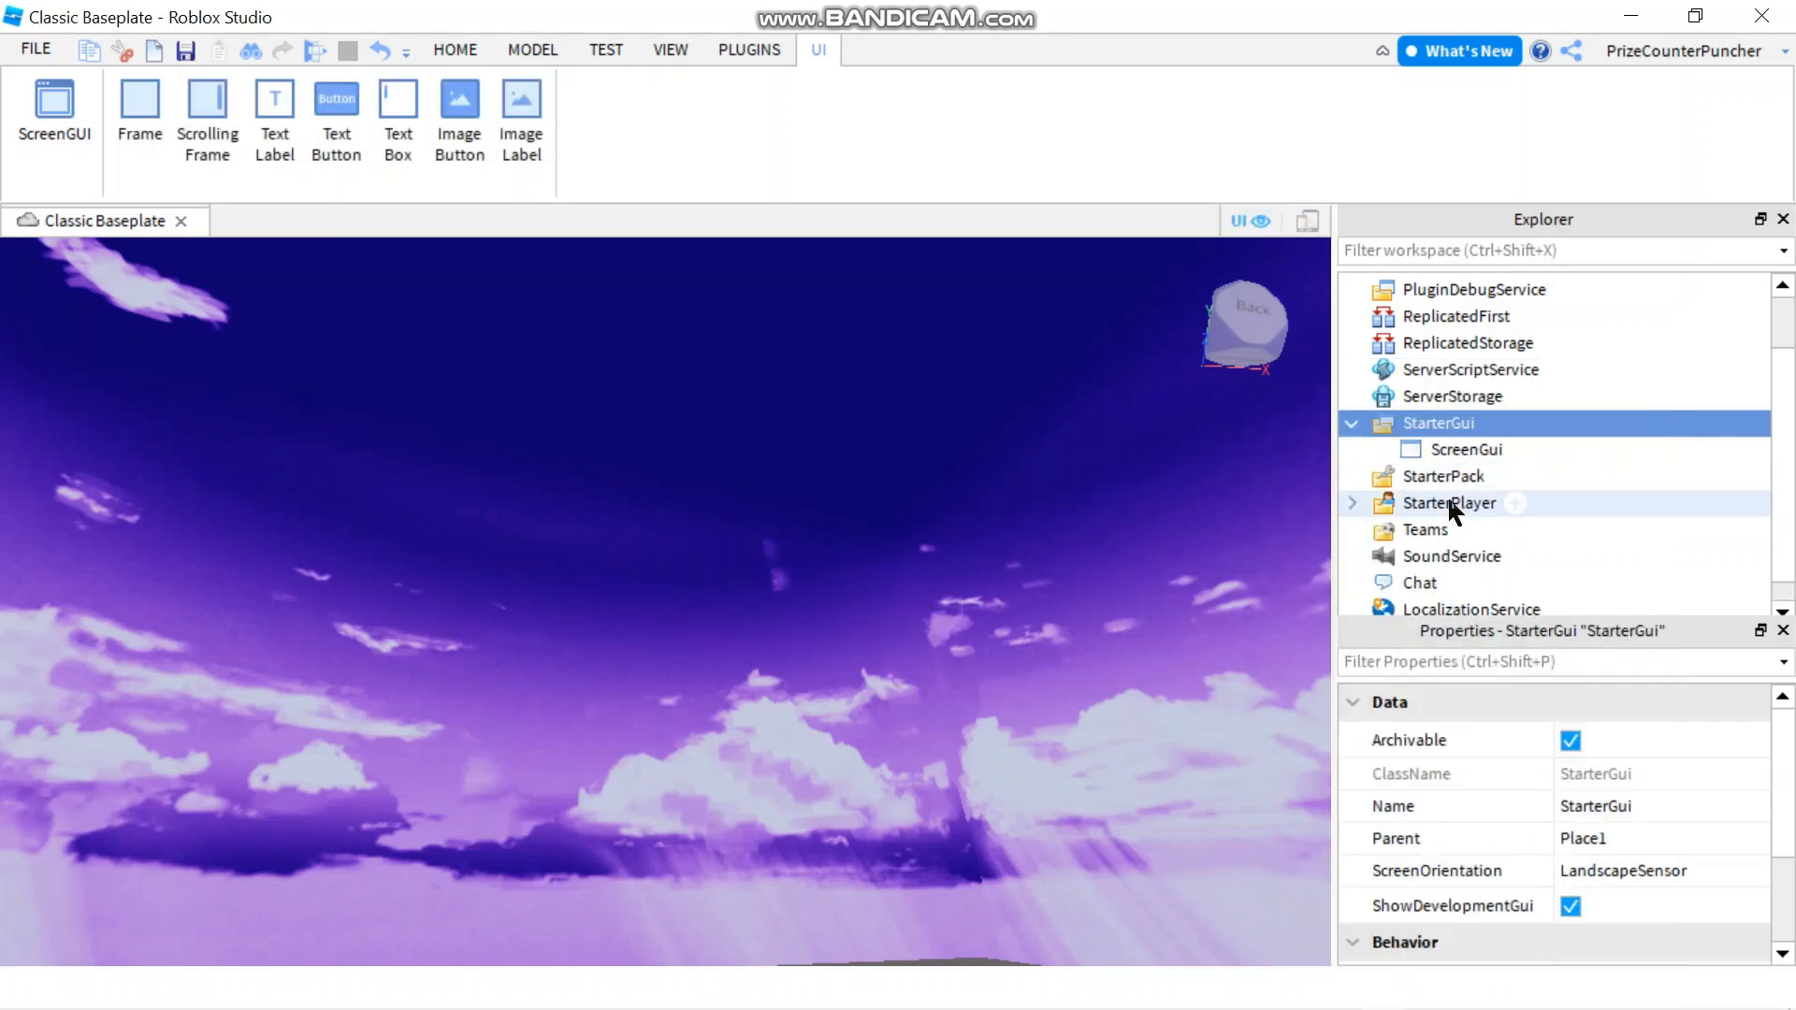
{"action": "left_click", "coordinate": [1467, 449]}
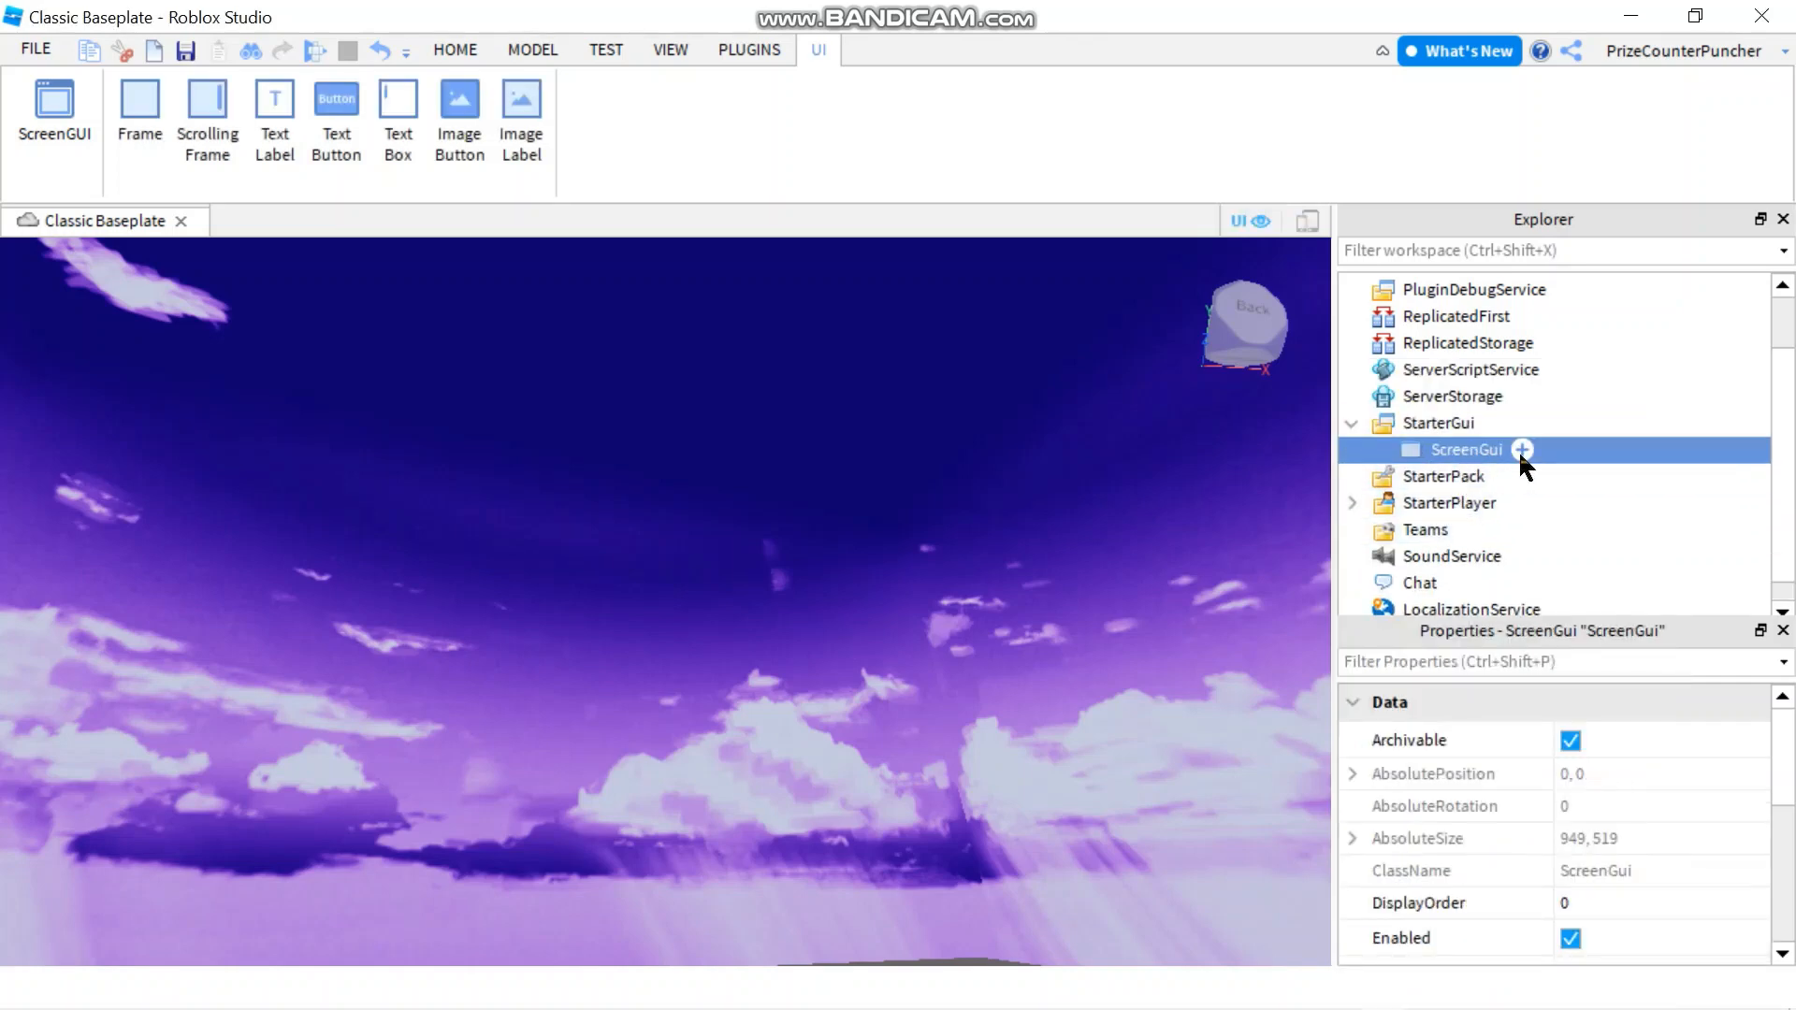
{"action": "left_click", "coordinate": [1523, 449]}
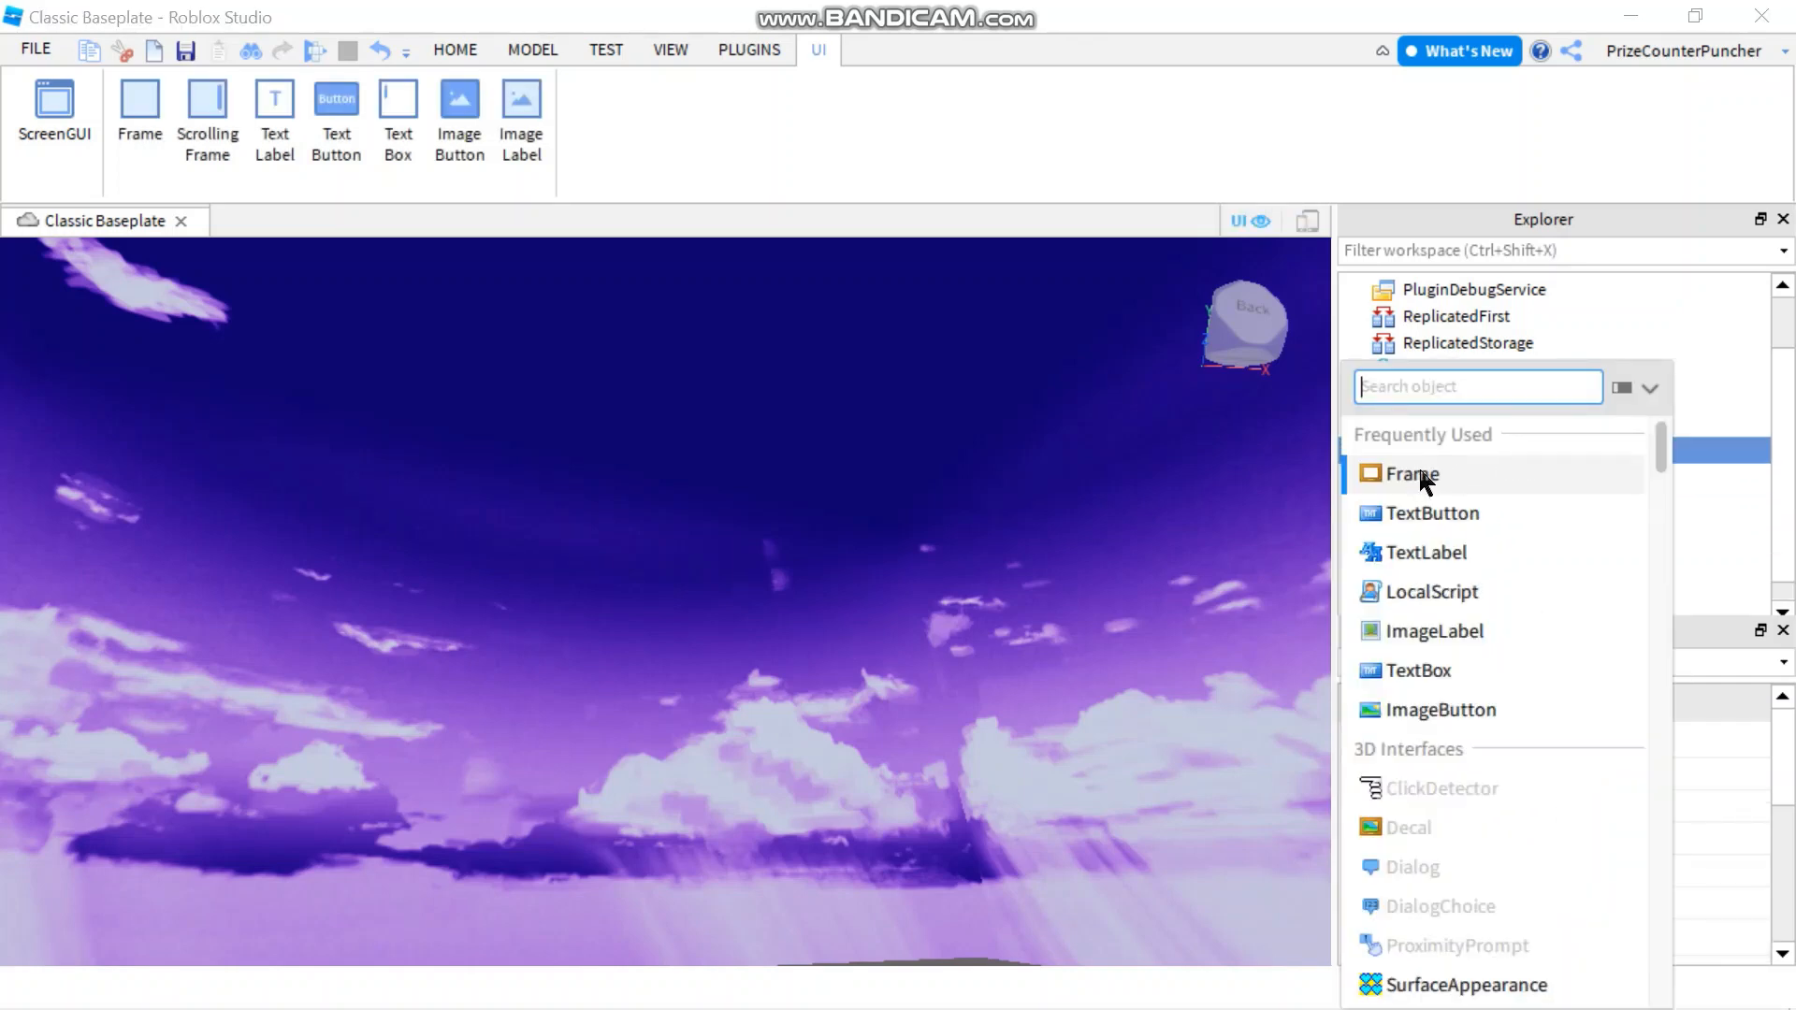
{"action": "left_click", "coordinate": [1410, 473]}
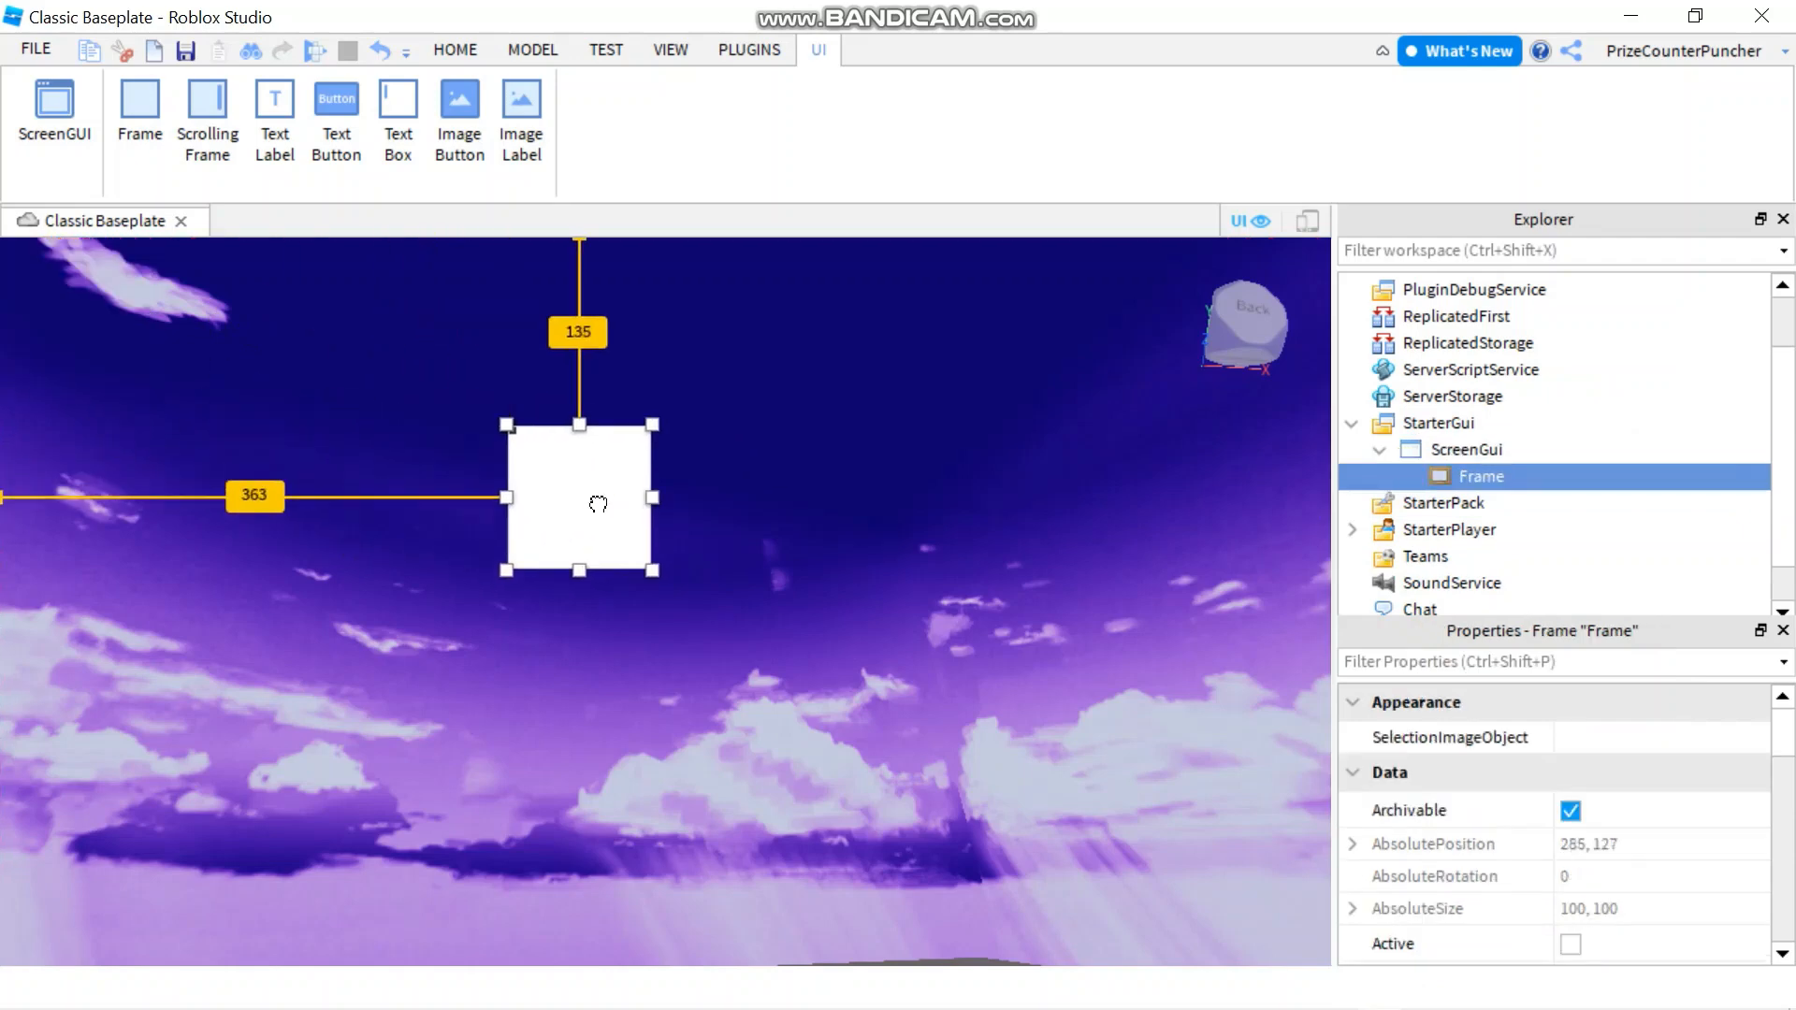
Move the Frame toward the view's centre and enlarge it to about 344 by 329.
{"action": "left_click_drag", "start_coordinate": [578, 502], "coordinate": [642, 522]}
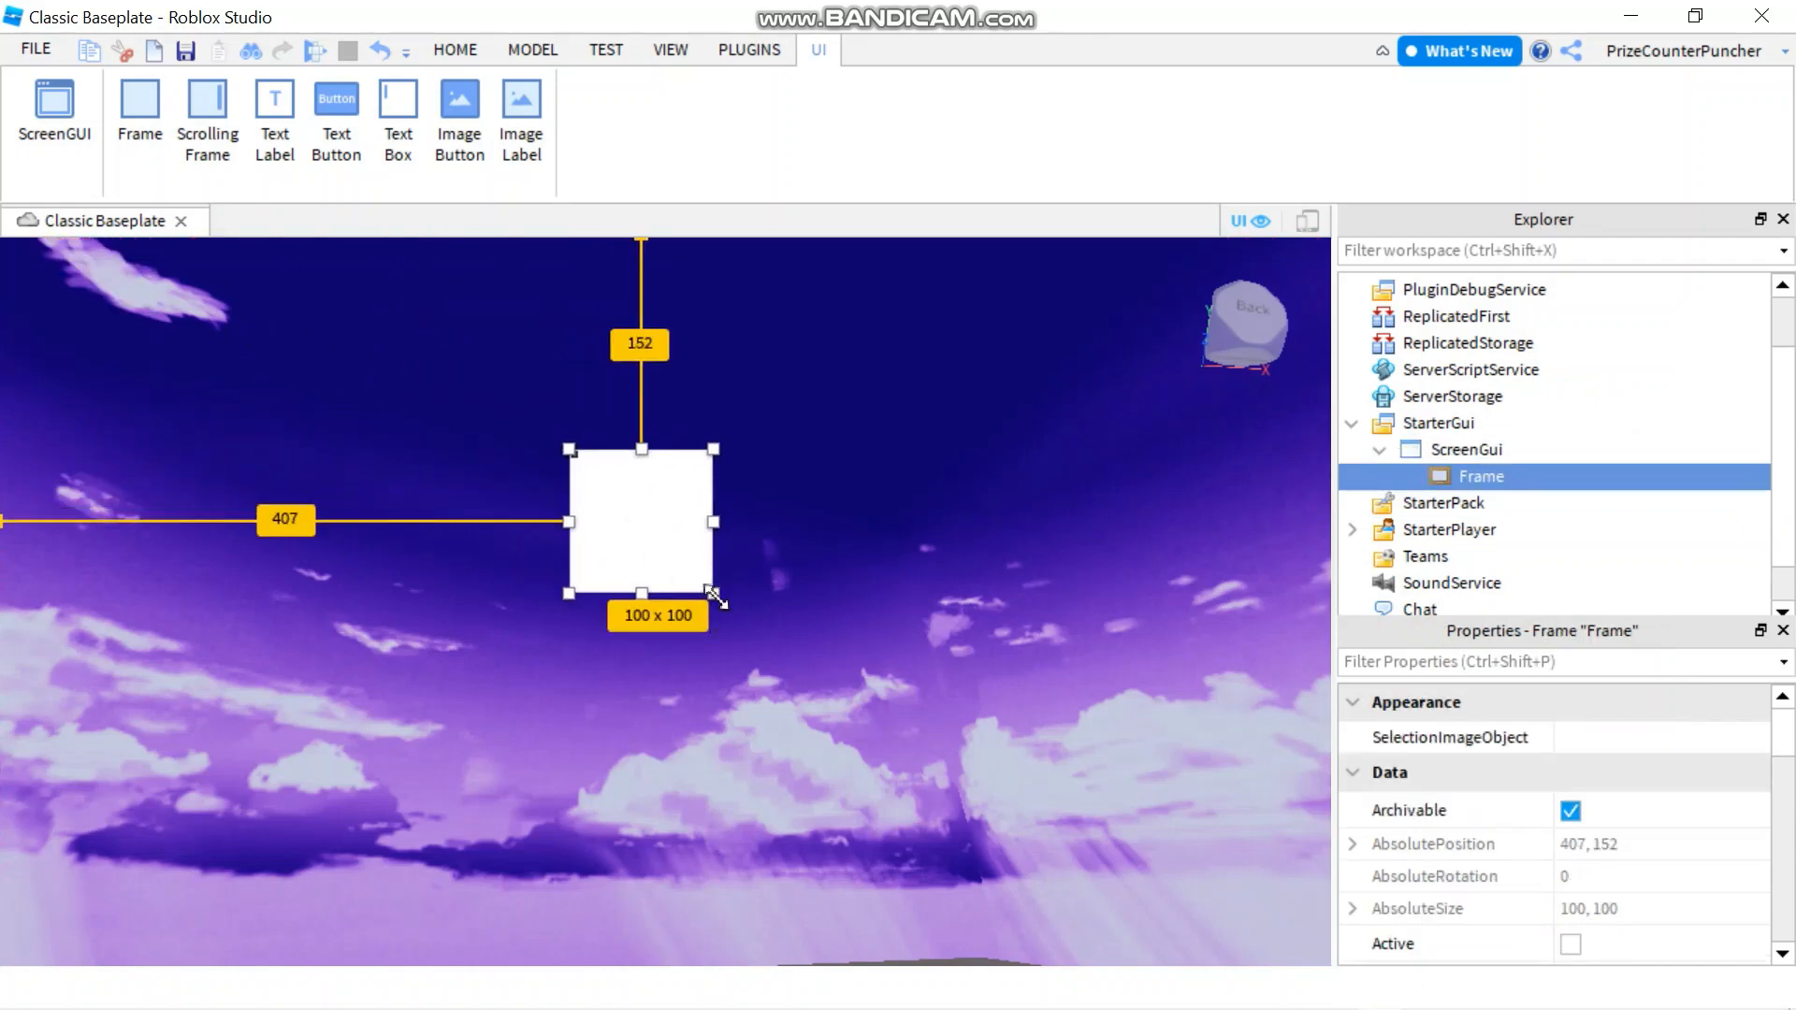
{"action": "left_click_drag", "start_coordinate": [717, 593], "coordinate": [1054, 915]}
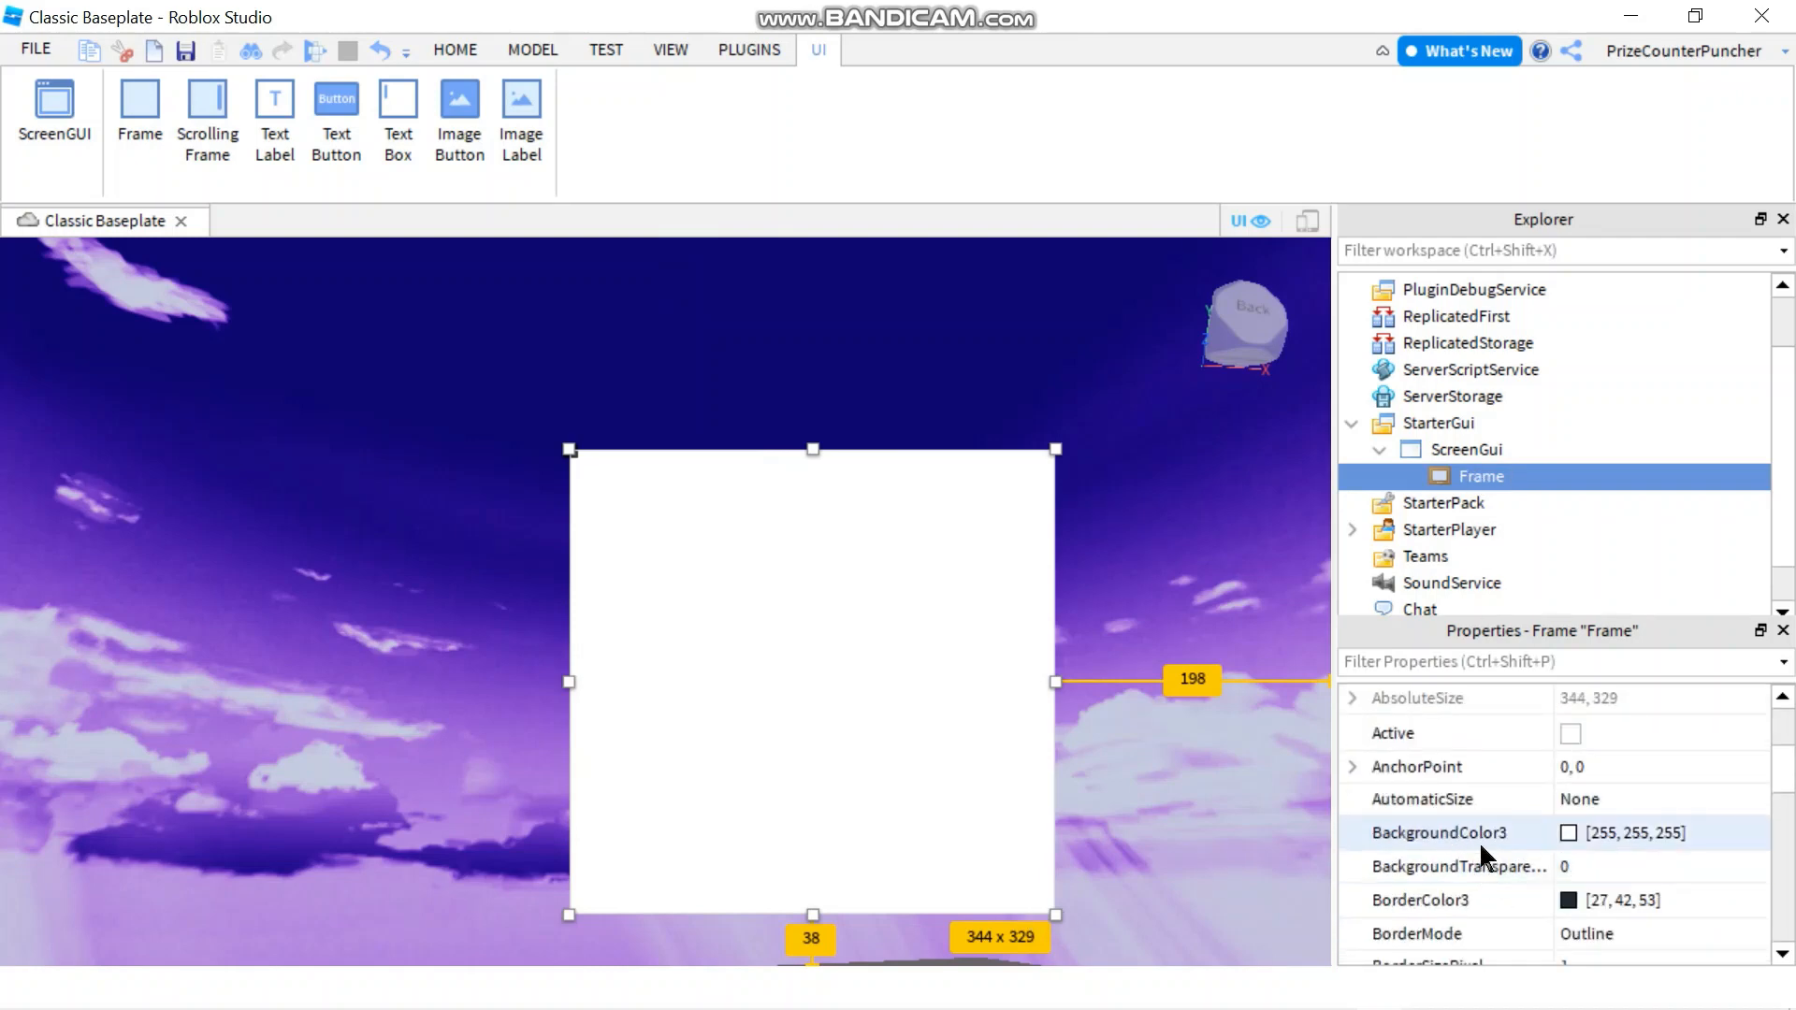
Set the Frame's BackgroundColor3 to olive yellow (170, 170, 0).
{"action": "left_click", "coordinate": [1569, 833]}
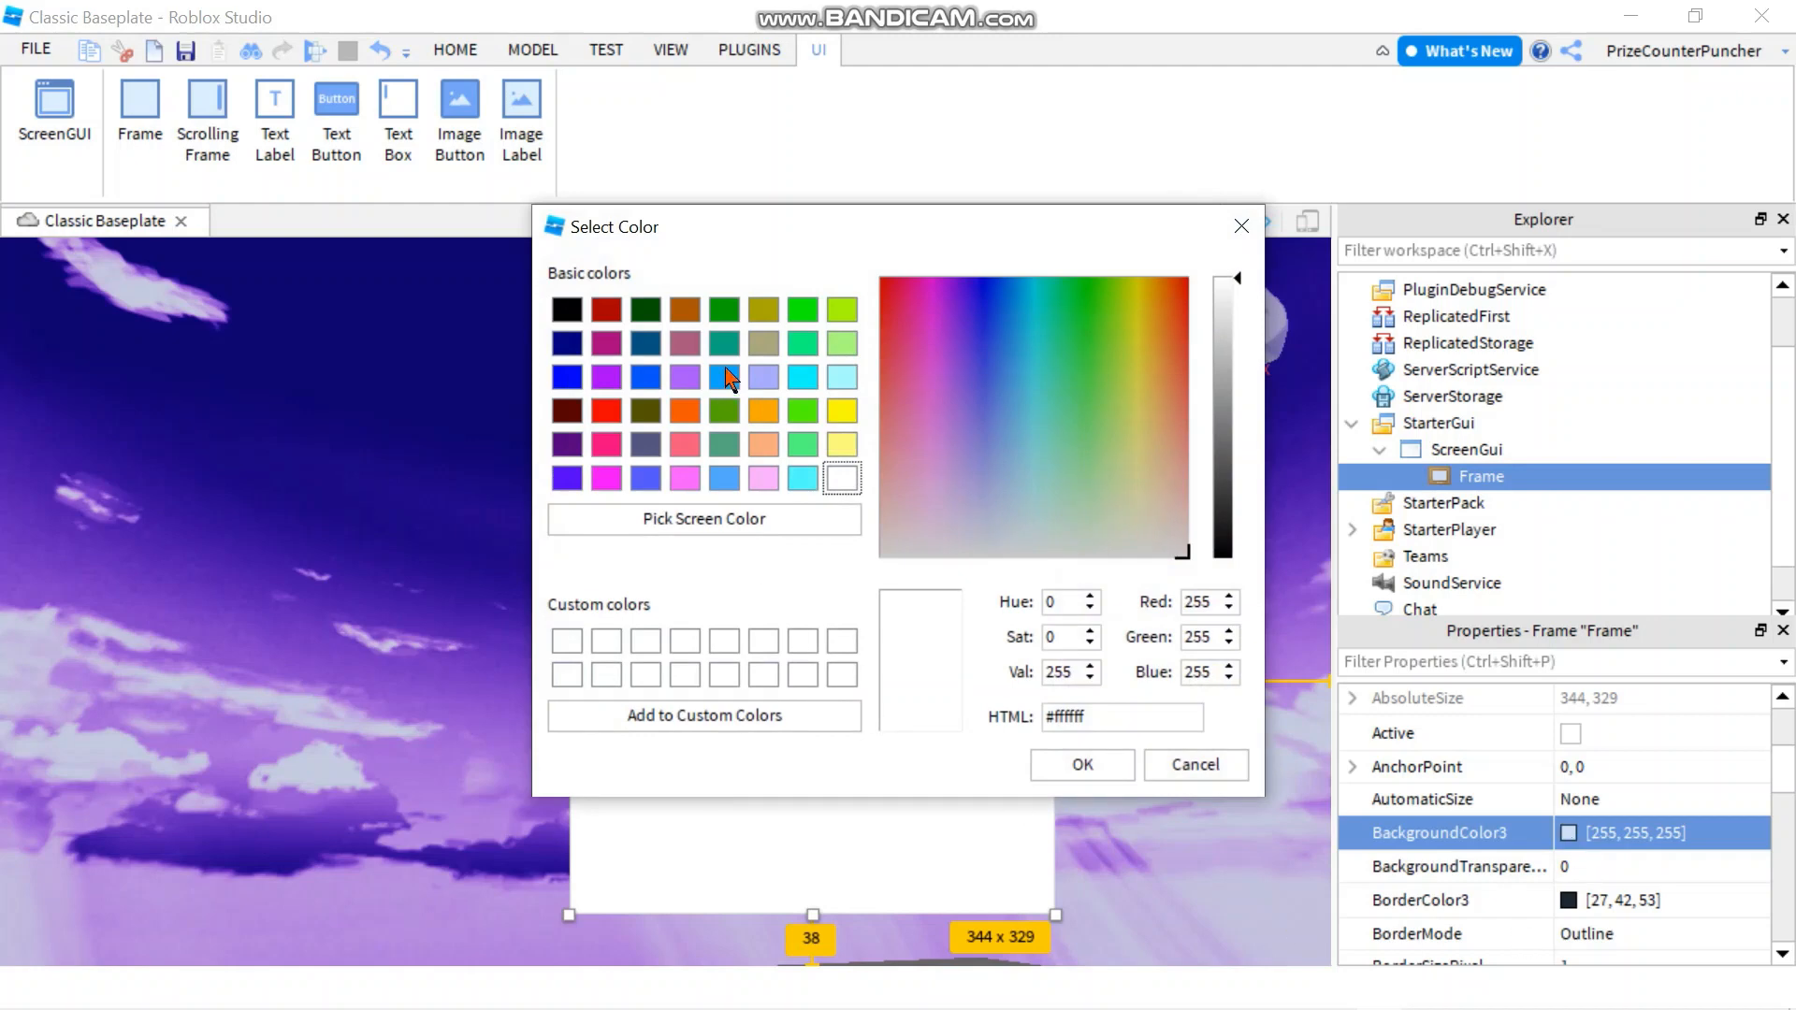
{"action": "left_click", "coordinate": [762, 309]}
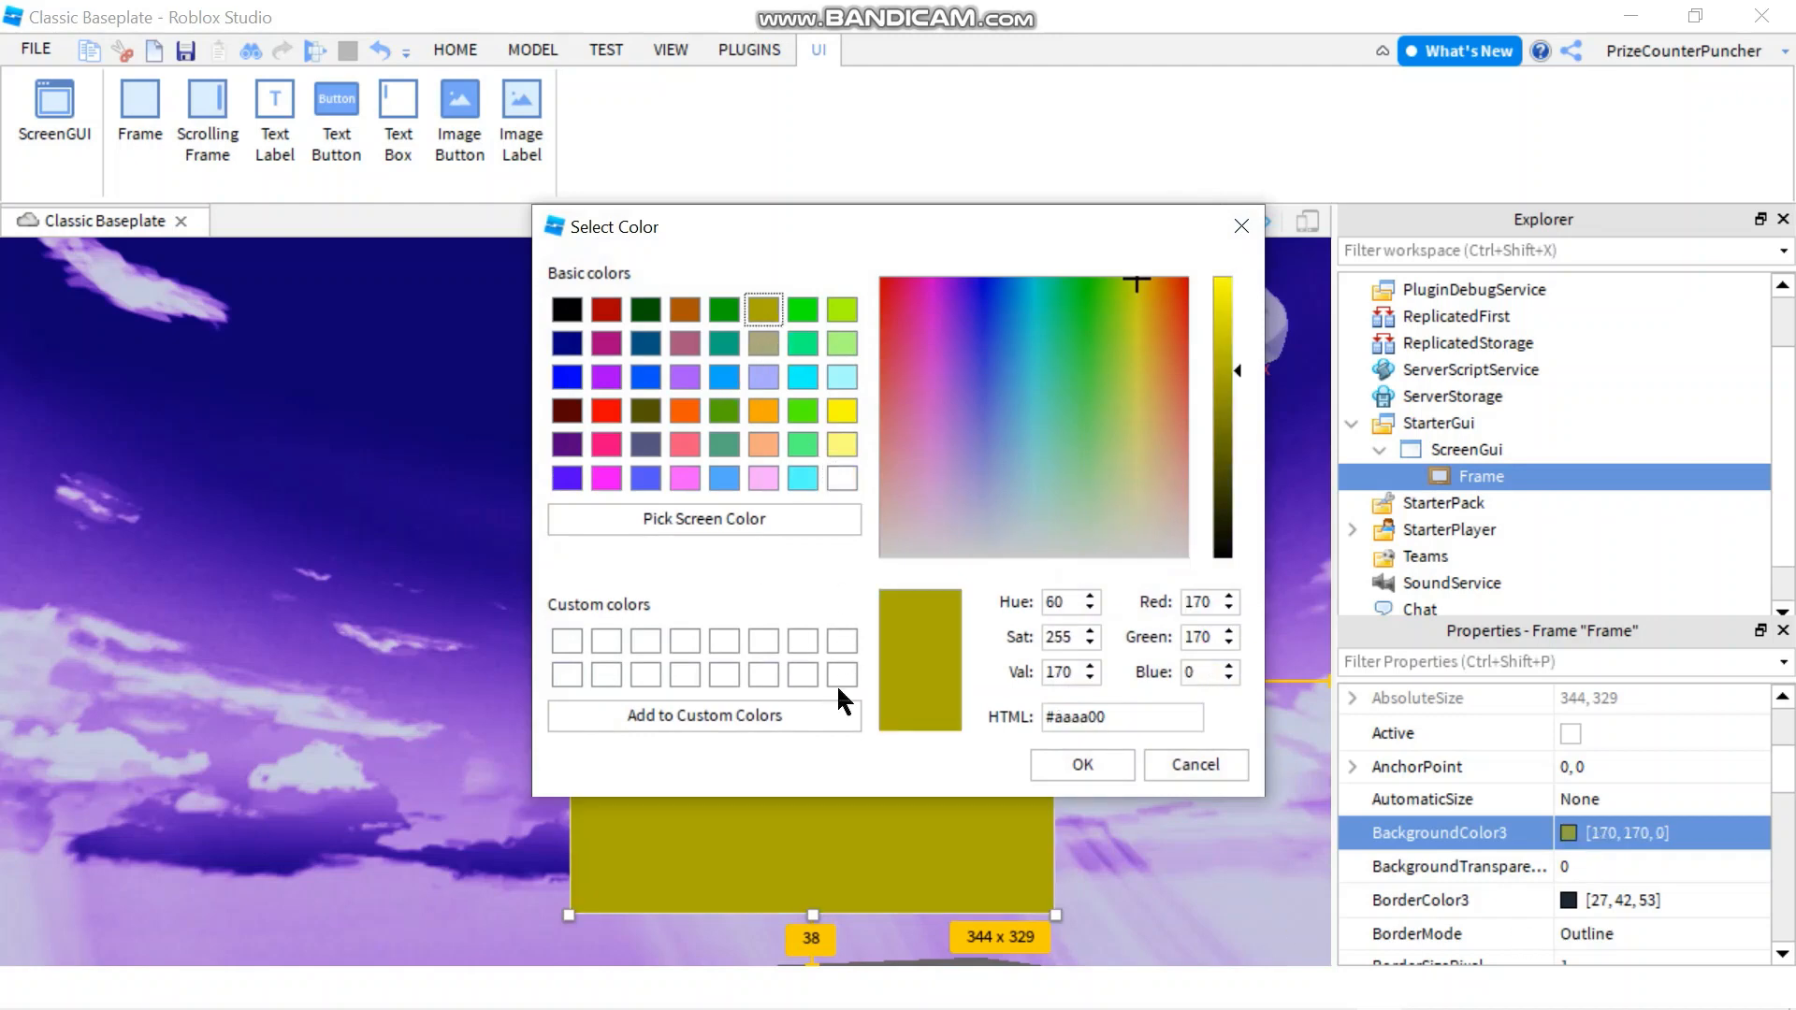
{"action": "left_click", "coordinate": [1080, 764]}
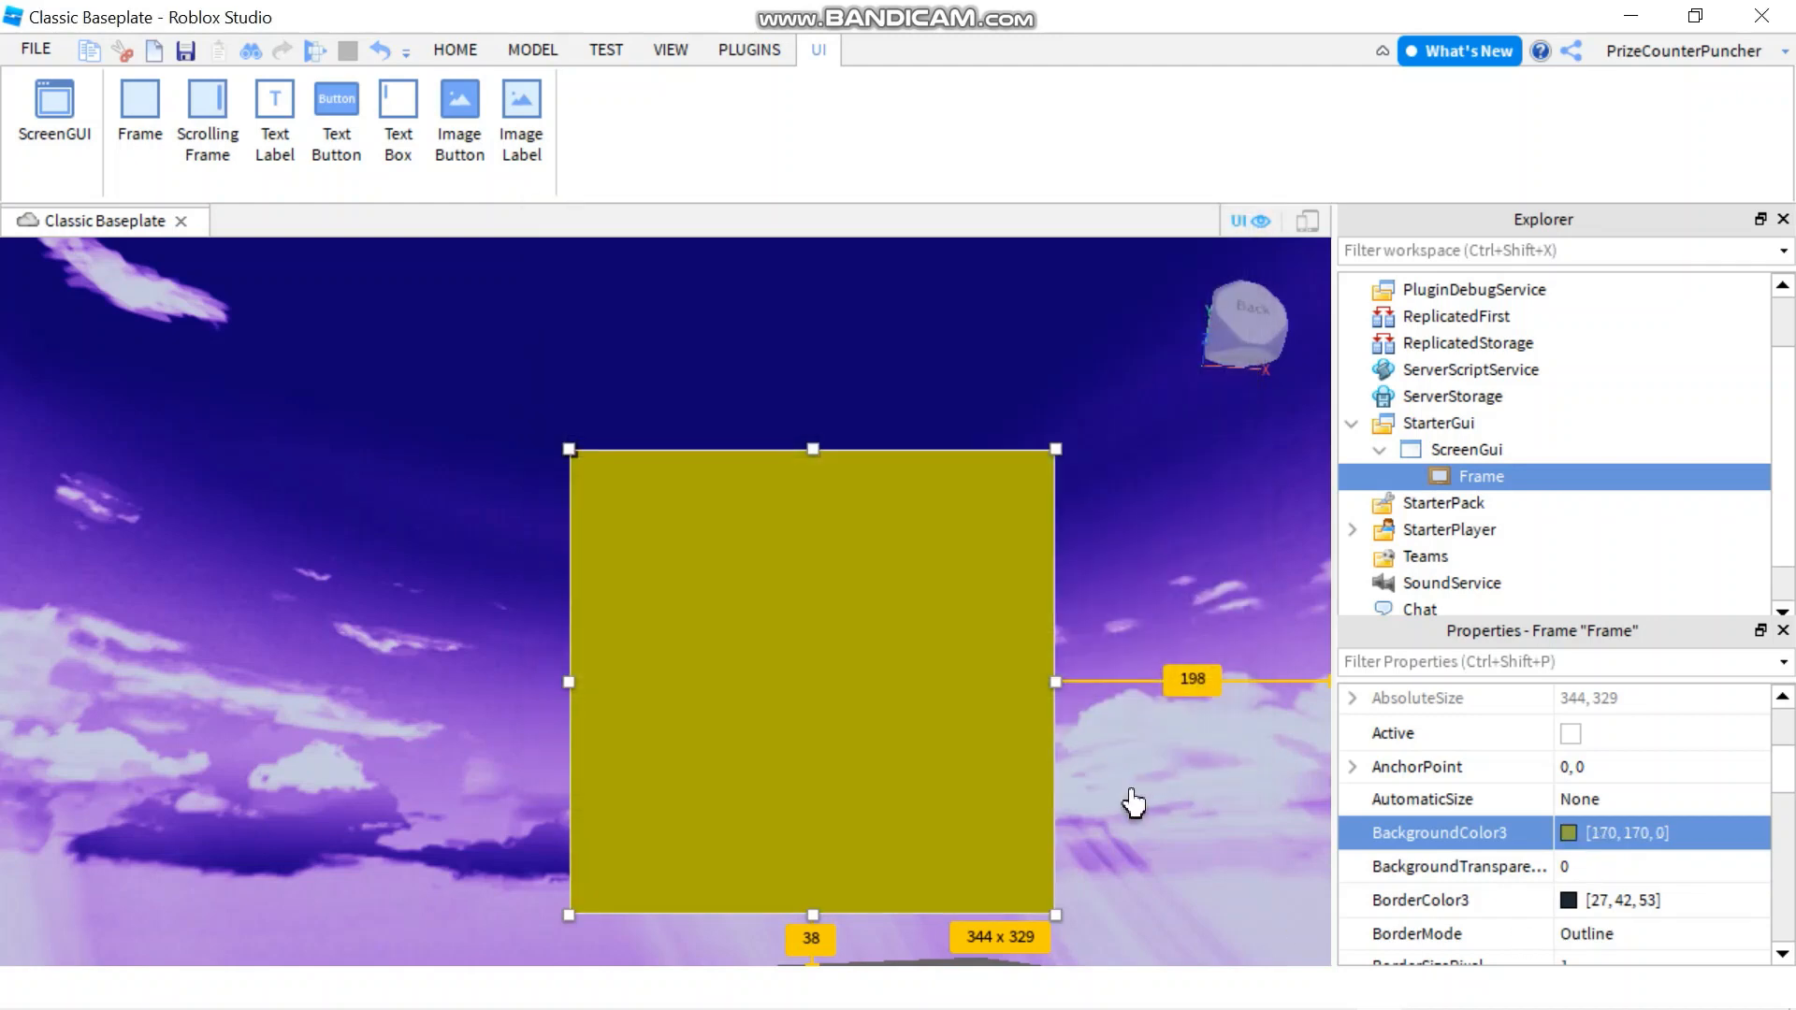
{"action": "mouse_move", "coordinate": [1523, 481]}
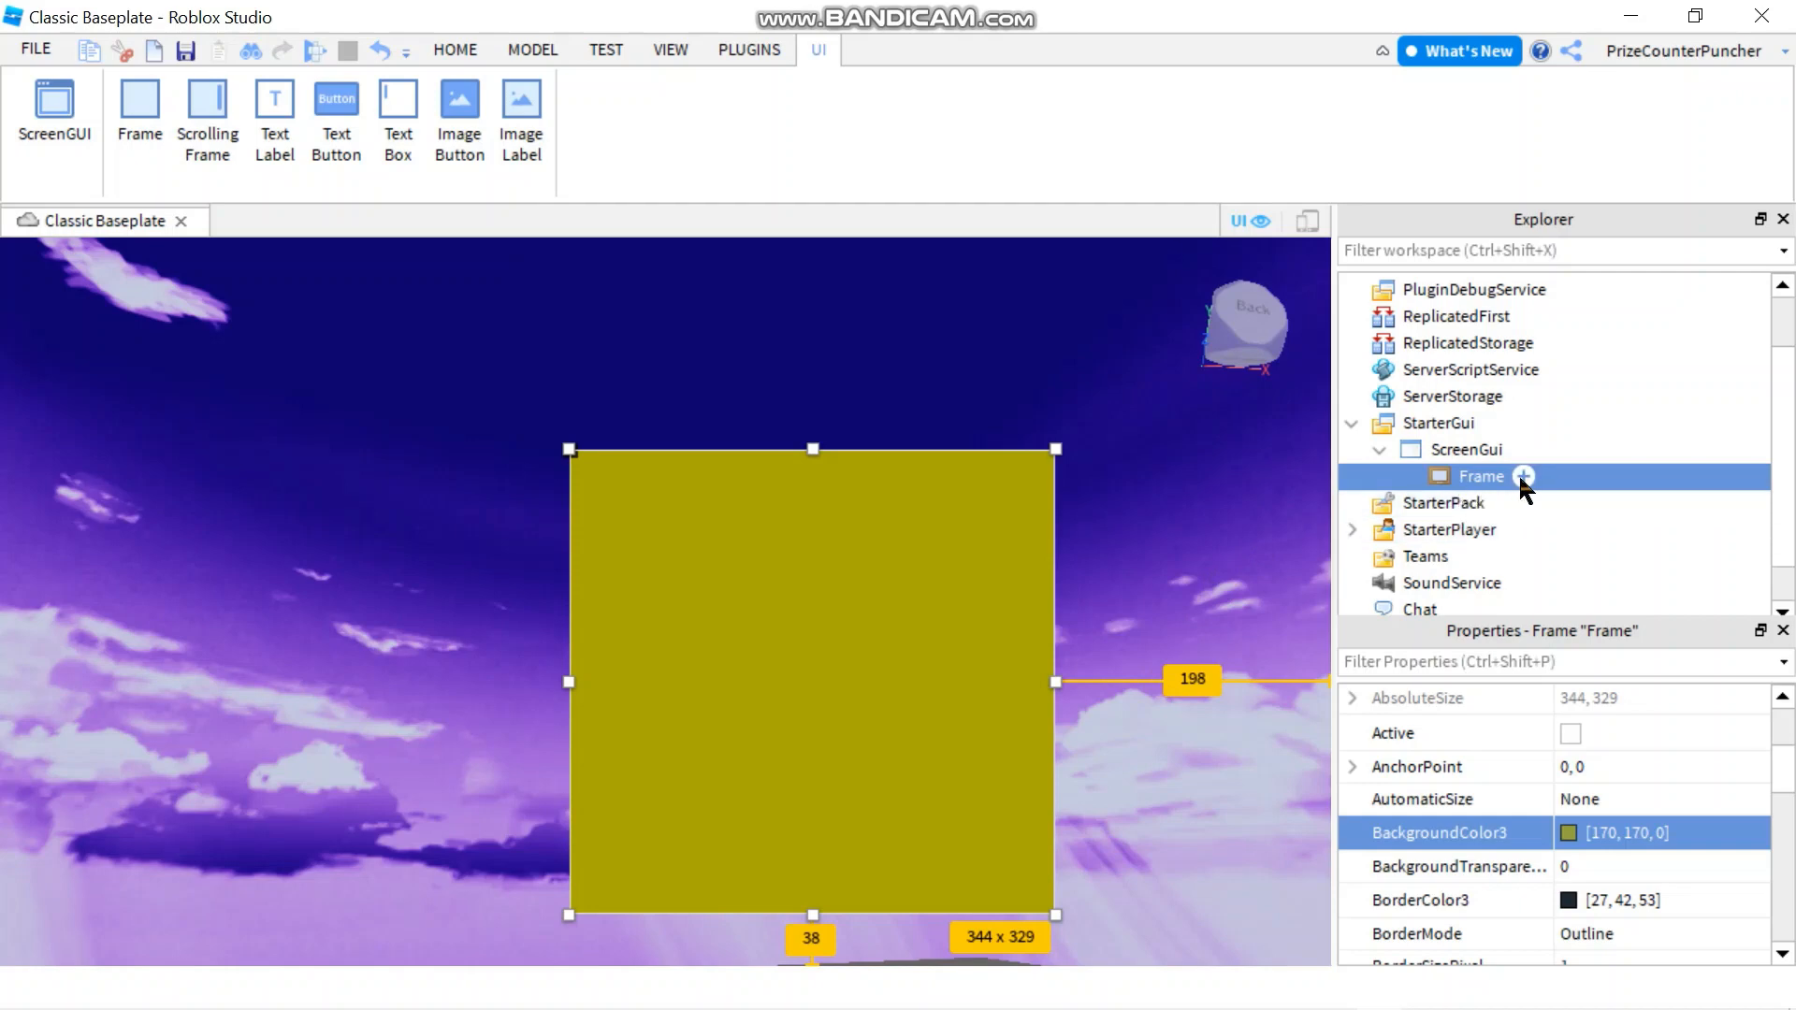
Insert an ImageLabel into the Frame and duplicate it to four.
{"action": "left_click", "coordinate": [1526, 477]}
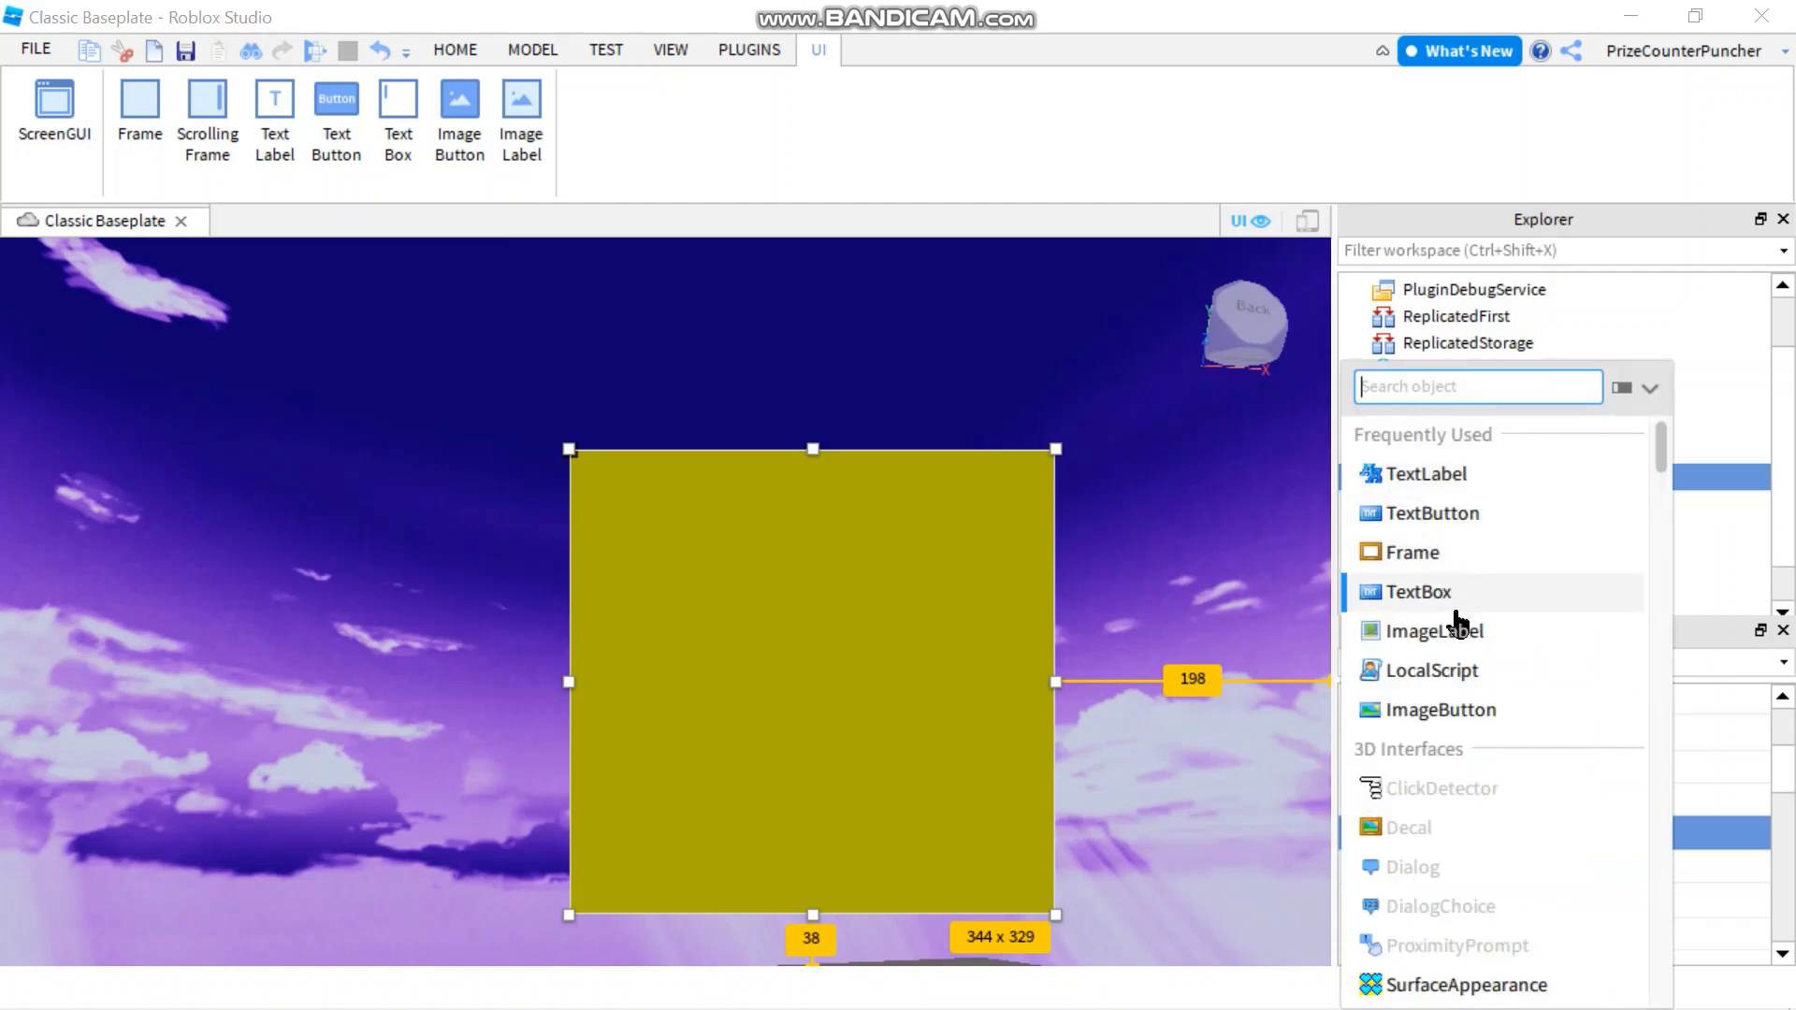
{"action": "left_click", "coordinate": [1437, 630]}
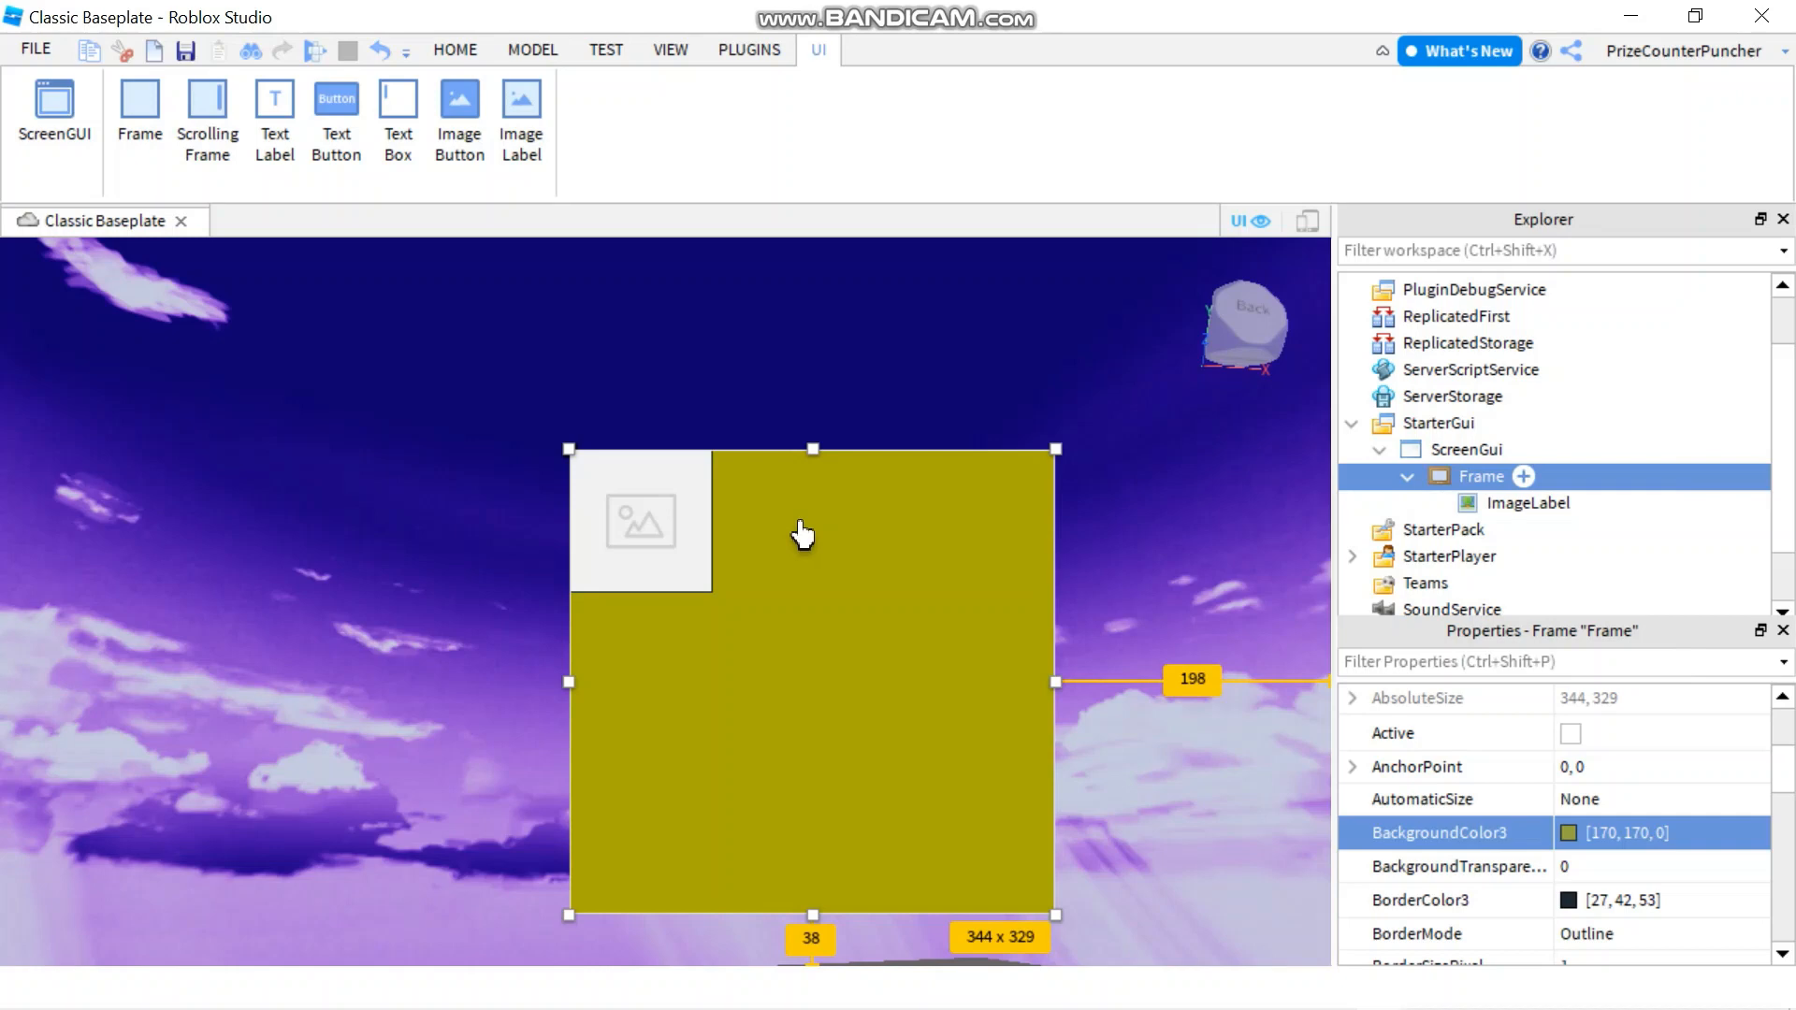
{"action": "left_click", "coordinate": [1526, 503]}
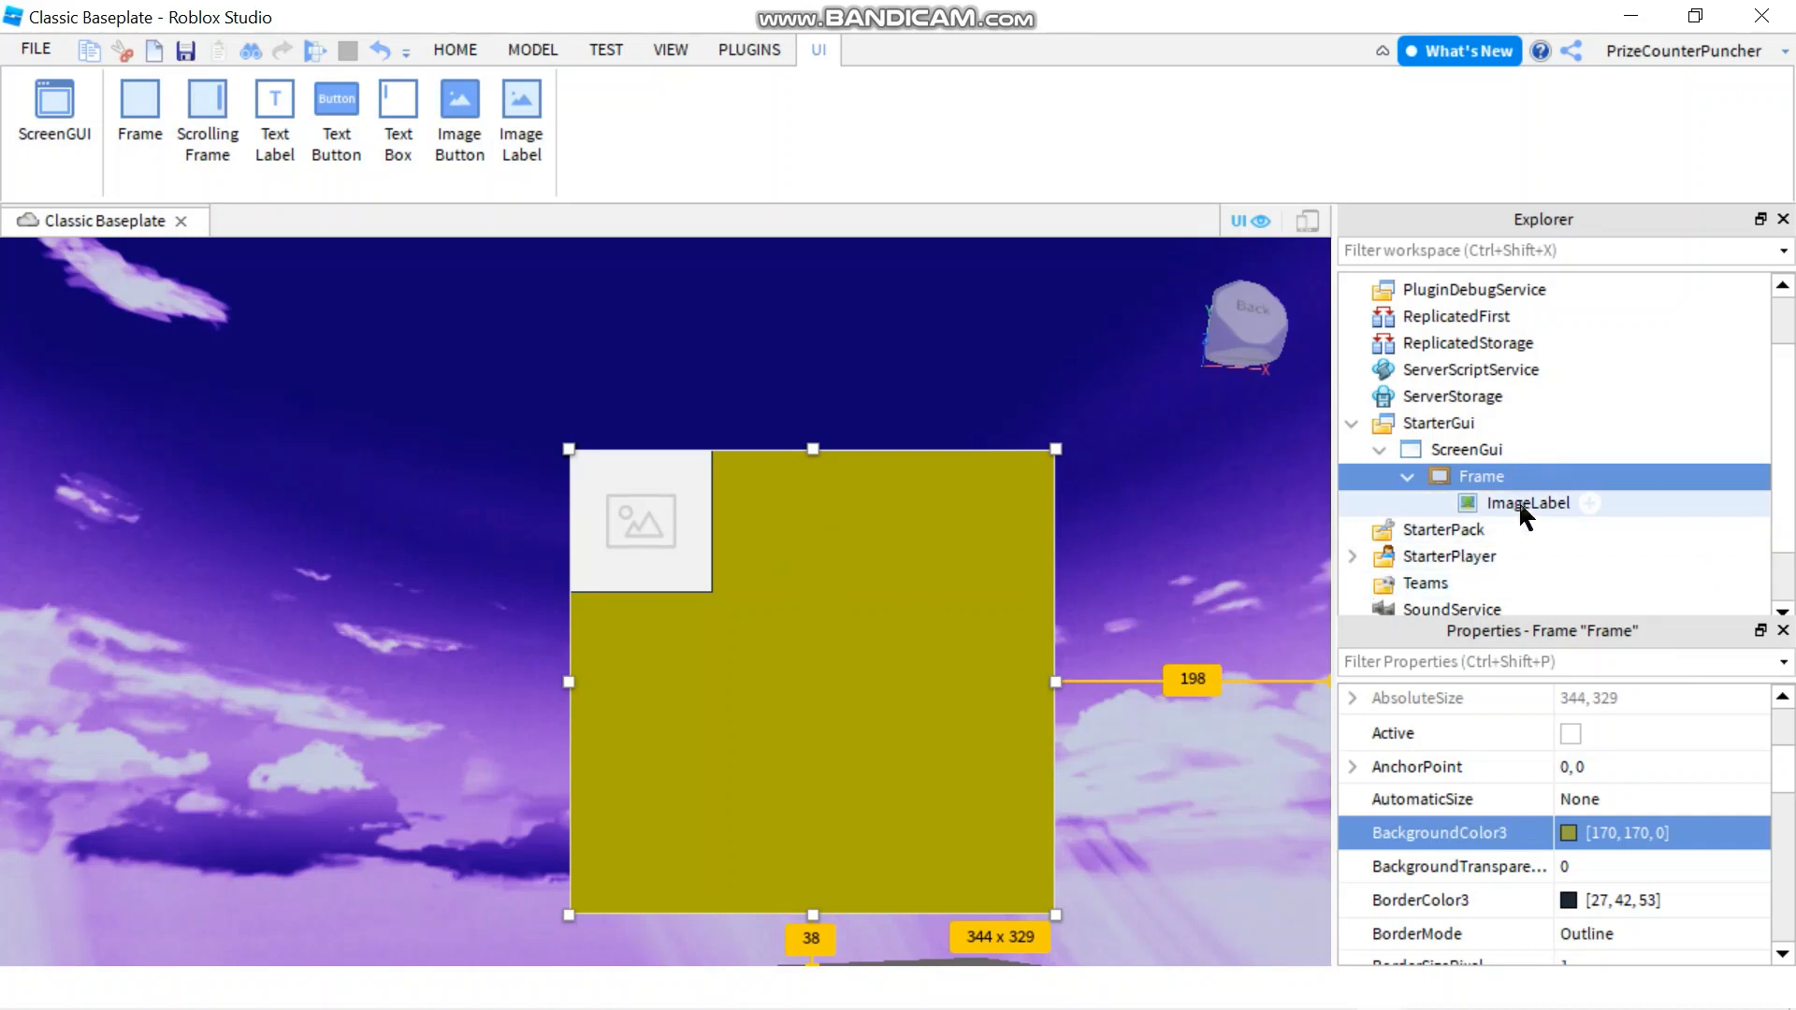
{"action": "left_click", "coordinate": [1527, 502]}
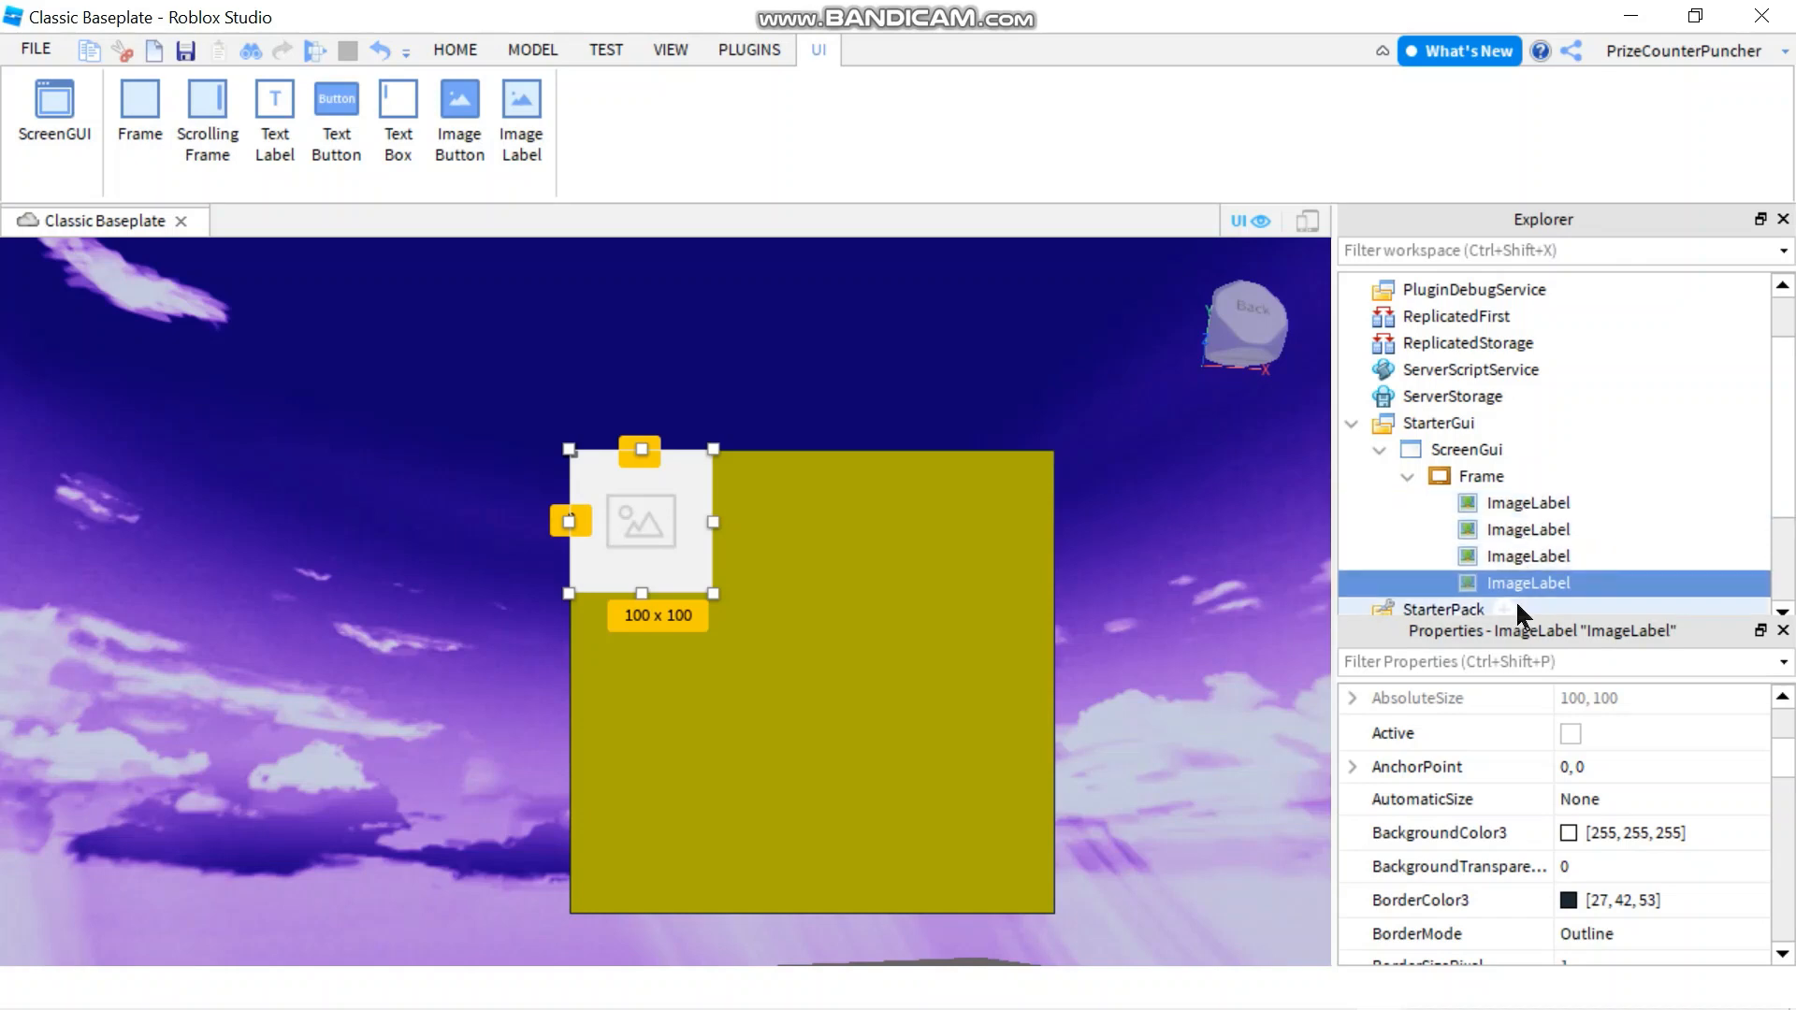
Spread the image labels apart, one to the right side and one lower in the frame.
{"action": "left_click_drag", "start_coordinate": [642, 522], "coordinate": [949, 626]}
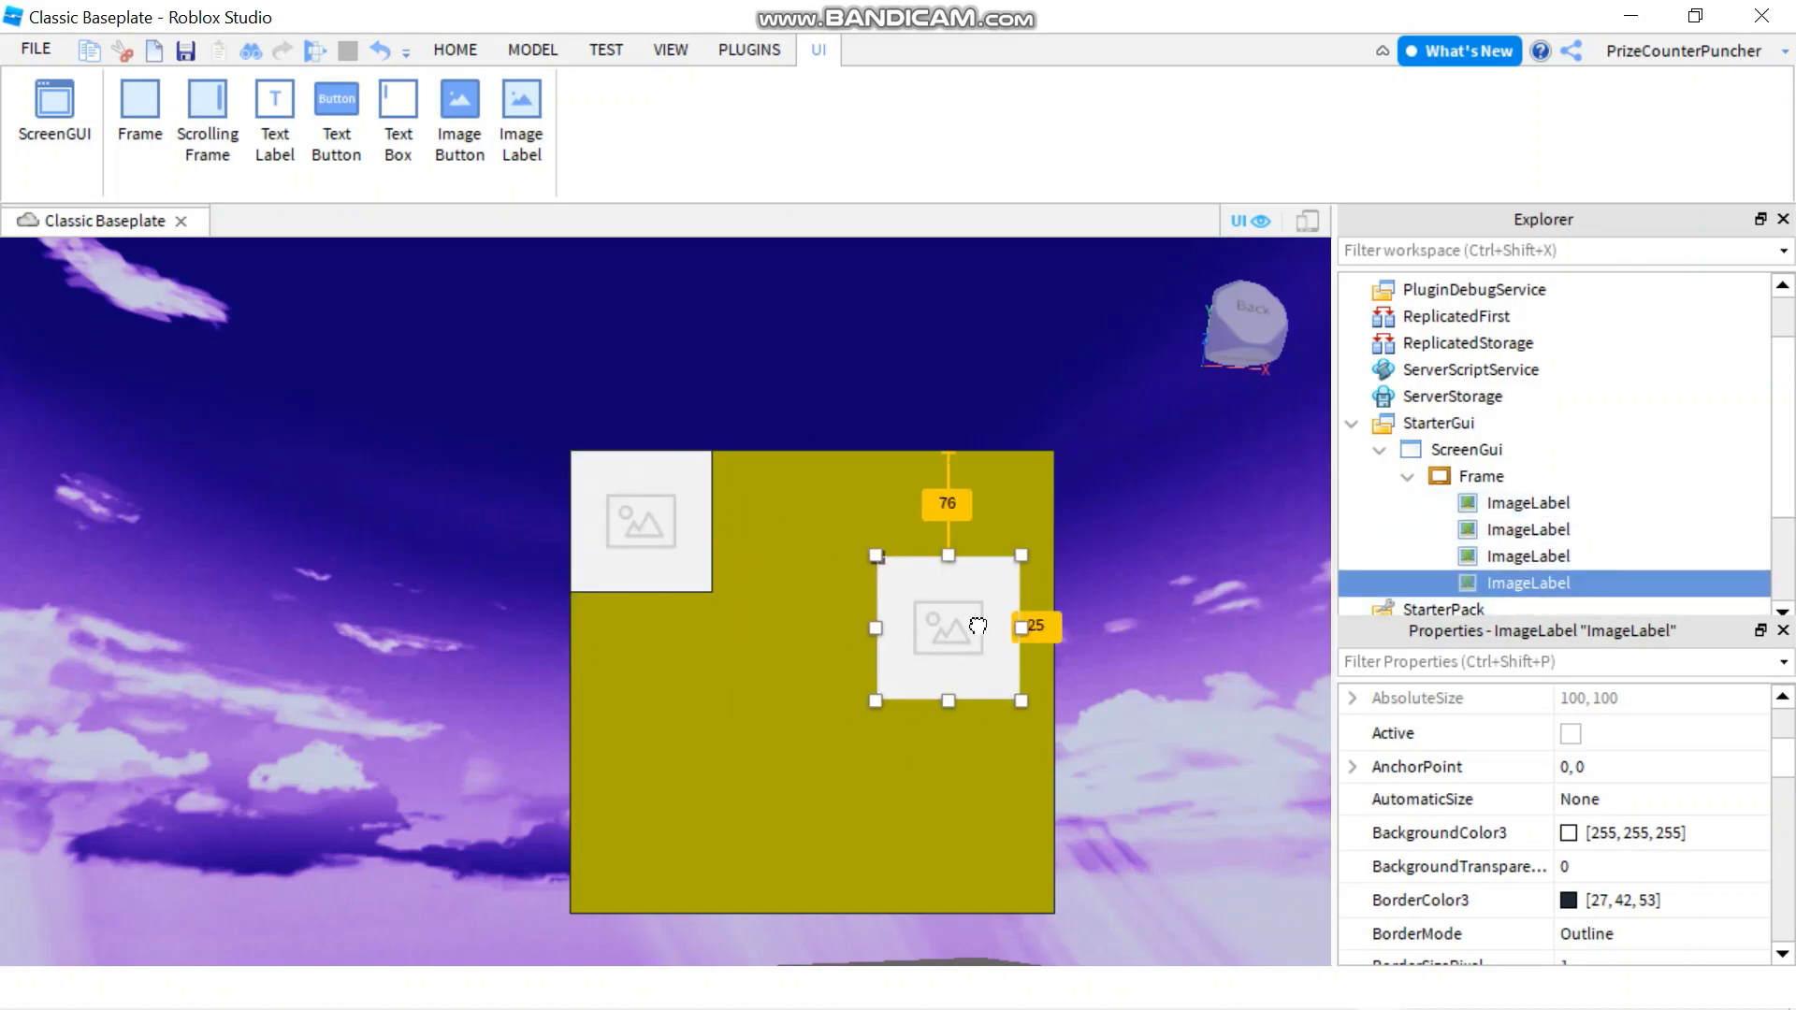
{"action": "left_click_drag", "start_coordinate": [947, 627], "coordinate": [664, 730]}
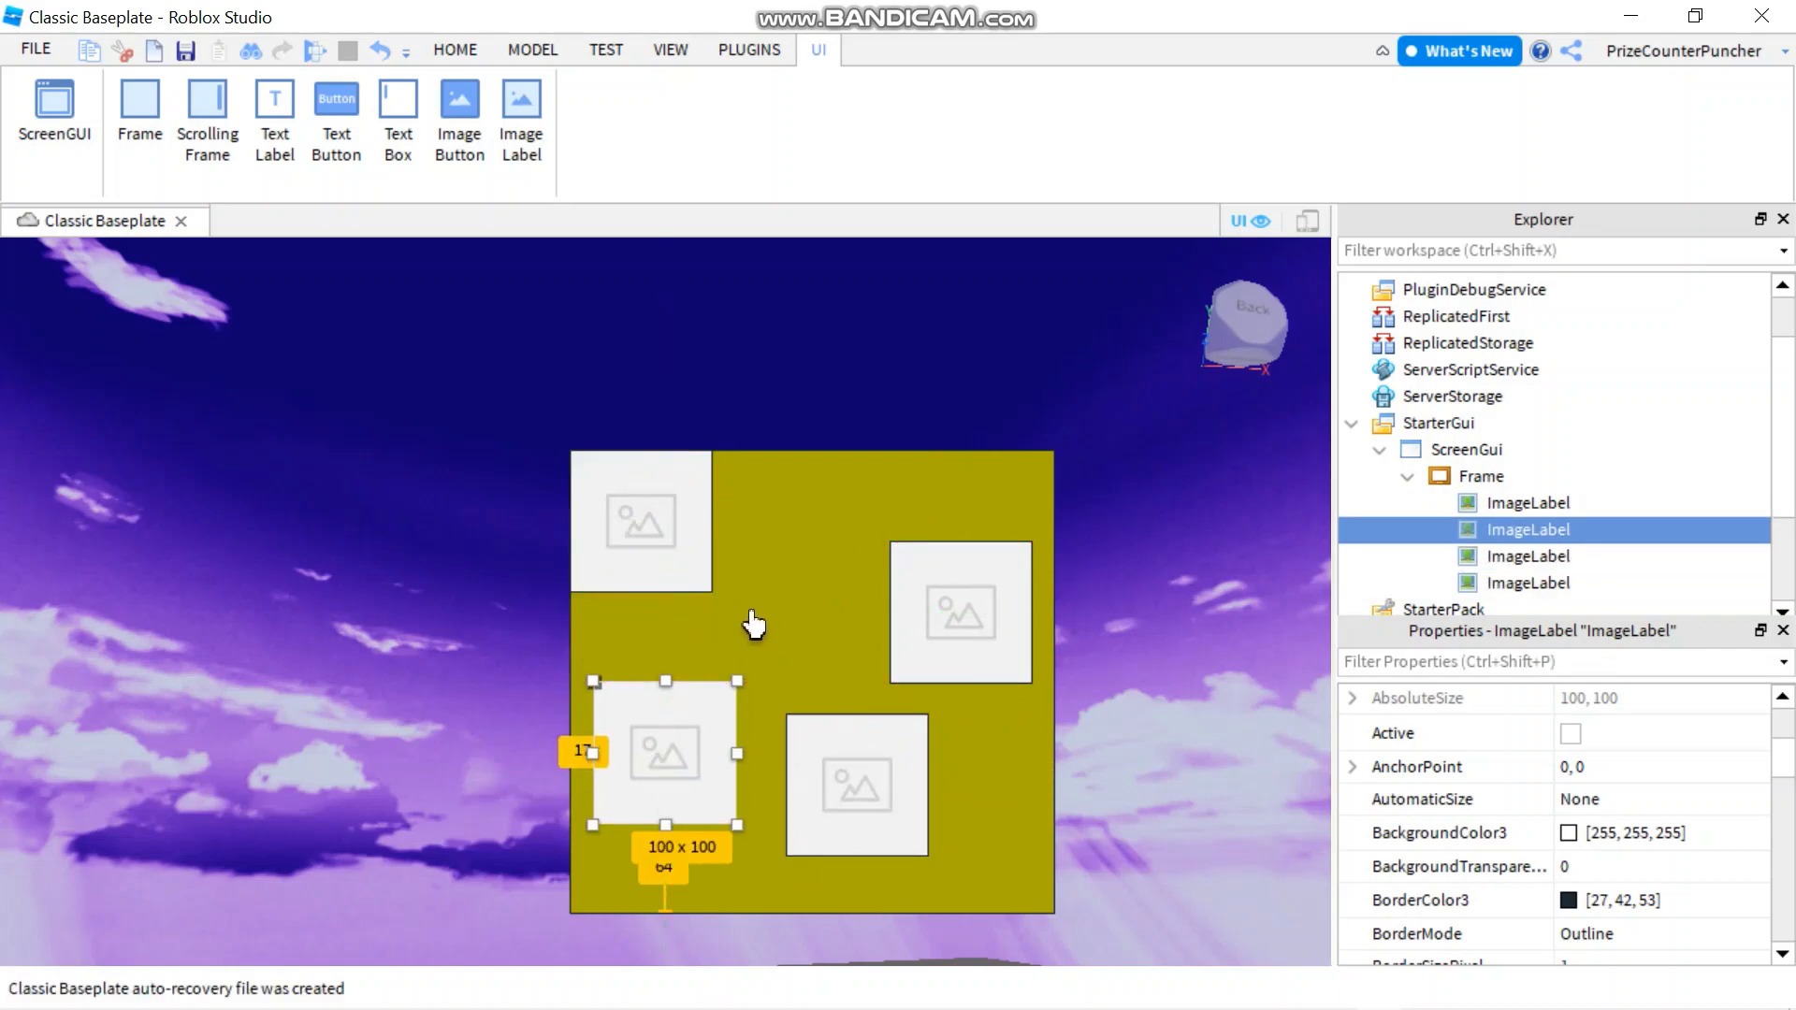
{"action": "mouse_move", "coordinate": [555, 129]}
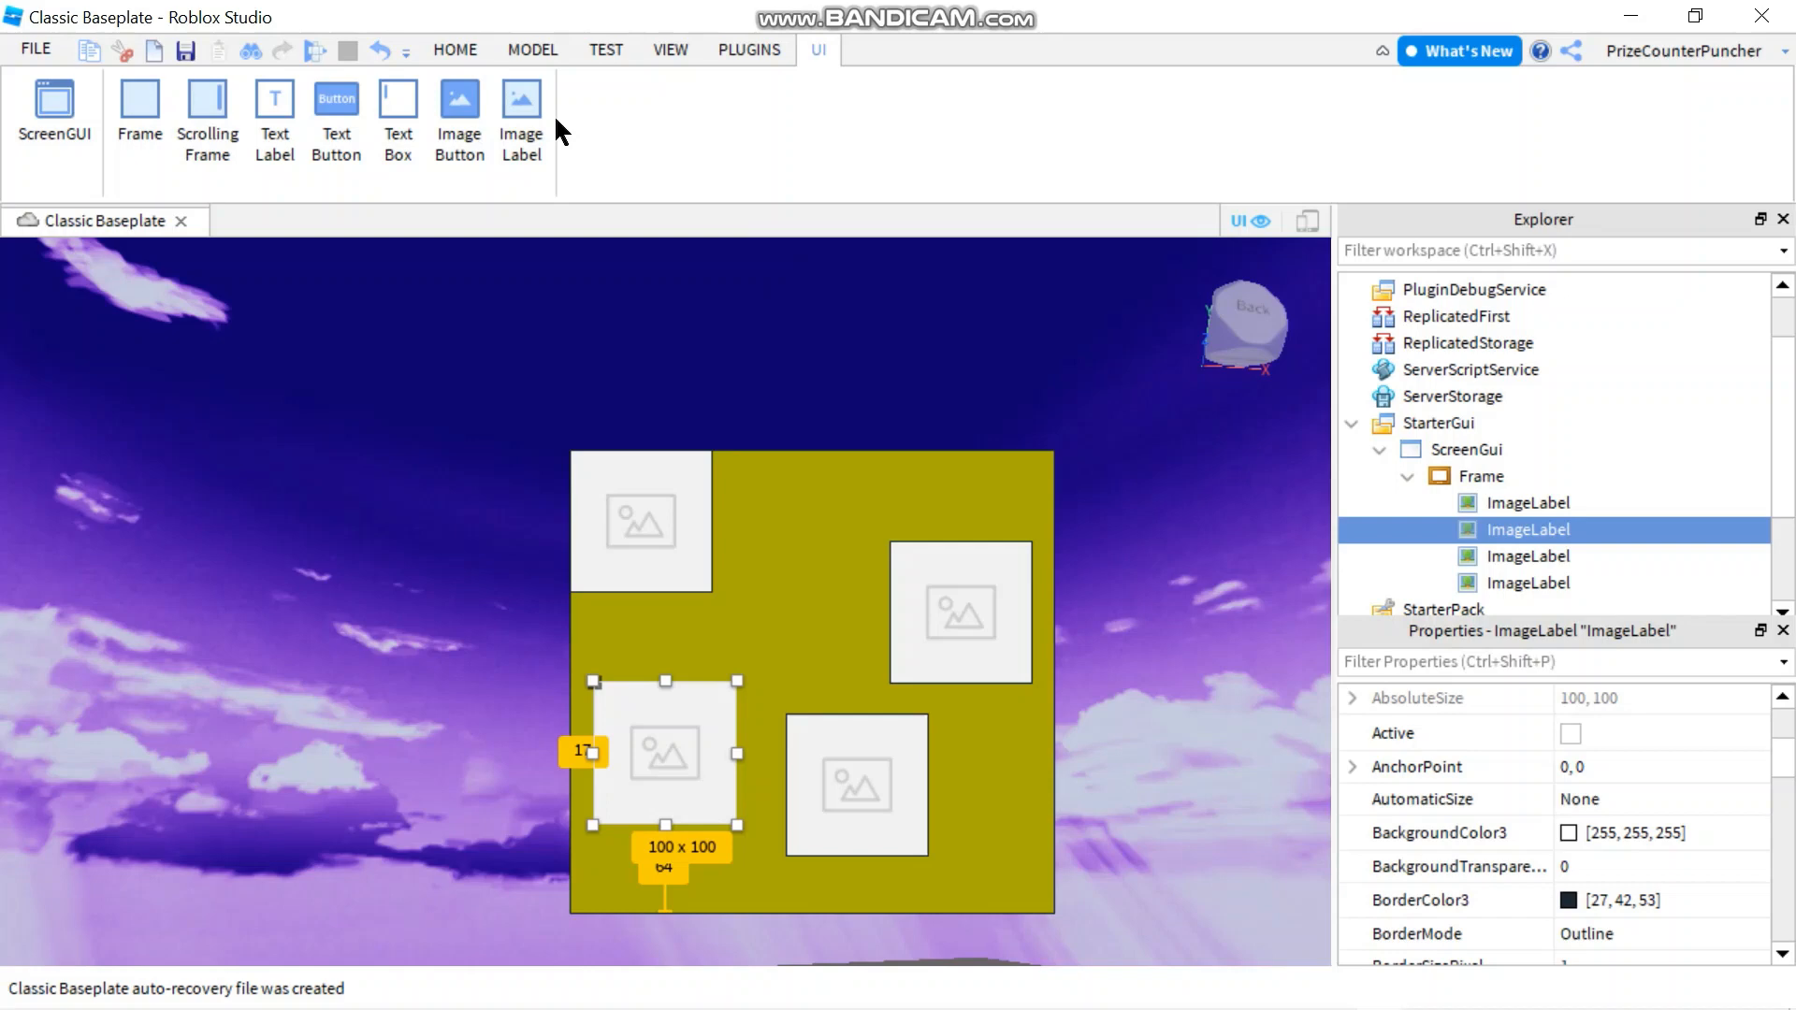
Bring up the Toolbox of ready-made images and copy an image asset id.
{"action": "left_click", "coordinate": [455, 48]}
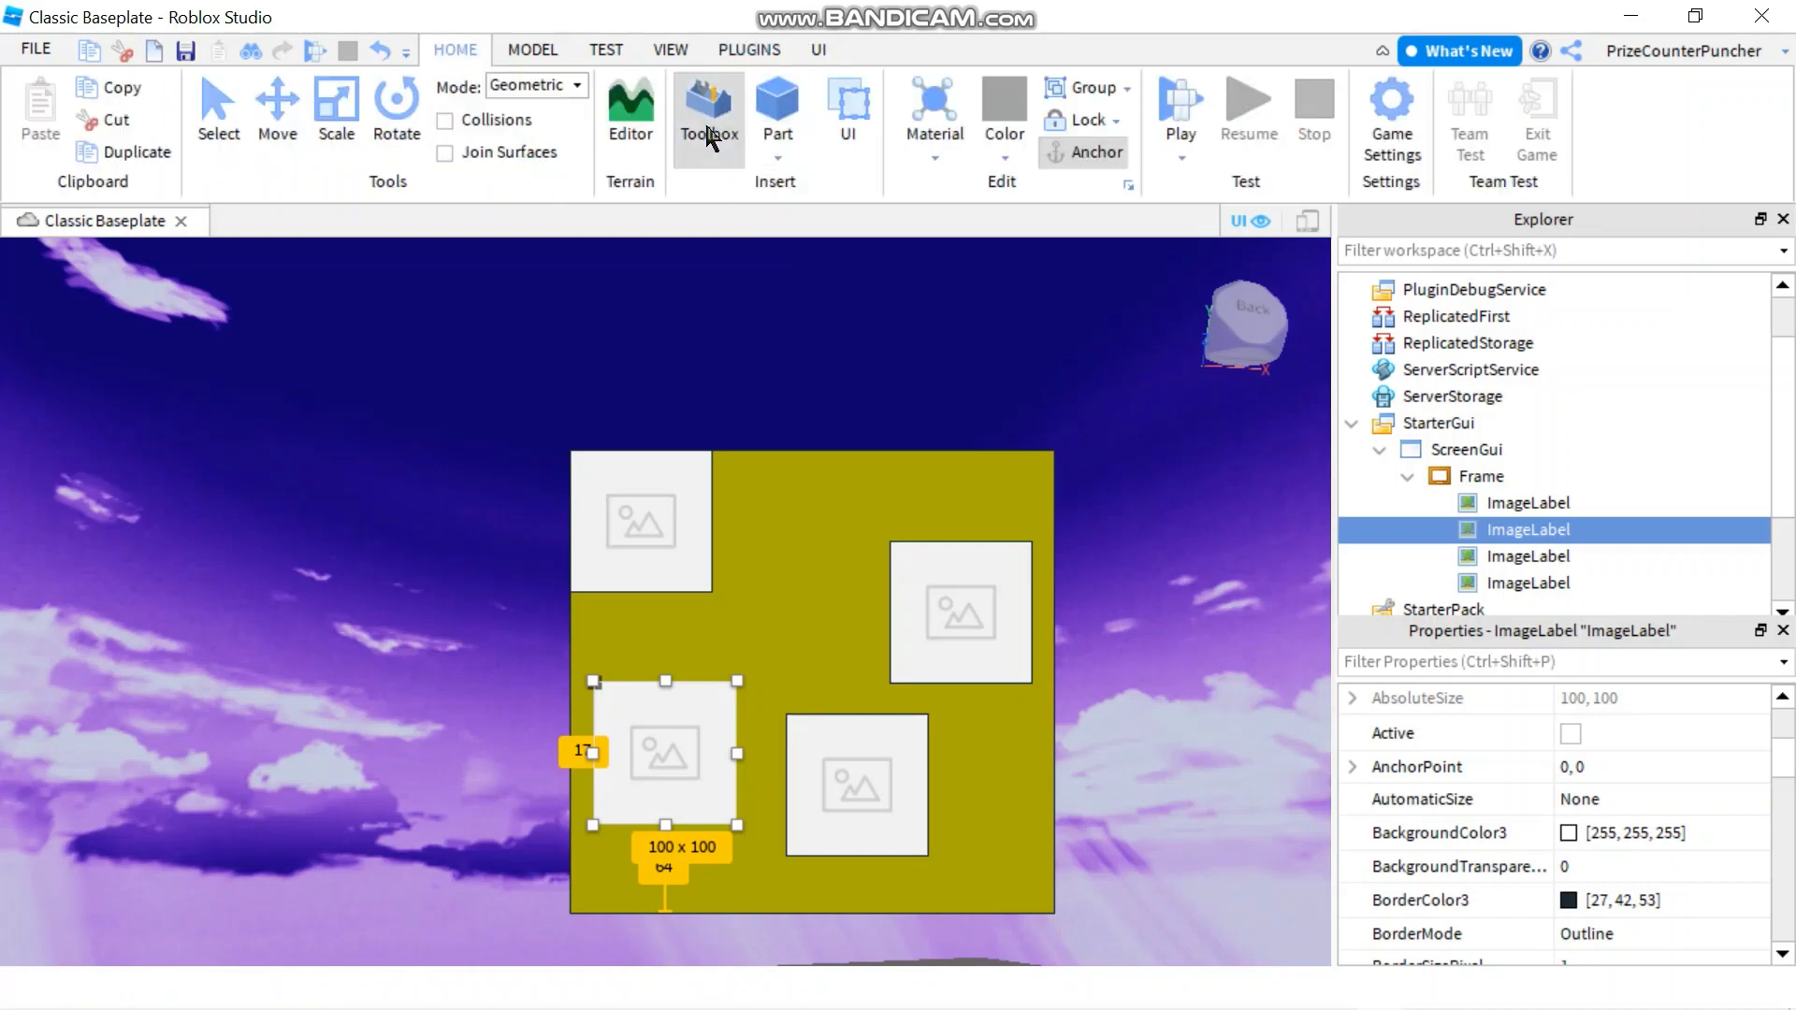
{"action": "left_click", "coordinate": [707, 108]}
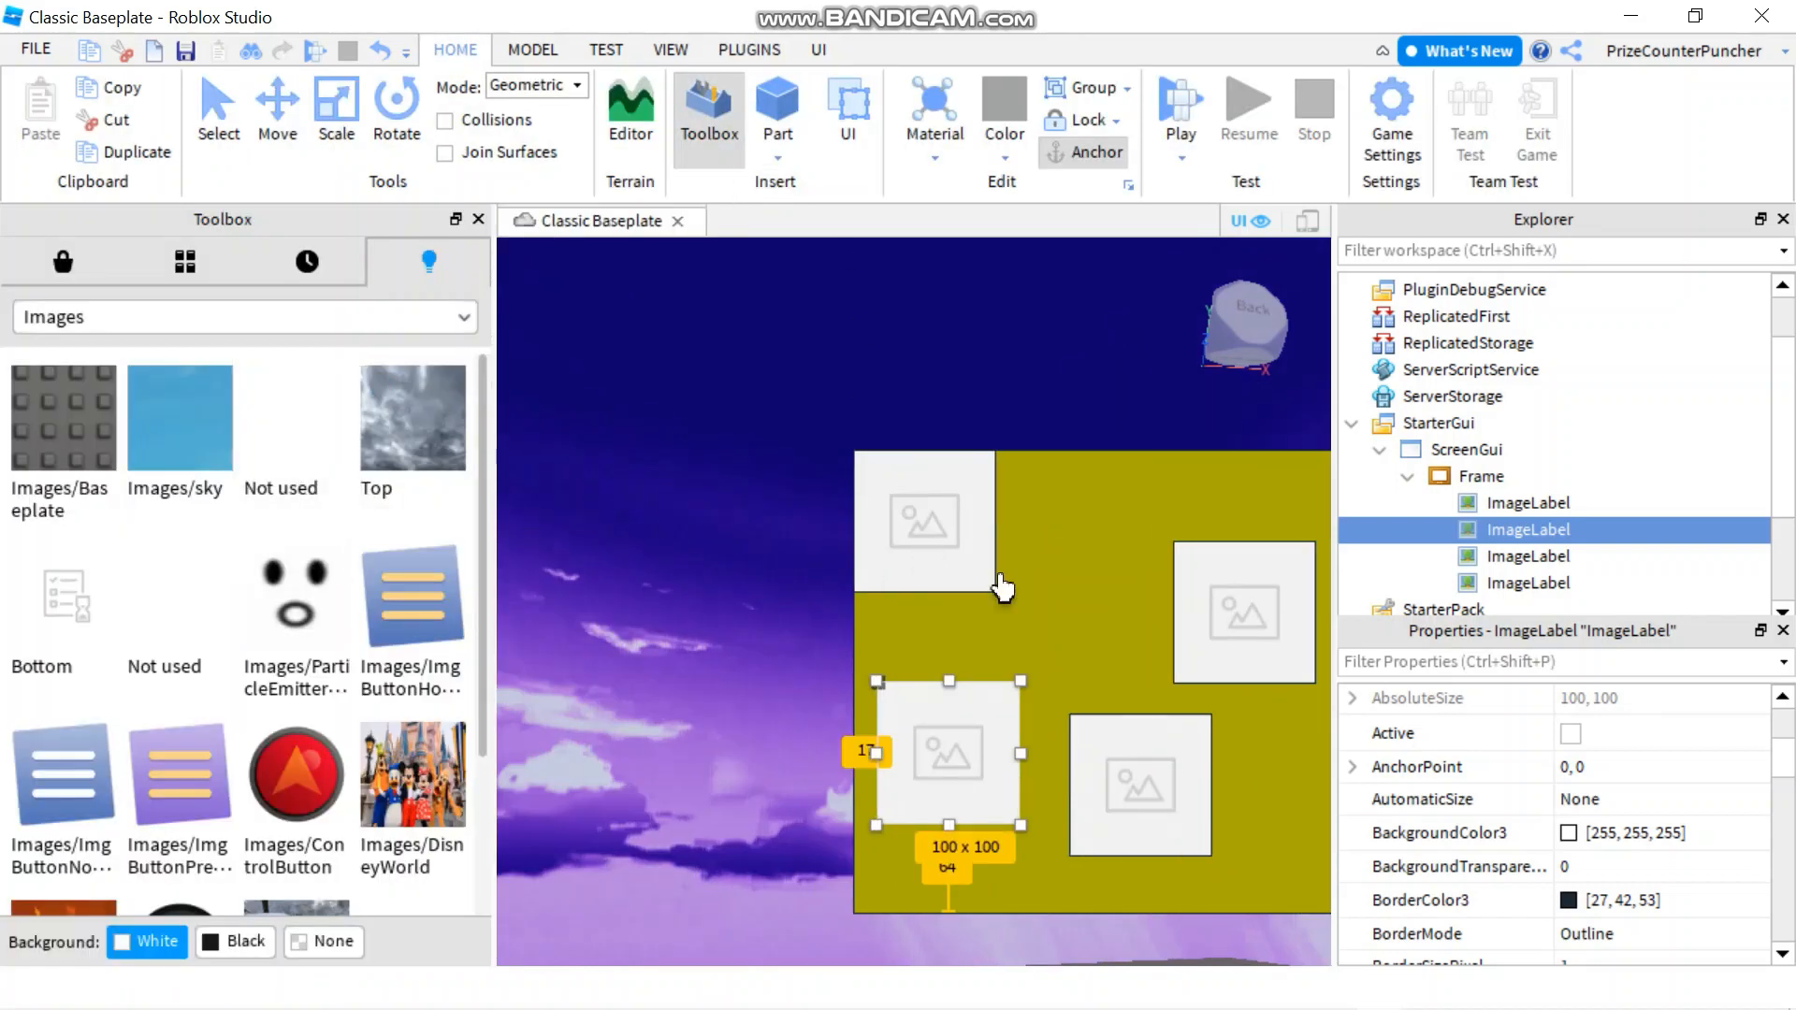
{"action": "mouse_move", "coordinate": [294, 595]}
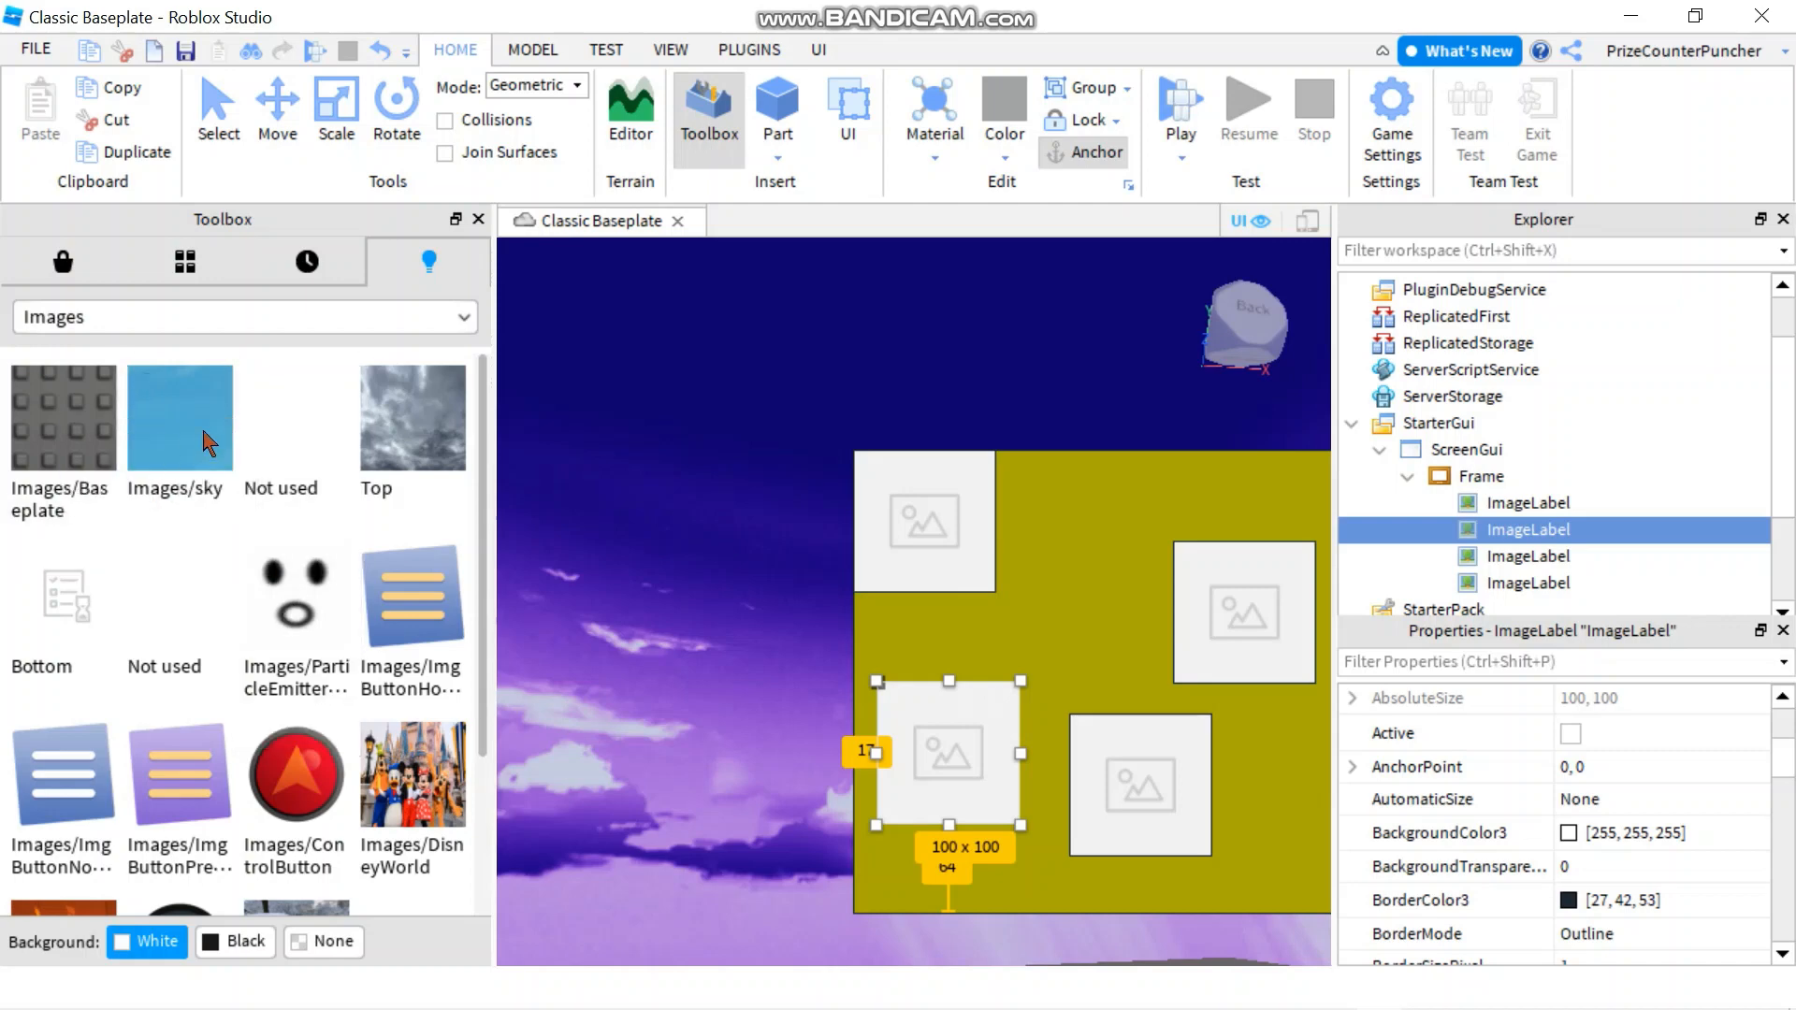
{"action": "left_click", "coordinate": [818, 49]}
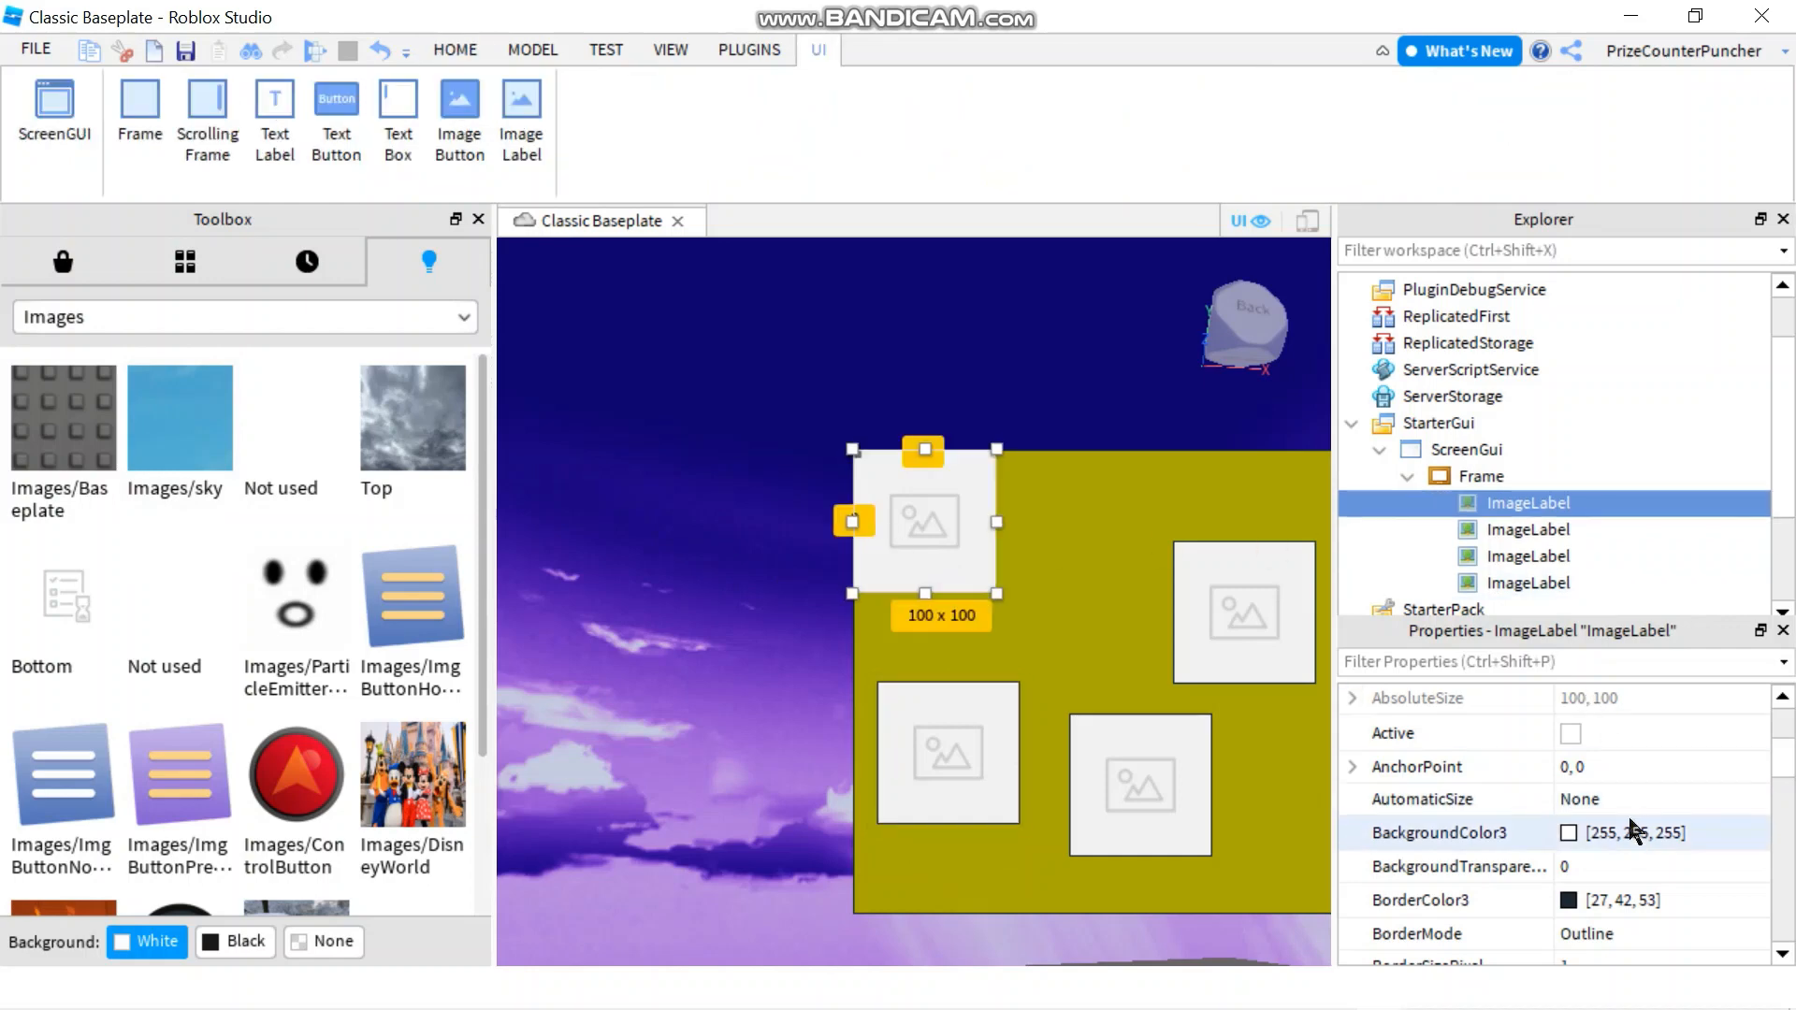
{"action": "scroll", "scroll_direction": "down", "scroll_amount": 3}
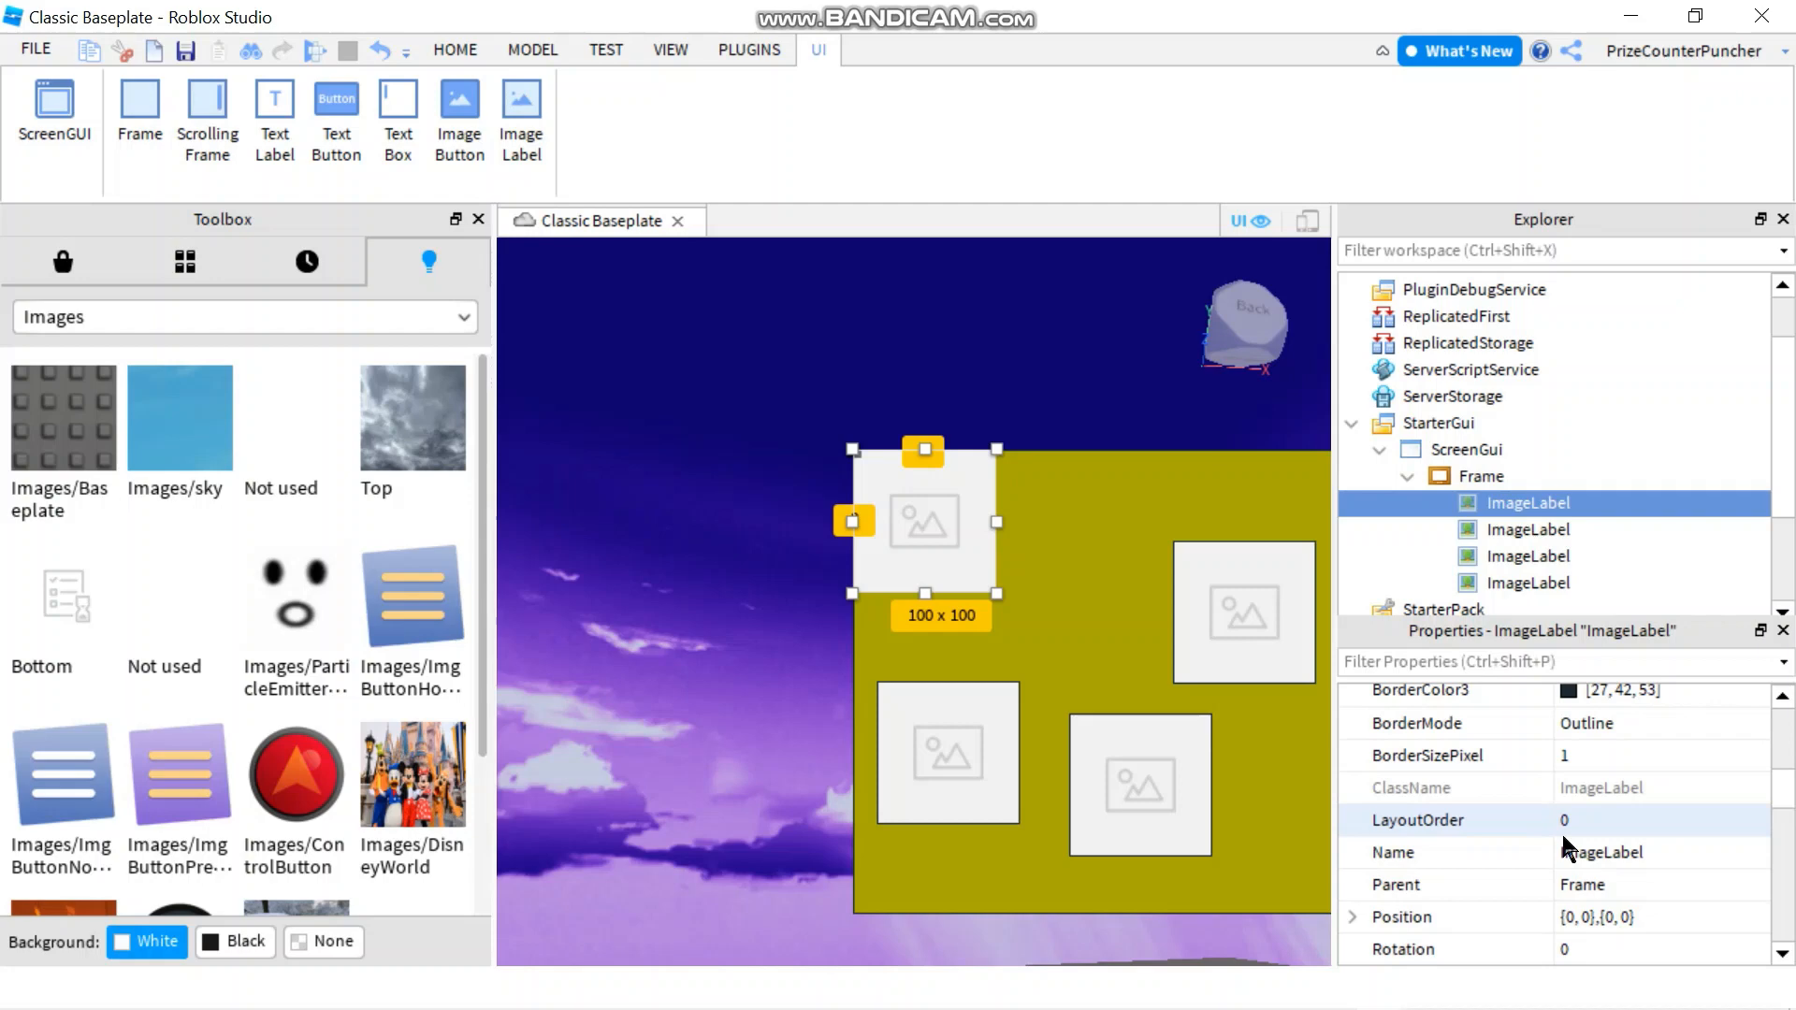
{"action": "scroll", "scroll_direction": "down", "scroll_amount": 3}
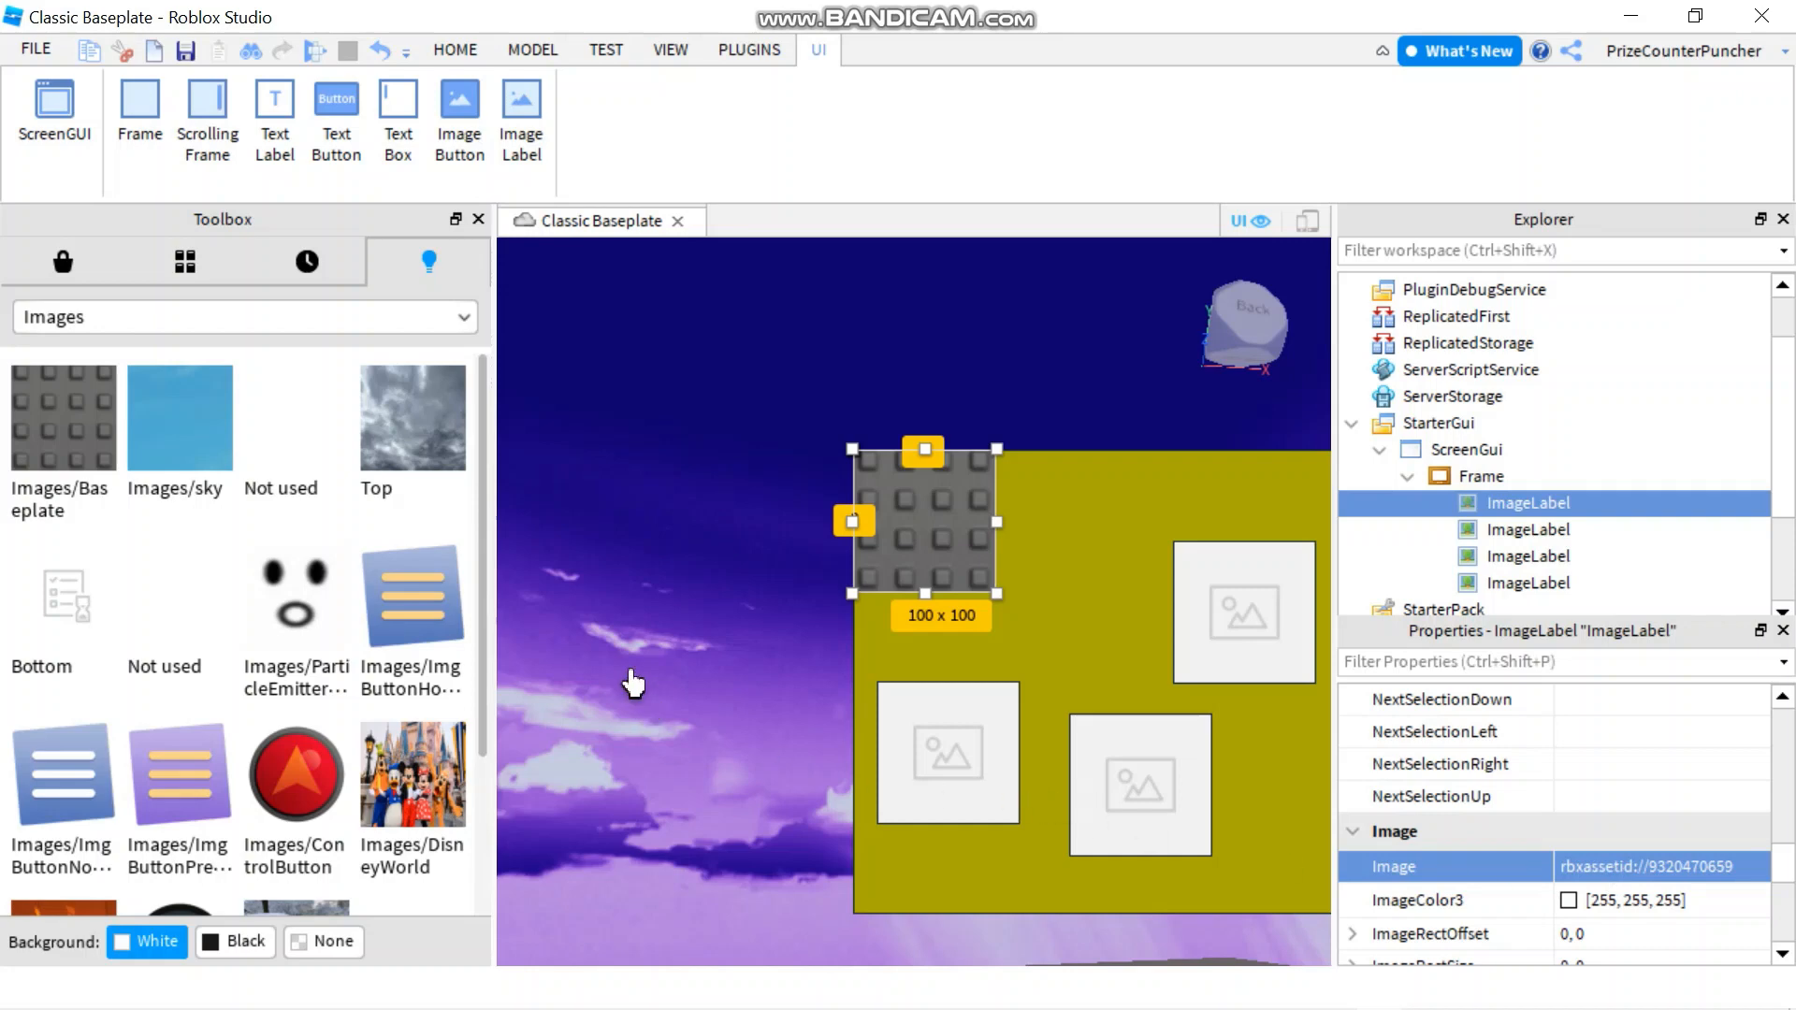
{"action": "right_click", "coordinate": [178, 416]}
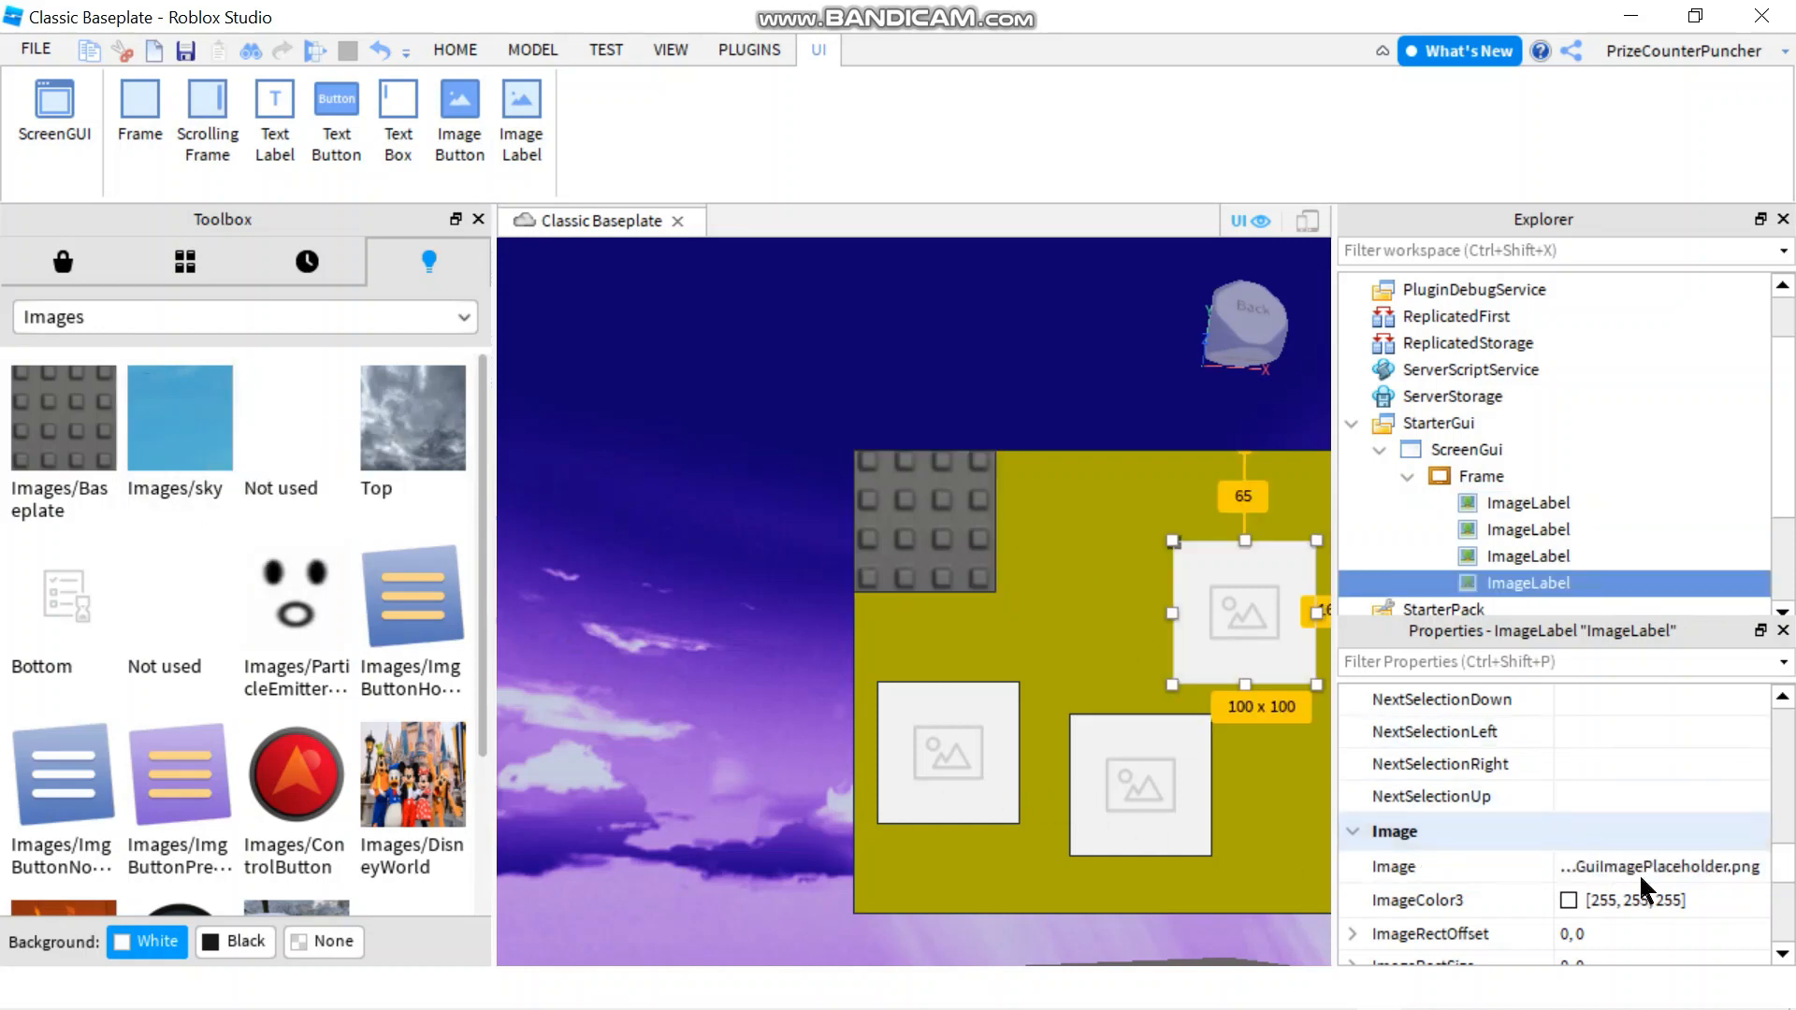
Set the right-hand ImageLabel's Image property to asset id 932047050.
{"action": "left_click", "coordinate": [1660, 867]}
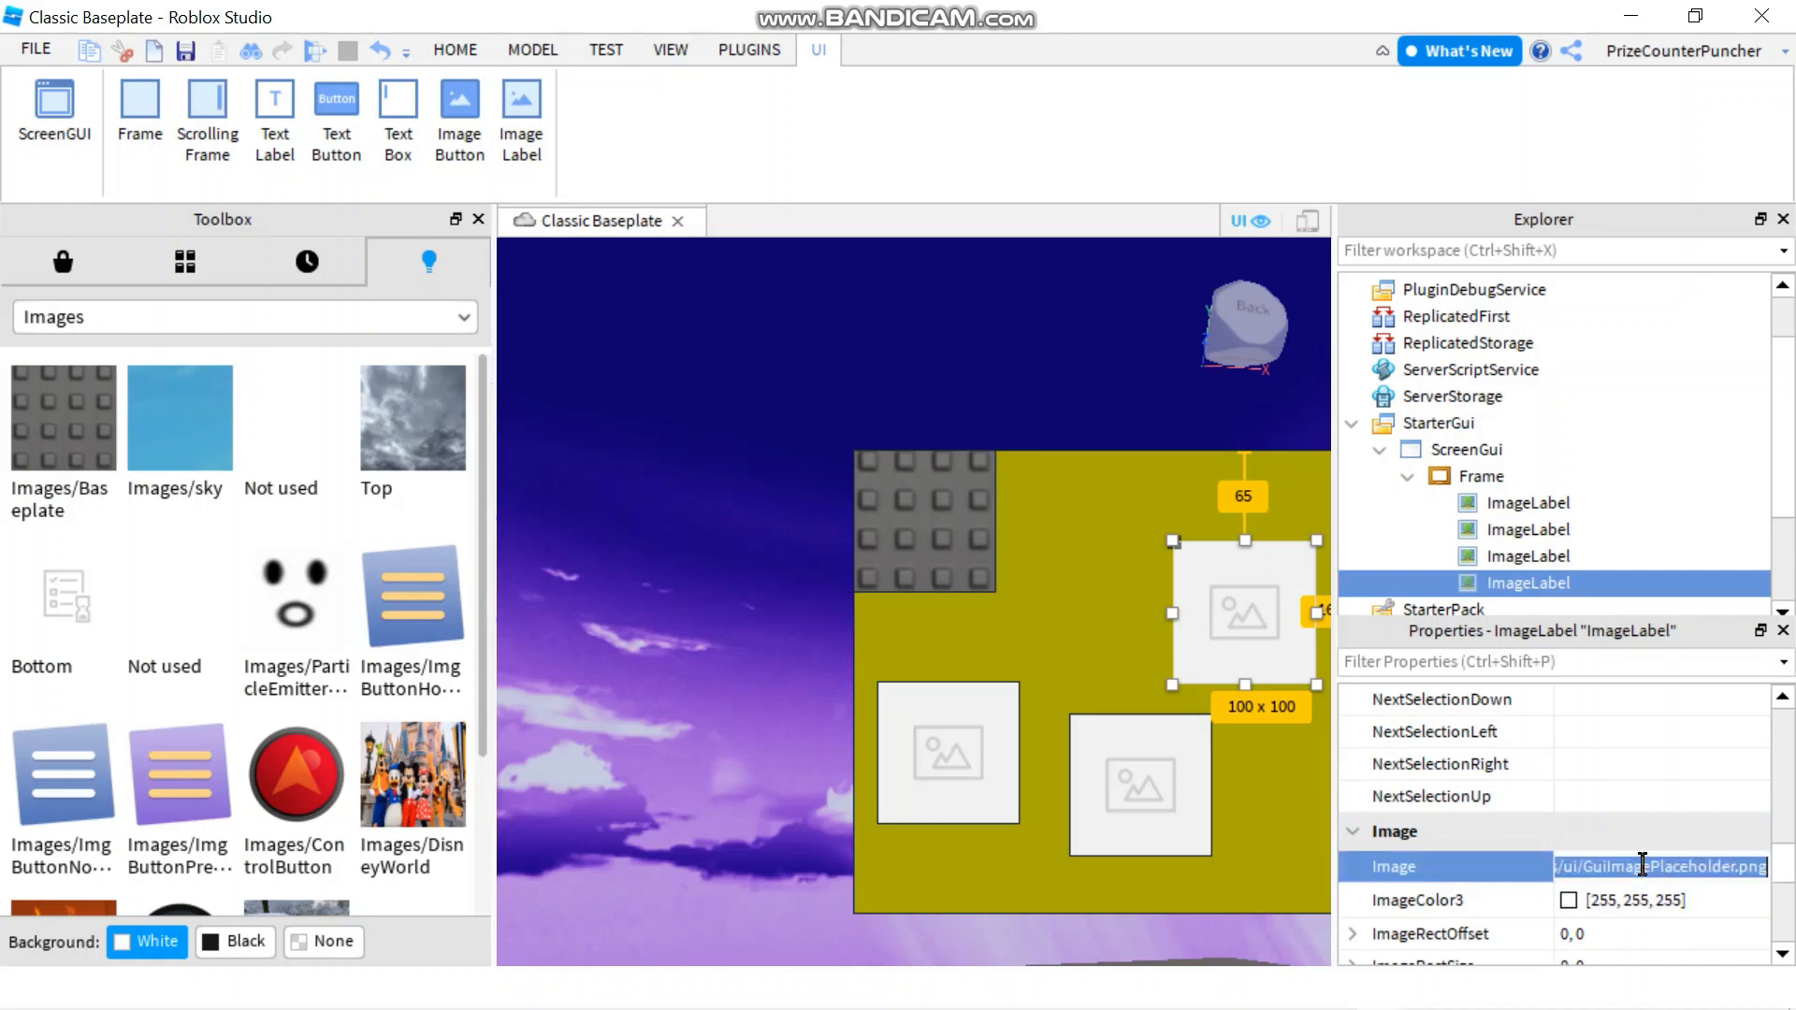
{"action": "type", "text": "932047050"}
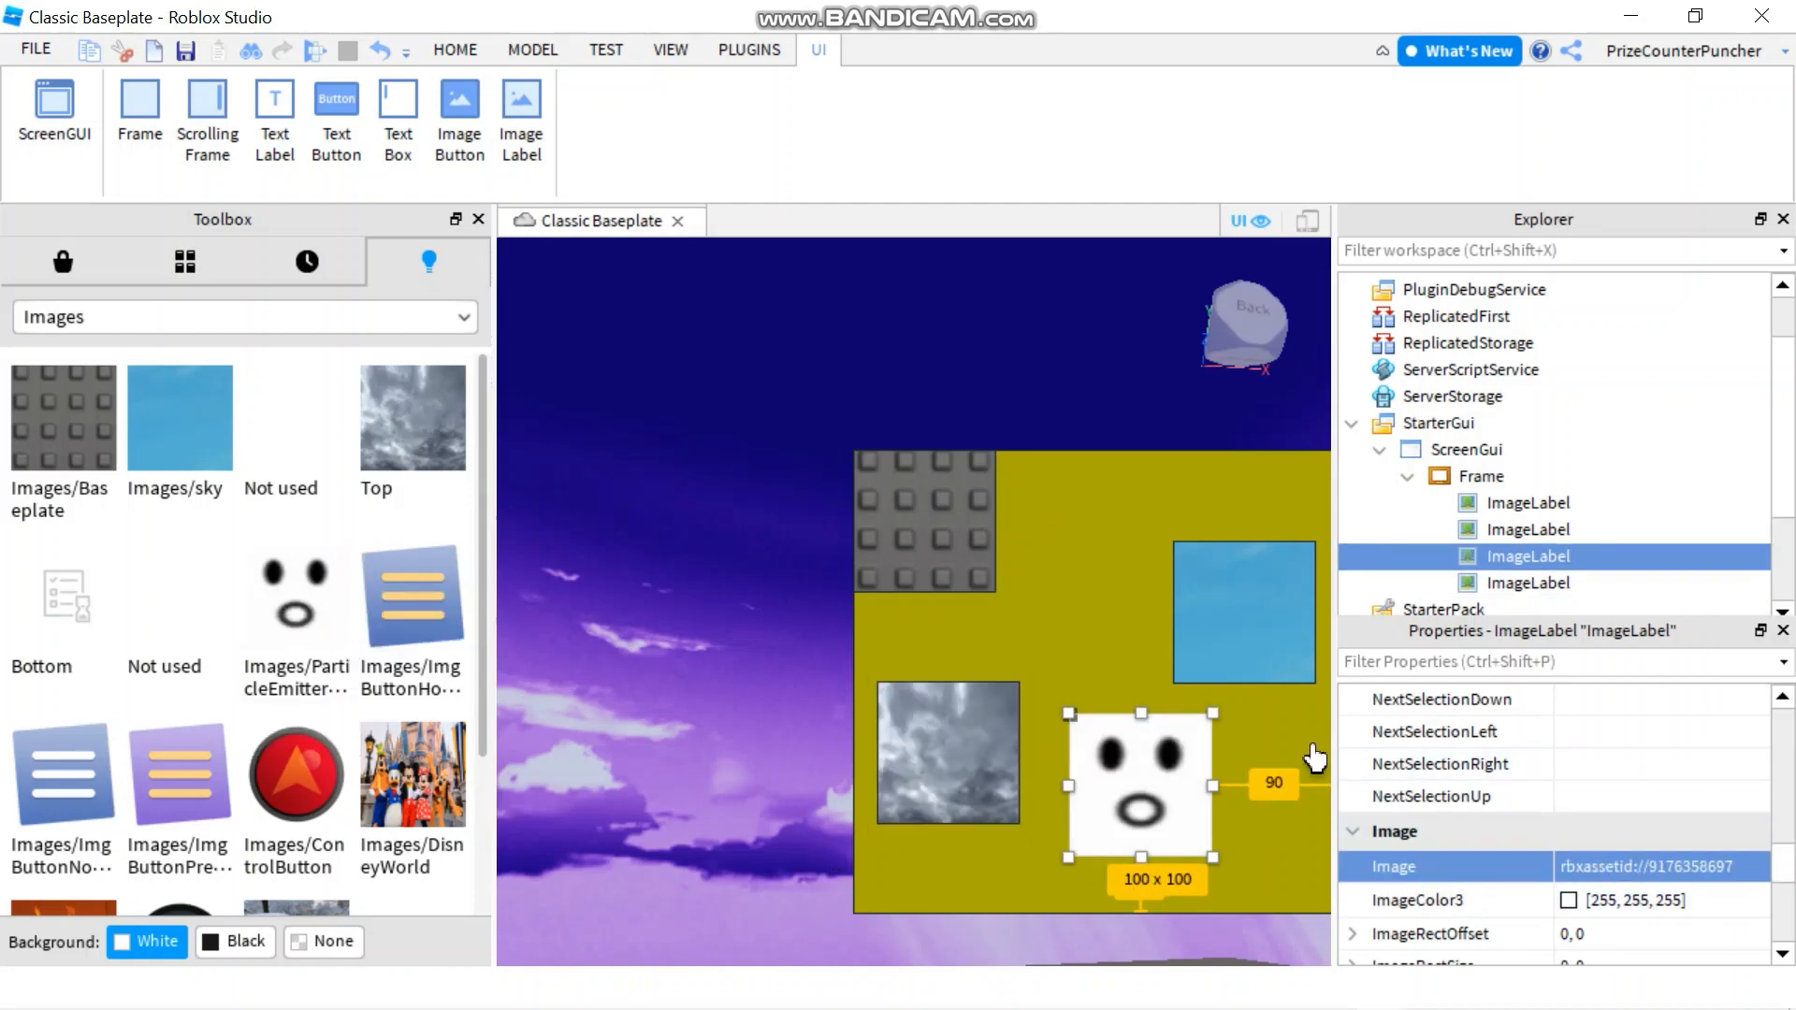
Duplicate the image labels to eight overlapping ones with paired sky, cloud and face images.
{"action": "left_click", "coordinate": [479, 219]}
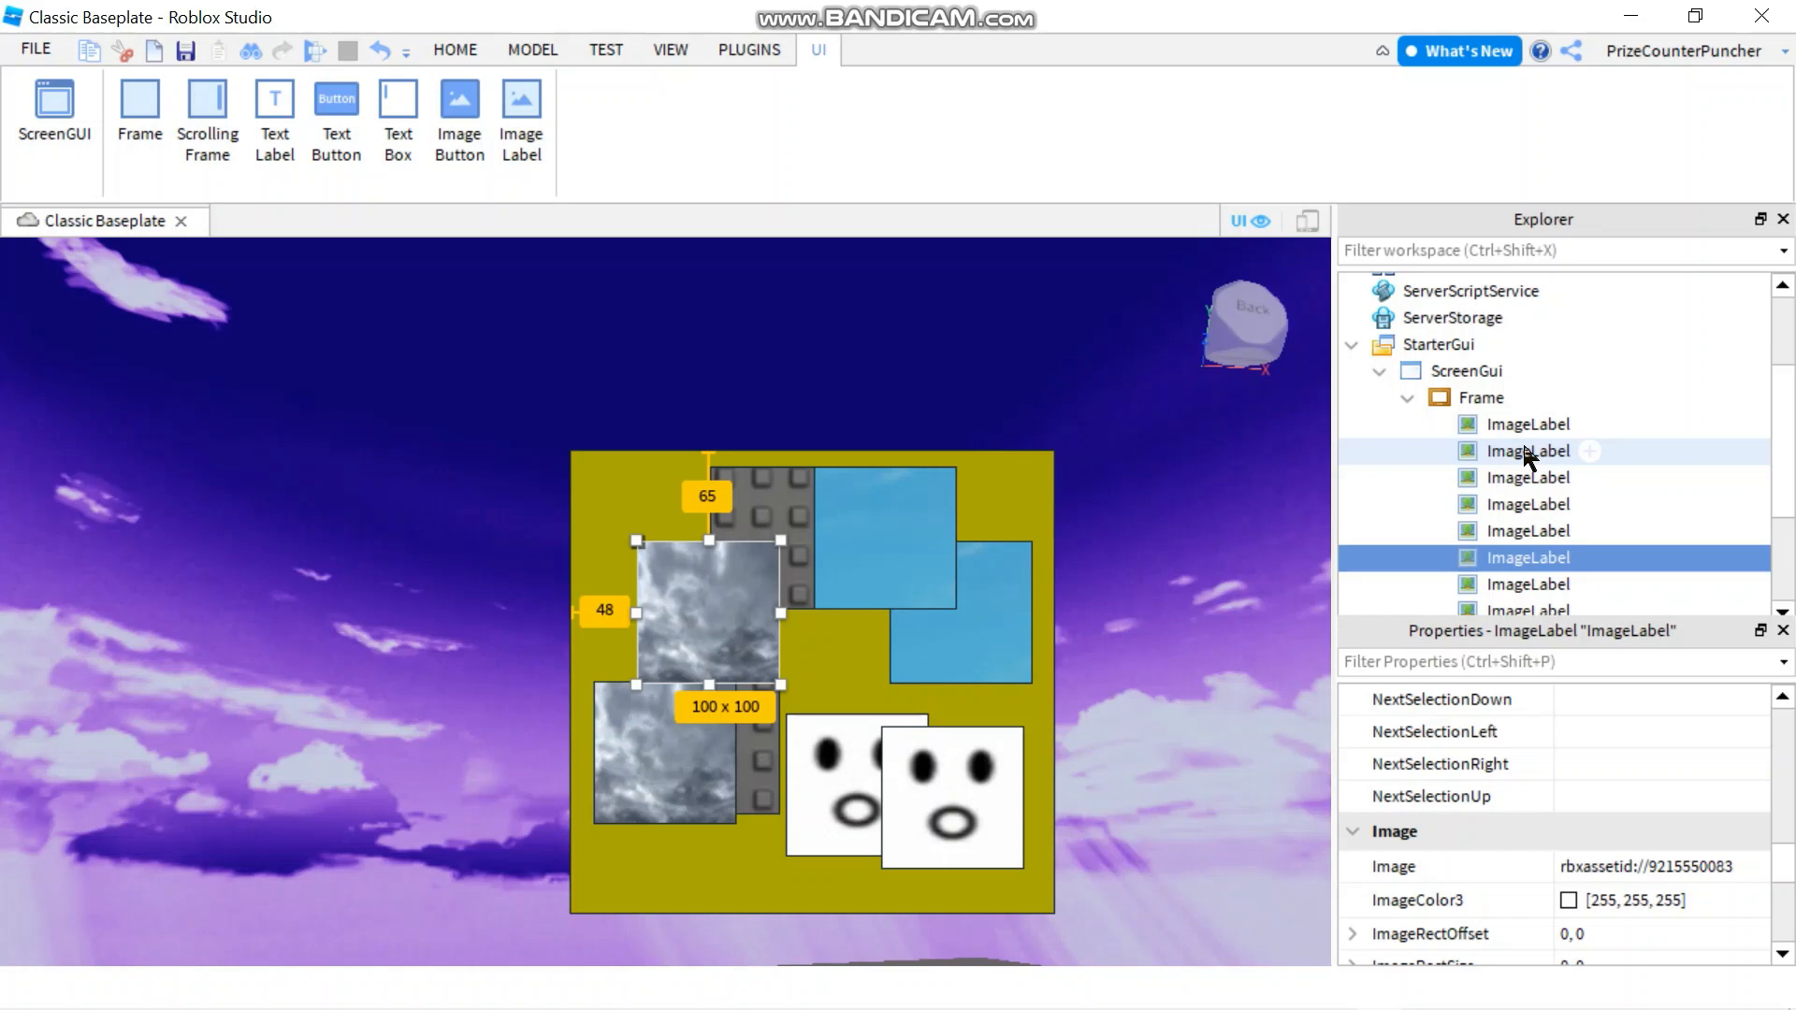
{"action": "left_click", "coordinate": [1525, 425]}
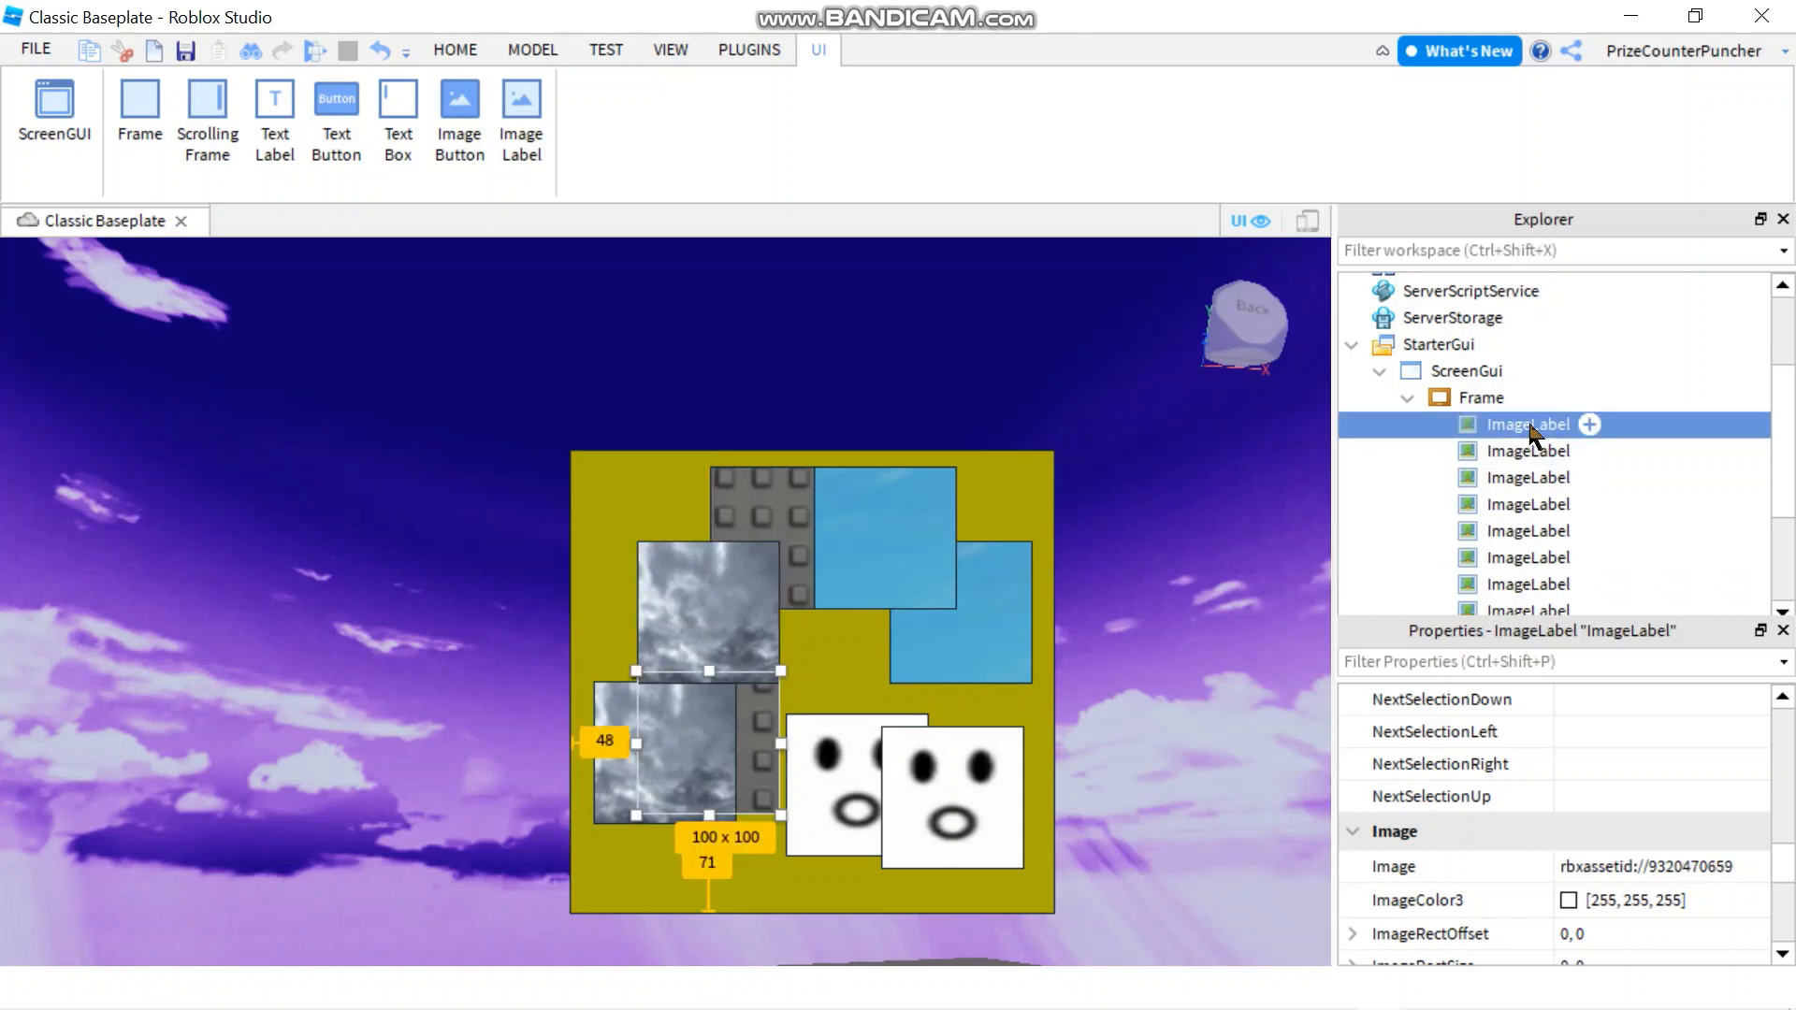
Rename the eight ImageLabels under the Frame to a, b, c, d, e, f, g, h.
{"action": "double_click", "coordinate": [1527, 425]}
{"action": "type", "text": "a"}
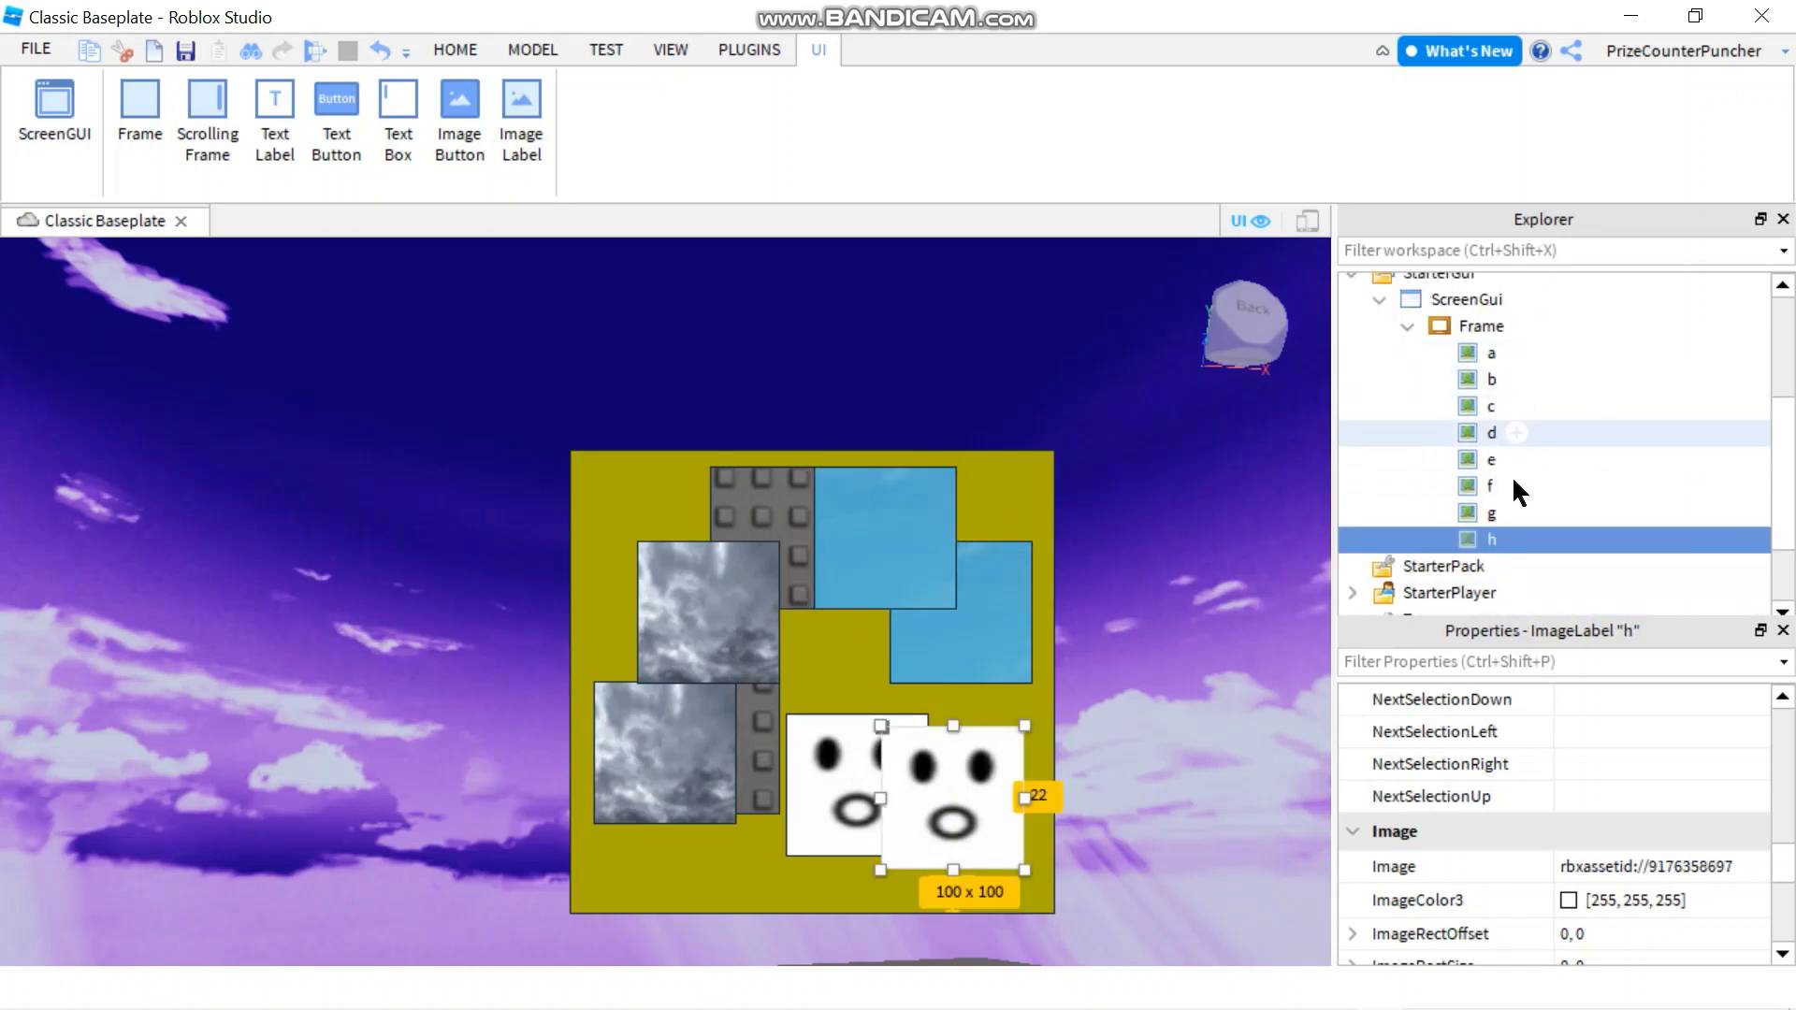
{"action": "mouse_move", "coordinate": [1491, 461]}
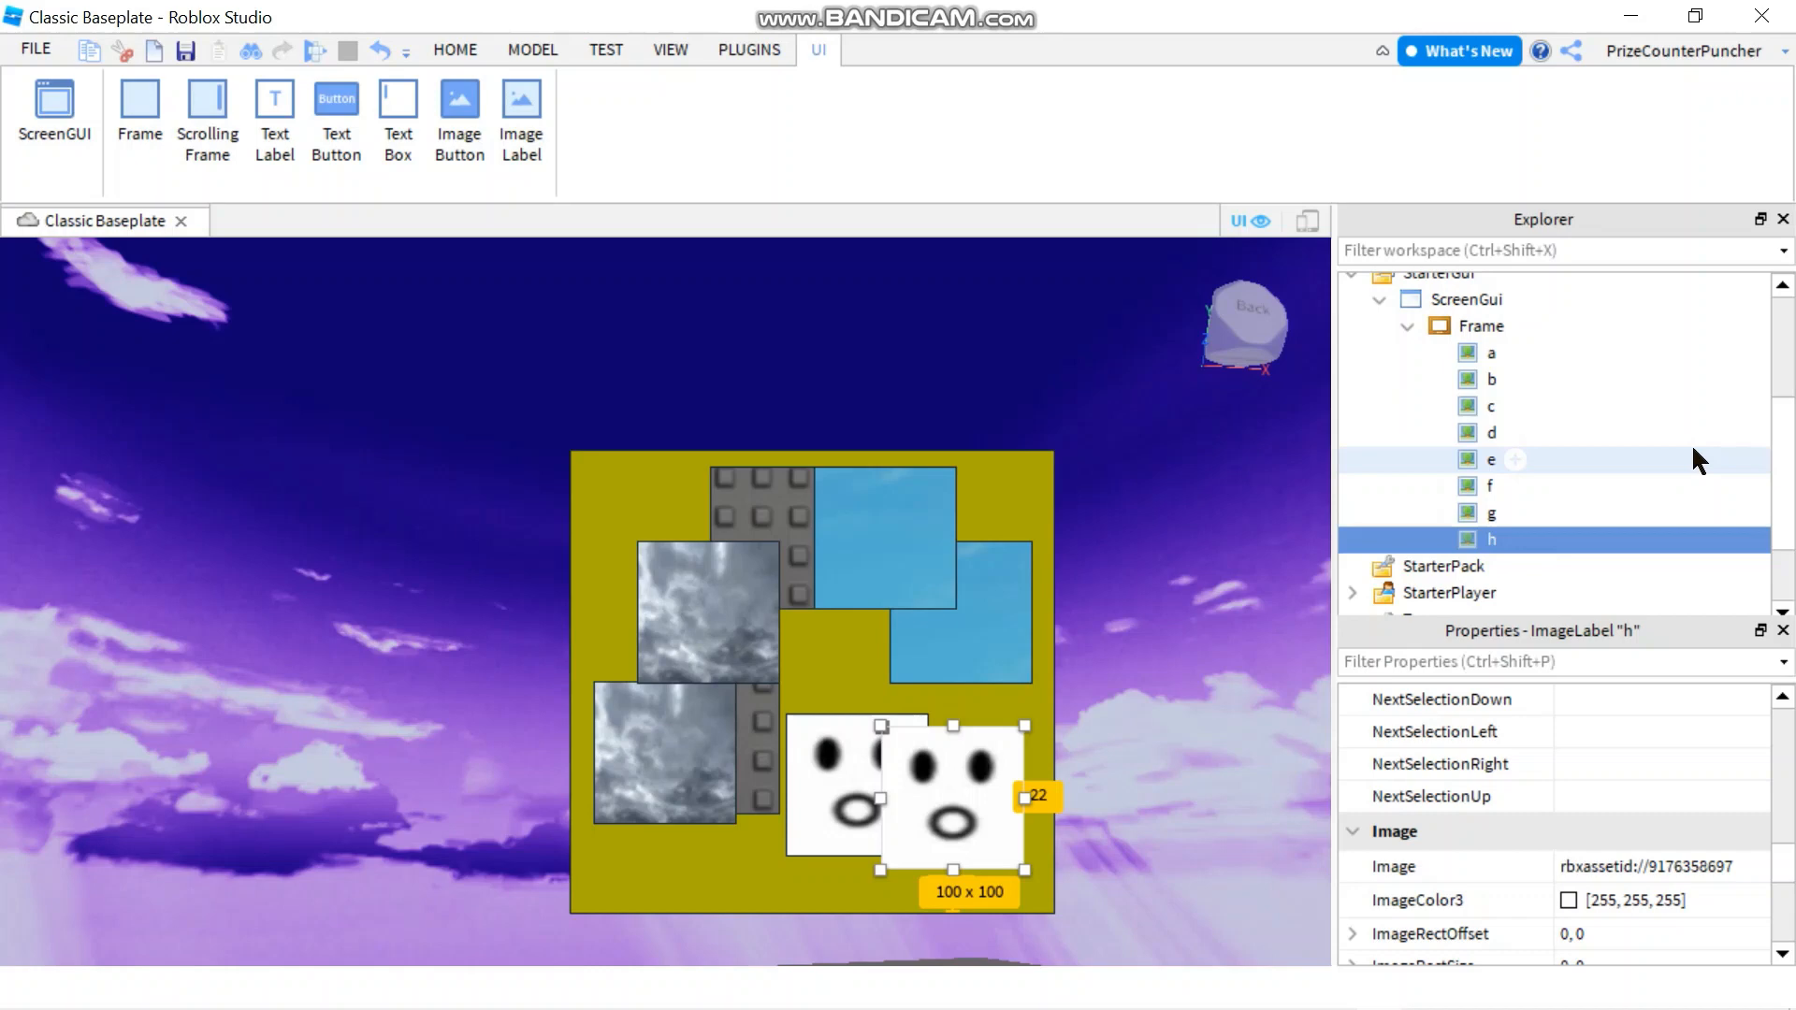
{"action": "mouse_move", "coordinate": [1490, 379]}
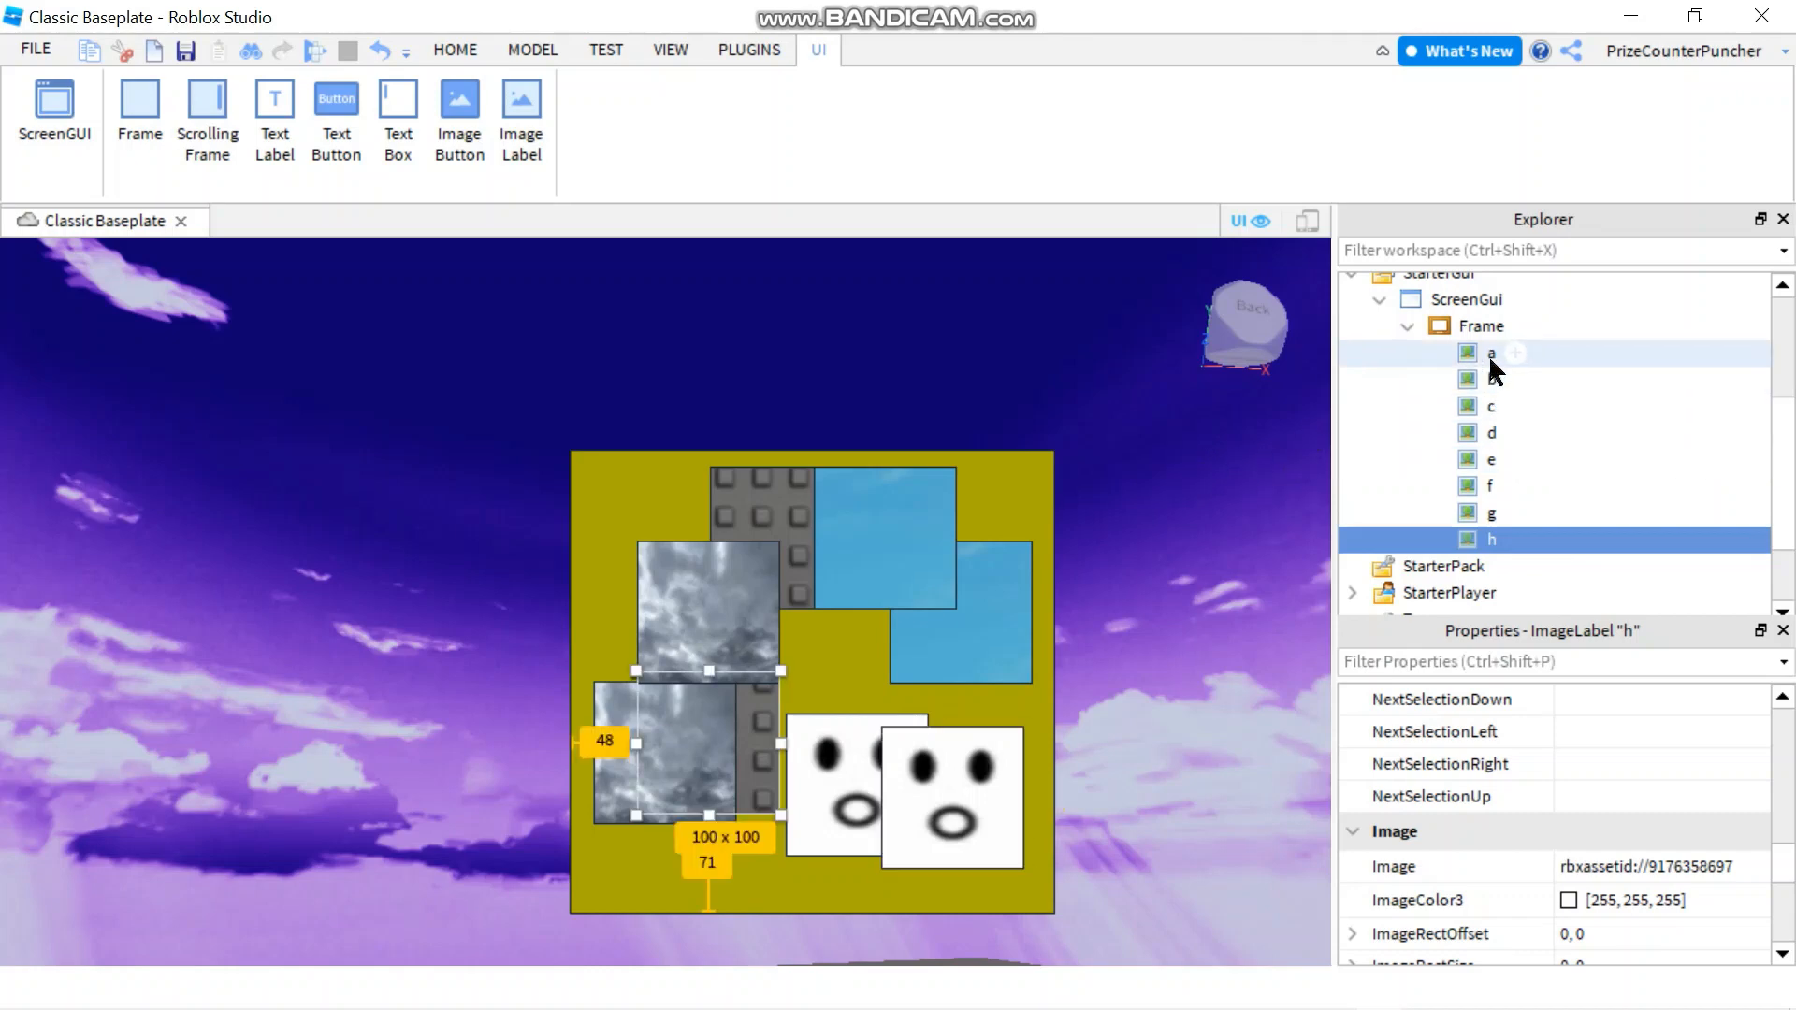
Set LayoutOrder values for labels a, b (1) and d (2).
{"action": "left_click", "coordinate": [1494, 354]}
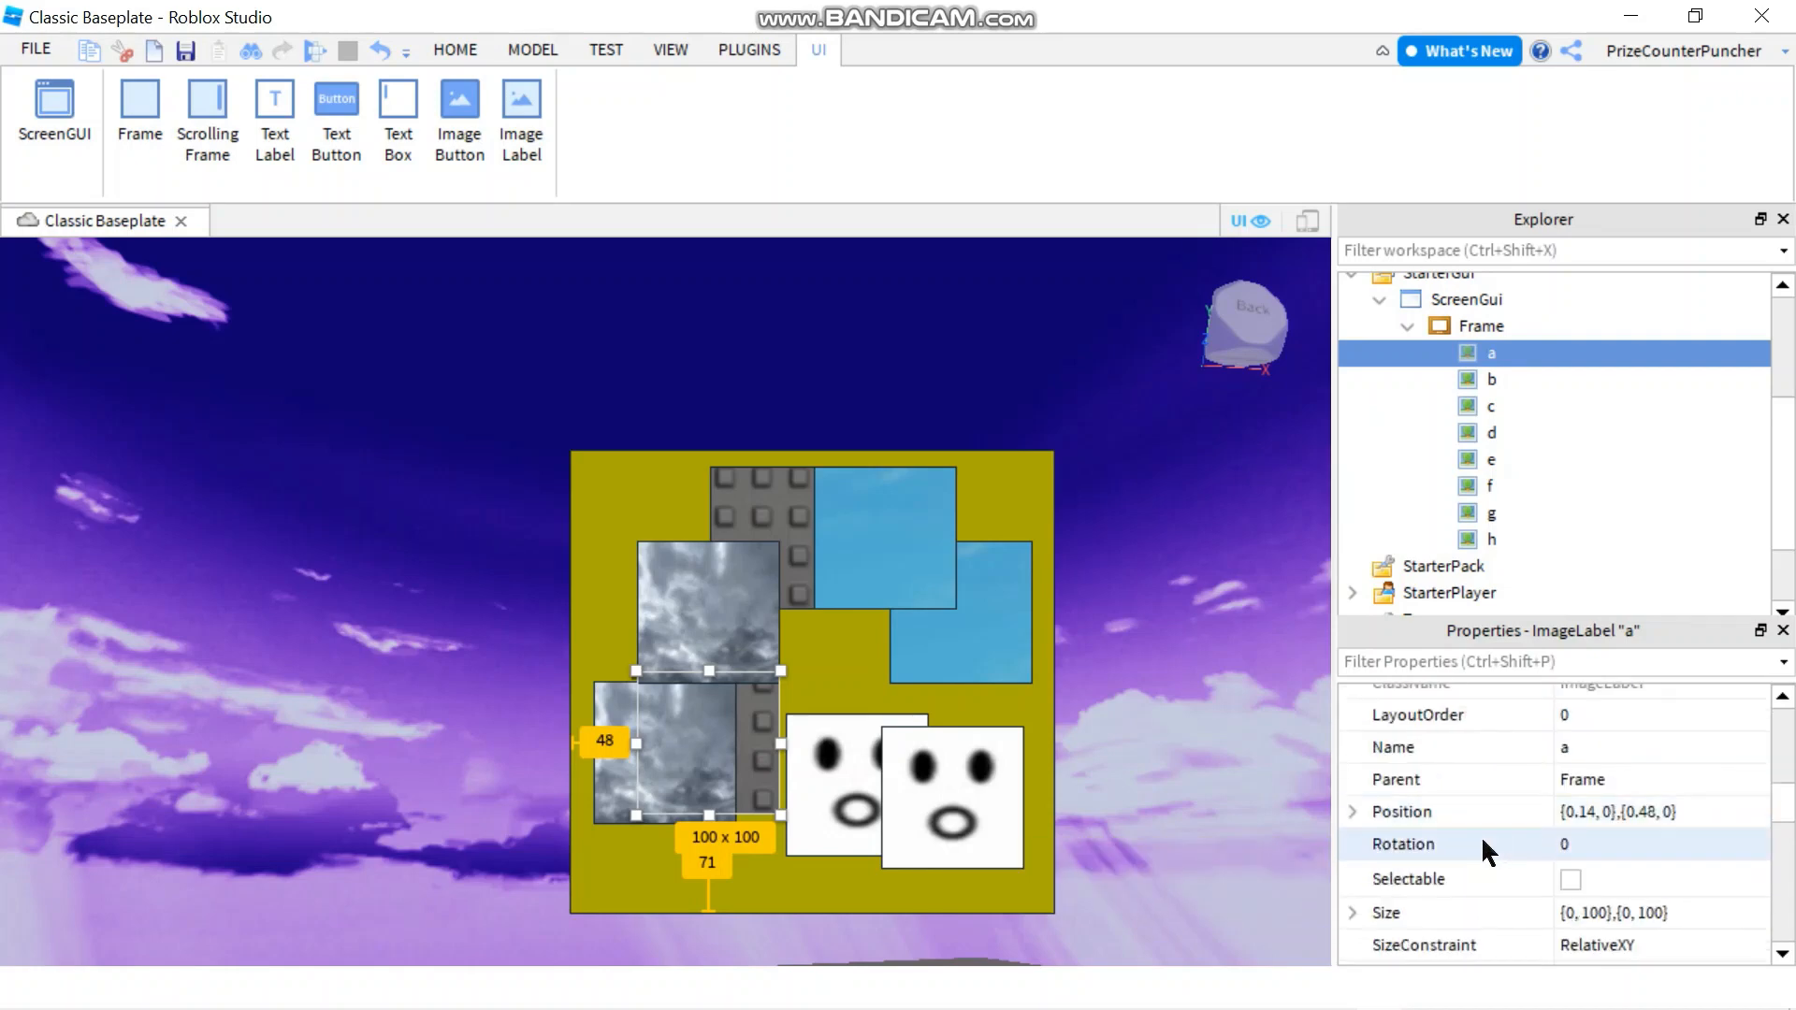
{"action": "mouse_move", "coordinate": [1589, 715]}
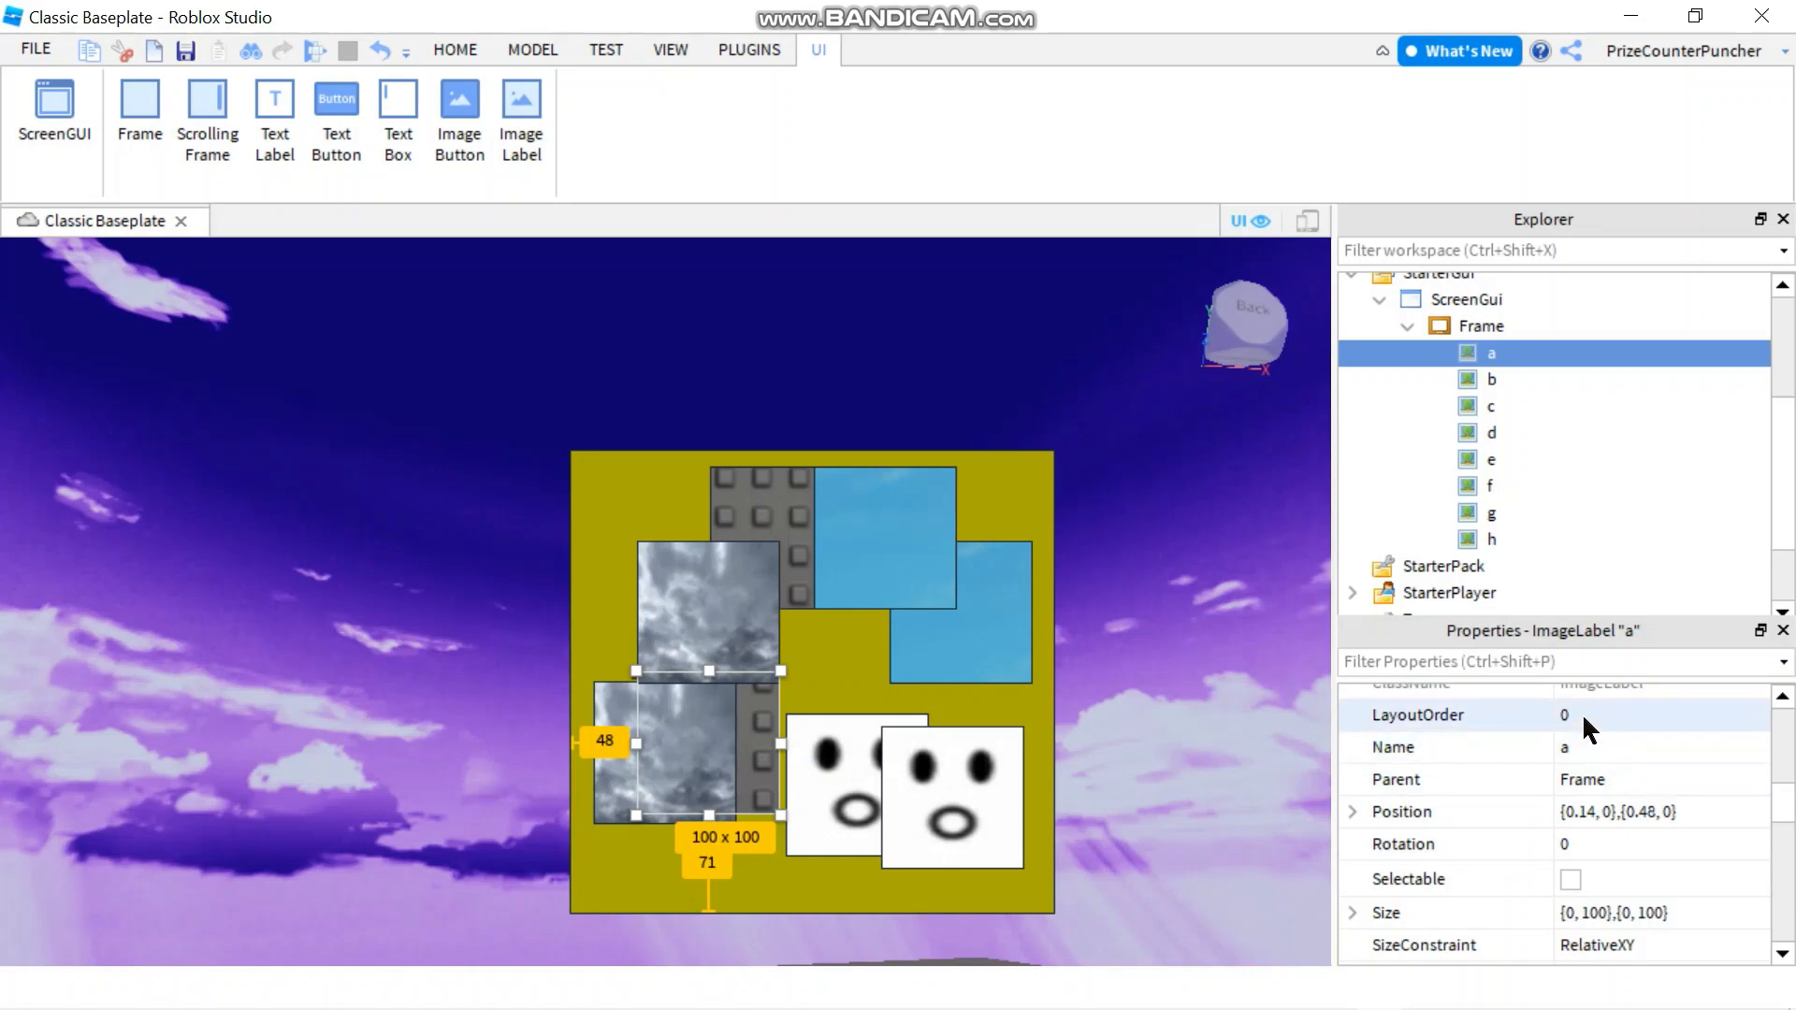
{"action": "left_click", "coordinate": [1656, 715]}
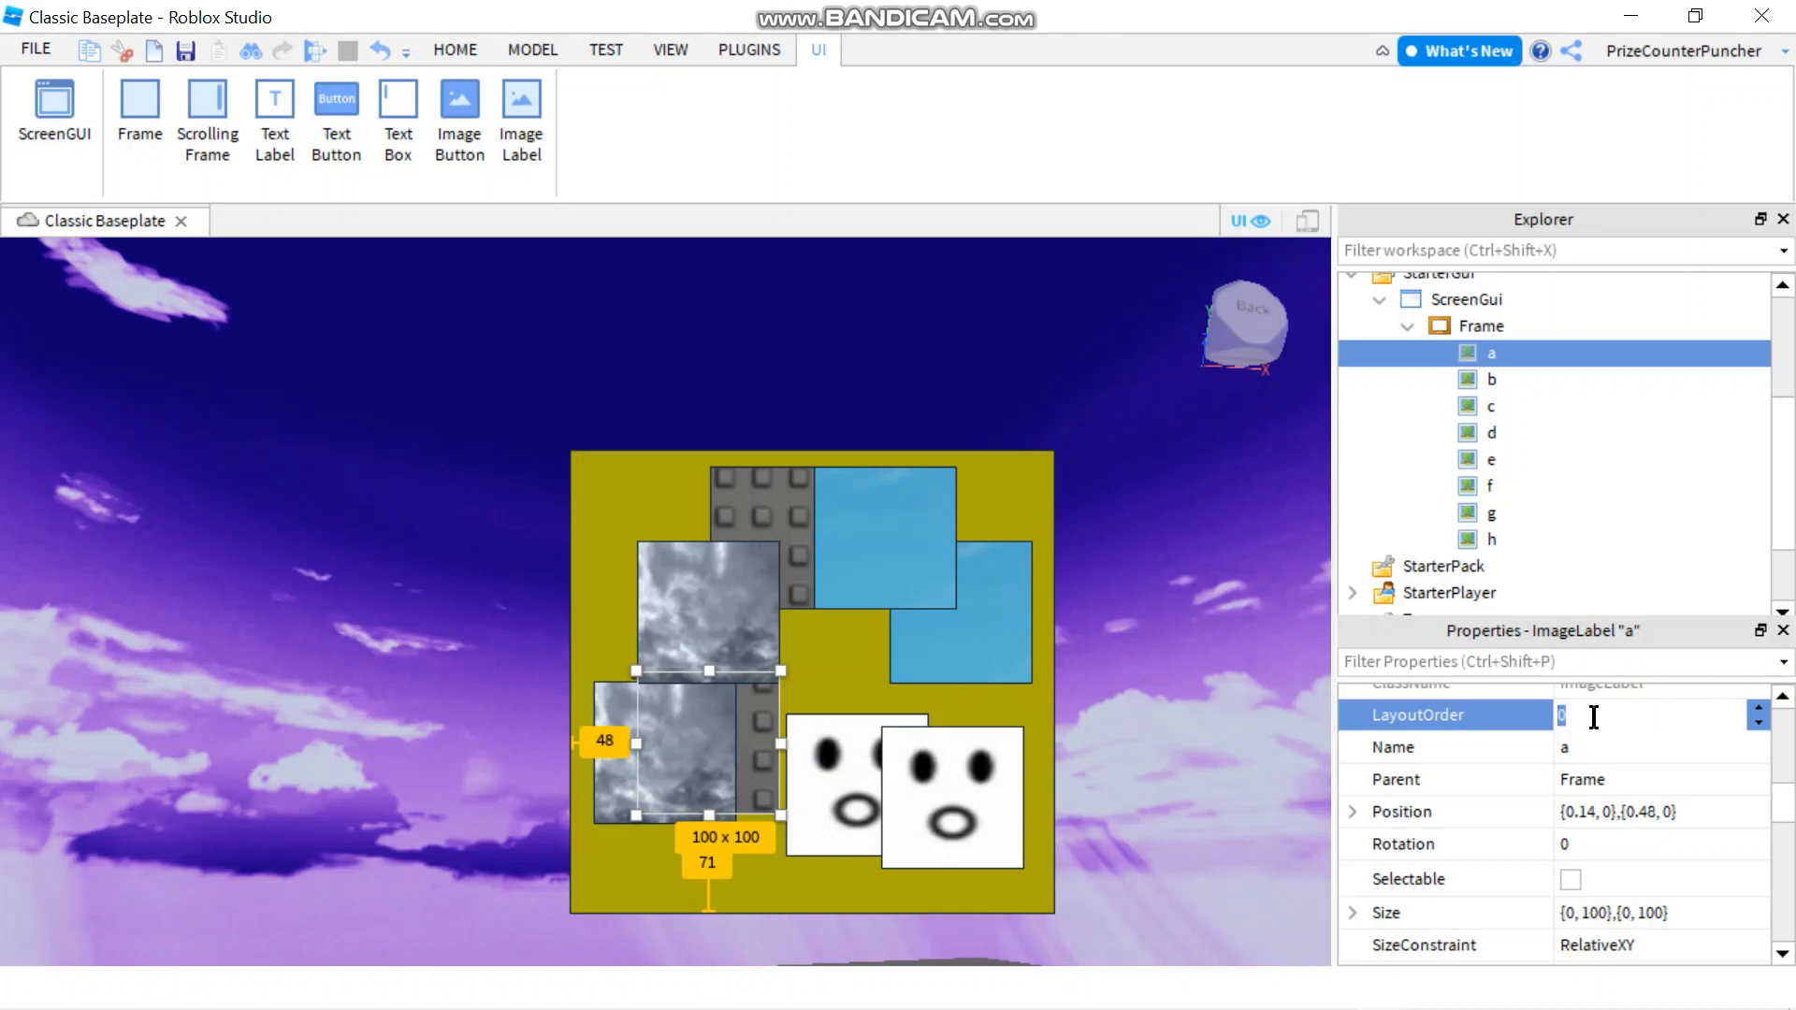
{"action": "left_click", "coordinate": [1493, 380]}
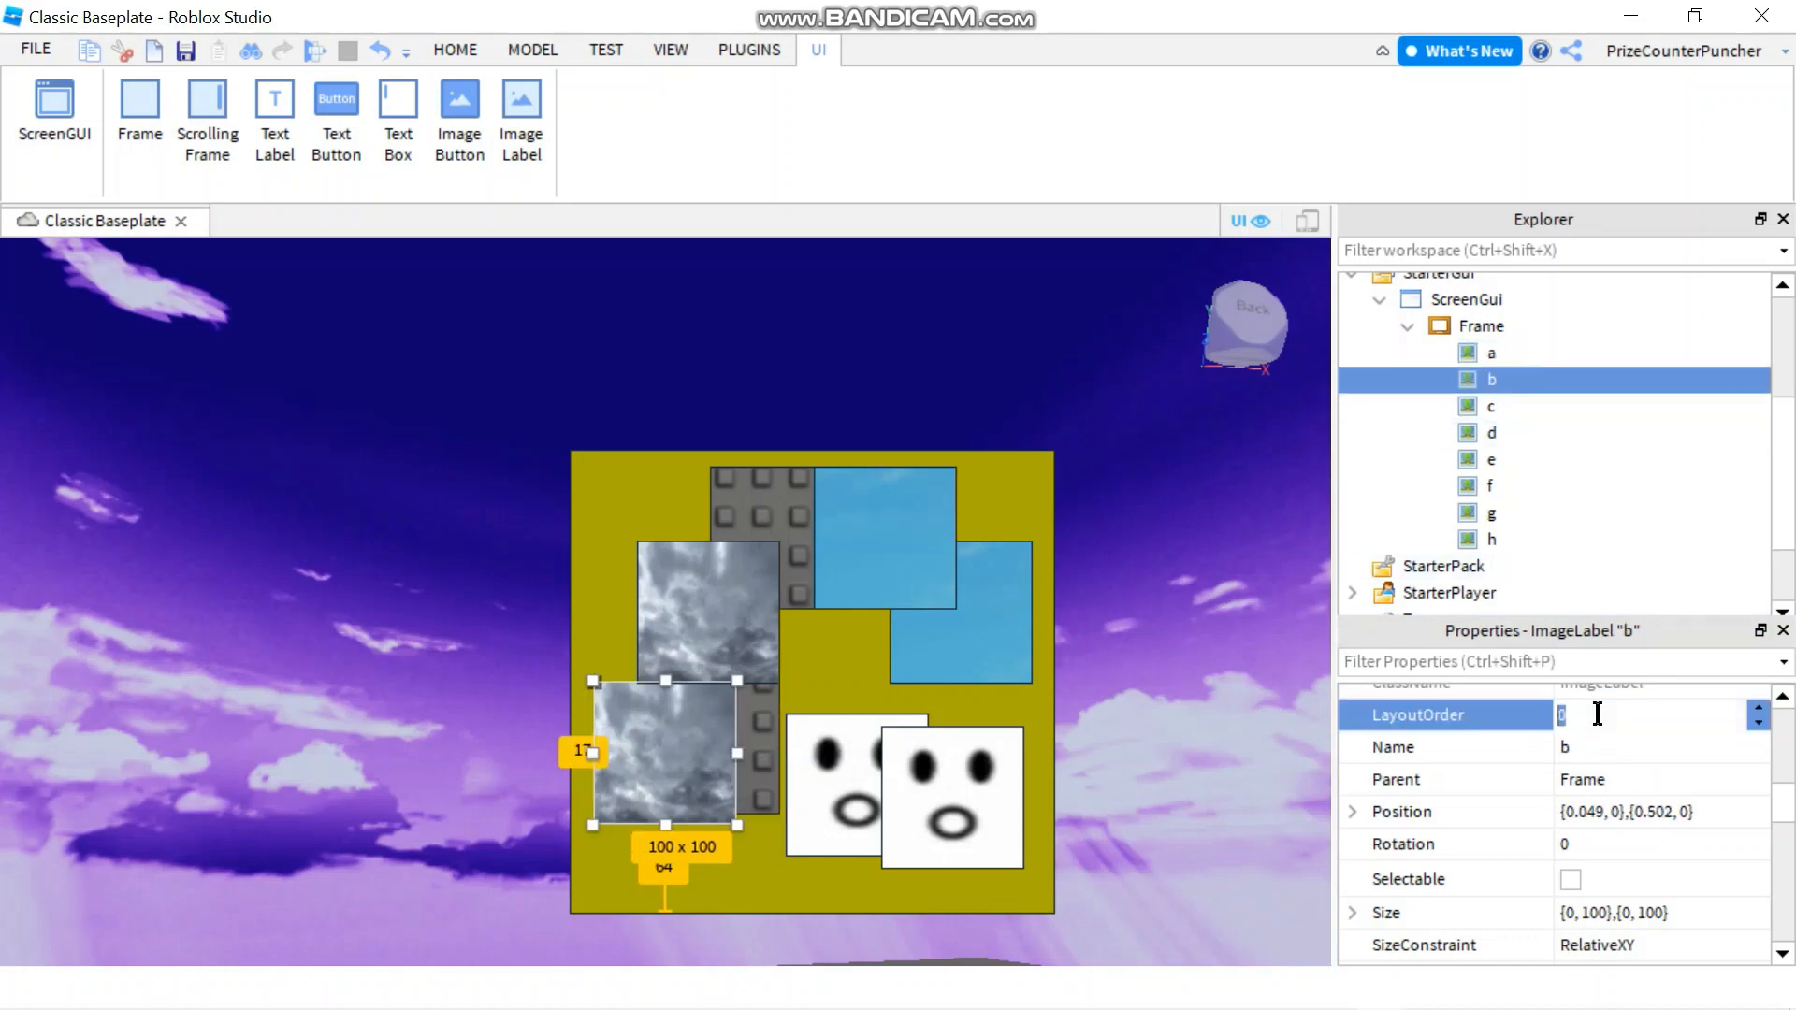
{"action": "type", "text": "1"}
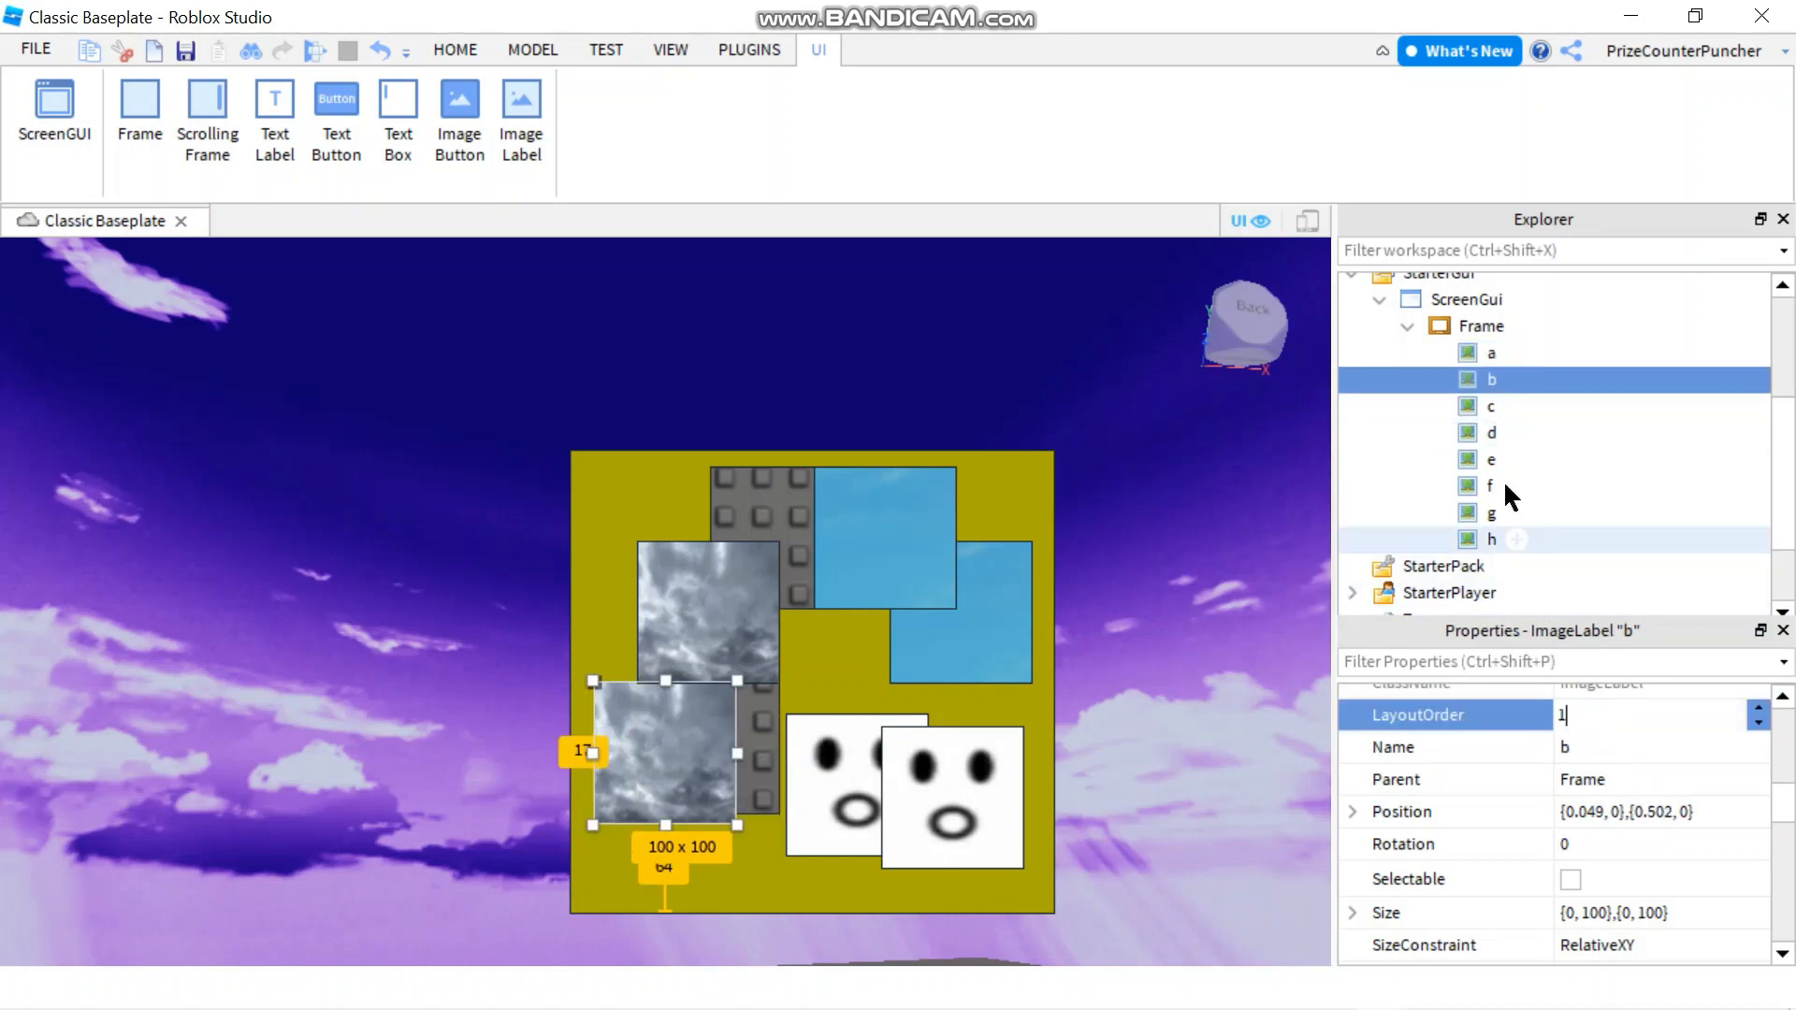
{"action": "mouse_move", "coordinate": [1493, 446]}
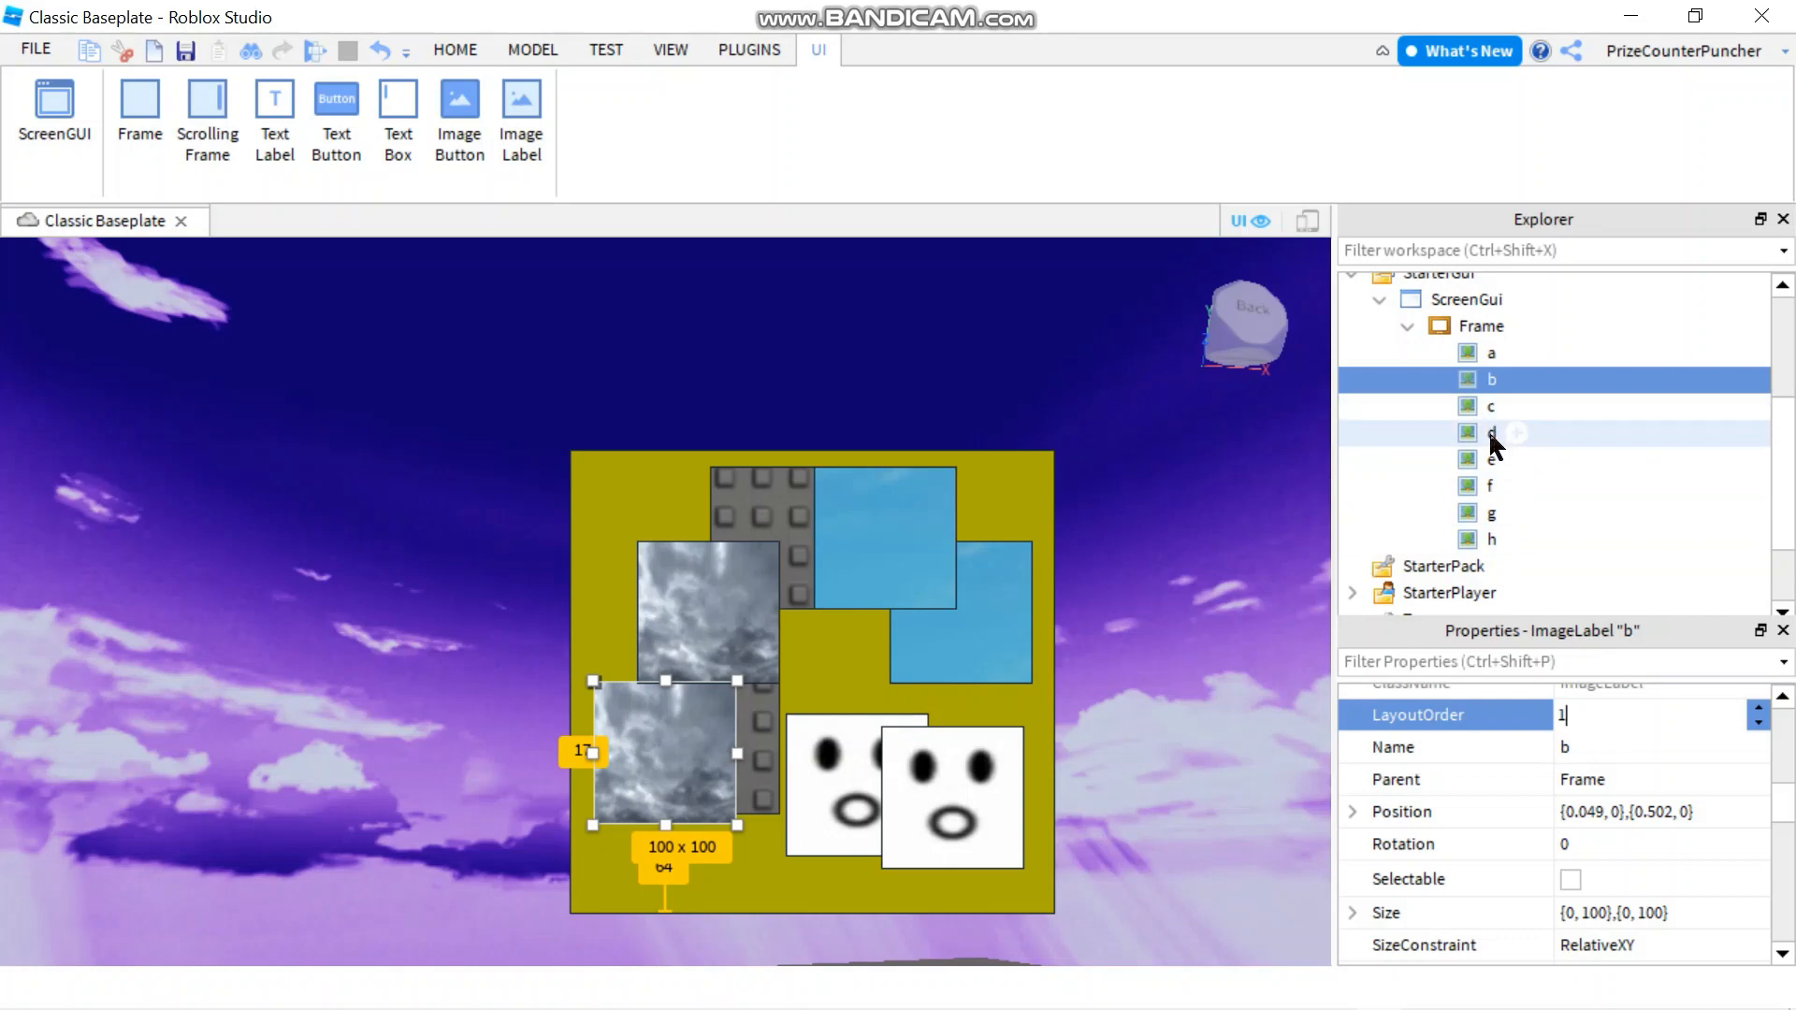
{"action": "left_click", "coordinate": [1492, 432]}
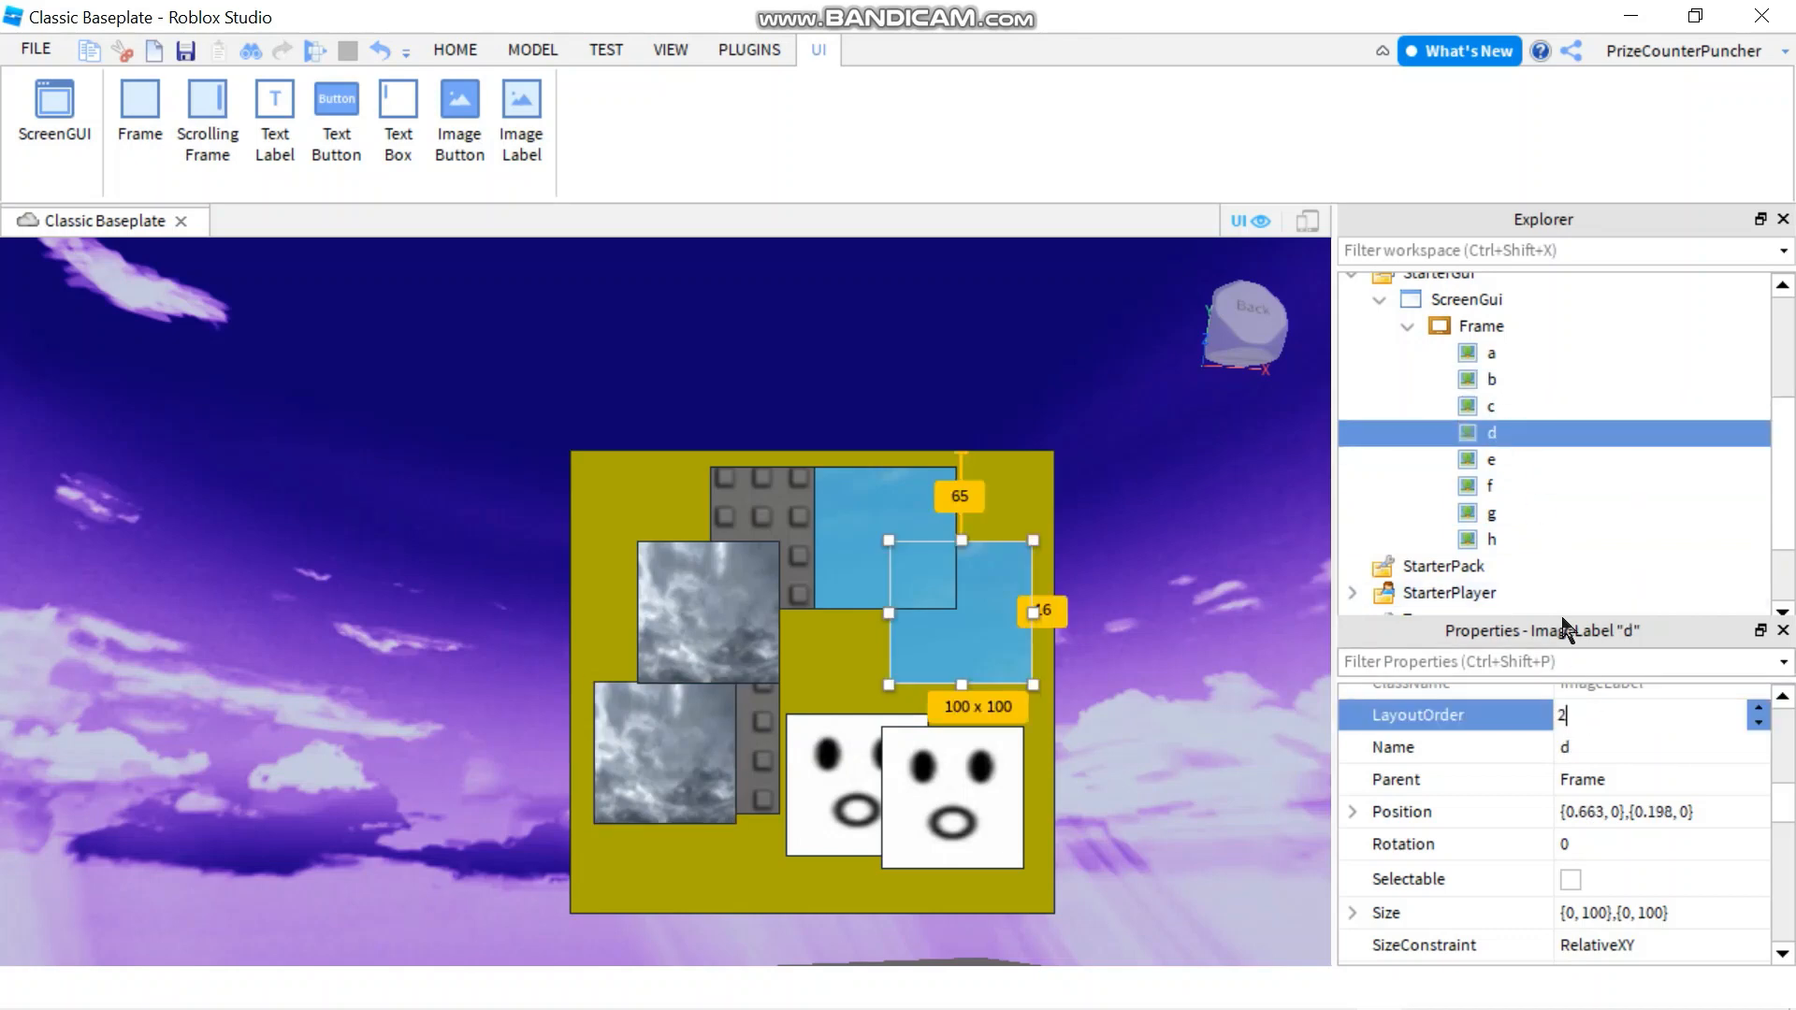
Set LayoutOrder values for labels e, f (6), g (9) and h (22).
{"action": "left_click", "coordinate": [1491, 460]}
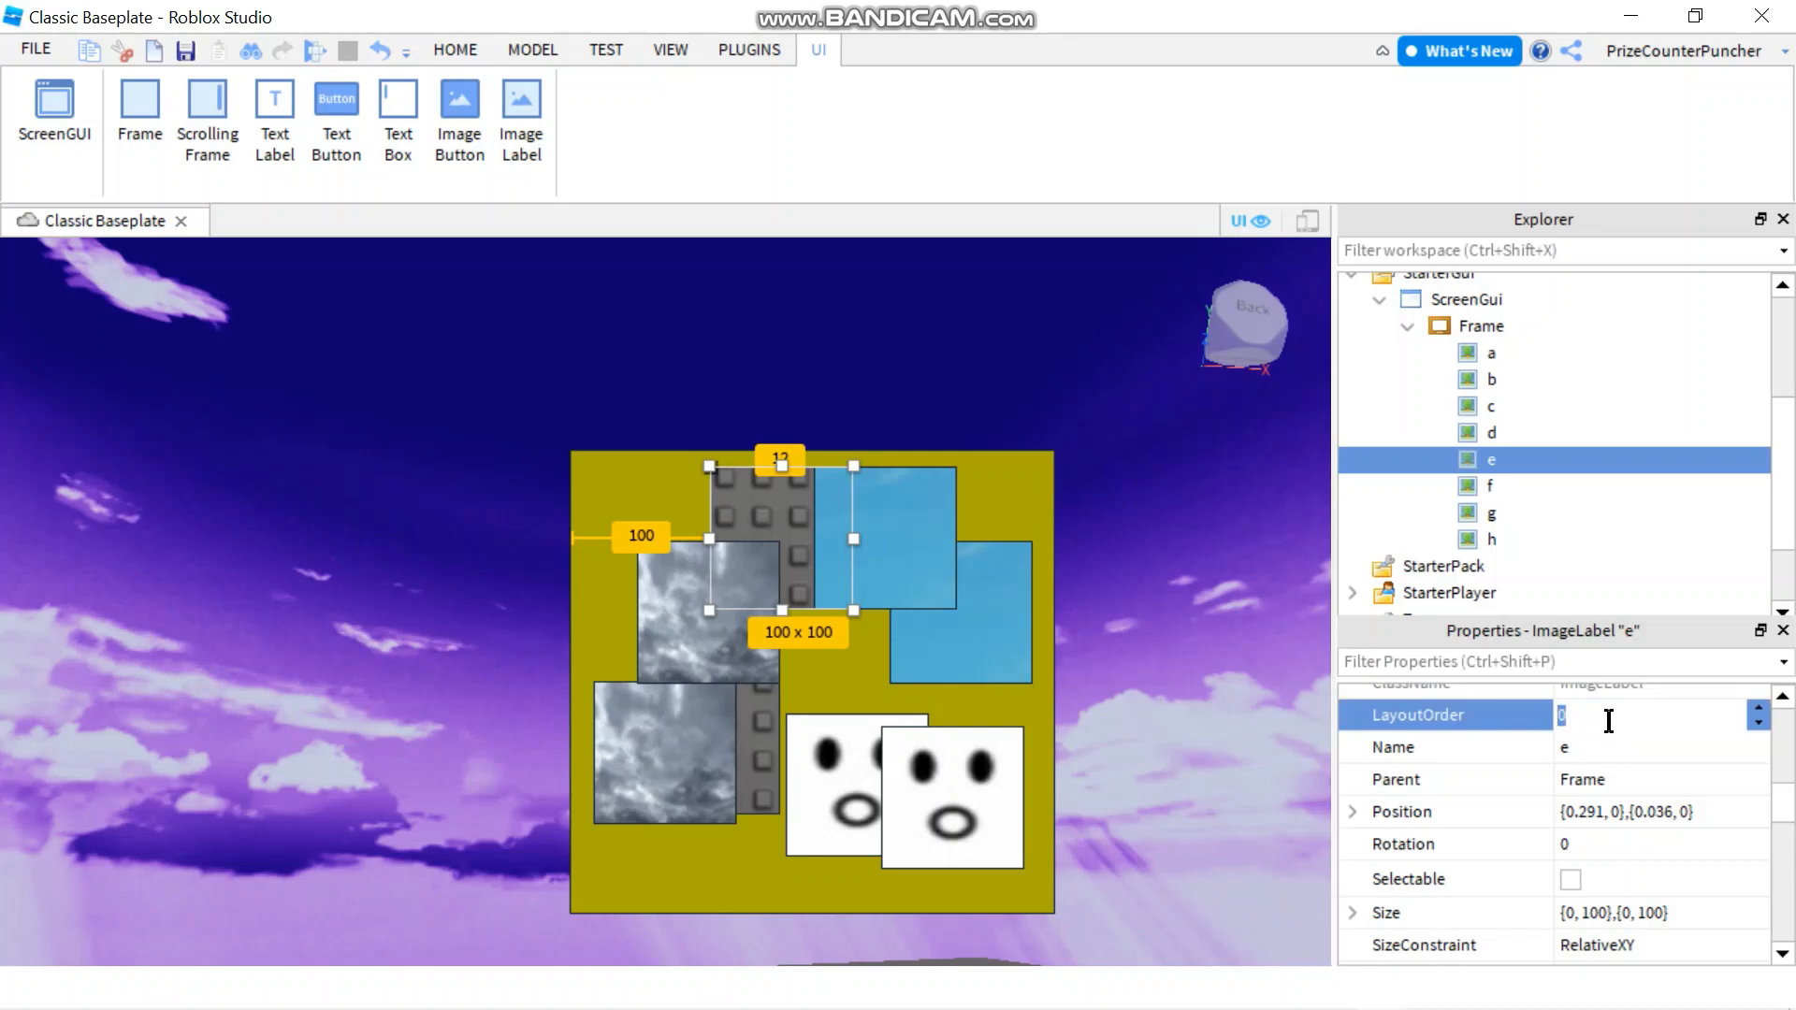
{"action": "left_click", "coordinate": [1490, 487]}
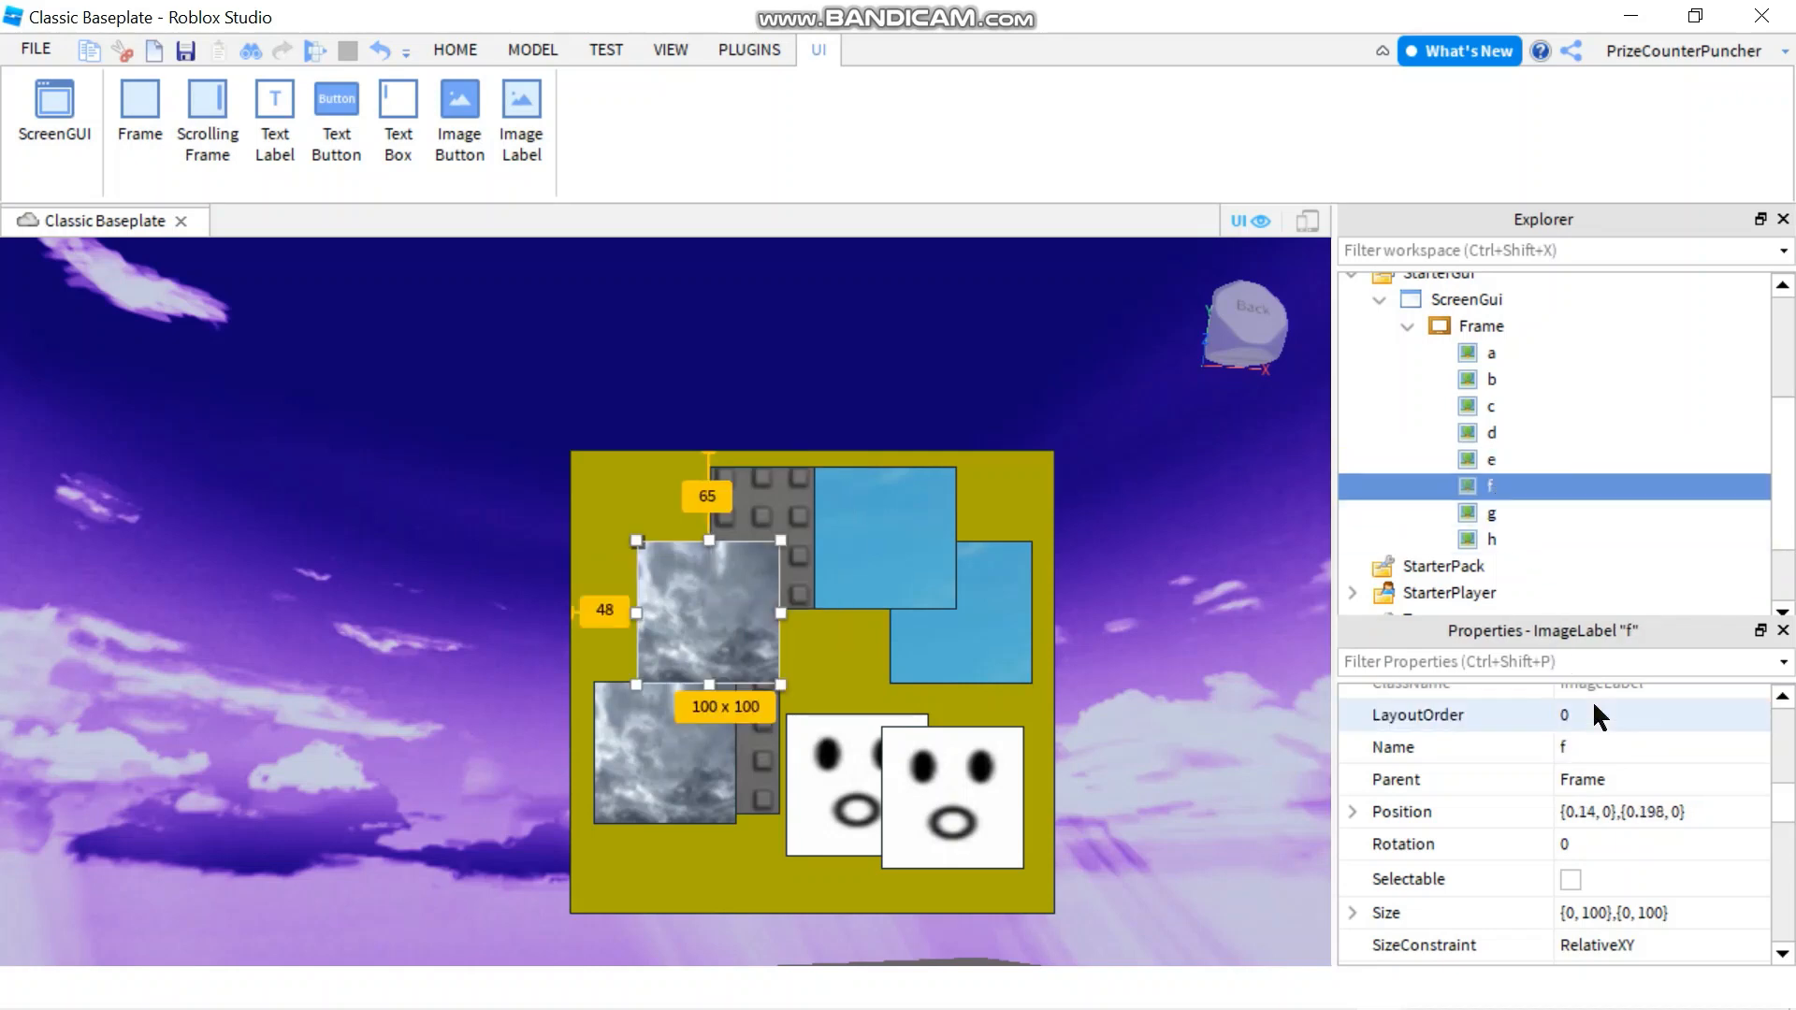
{"action": "type", "text": "6"}
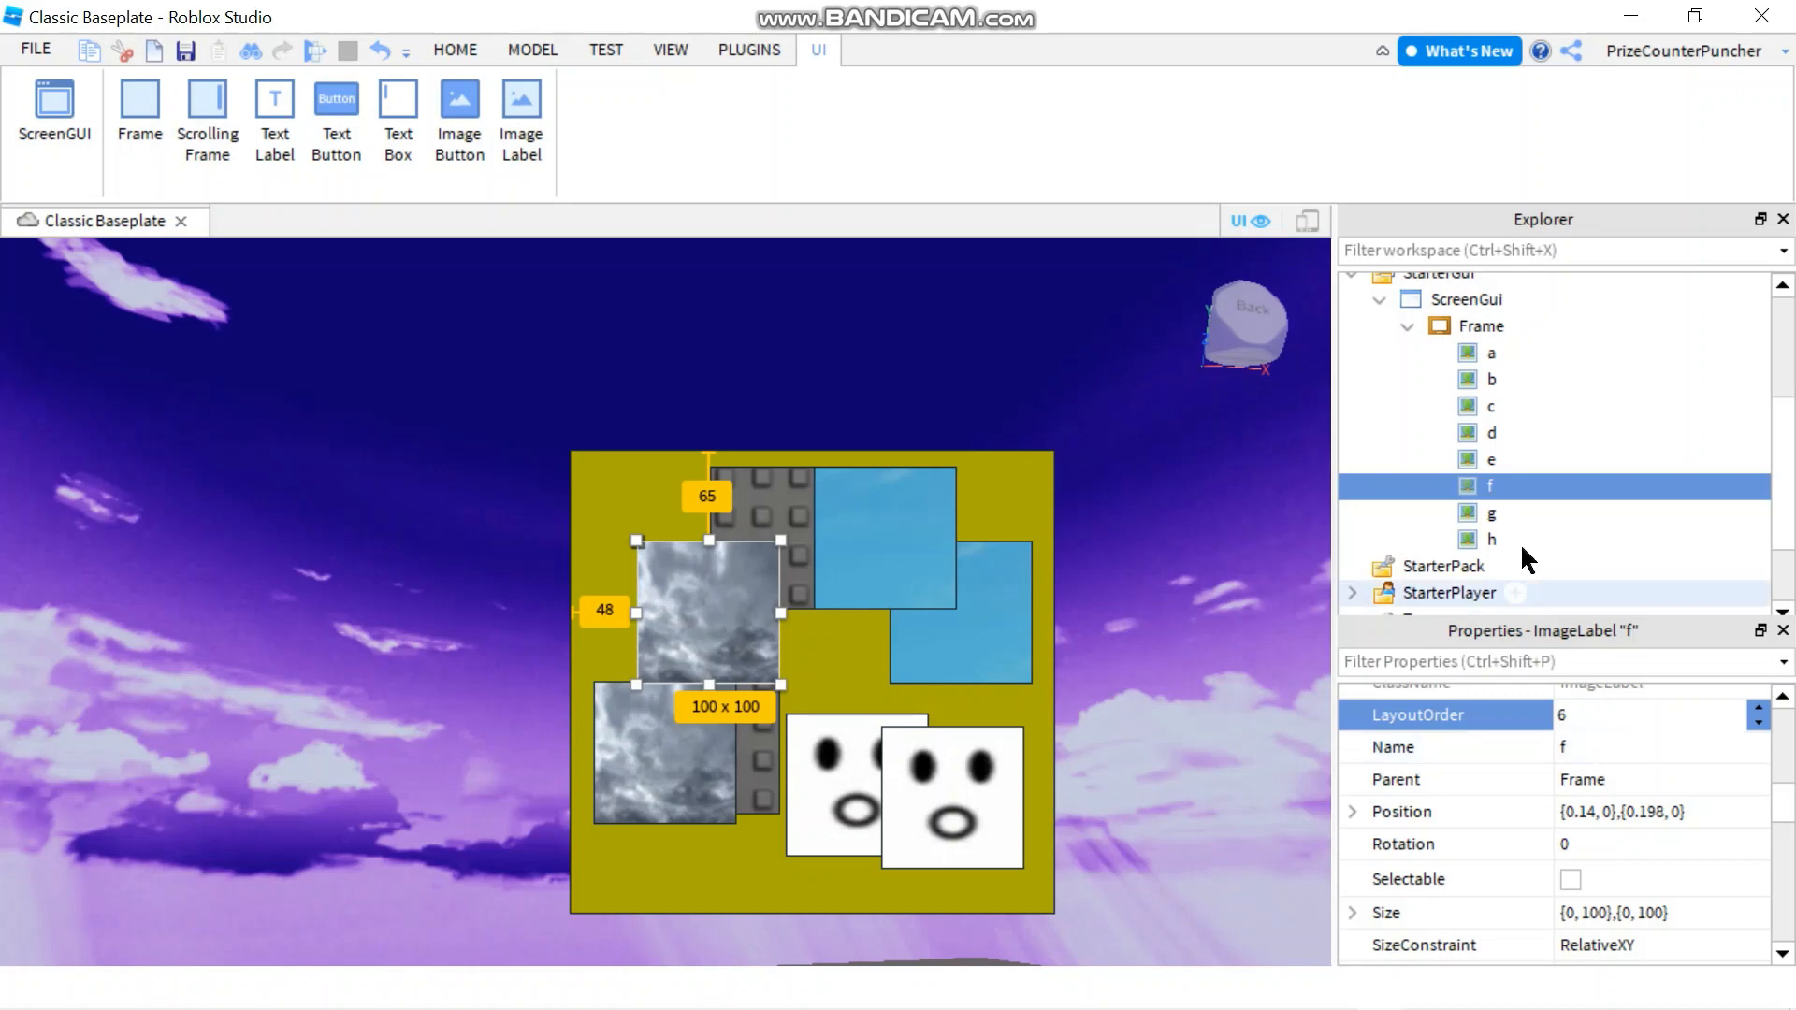
{"action": "left_click", "coordinate": [1491, 513]}
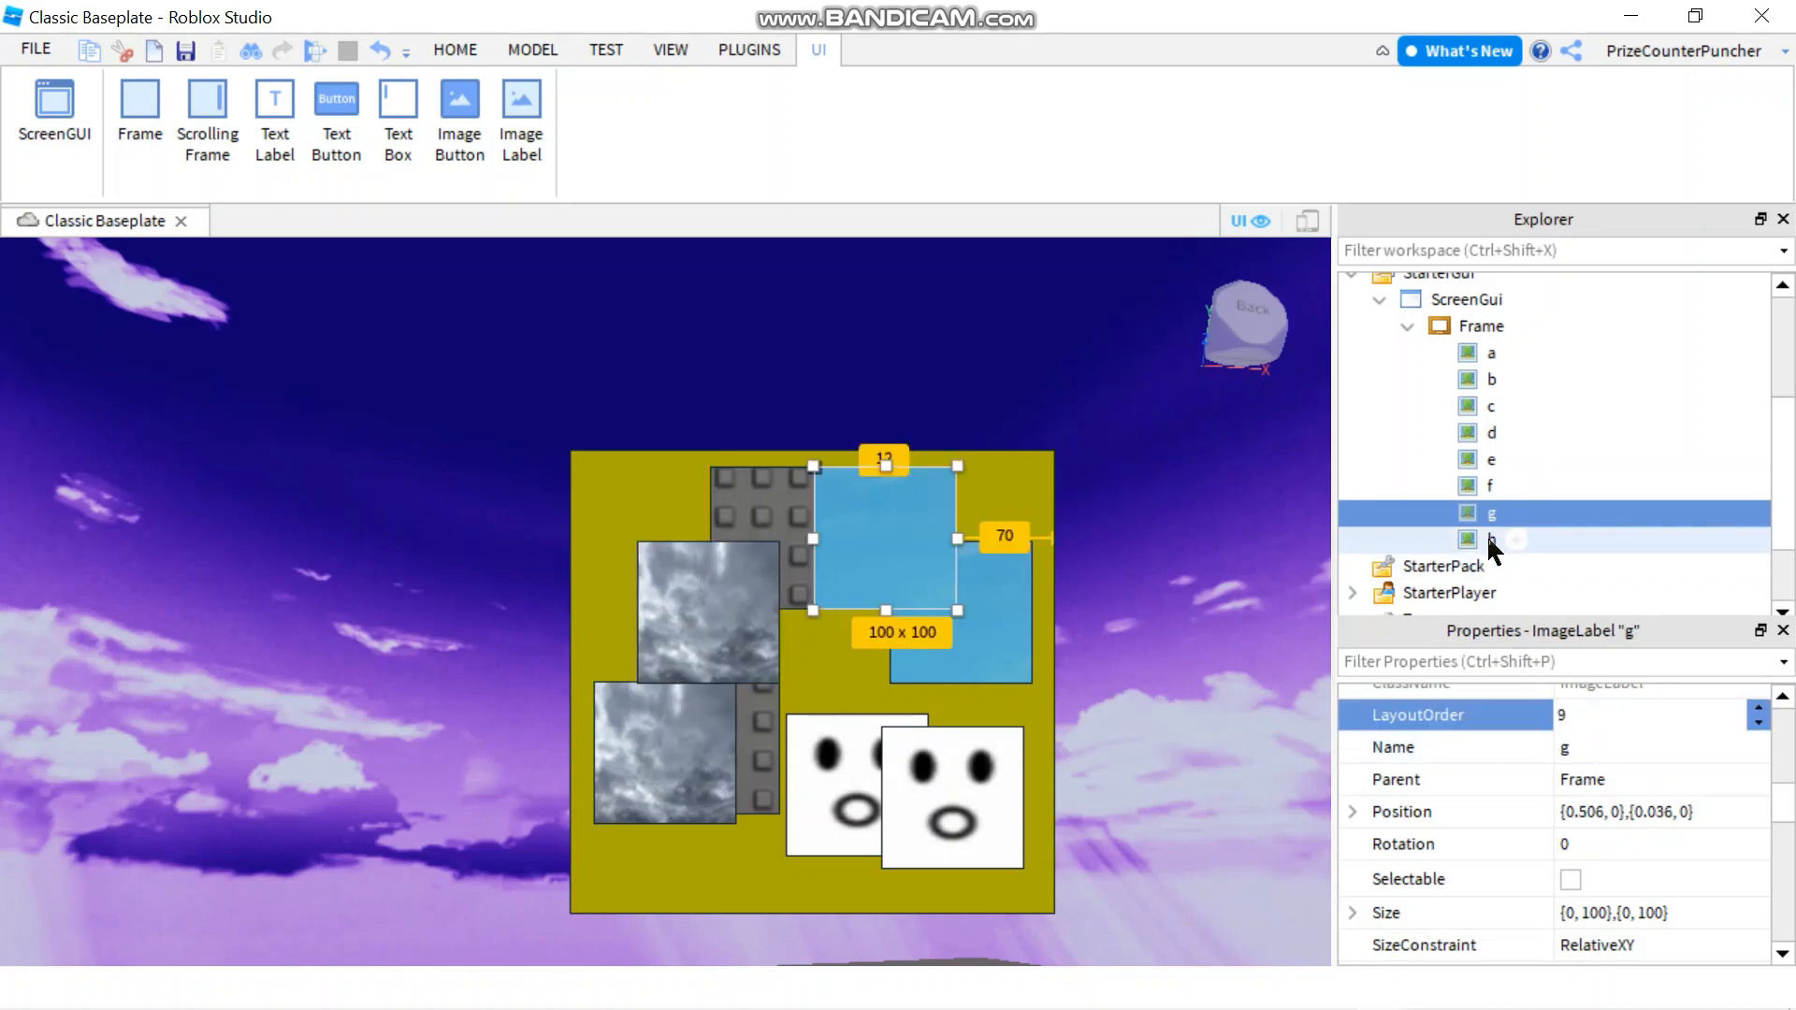
{"action": "left_click", "coordinate": [1493, 539]}
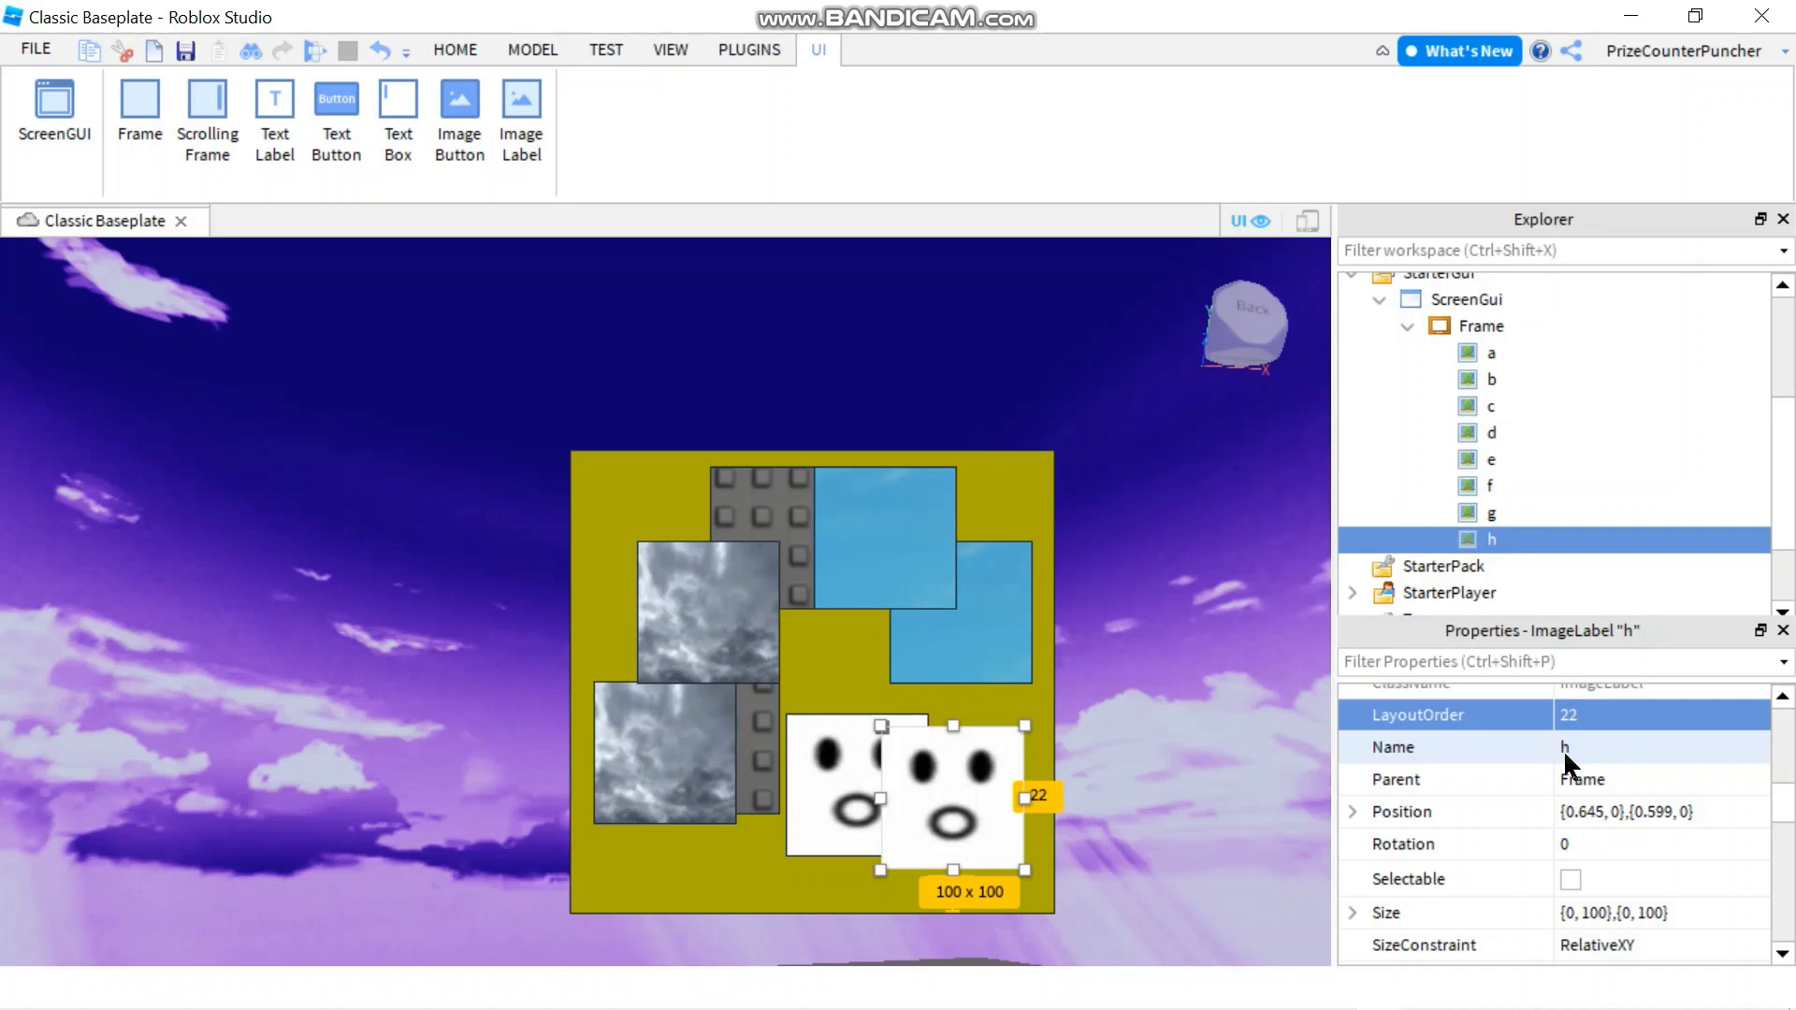
{"action": "mouse_move", "coordinate": [1224, 681]}
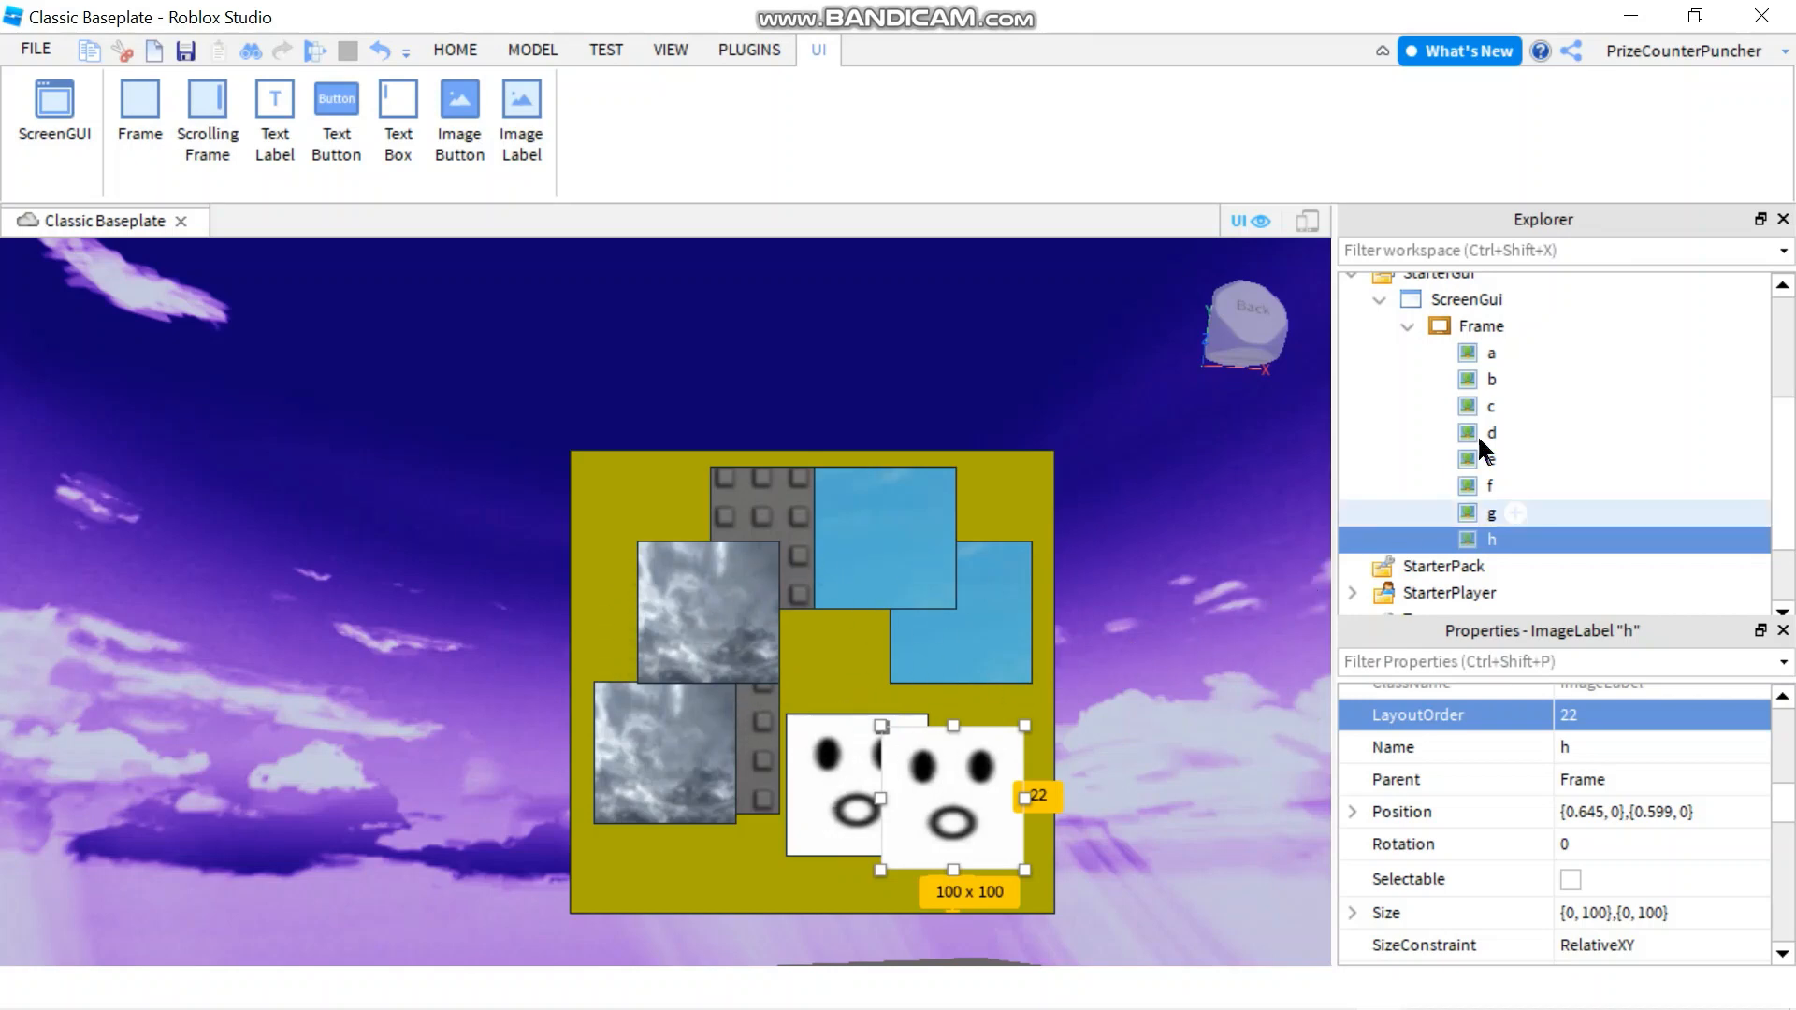
Insert a UIGridLayout into the Frame, found by searching 'uig'.
{"action": "left_click", "coordinate": [1482, 325]}
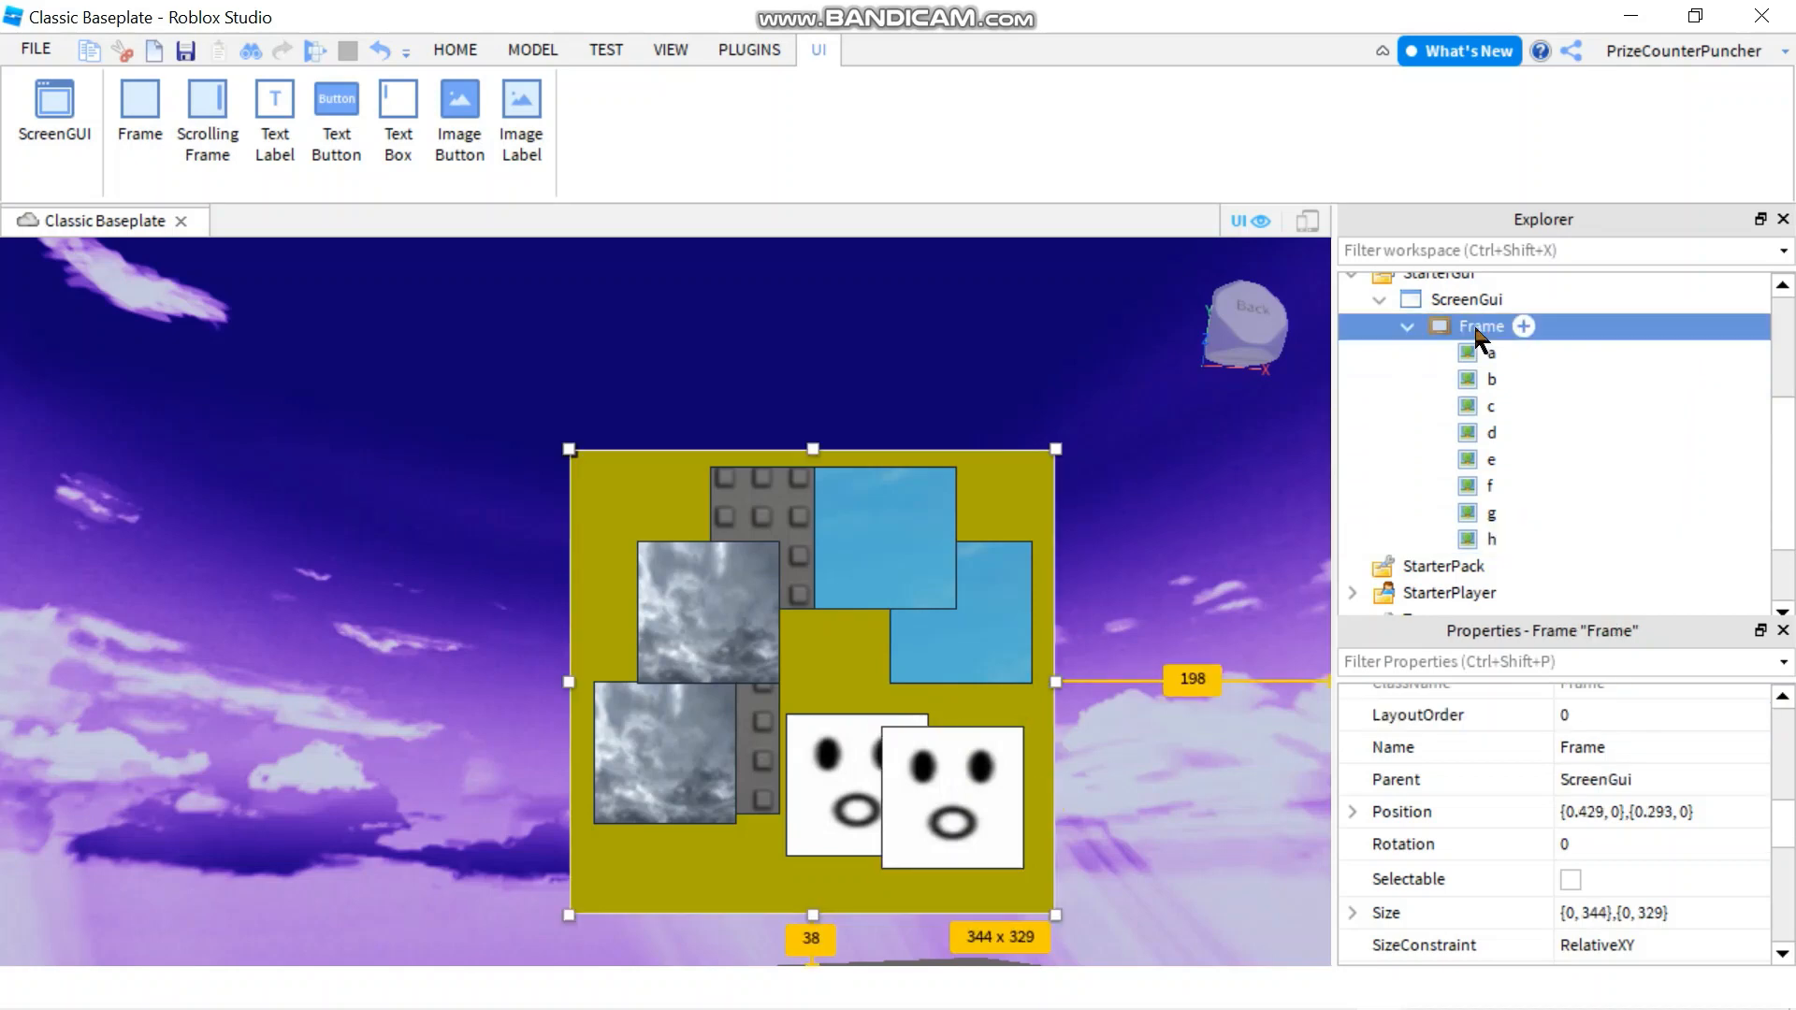
{"action": "left_click", "coordinate": [1523, 326]}
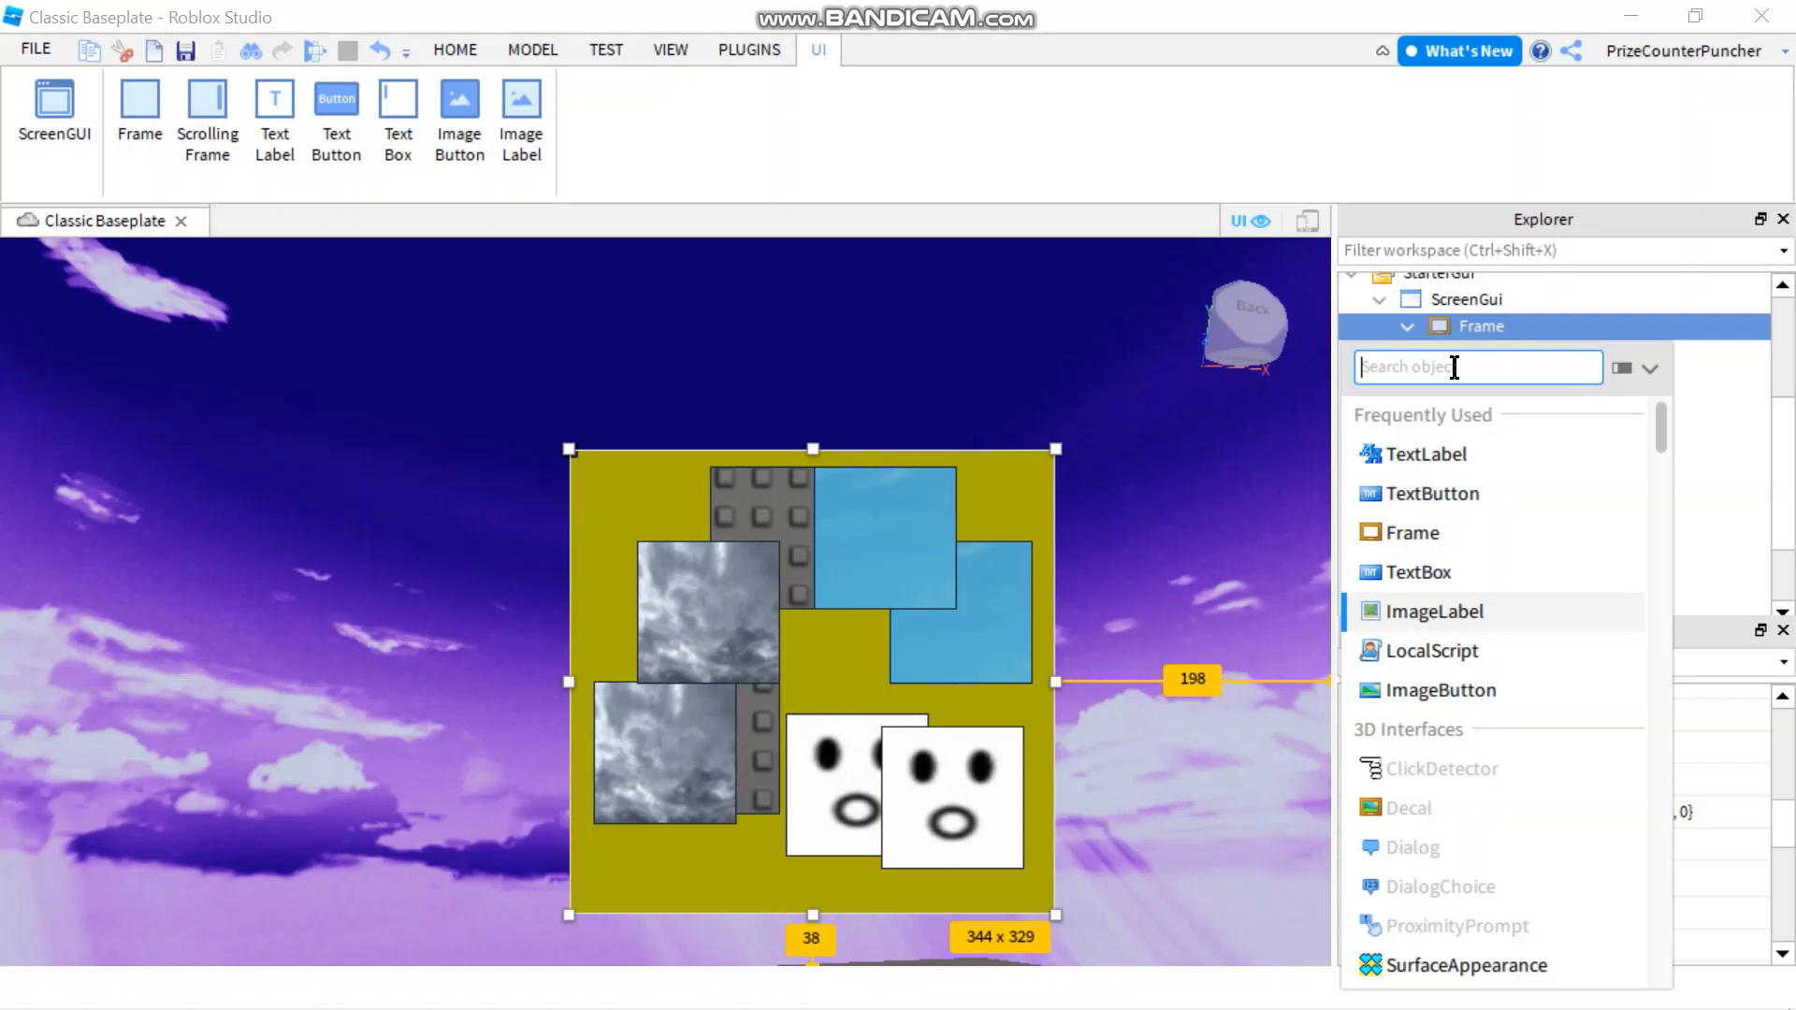
{"action": "type", "text": "uig"}
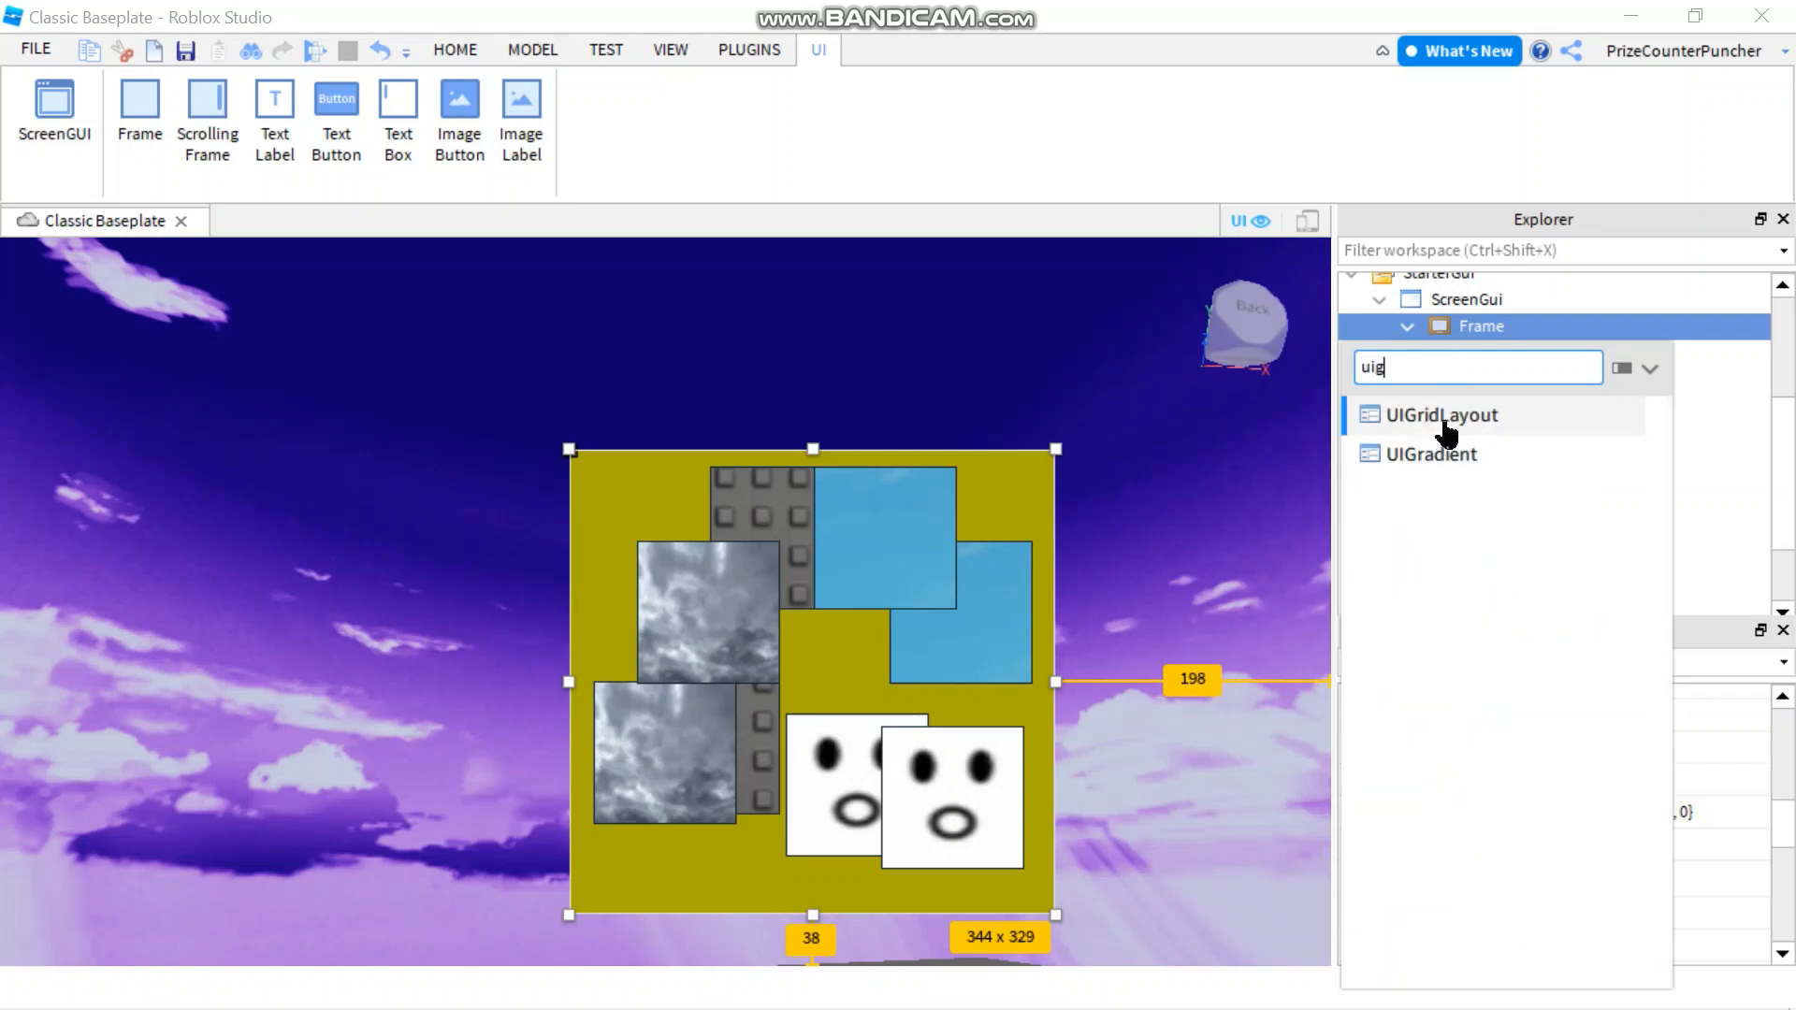
{"action": "left_click", "coordinate": [1443, 415]}
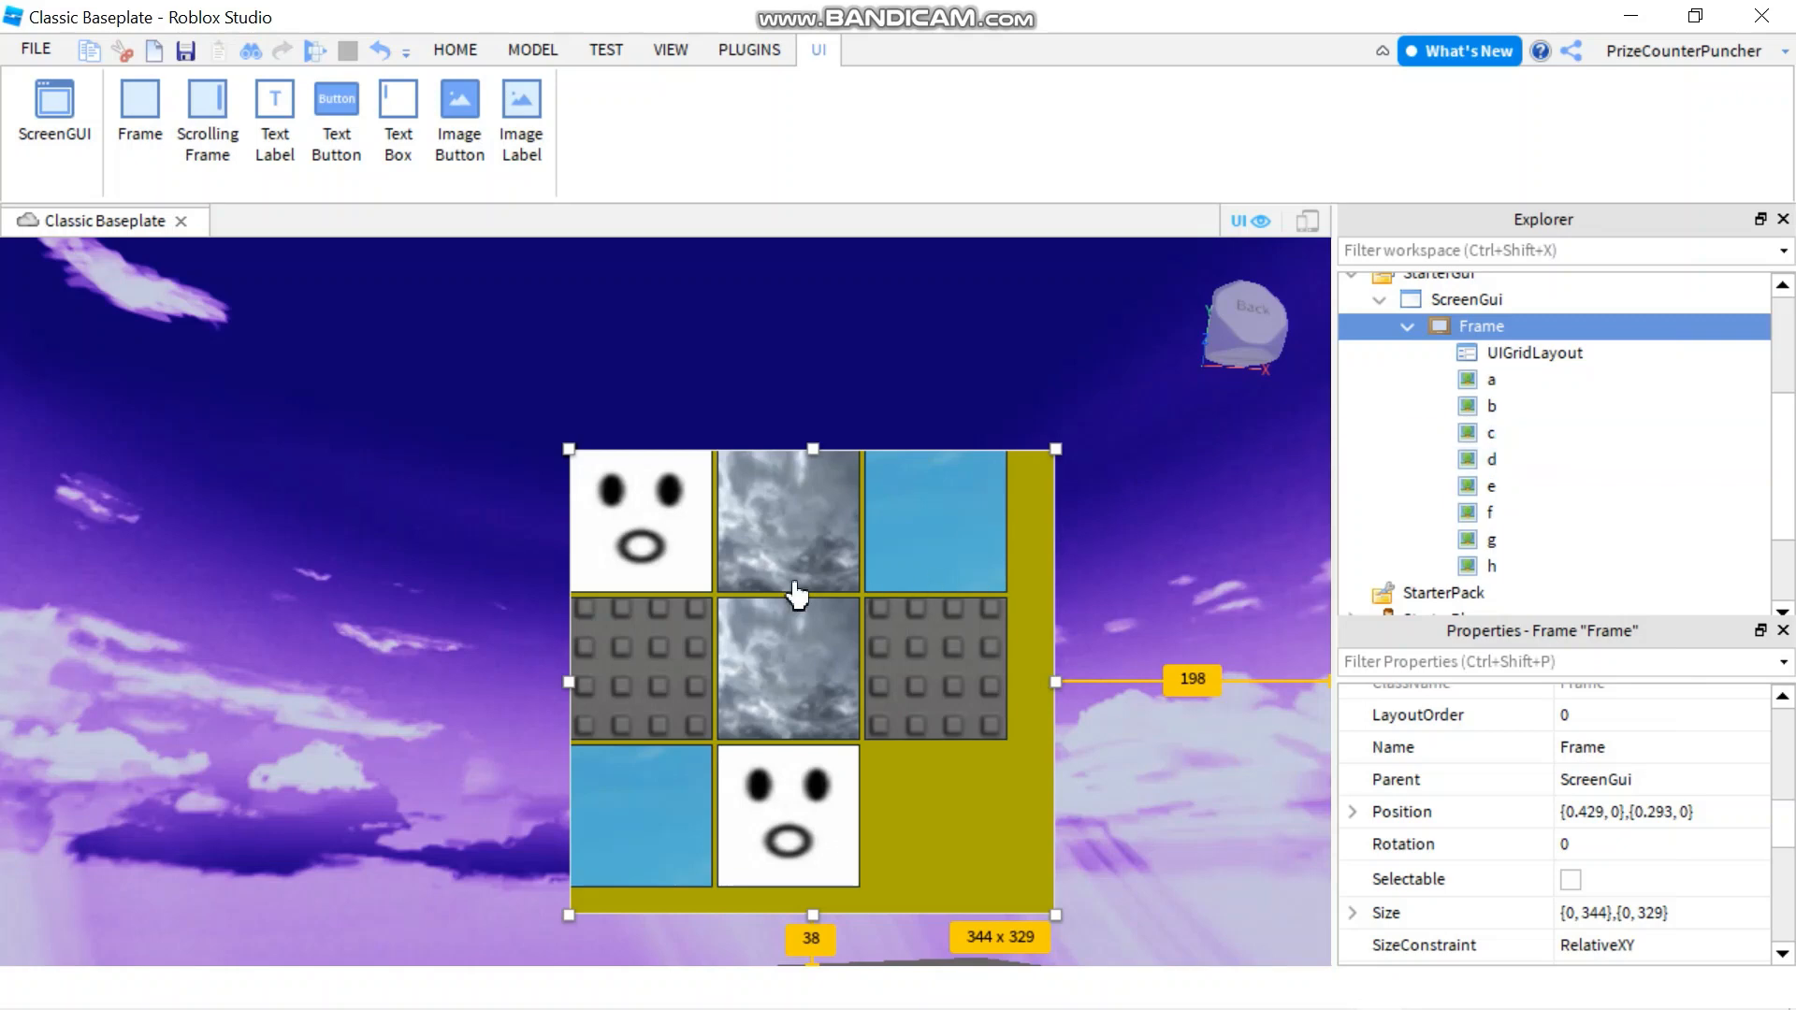
{"action": "mouse_move", "coordinate": [949, 698]}
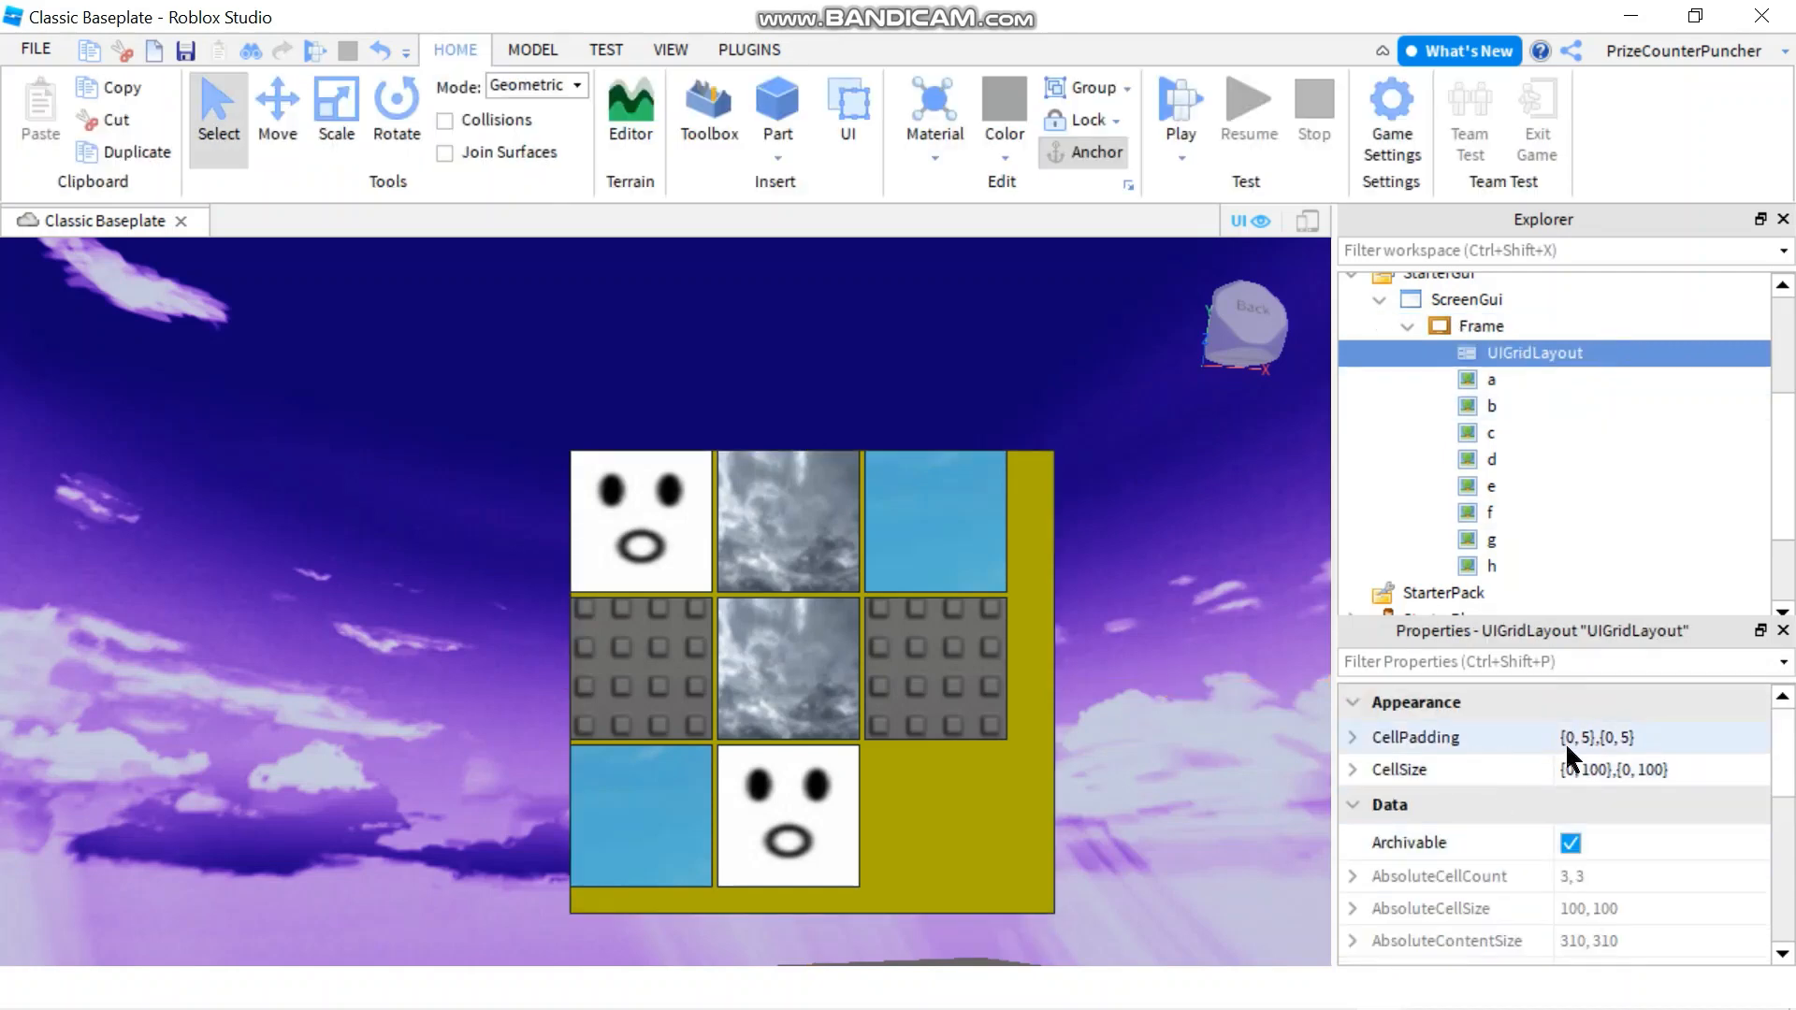
Set the UIGridLayout CellPadding to 0,10 and CellSize to 0,80 by 0,80.
{"action": "left_click", "coordinate": [1355, 737]}
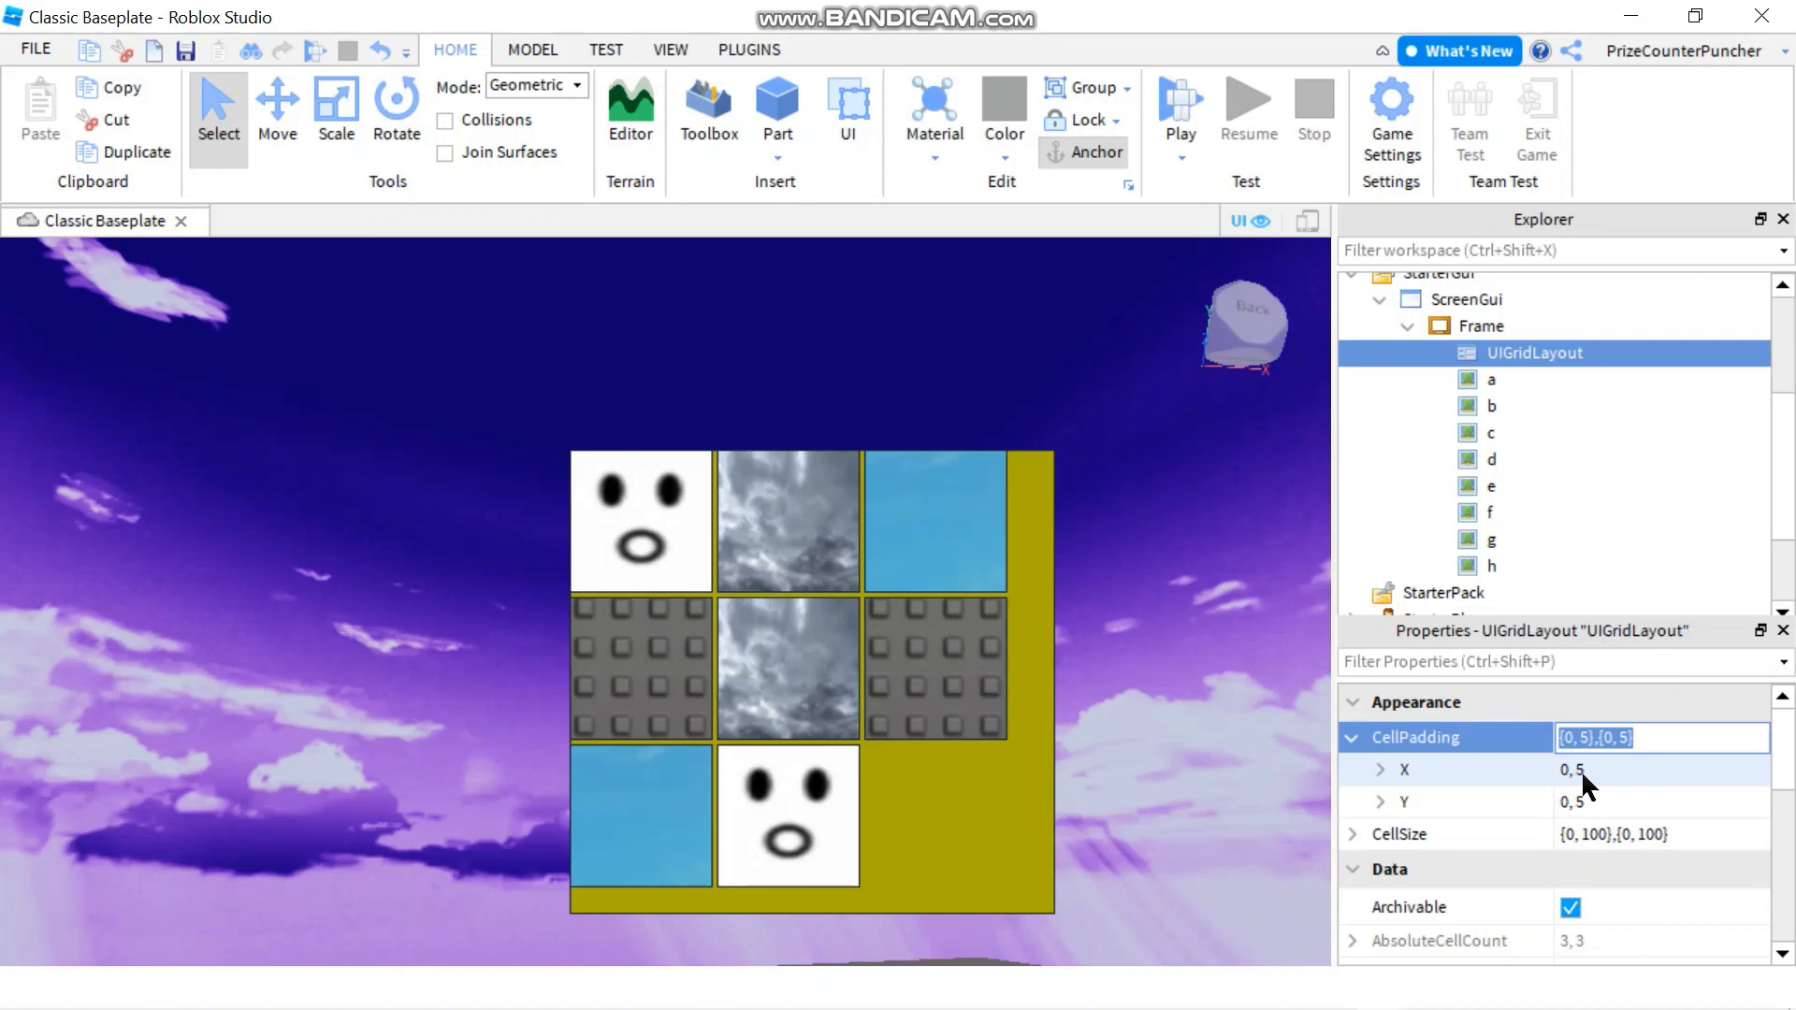
{"action": "left_click", "coordinate": [1662, 769]}
{"action": "type", "text": "10"}
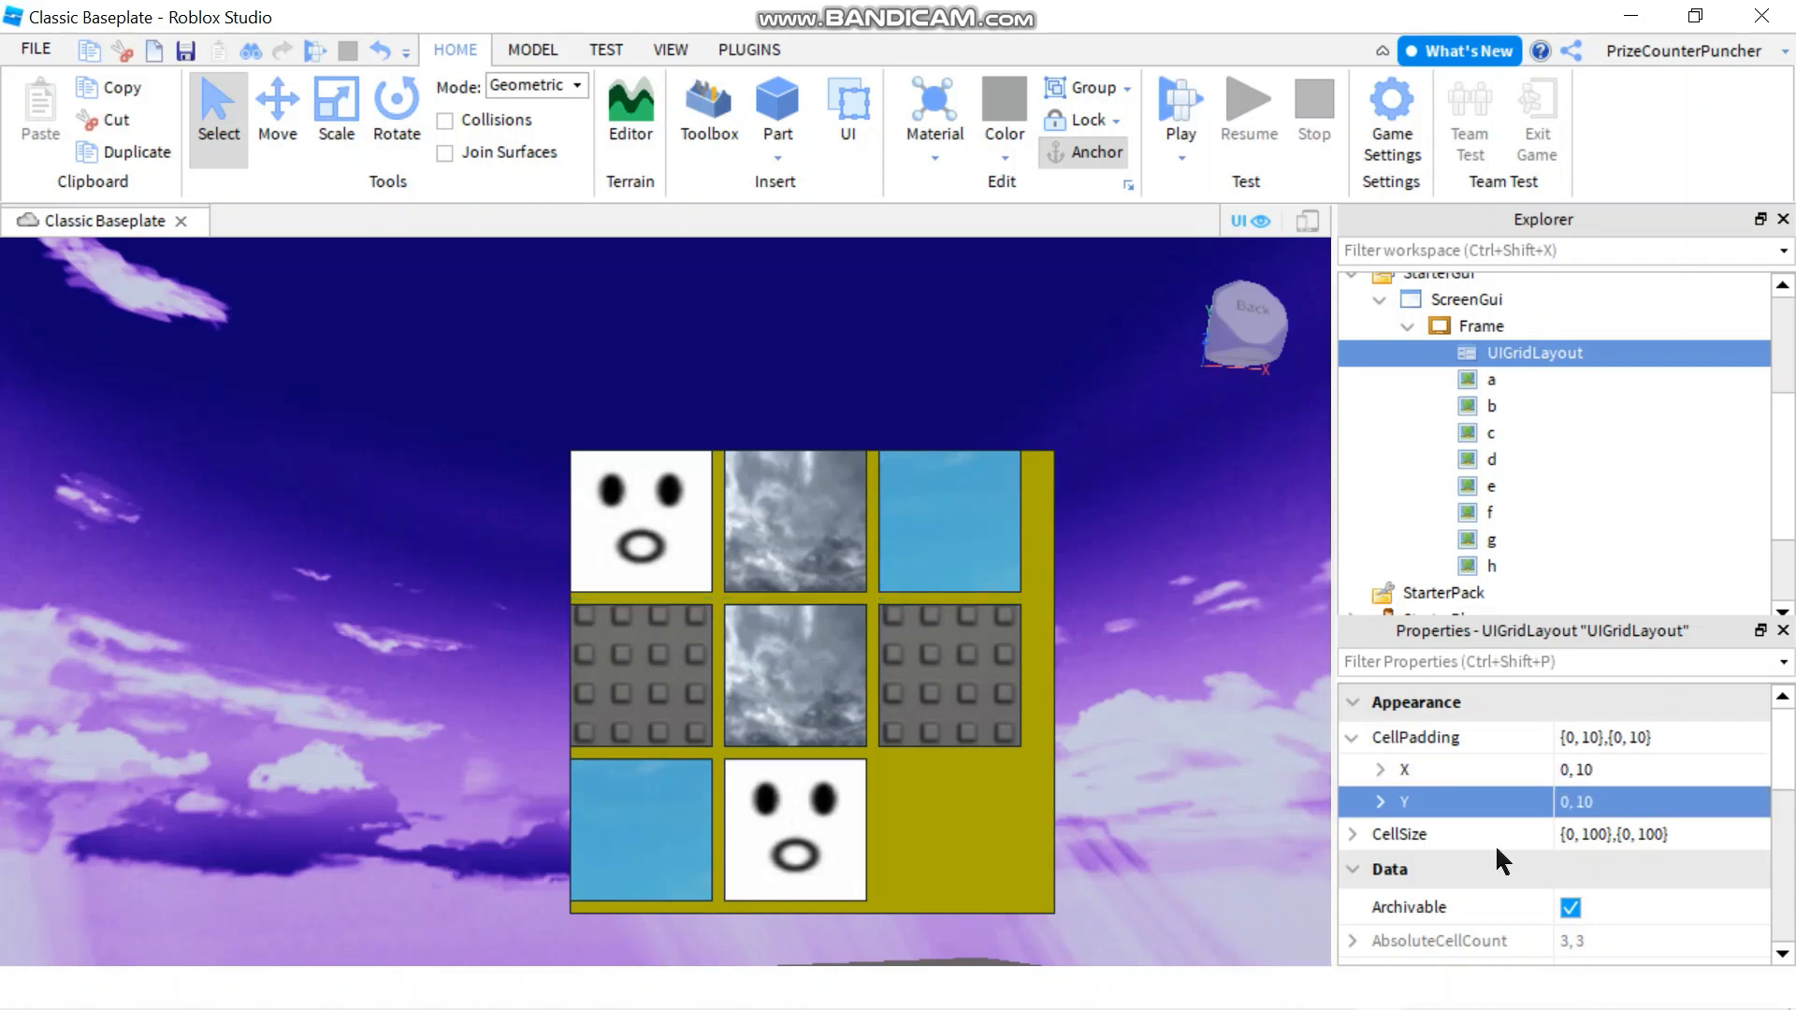
{"action": "mouse_move", "coordinate": [1276, 768]}
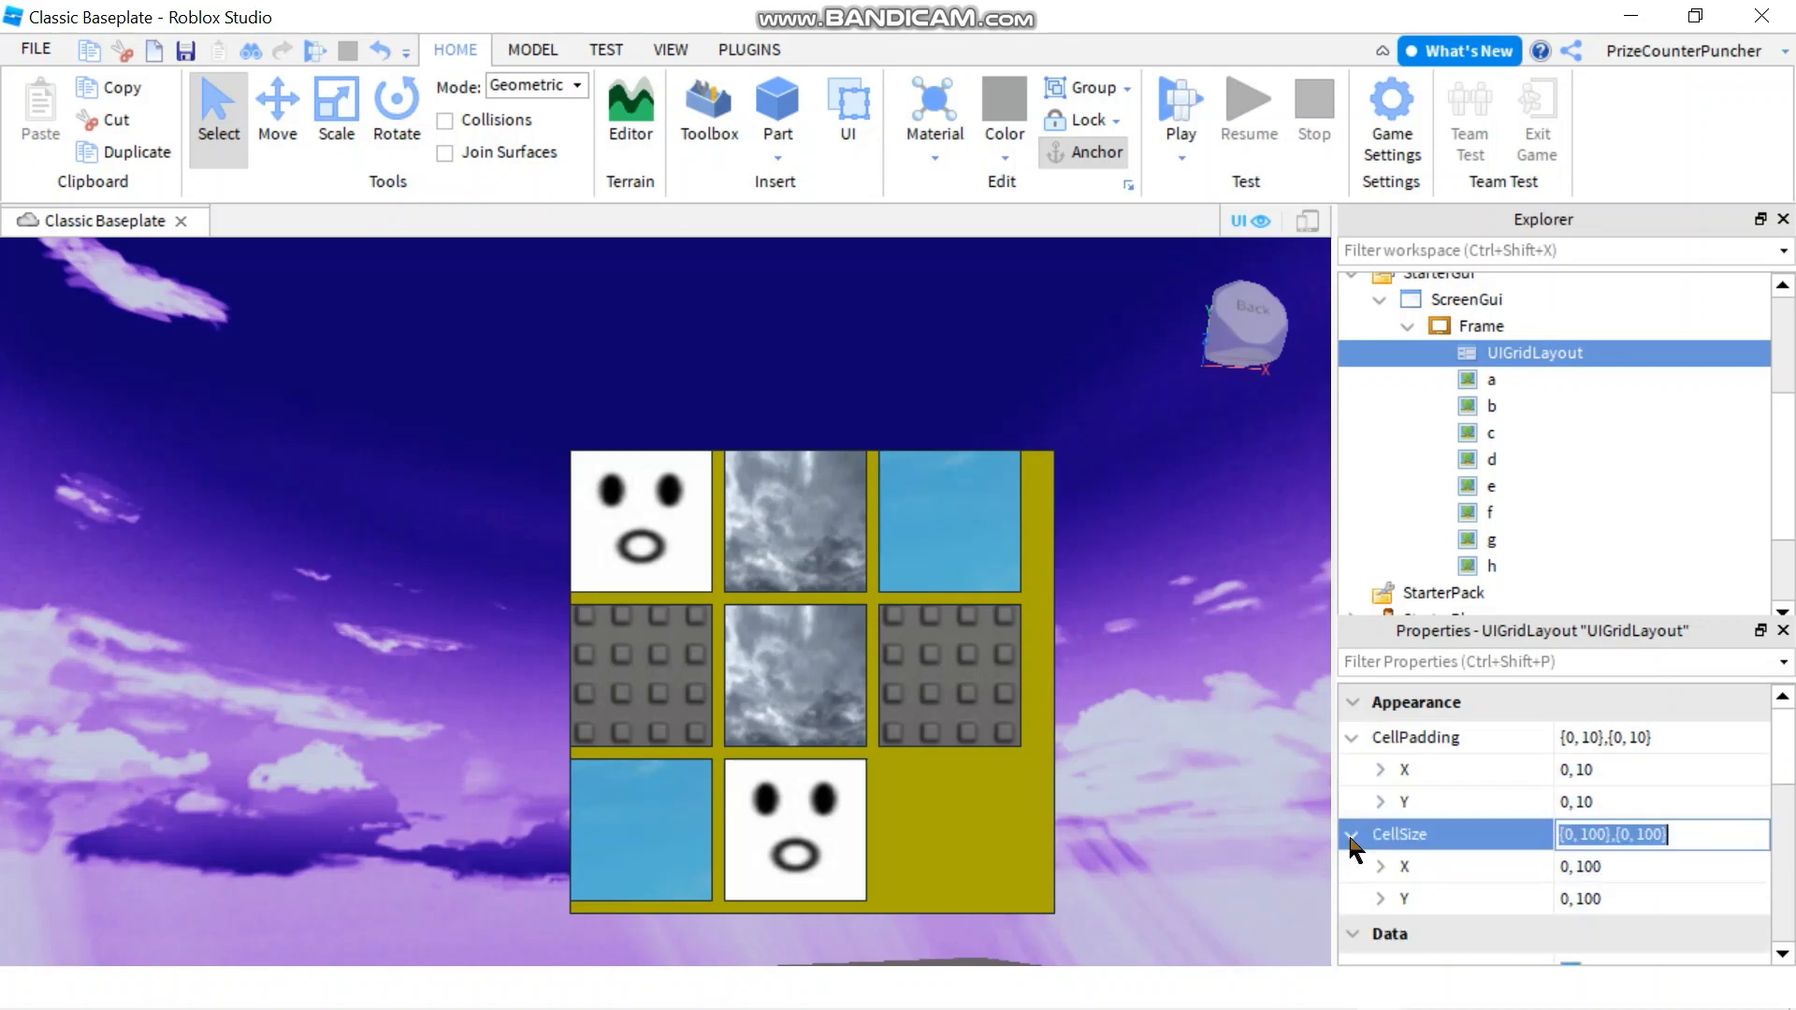
{"action": "left_click", "coordinate": [1661, 866]}
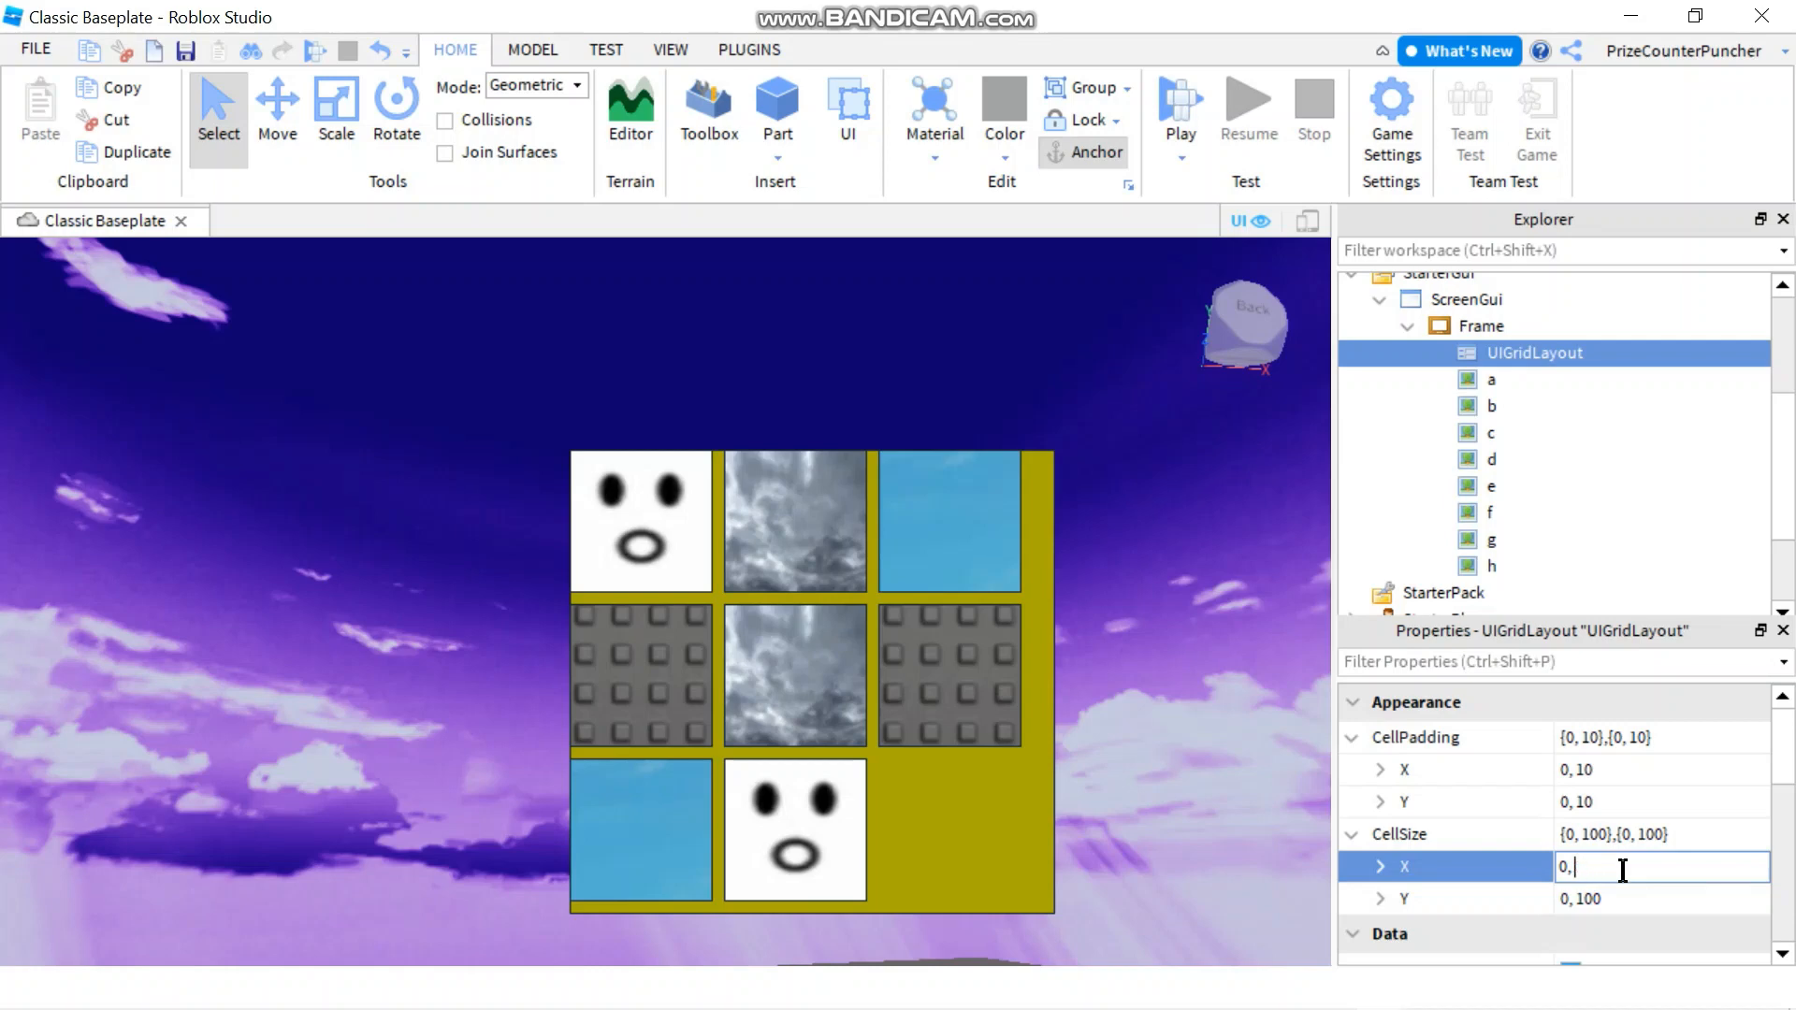
{"action": "type", "text": "80"}
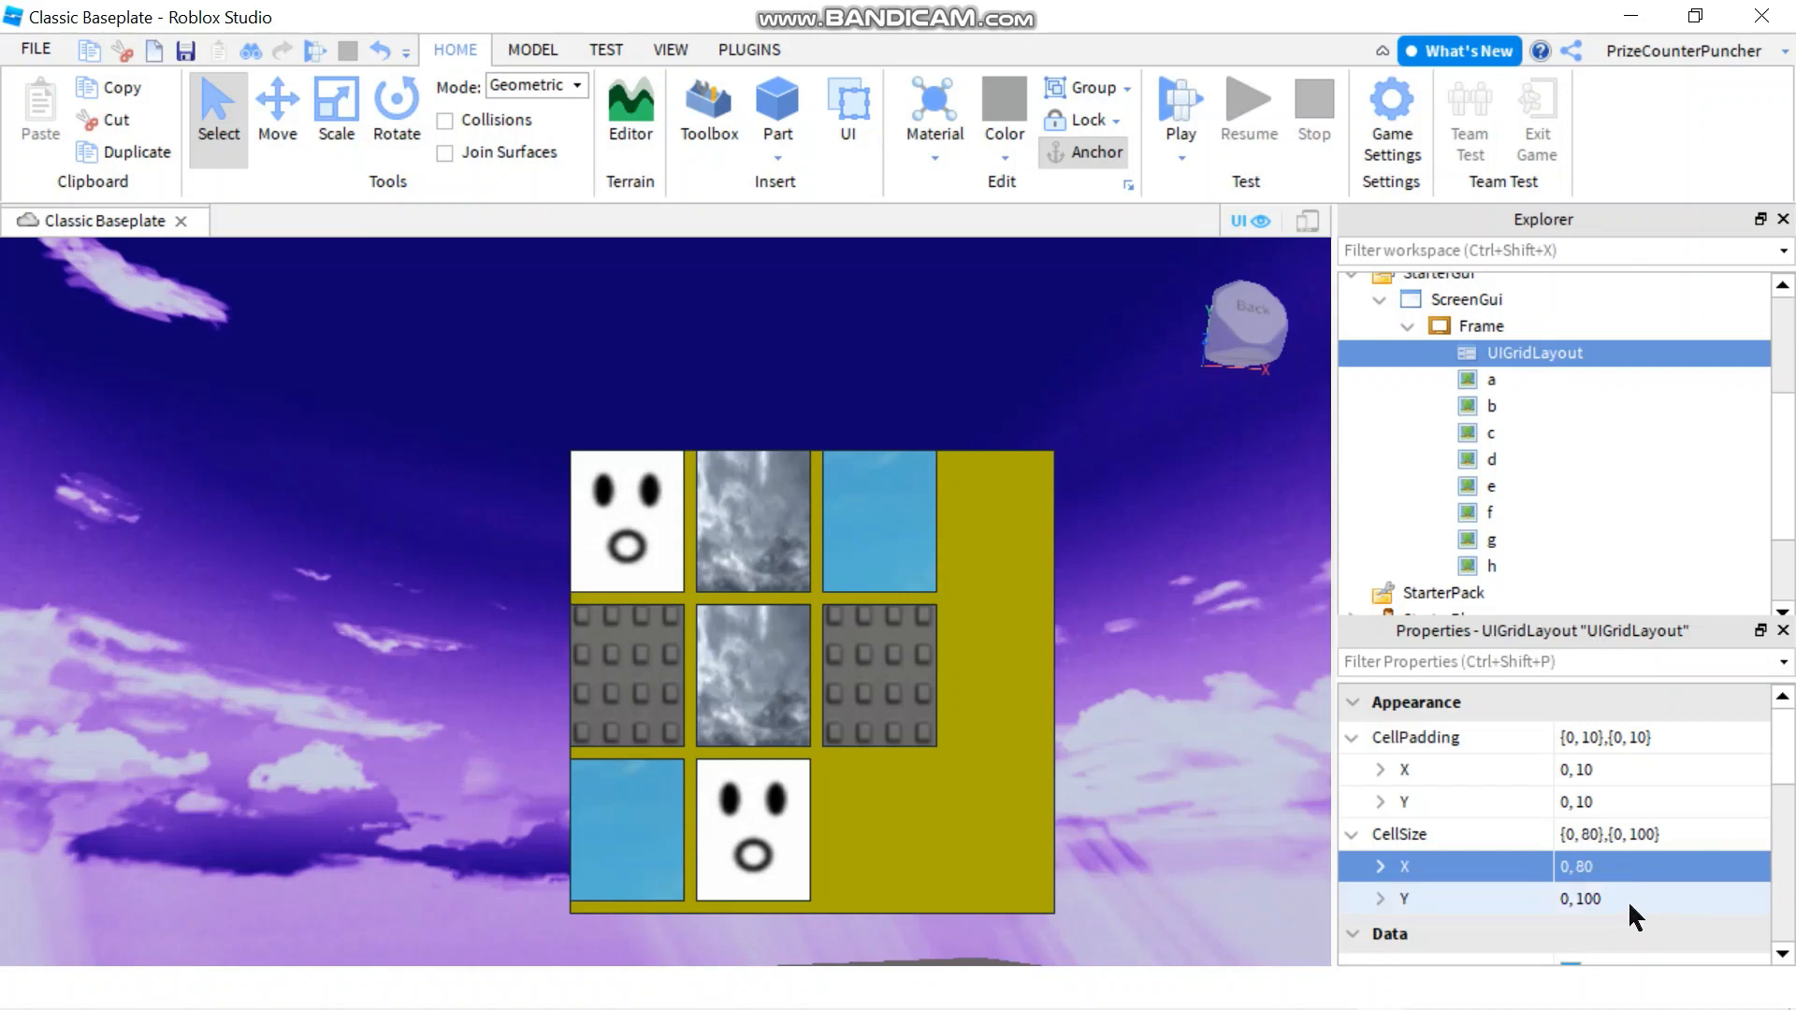
{"action": "left_click", "coordinate": [1626, 900]}
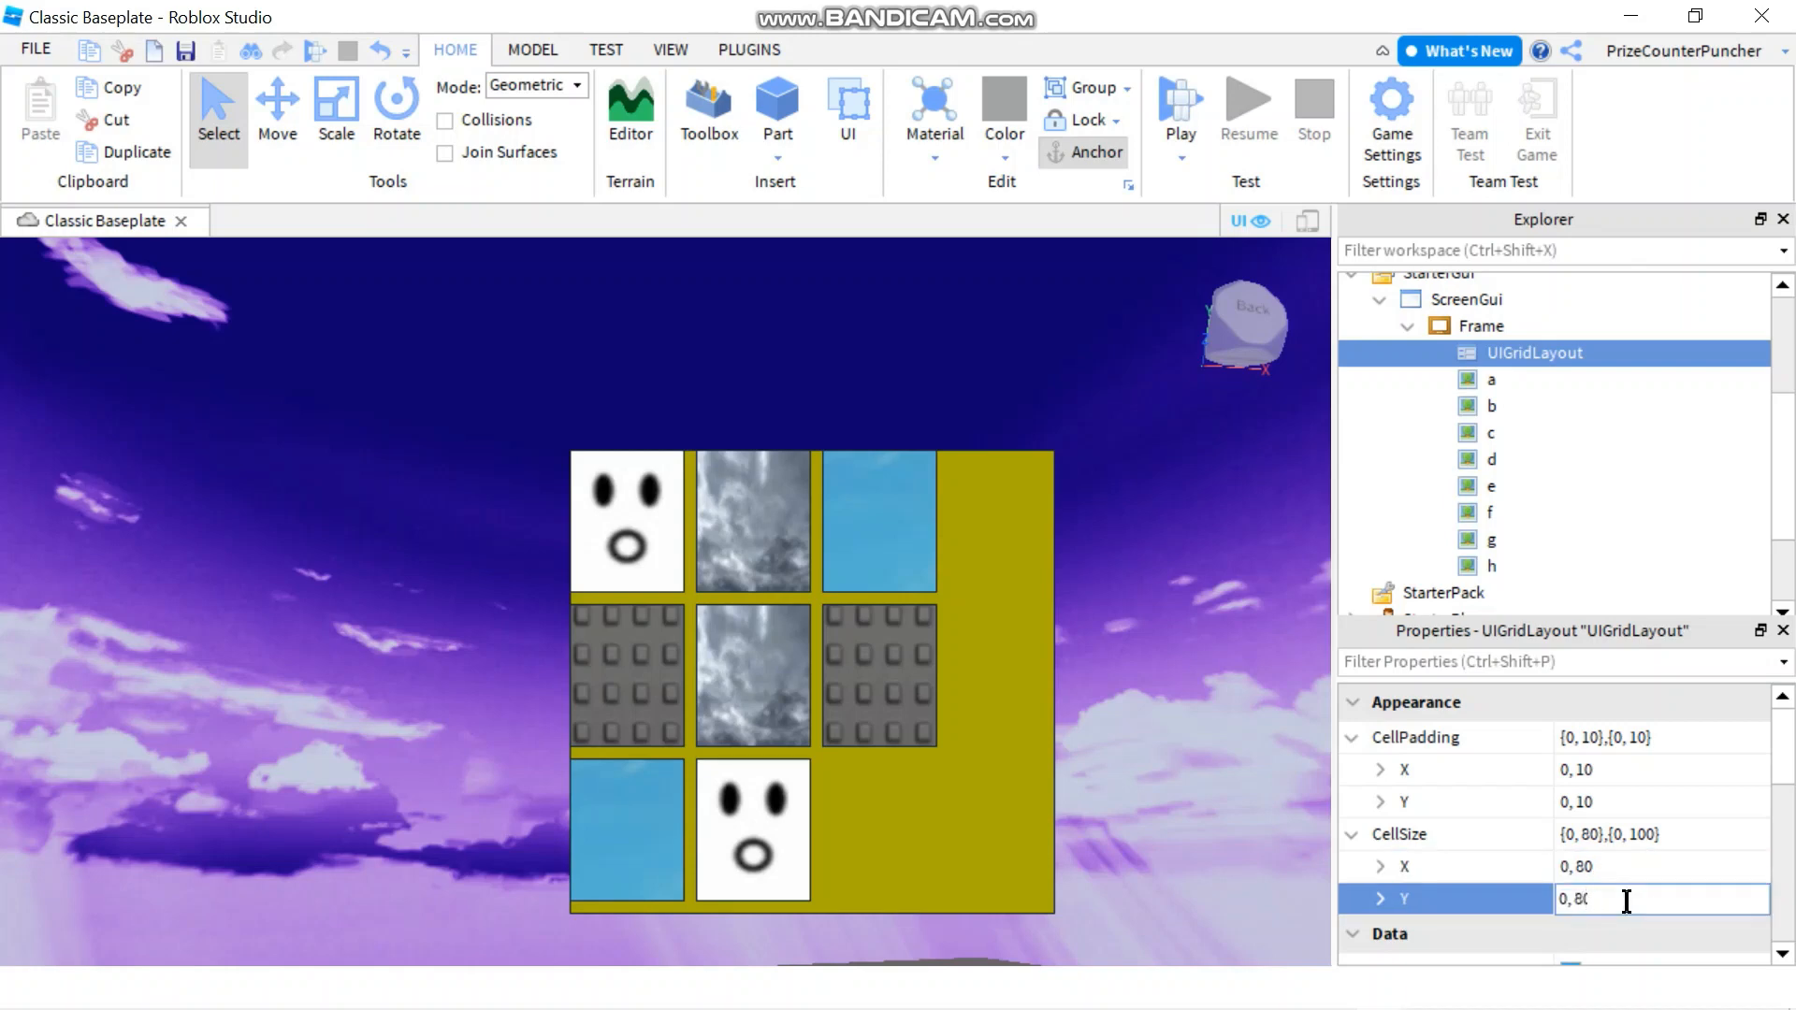
{"action": "type", "text": "80"}
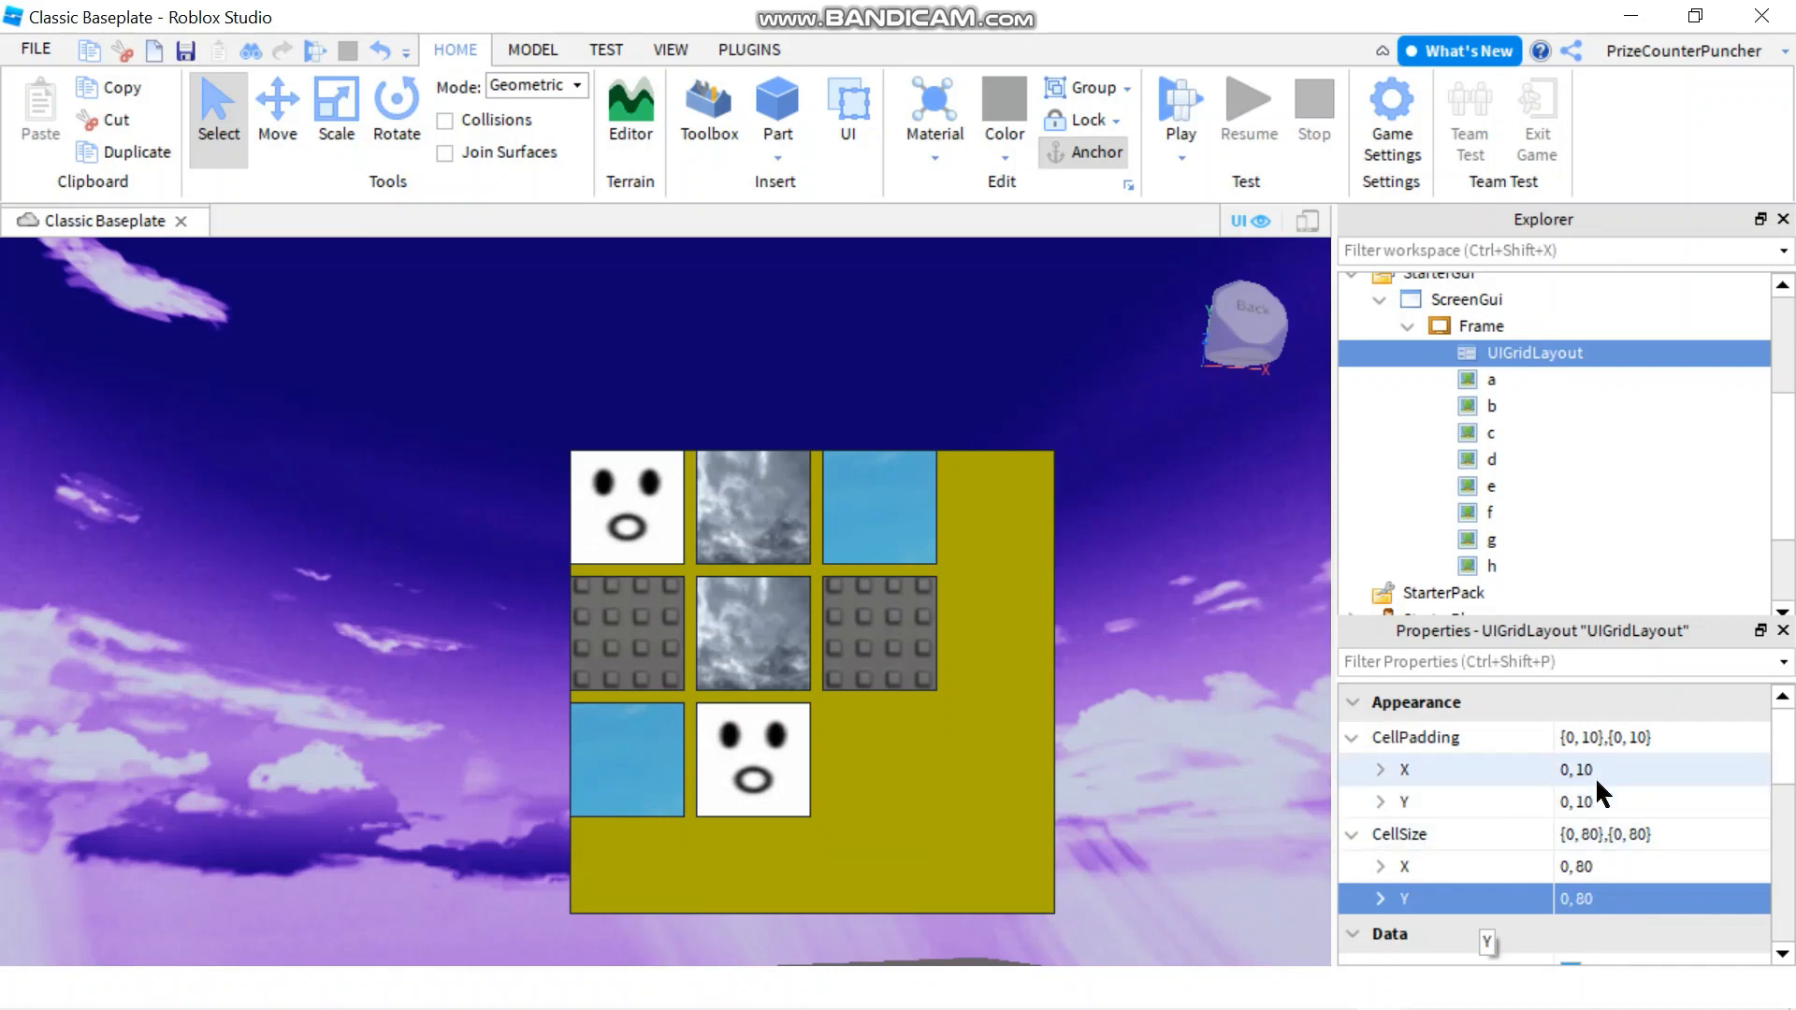
{"action": "mouse_move", "coordinate": [1576, 784]}
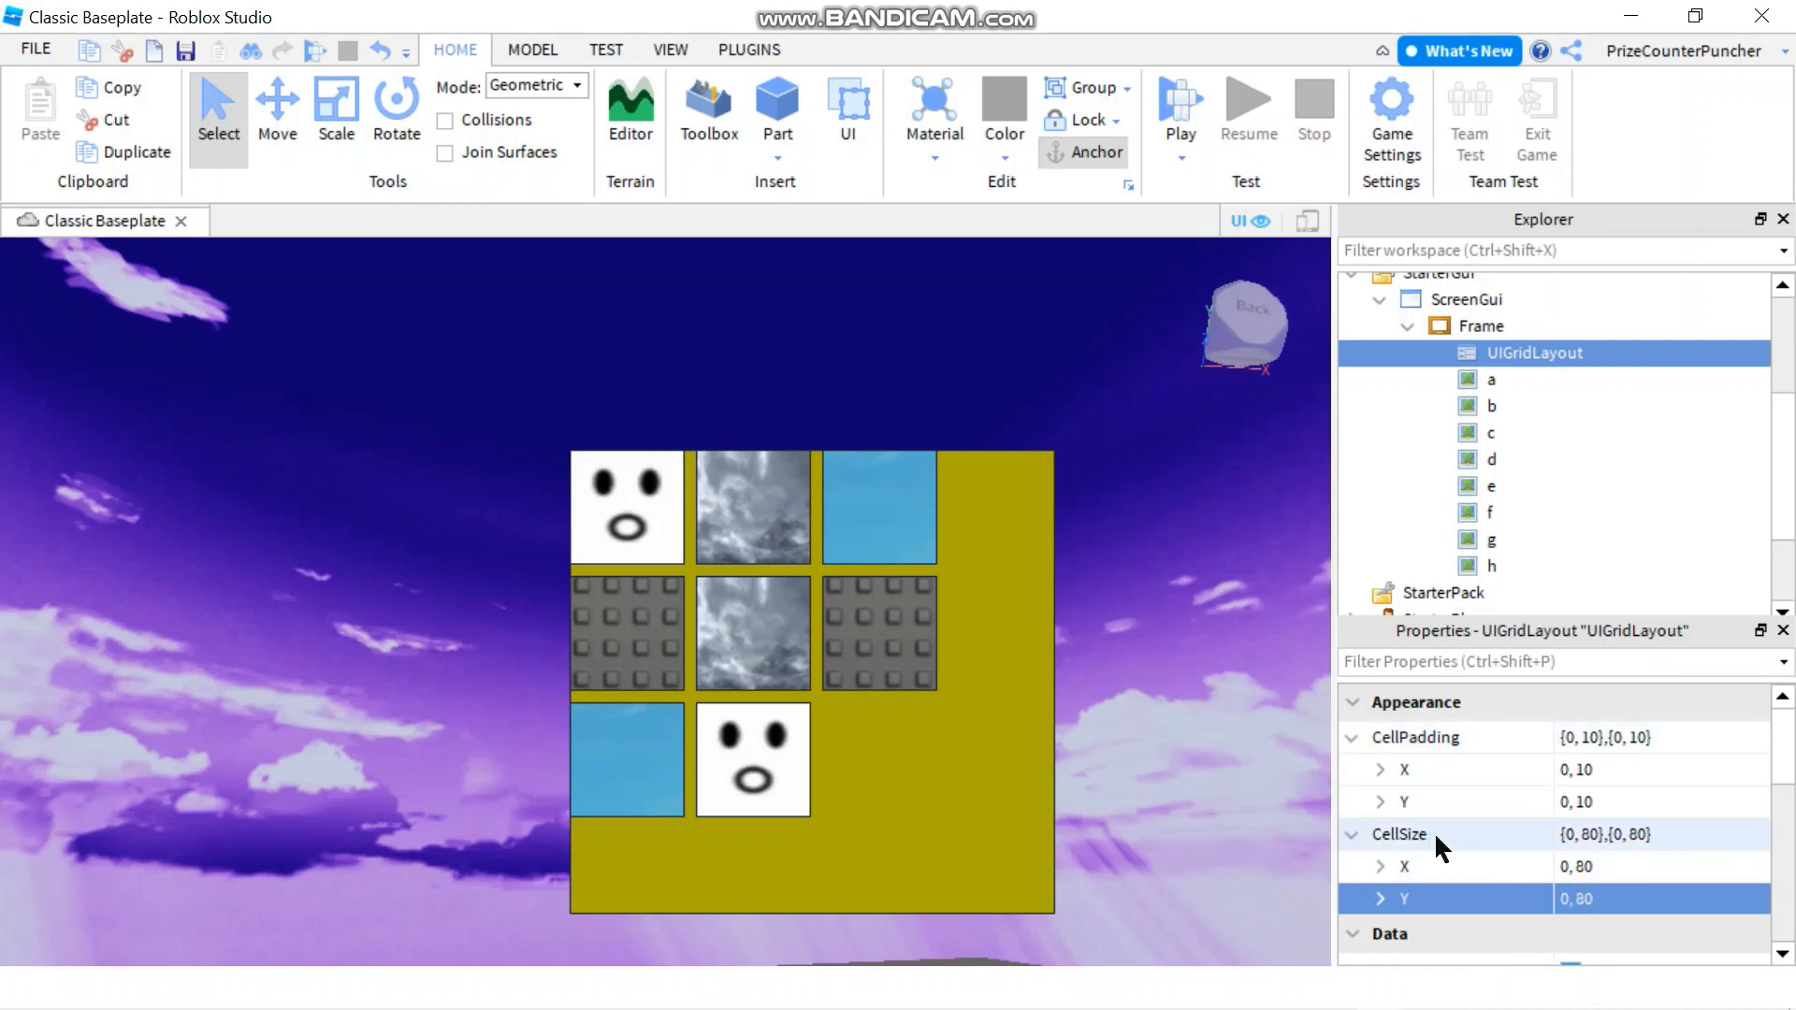
Set FillDirection to Vertical and stretch the Frame up to about 344 by 450.
{"action": "scroll", "scroll_direction": "down", "scroll_amount": 3}
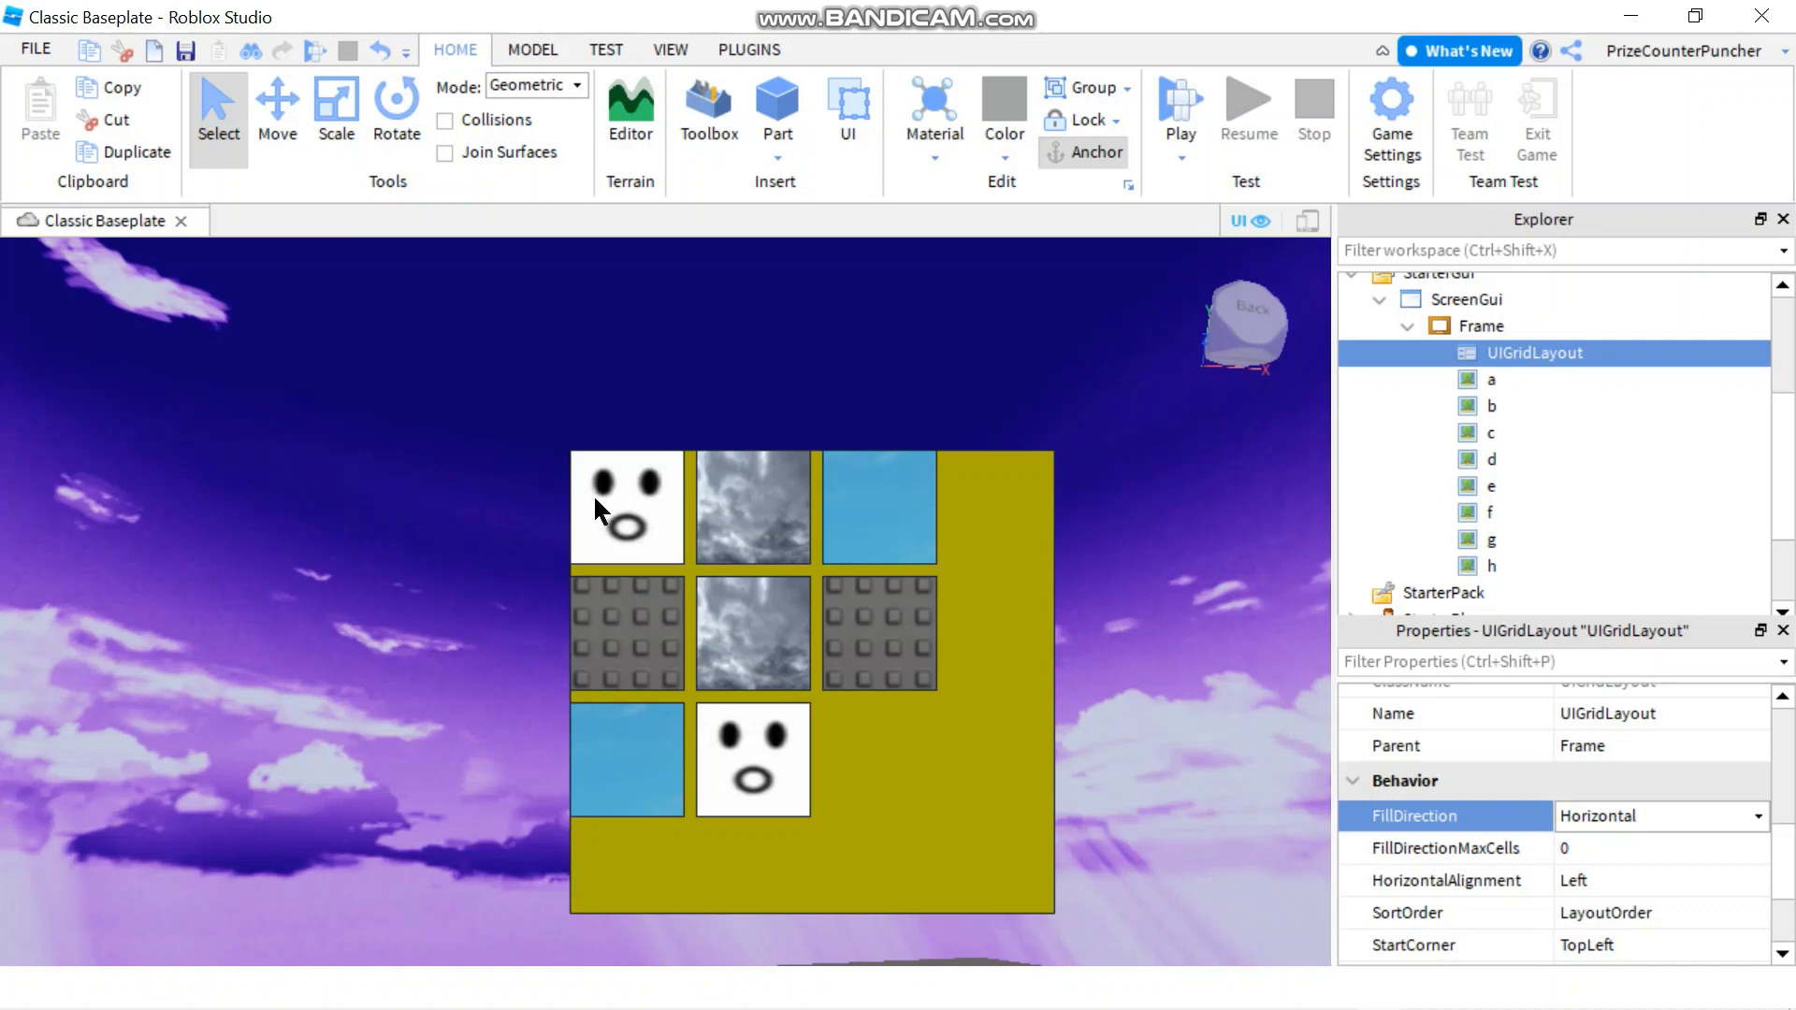
{"action": "mouse_move", "coordinate": [931, 648]}
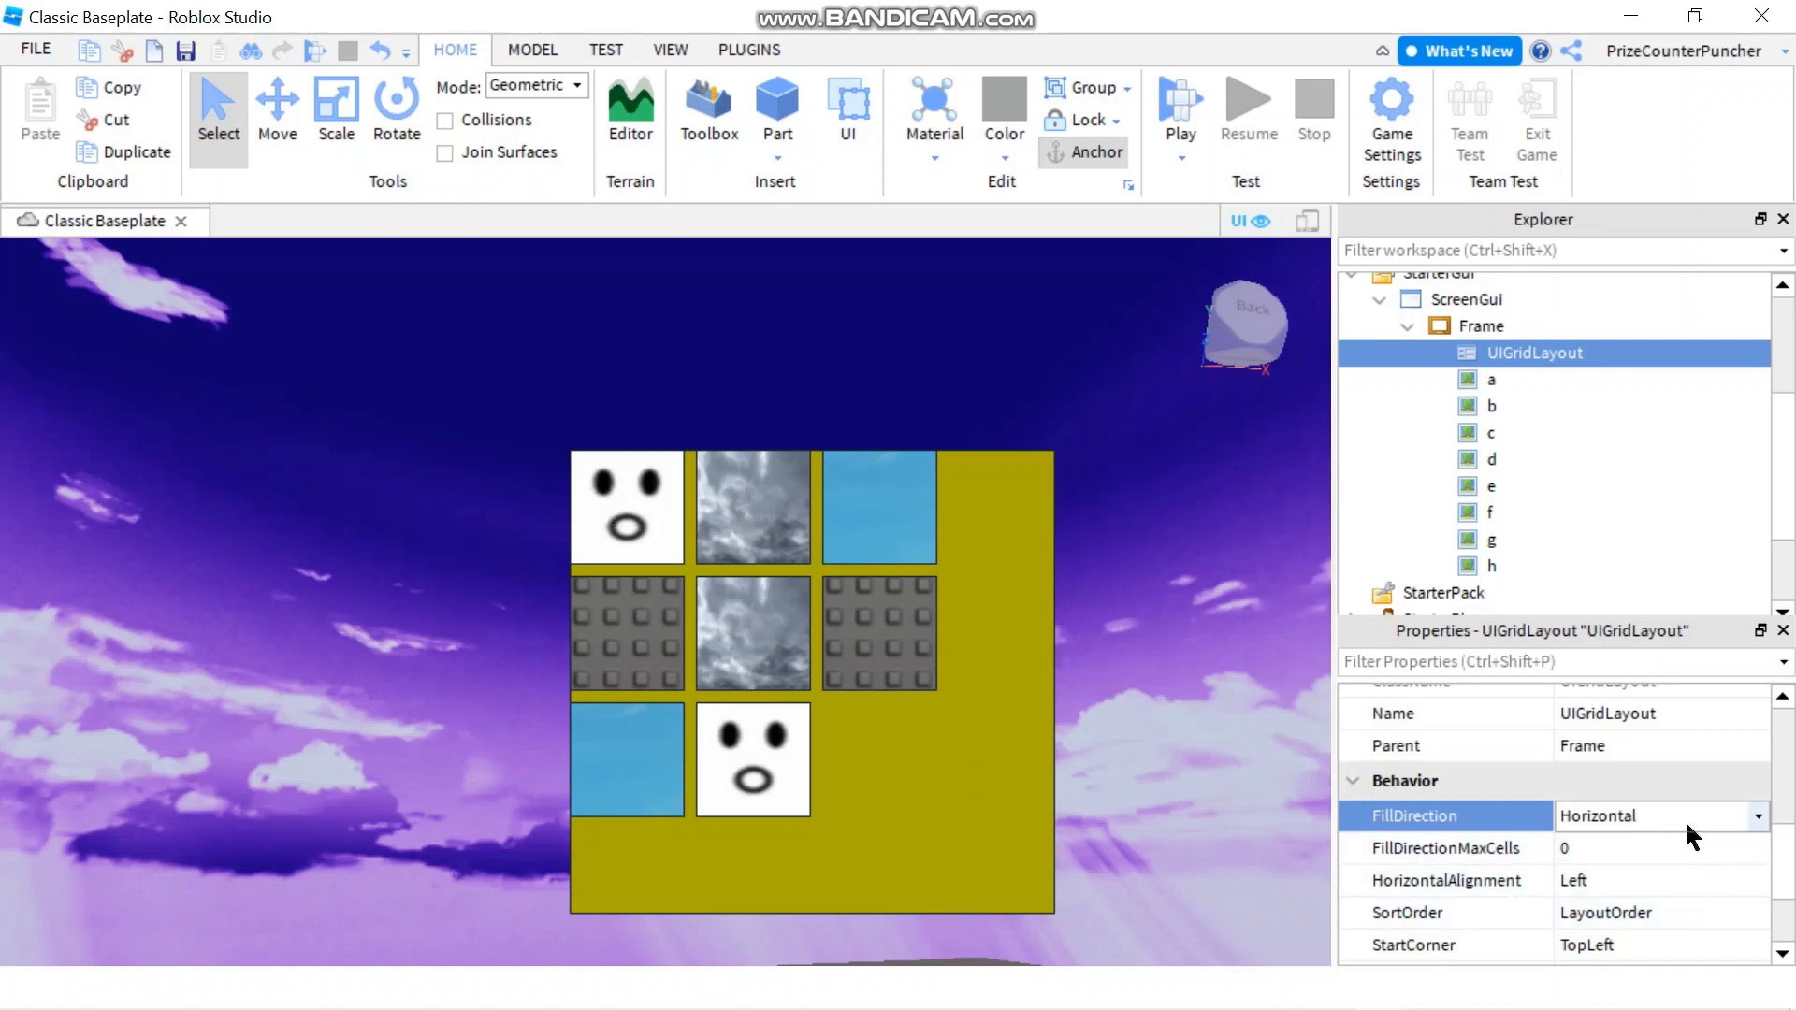
{"action": "left_click", "coordinate": [1656, 816]}
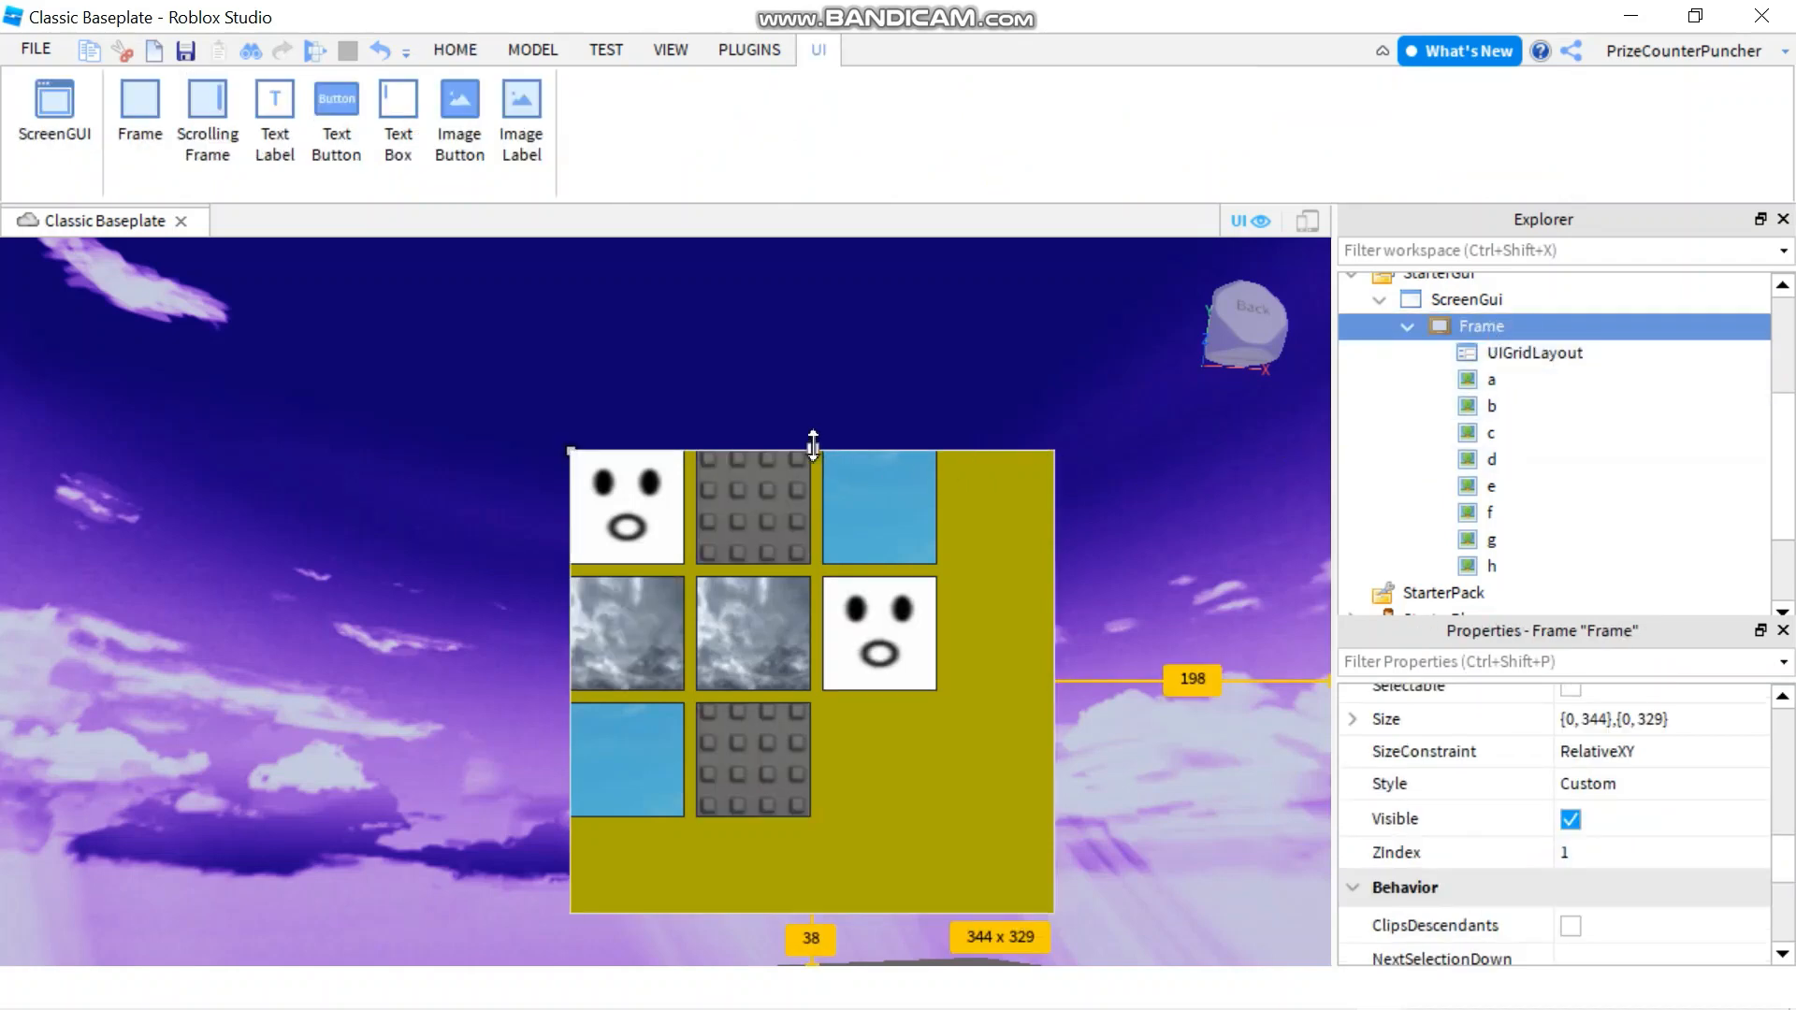
{"action": "left_click_drag", "start_coordinate": [810, 447], "coordinate": [810, 276]}
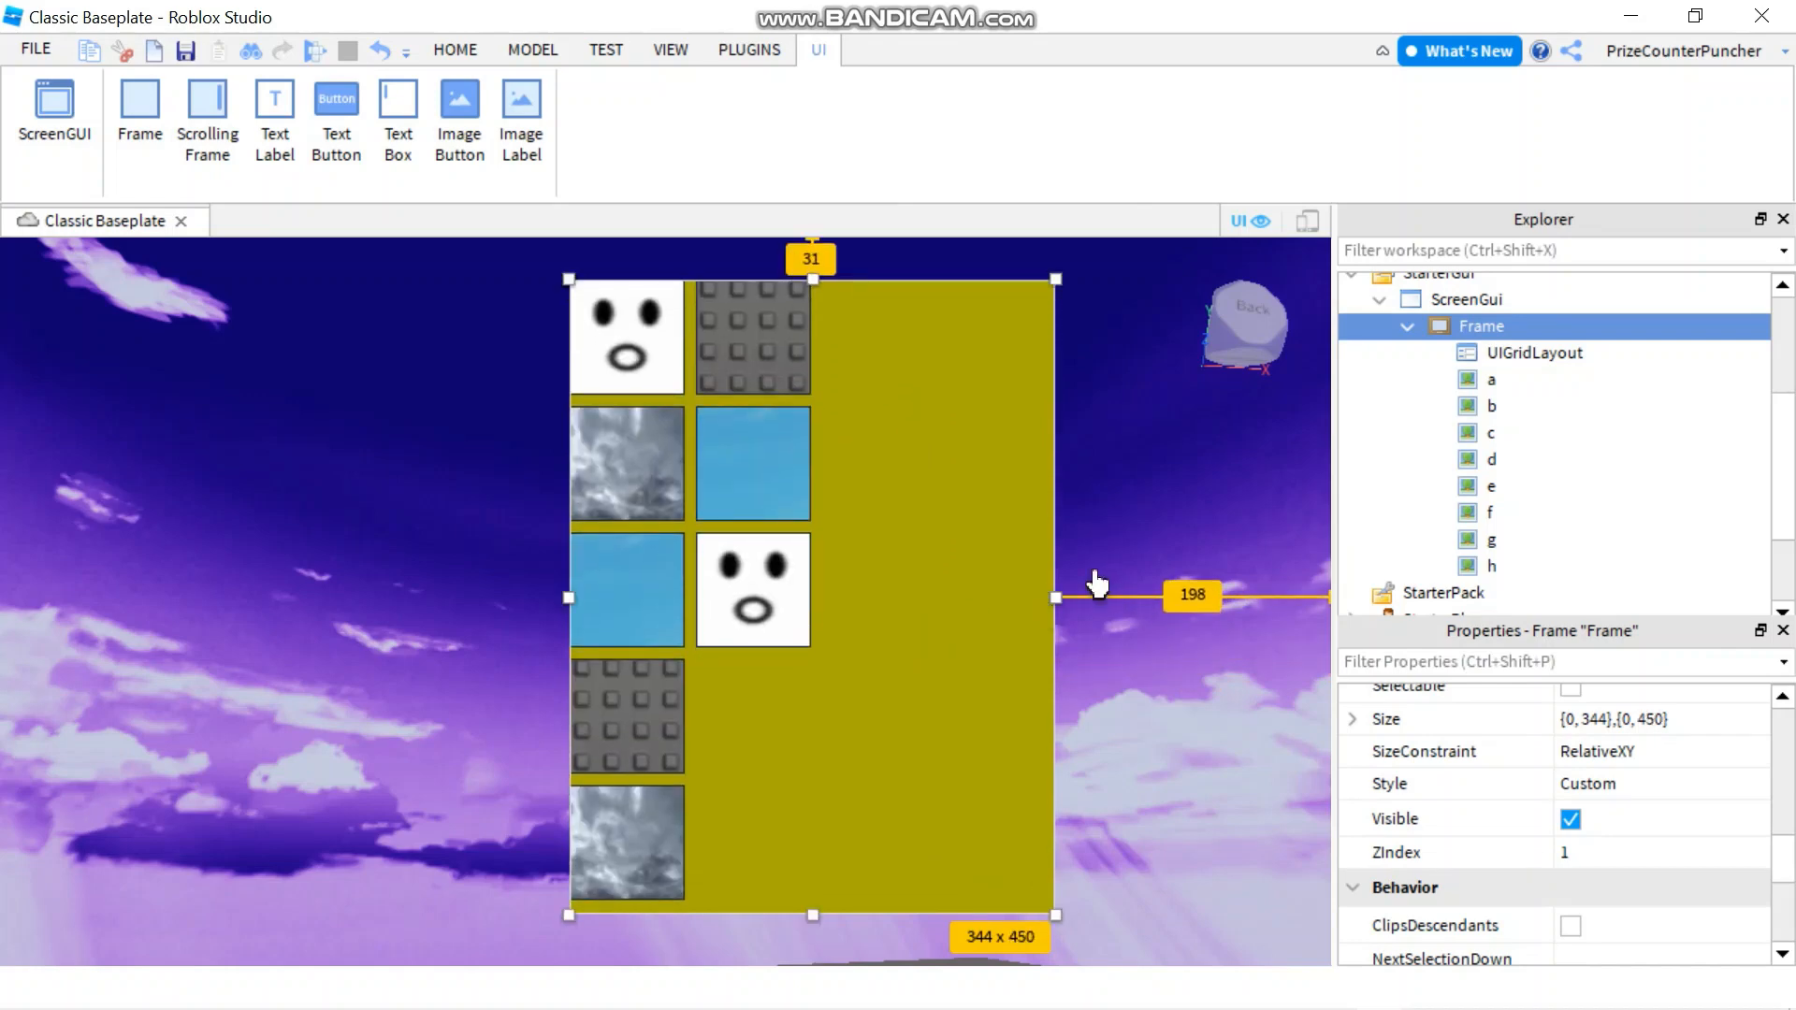
{"action": "mouse_move", "coordinate": [1524, 571]}
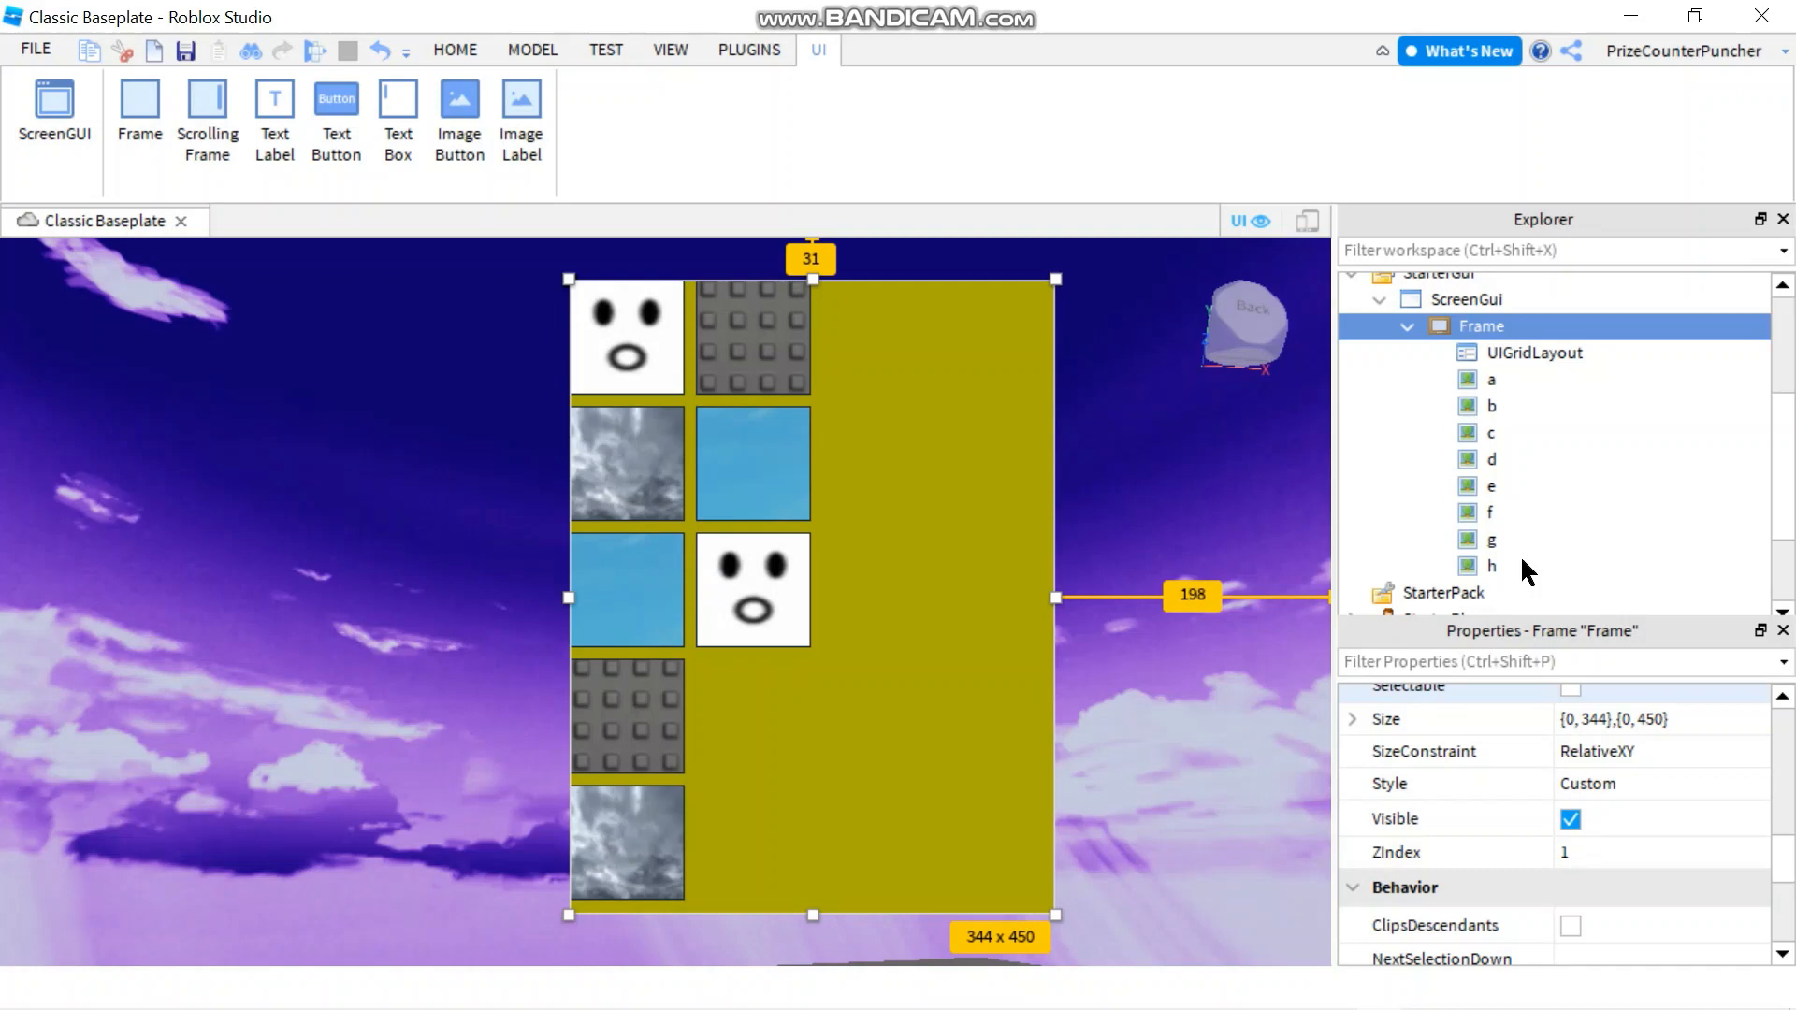
{"action": "left_click", "coordinate": [1535, 354]}
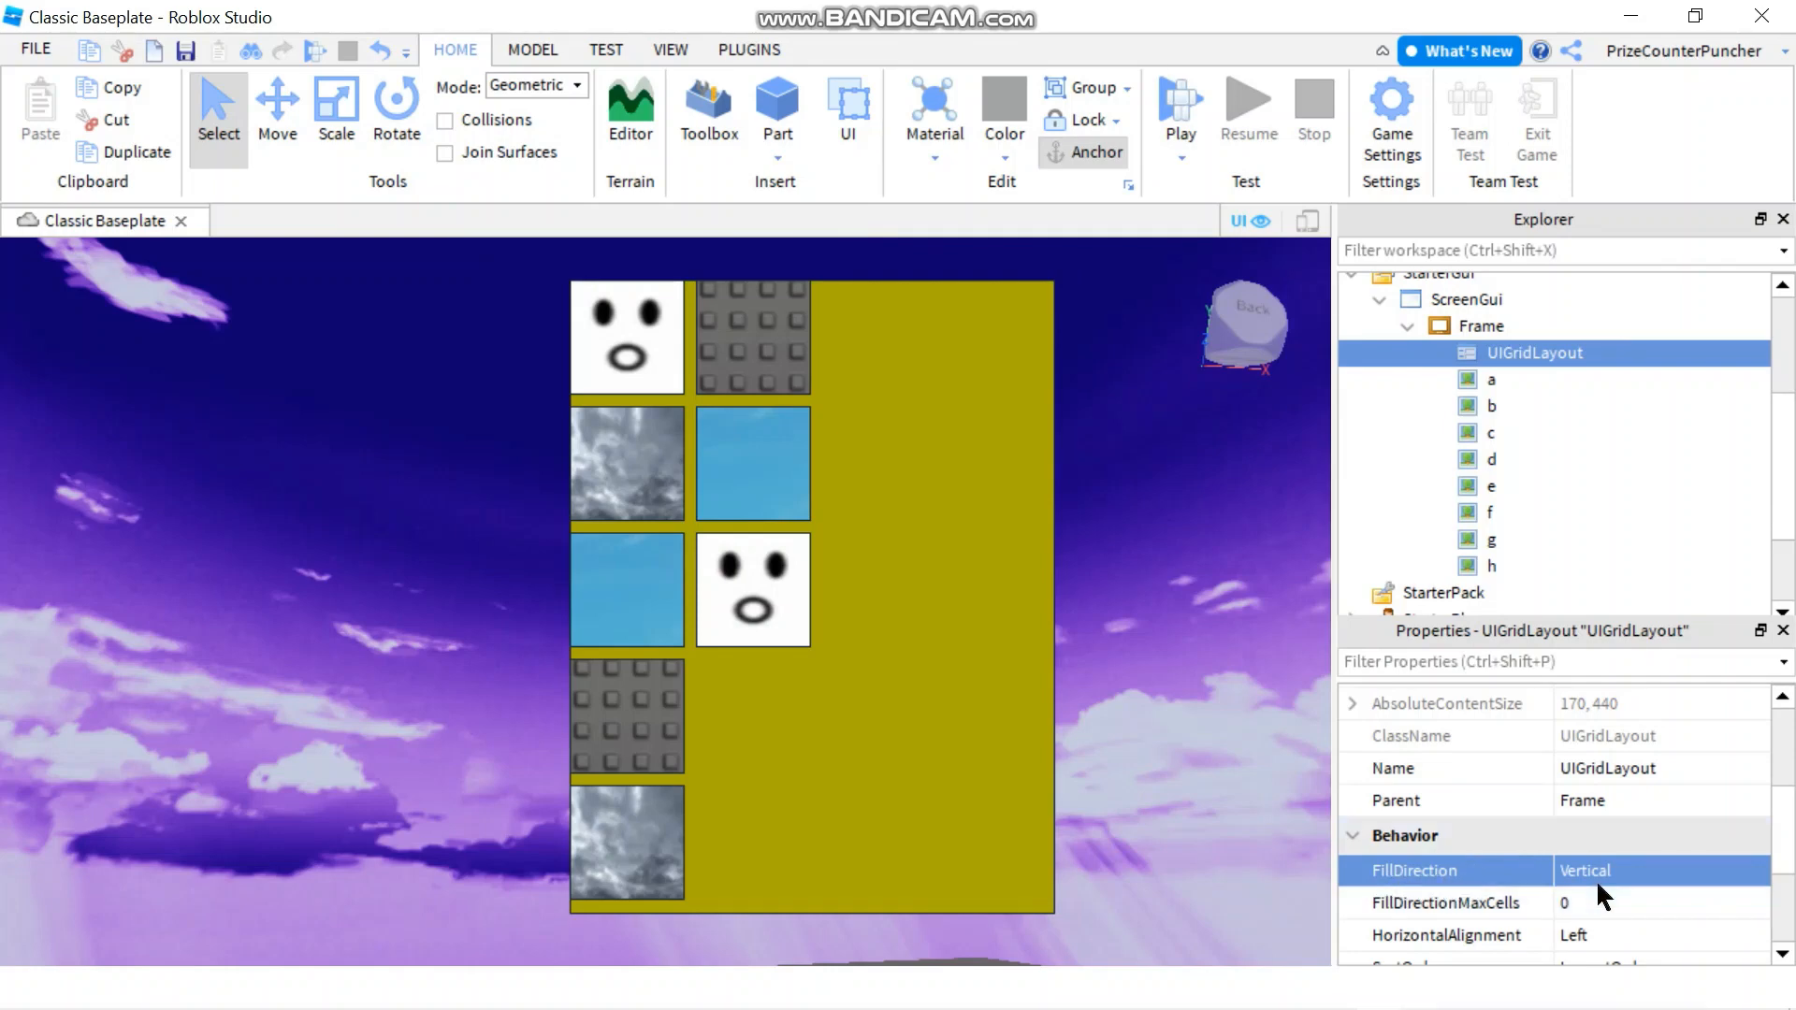
{"action": "mouse_move", "coordinate": [629, 922]}
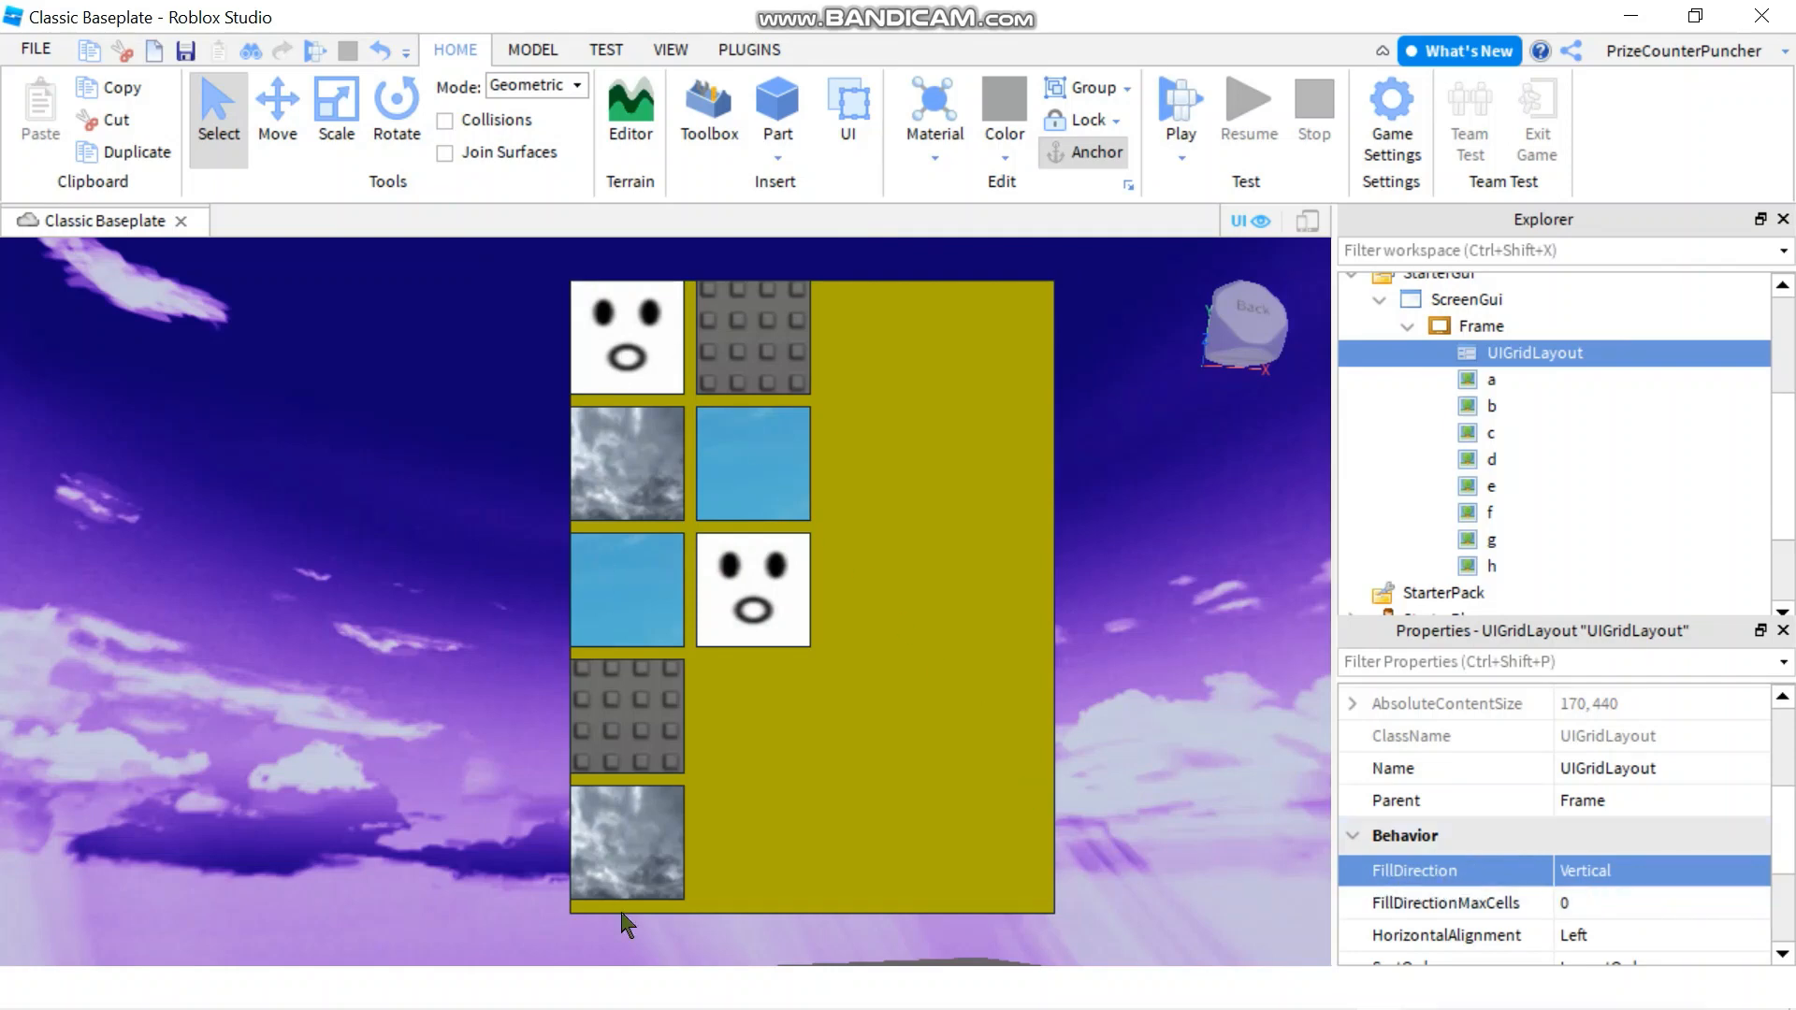
{"action": "mouse_move", "coordinate": [745, 409]}
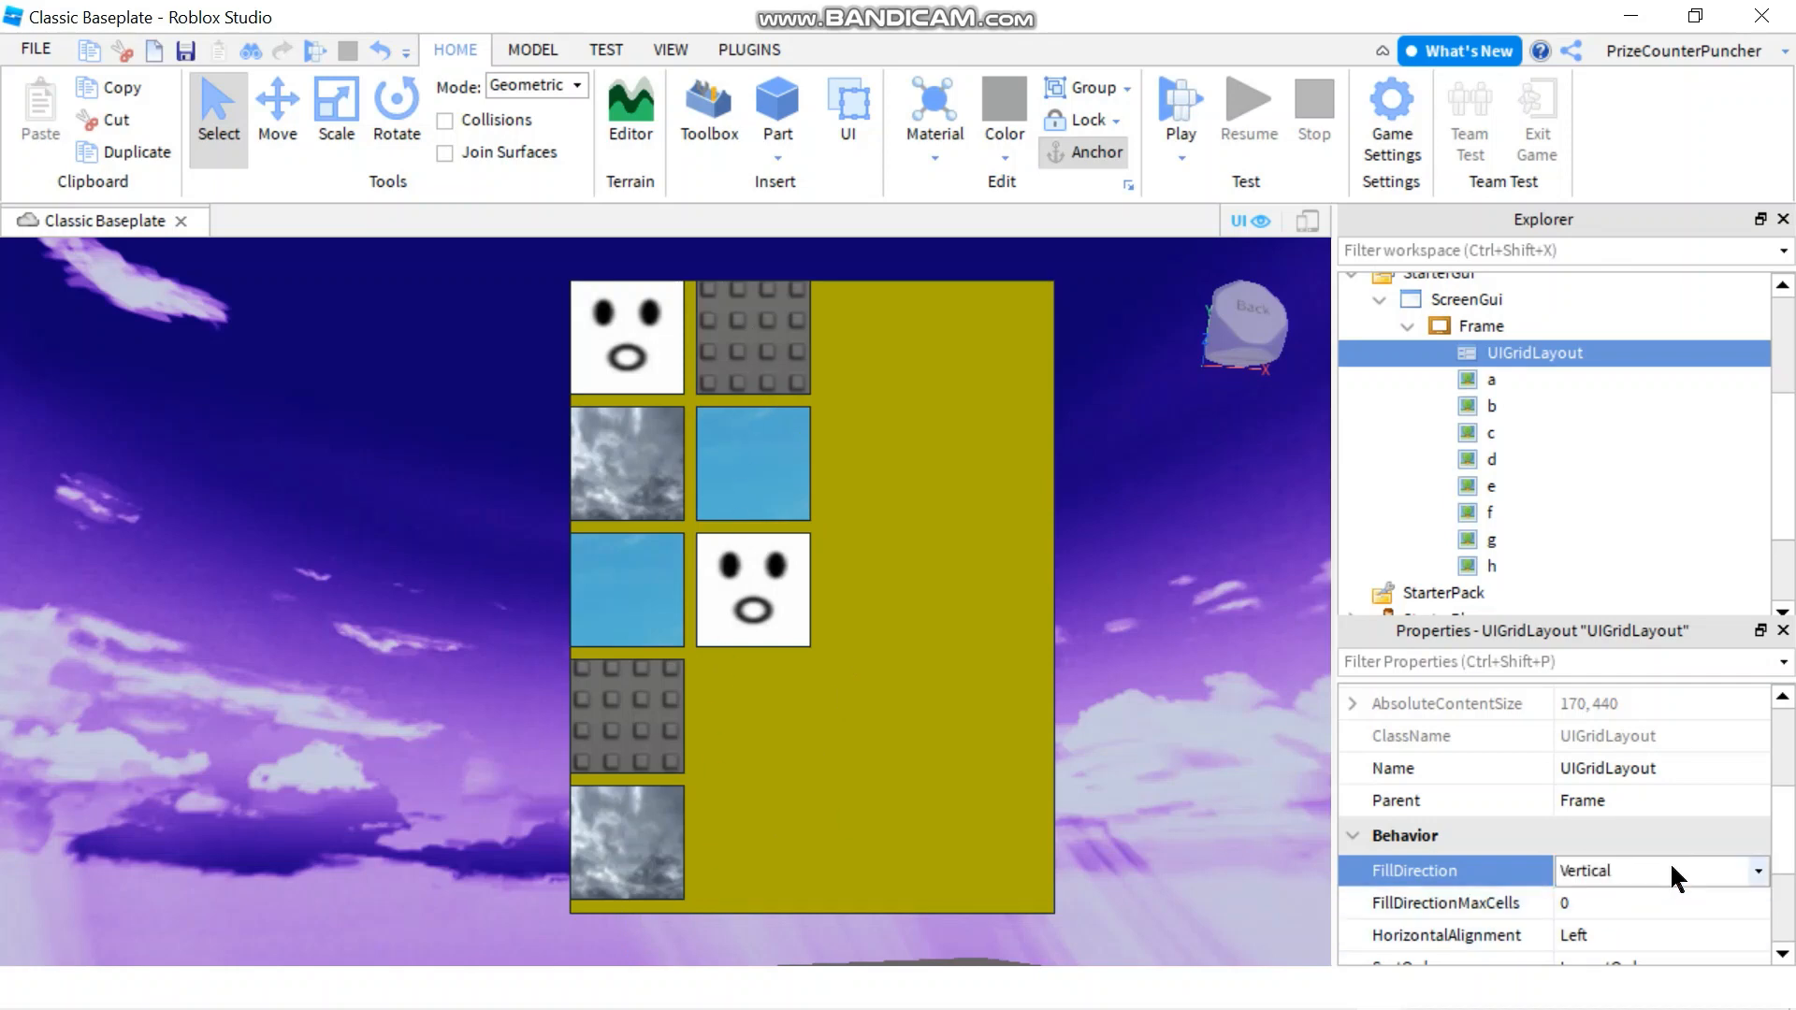
Set UIGridLayout FillDirection to Horizontal so the images run in rows of three.
{"action": "left_click", "coordinate": [1660, 870]}
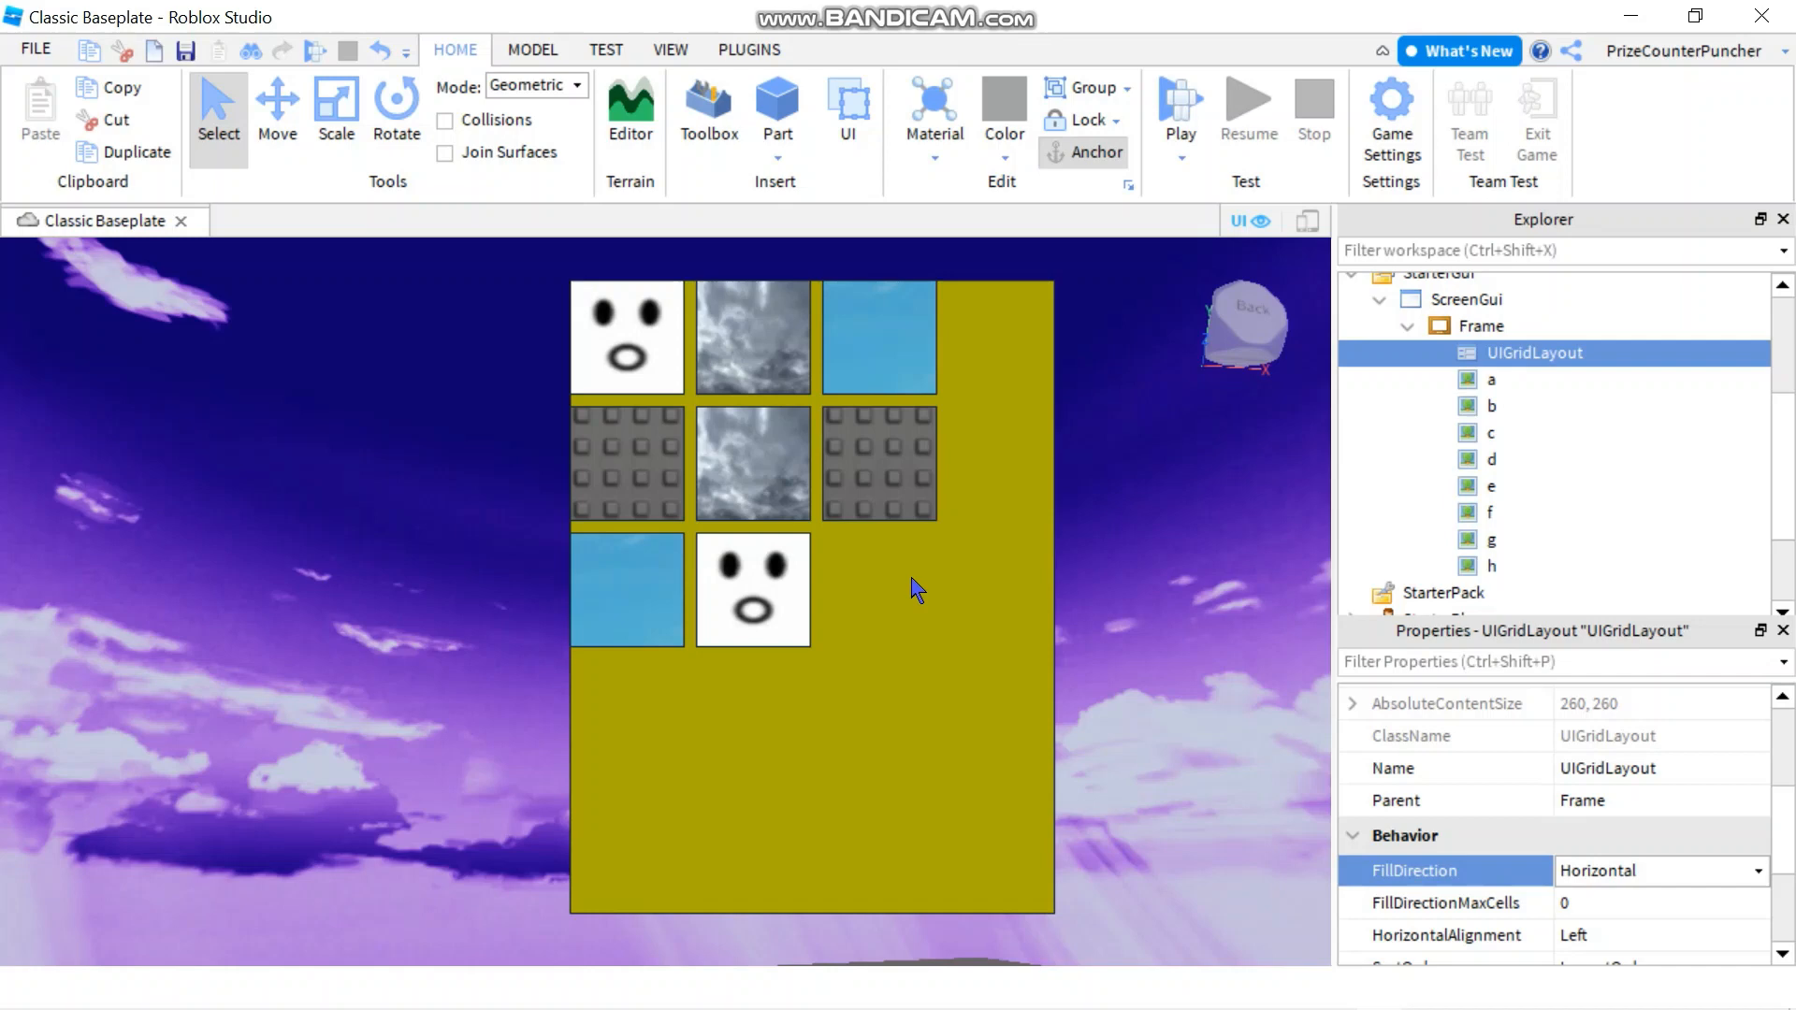
{"action": "mouse_move", "coordinate": [648, 361]}
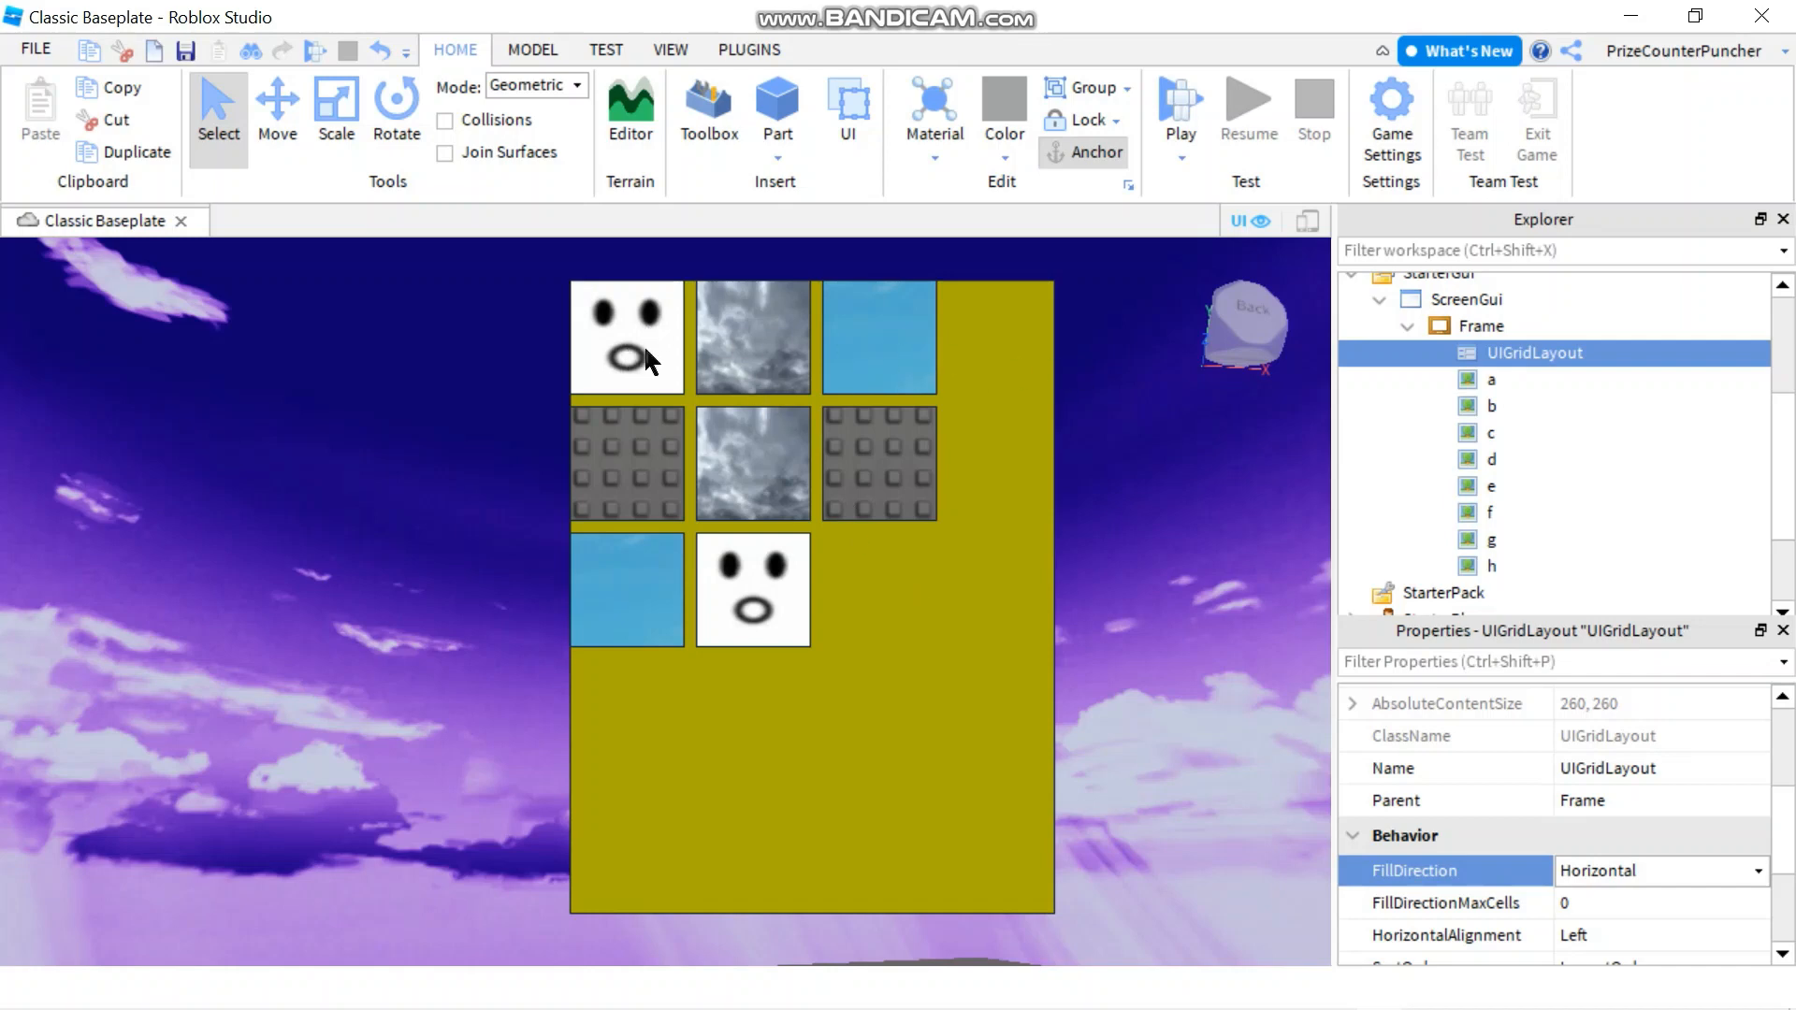
{"action": "mouse_move", "coordinate": [808, 640]}
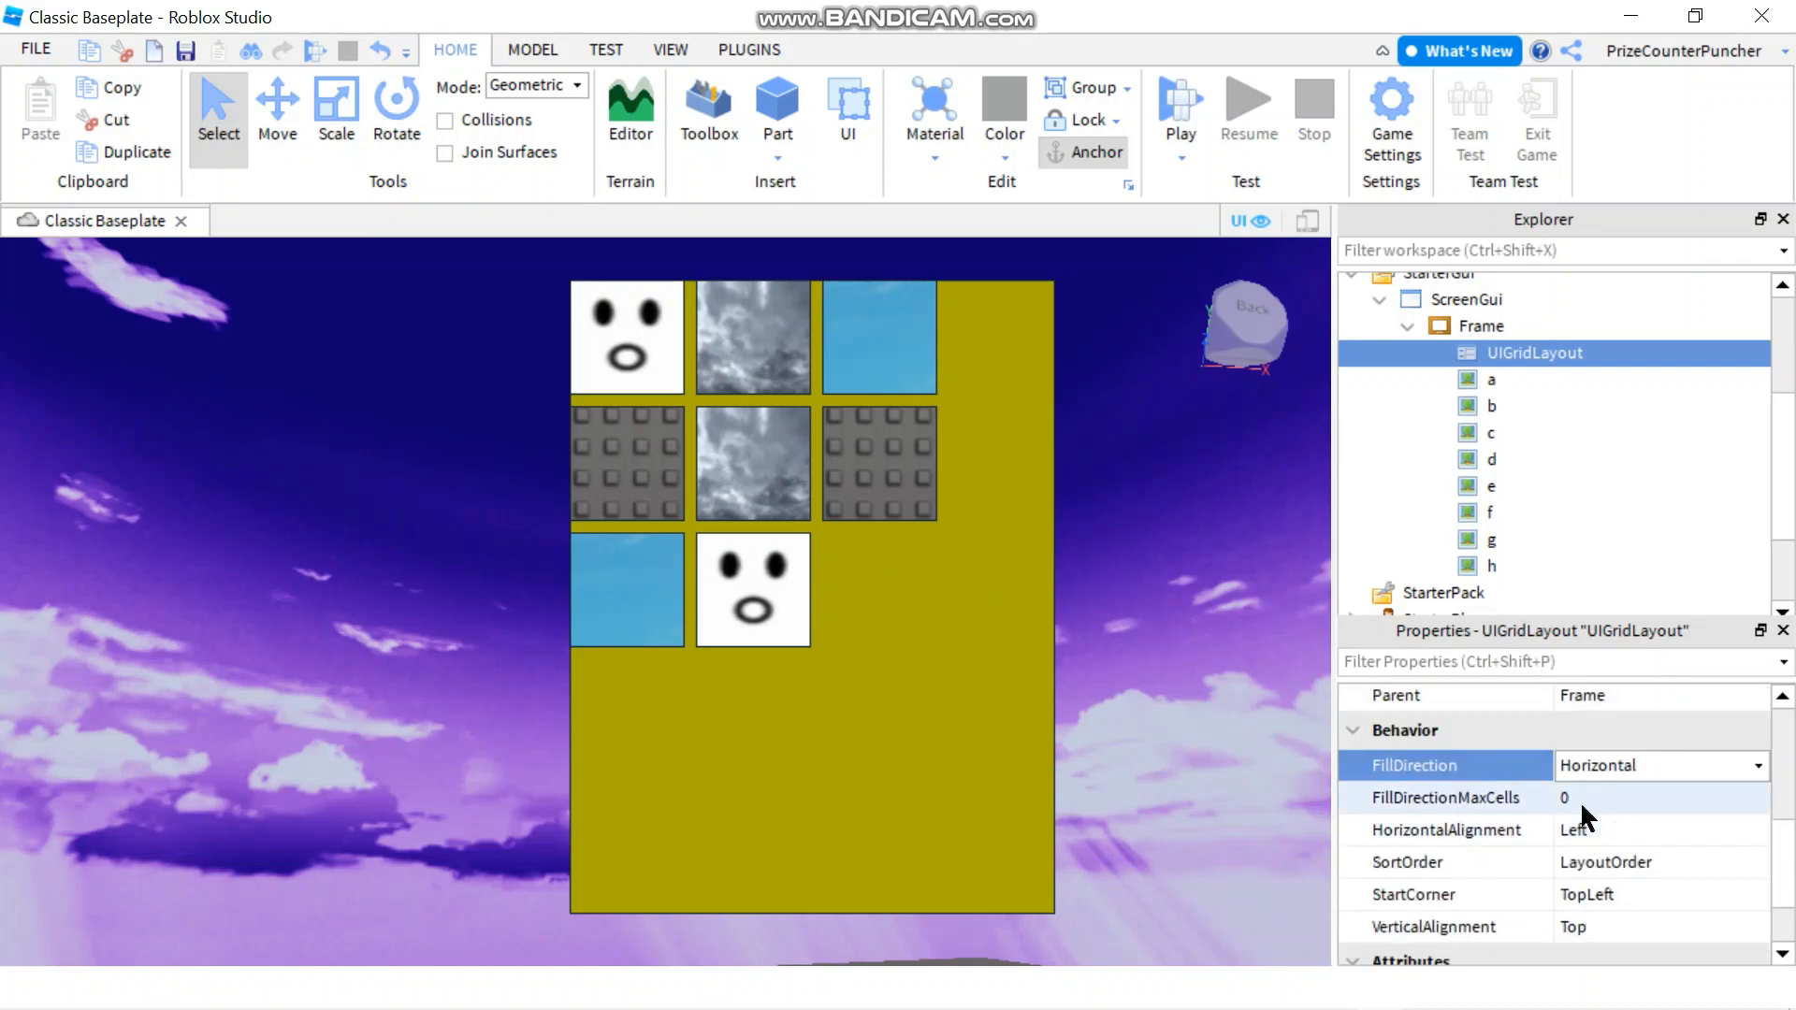
{"action": "mouse_move", "coordinate": [1544, 825]}
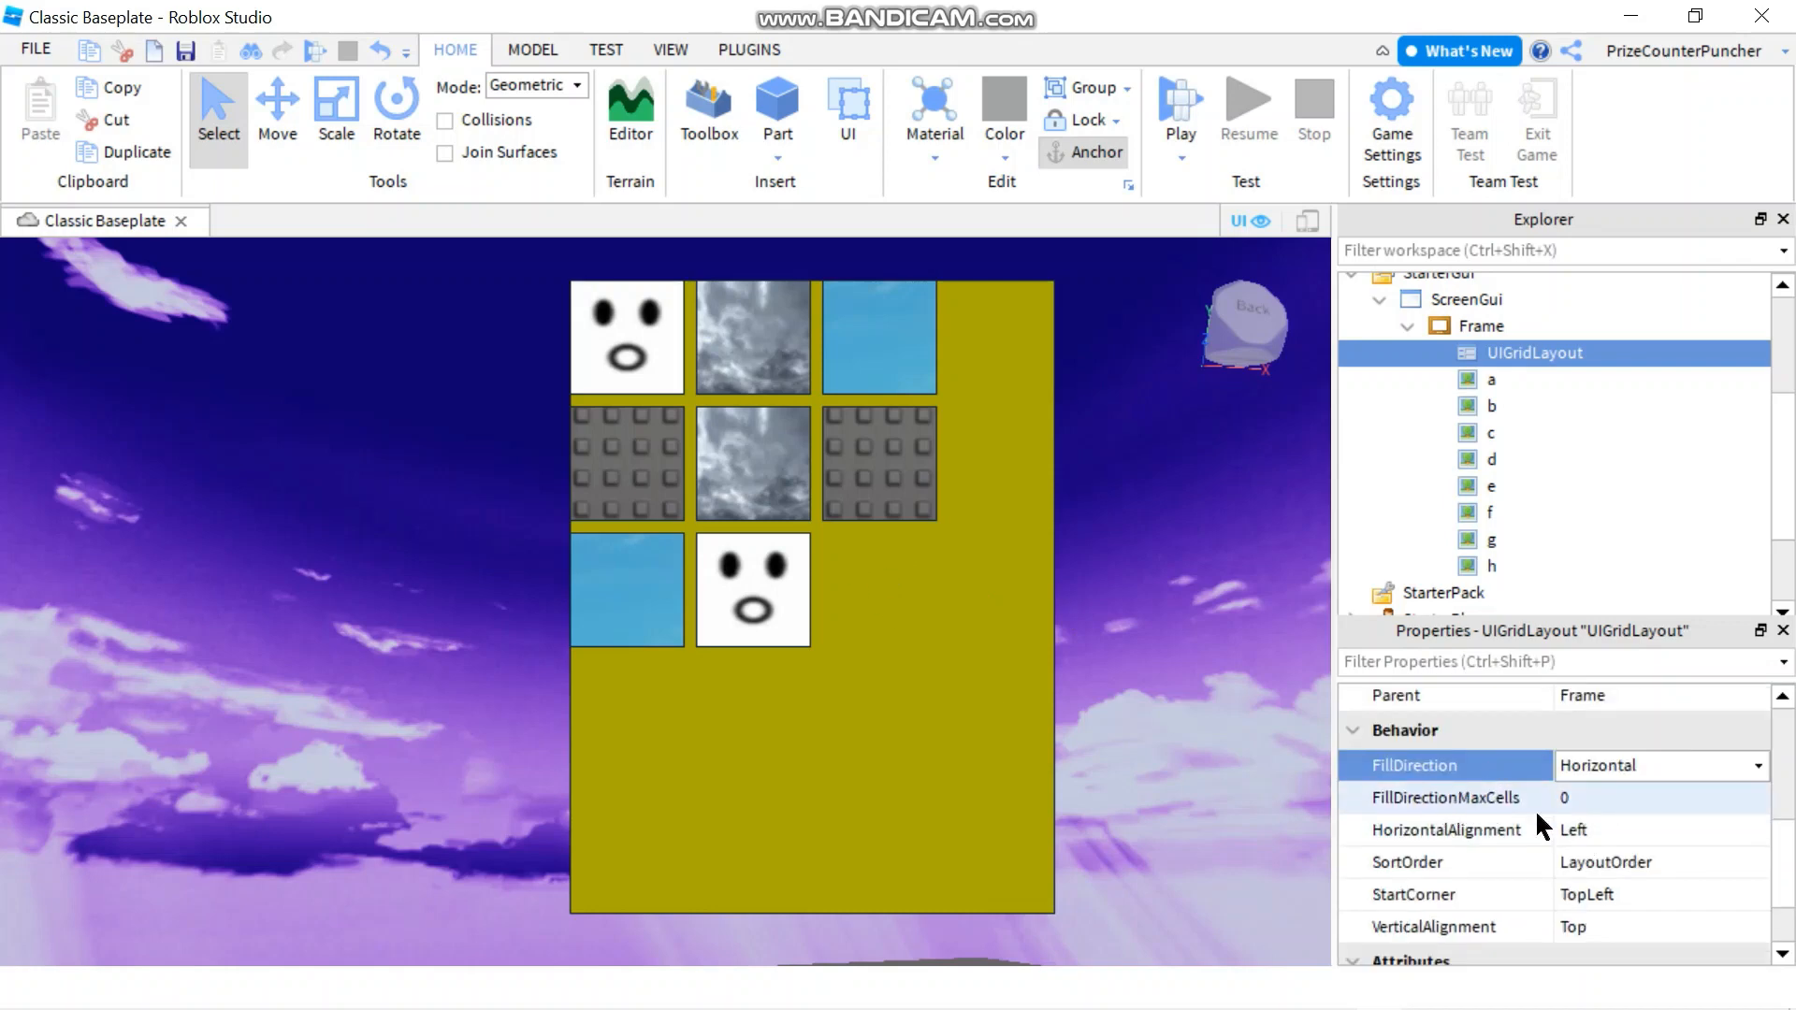
{"action": "left_click", "coordinate": [1650, 797]}
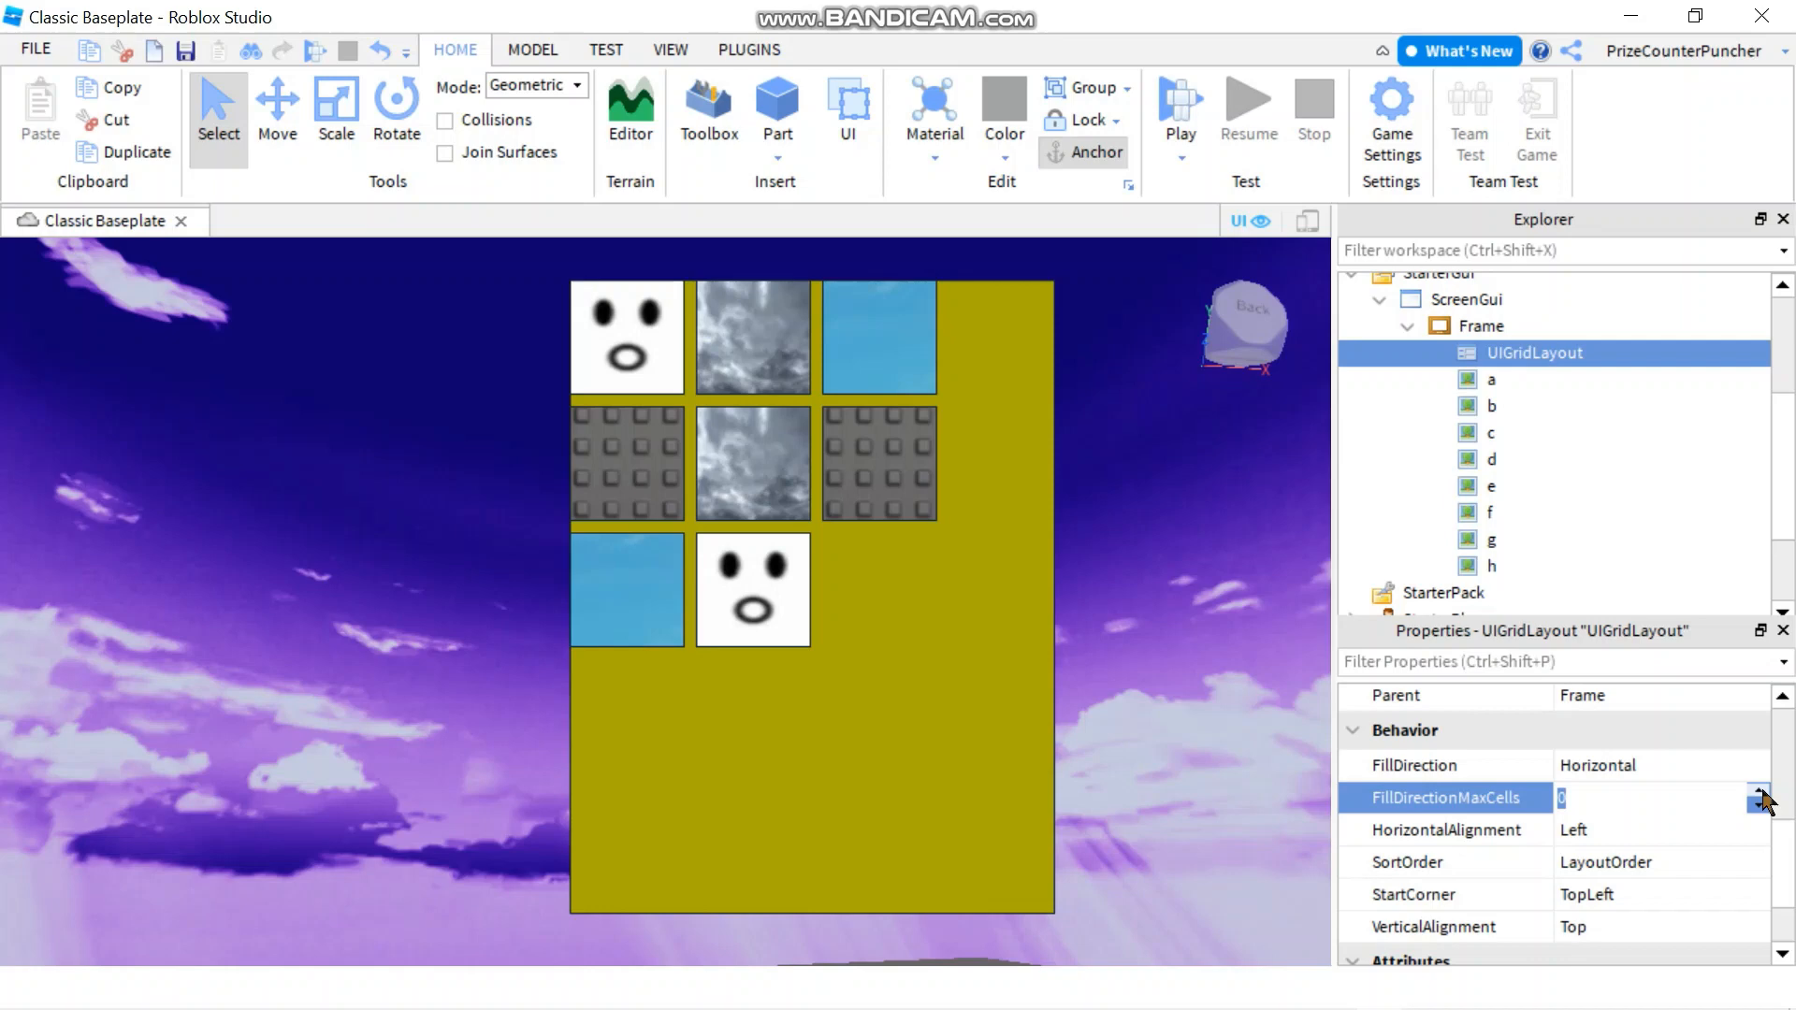
Set FillDirection to Vertical with FillDirectionMaxCells 4, giving two columns of four images.
{"action": "left_click", "coordinate": [1447, 766]}
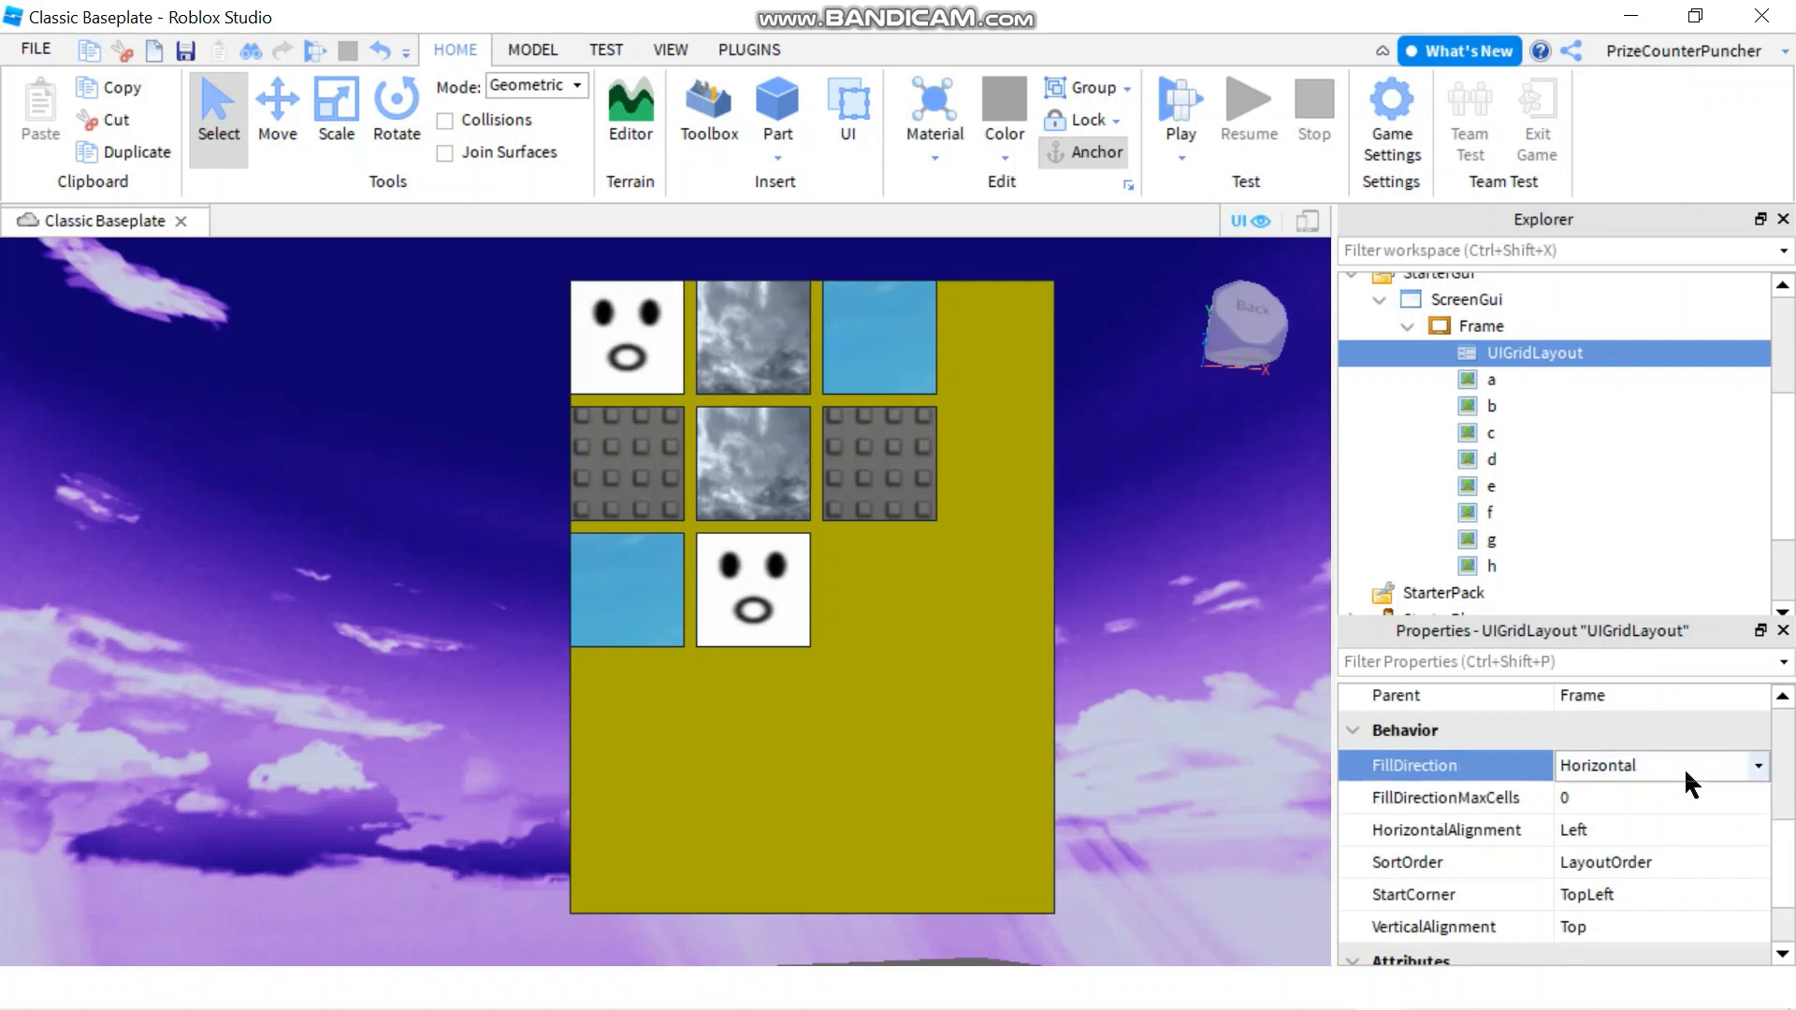
{"action": "left_click", "coordinate": [1660, 765]}
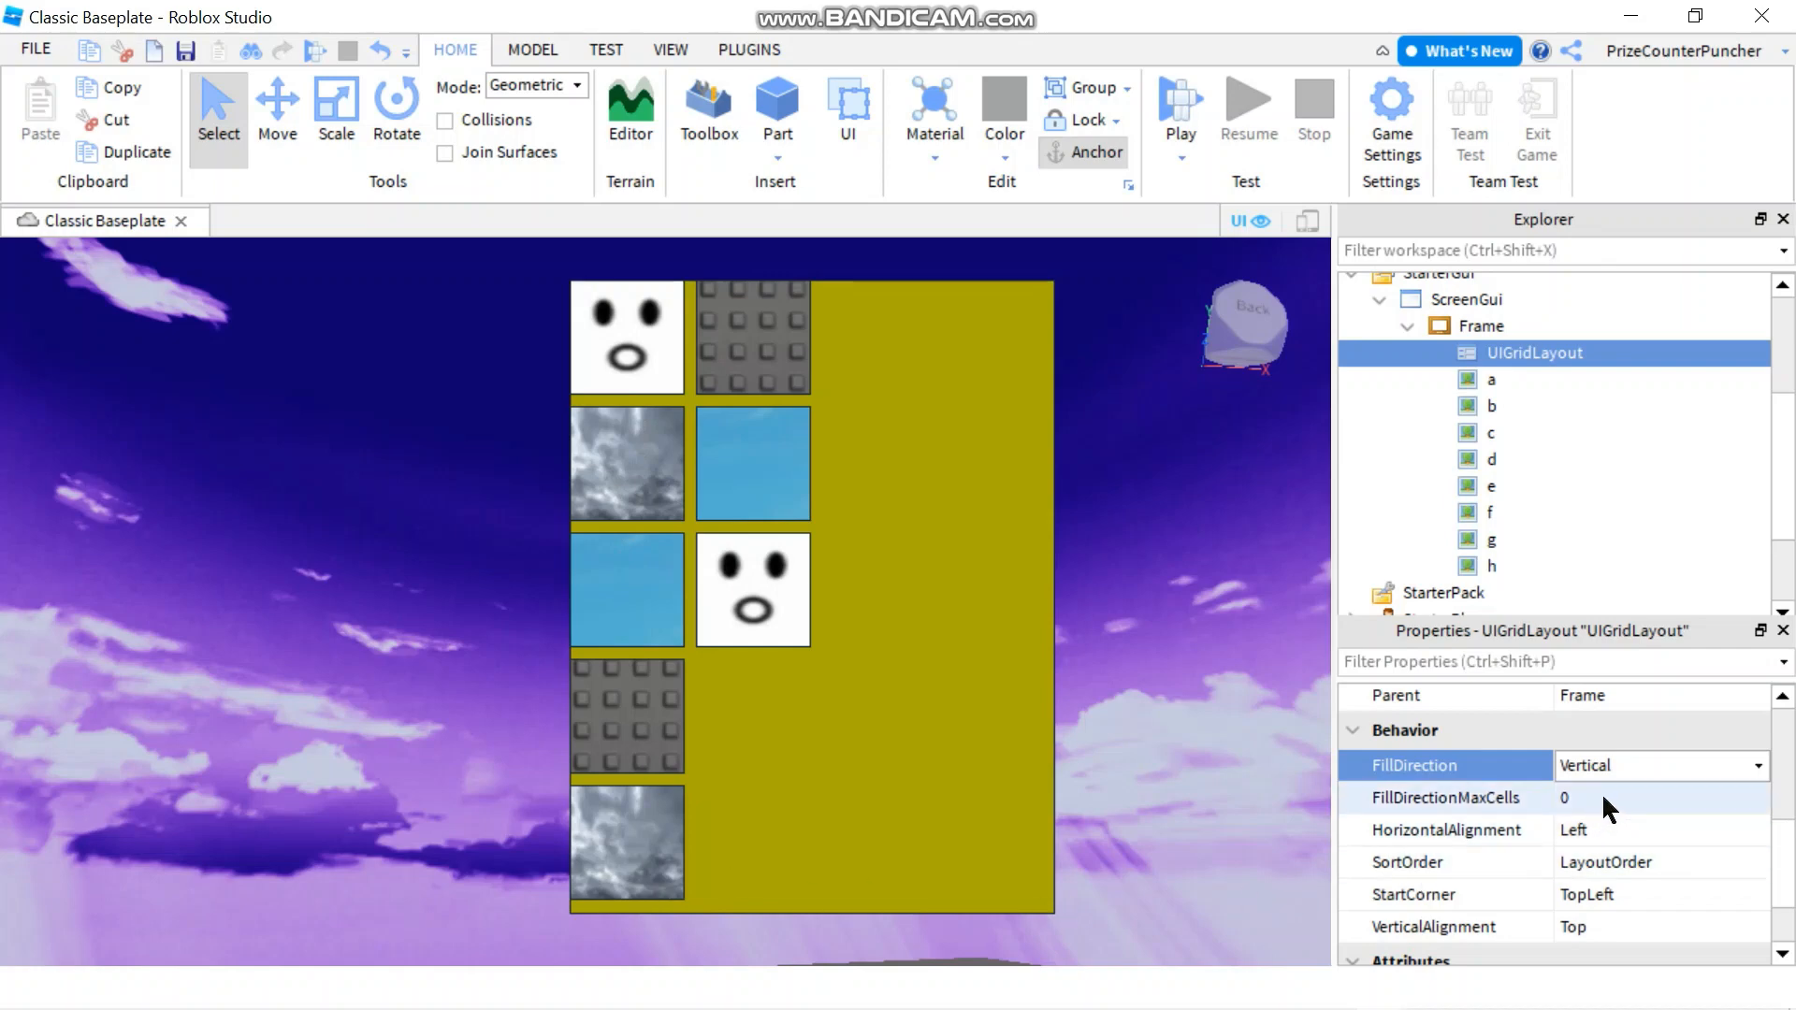
{"action": "left_click", "coordinate": [1662, 797]}
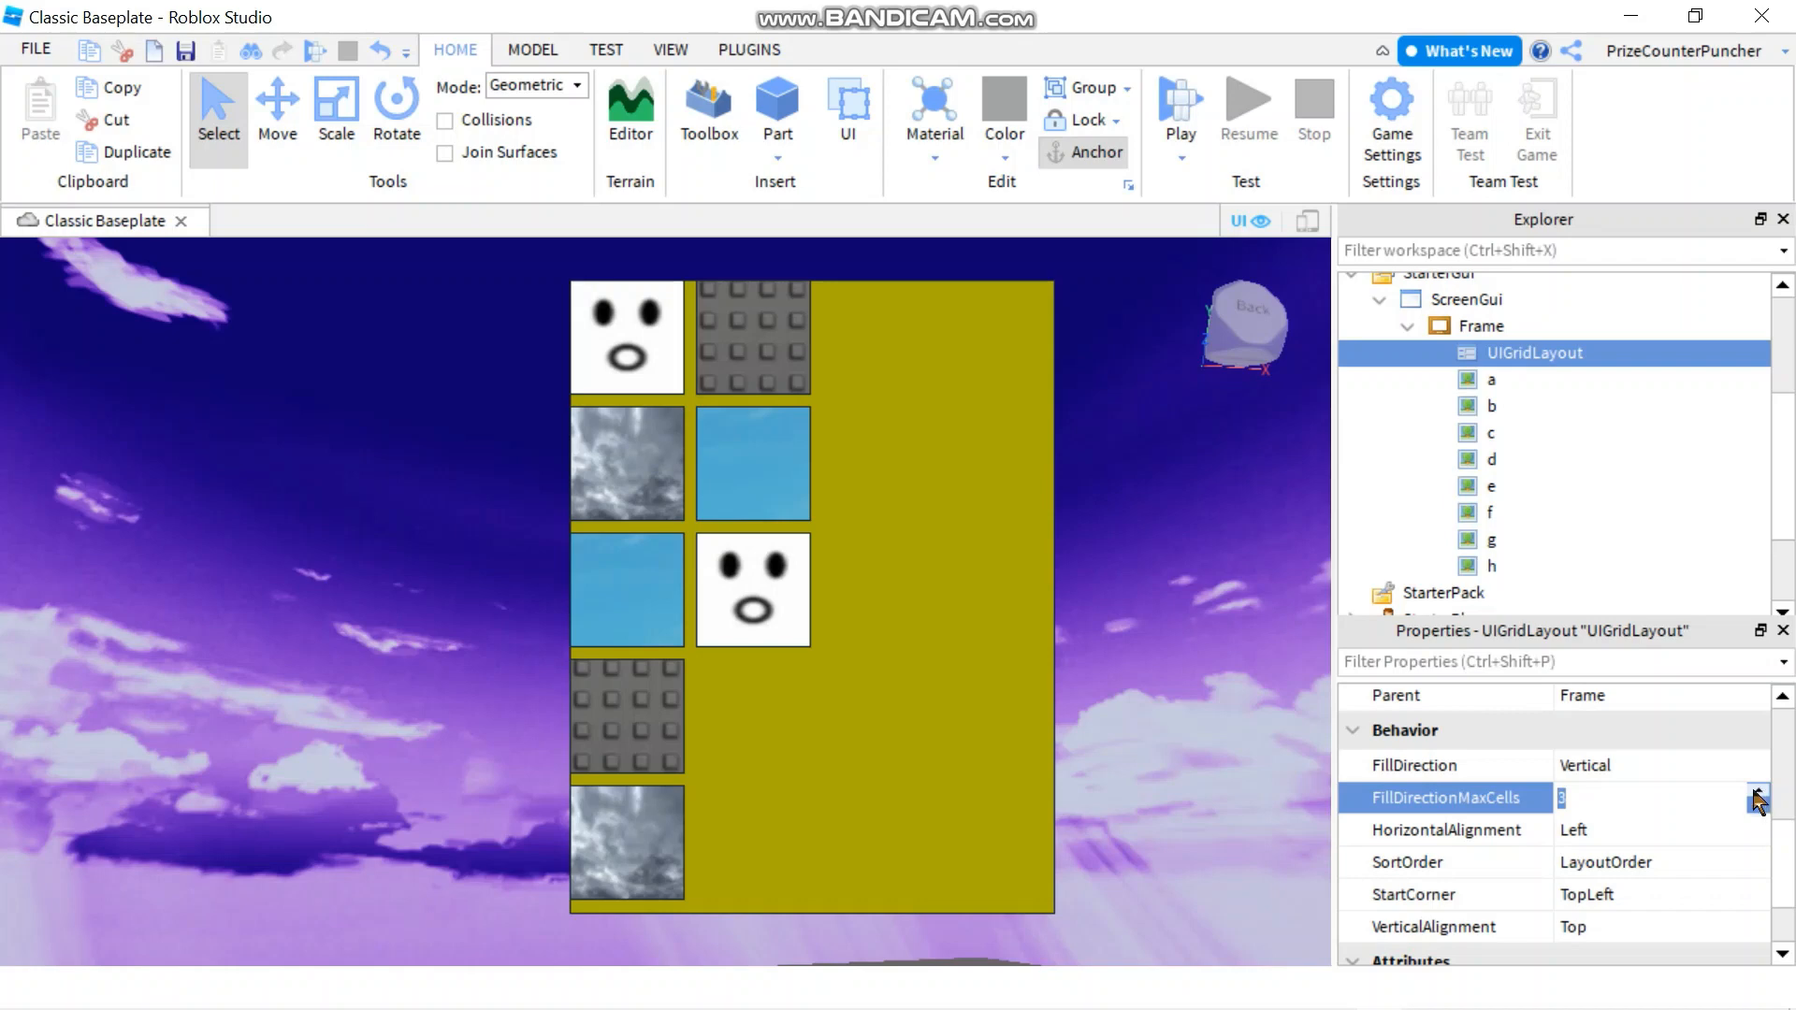
{"action": "left_click", "coordinate": [1759, 791]}
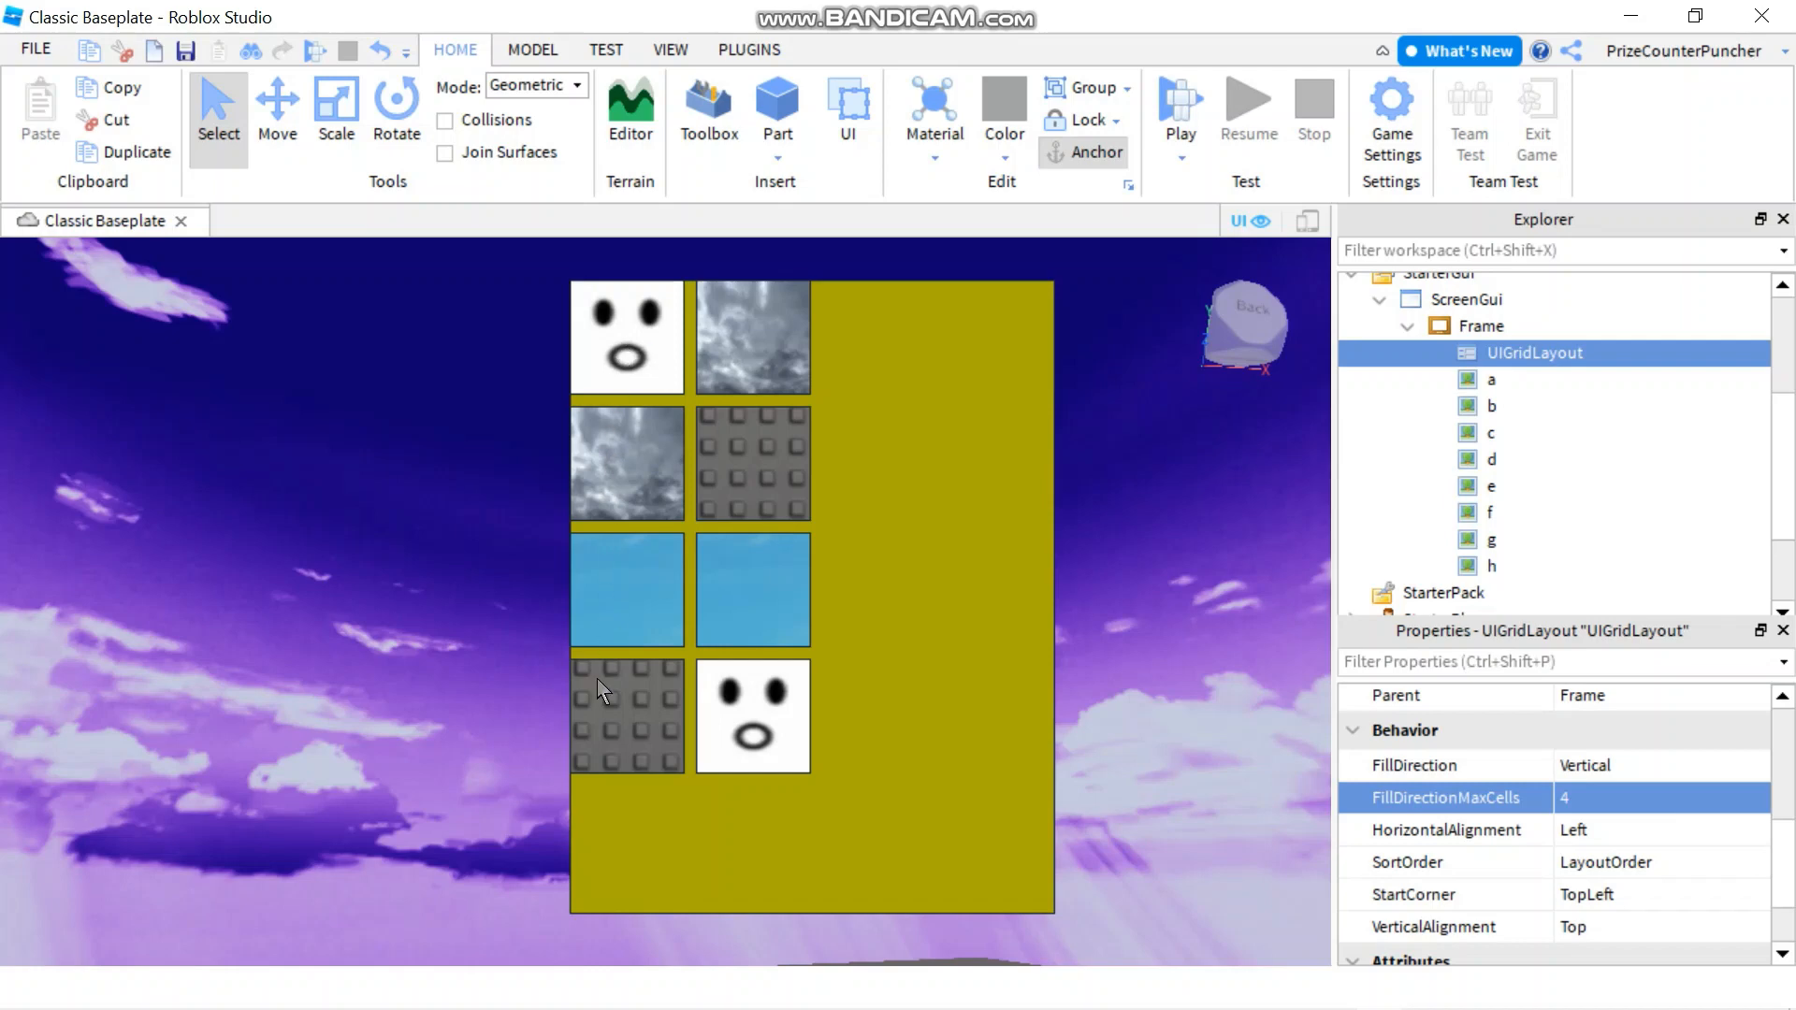
{"action": "mouse_move", "coordinate": [767, 415]}
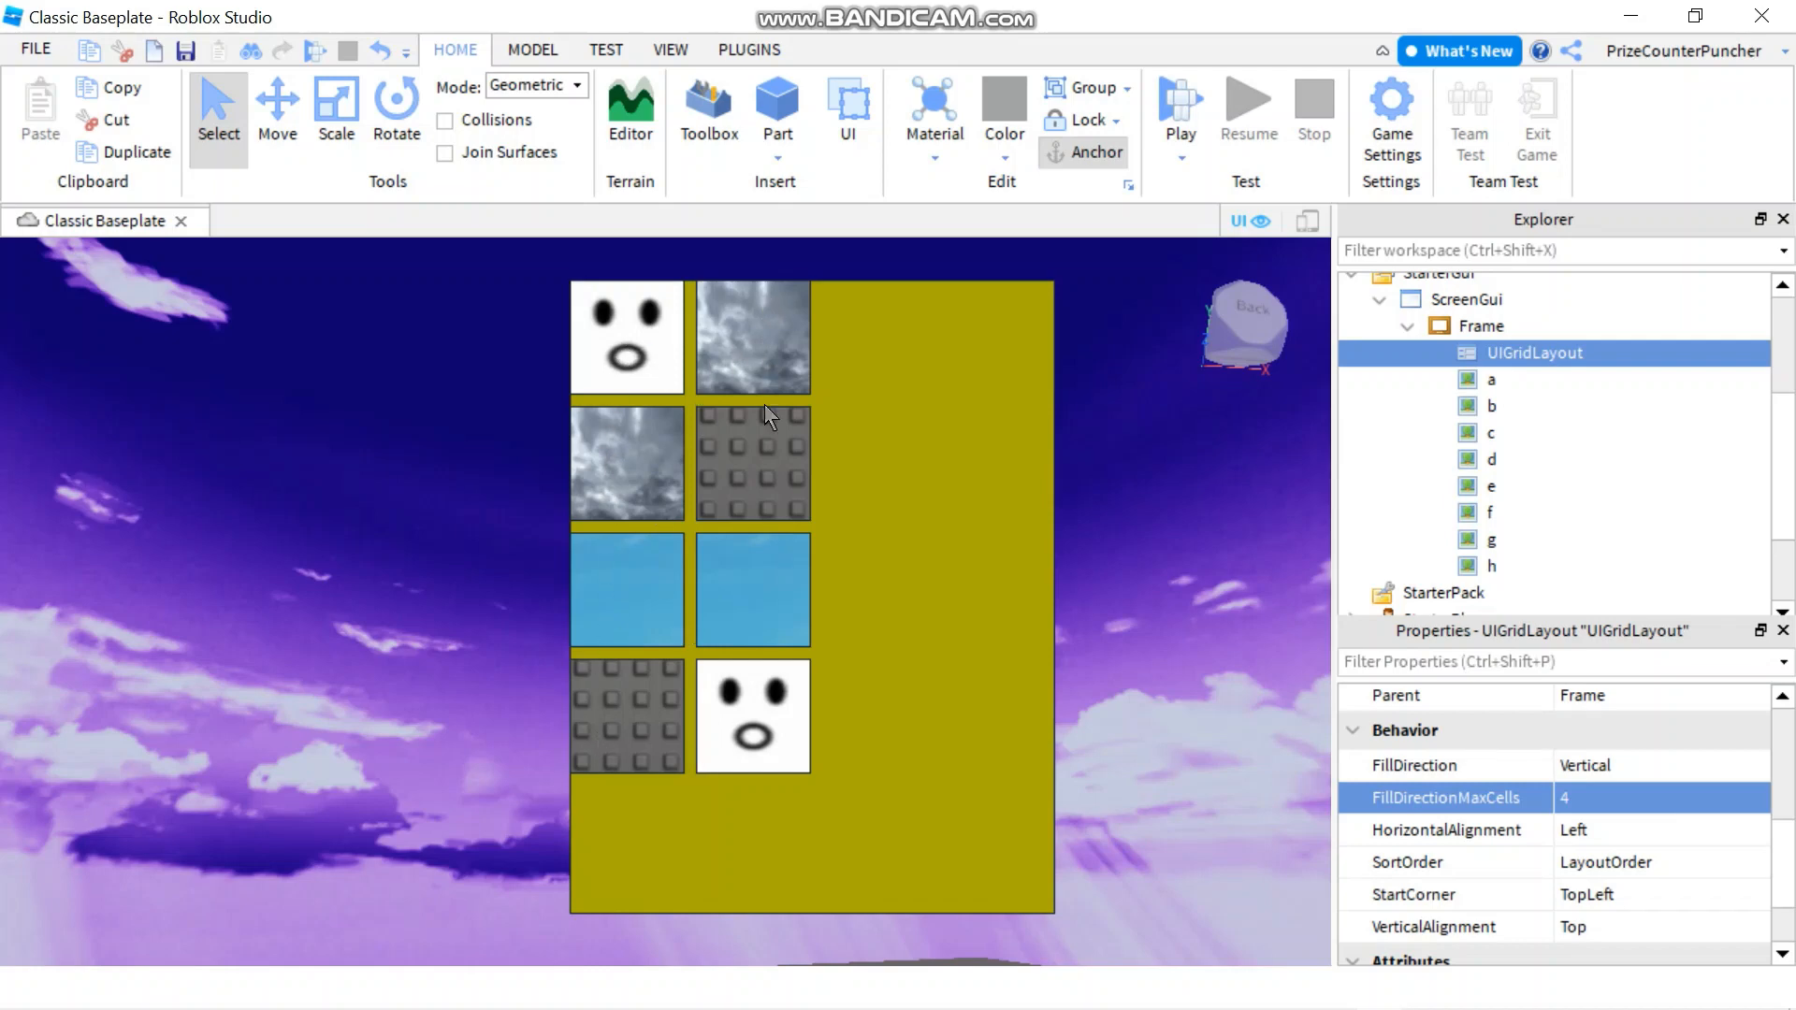
{"action": "mouse_move", "coordinate": [894, 379]}
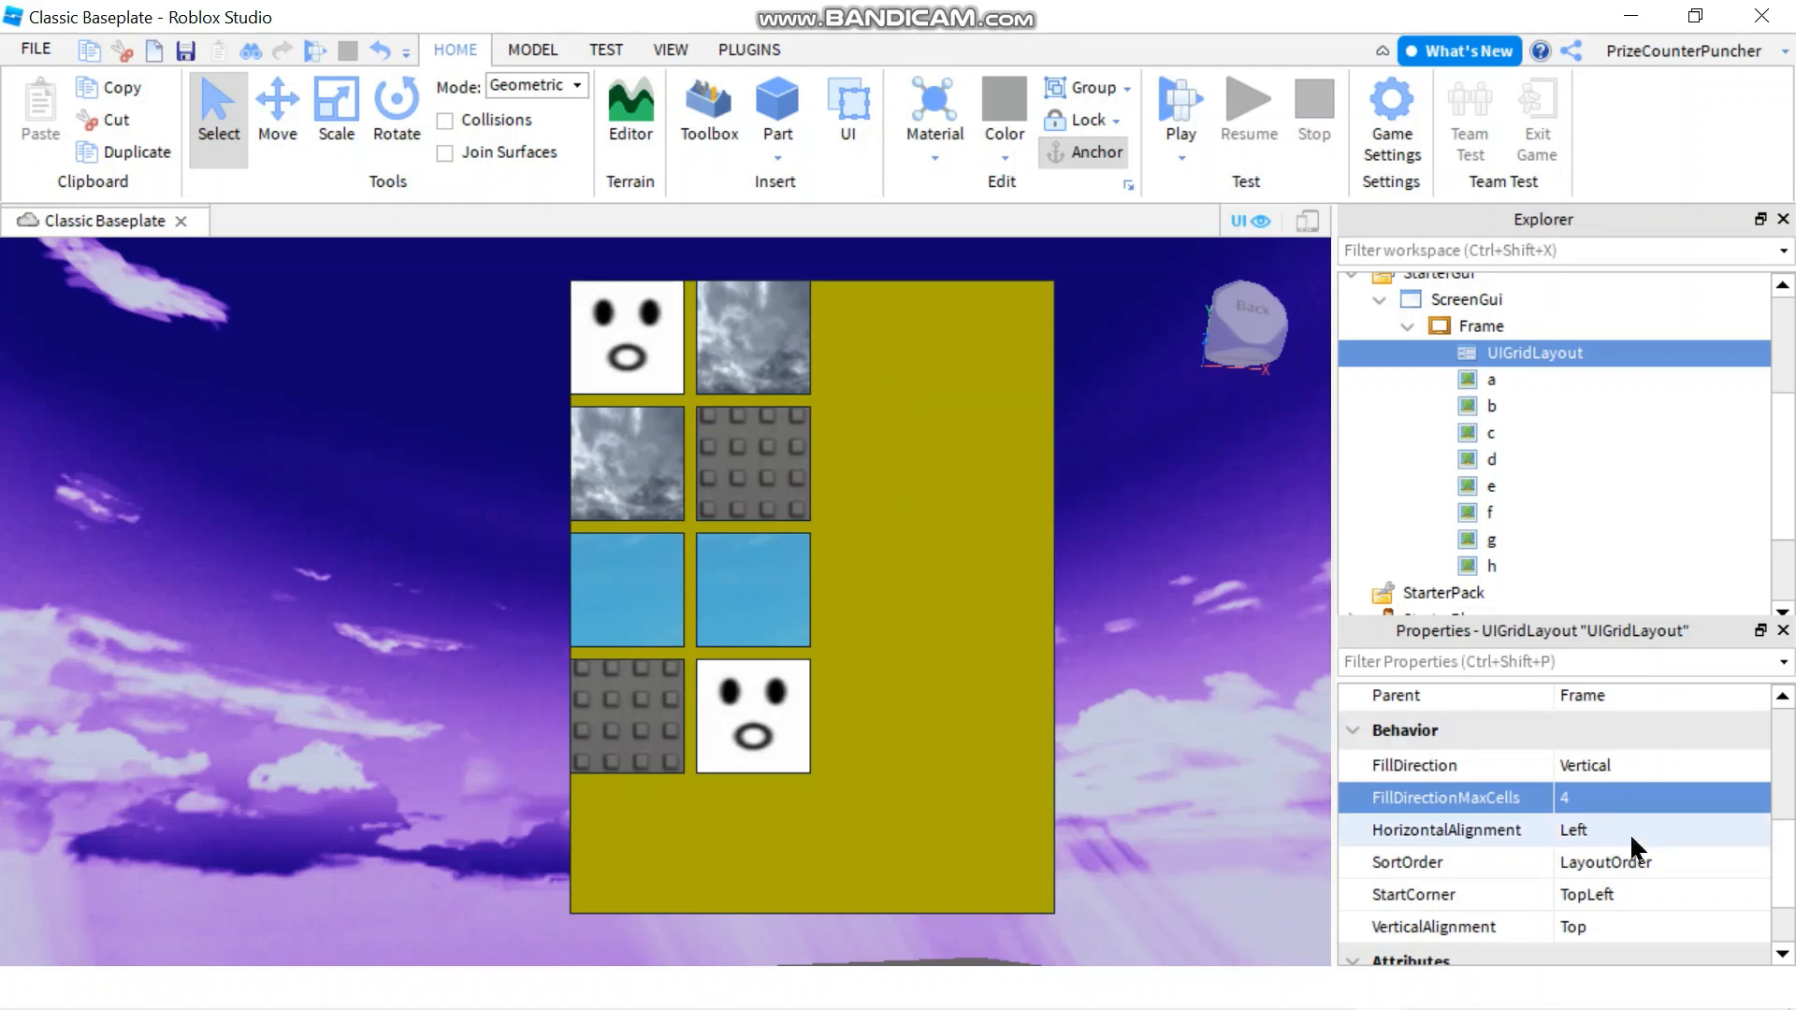
Change UIGridLayout HorizontalAlignment from Left to Right, shifting both columns to the frame's right edge.
{"action": "left_click", "coordinate": [1661, 829]}
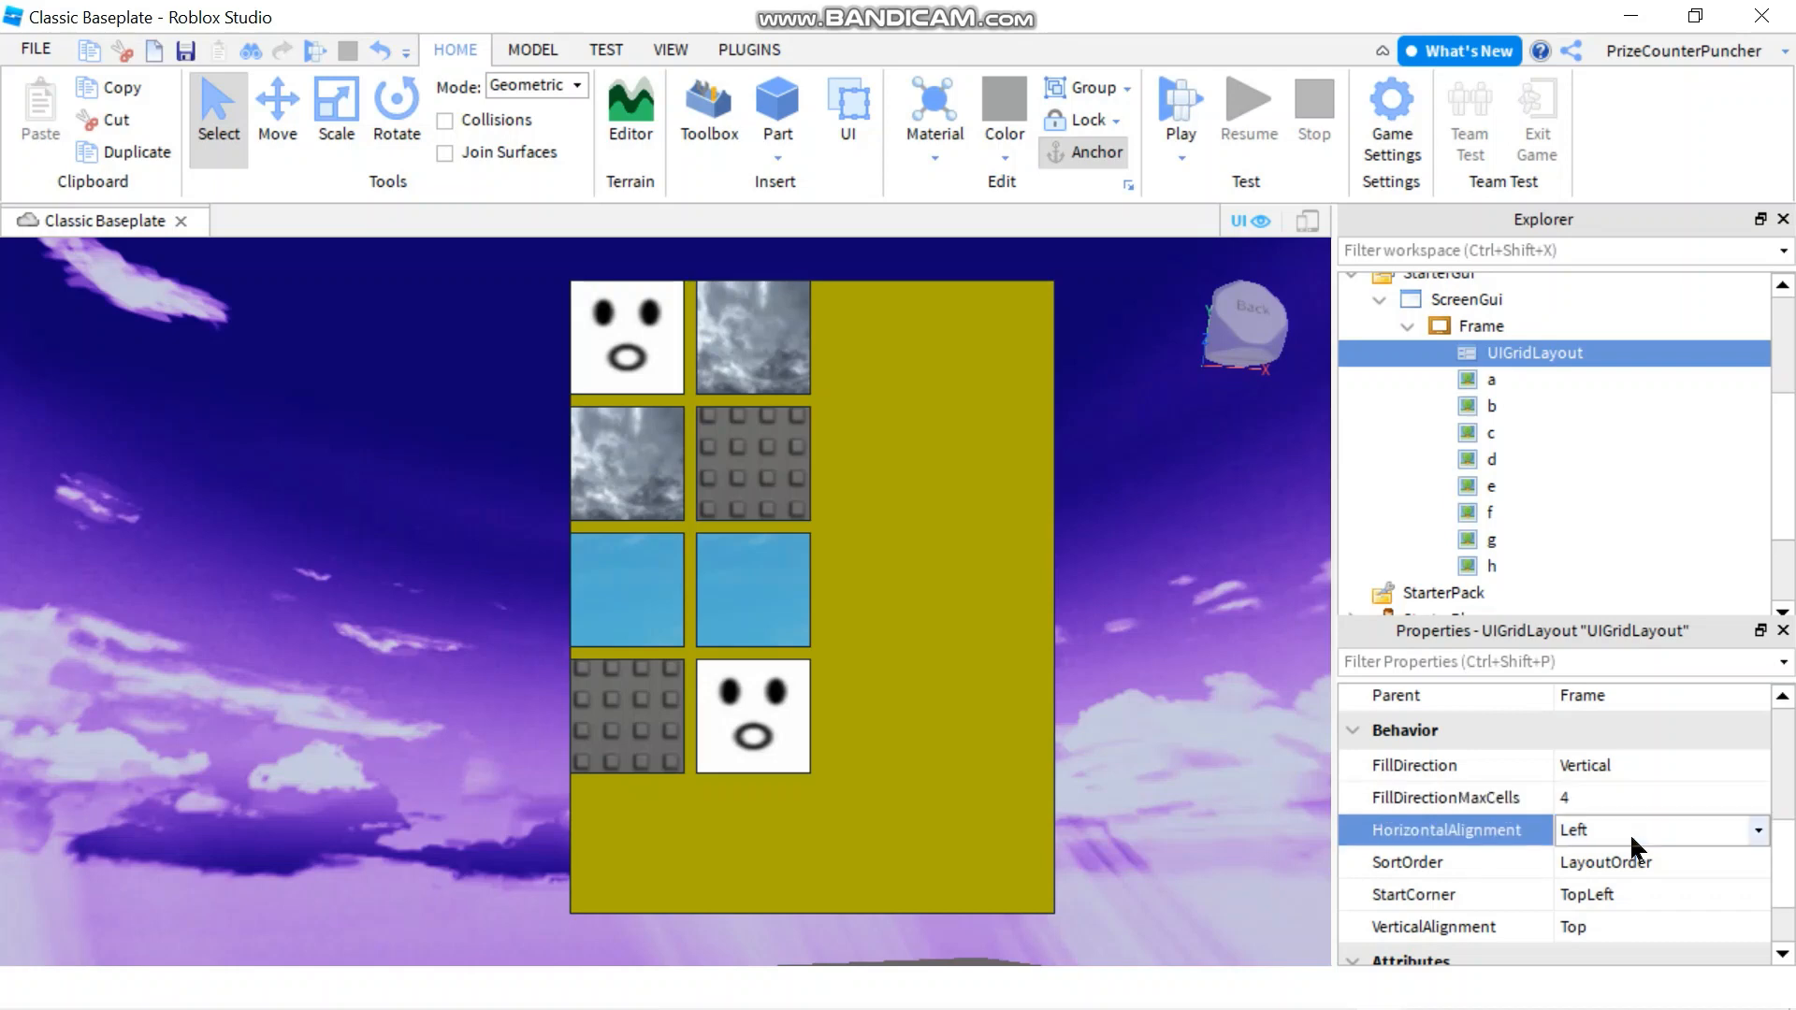
{"action": "left_click", "coordinate": [1659, 829]}
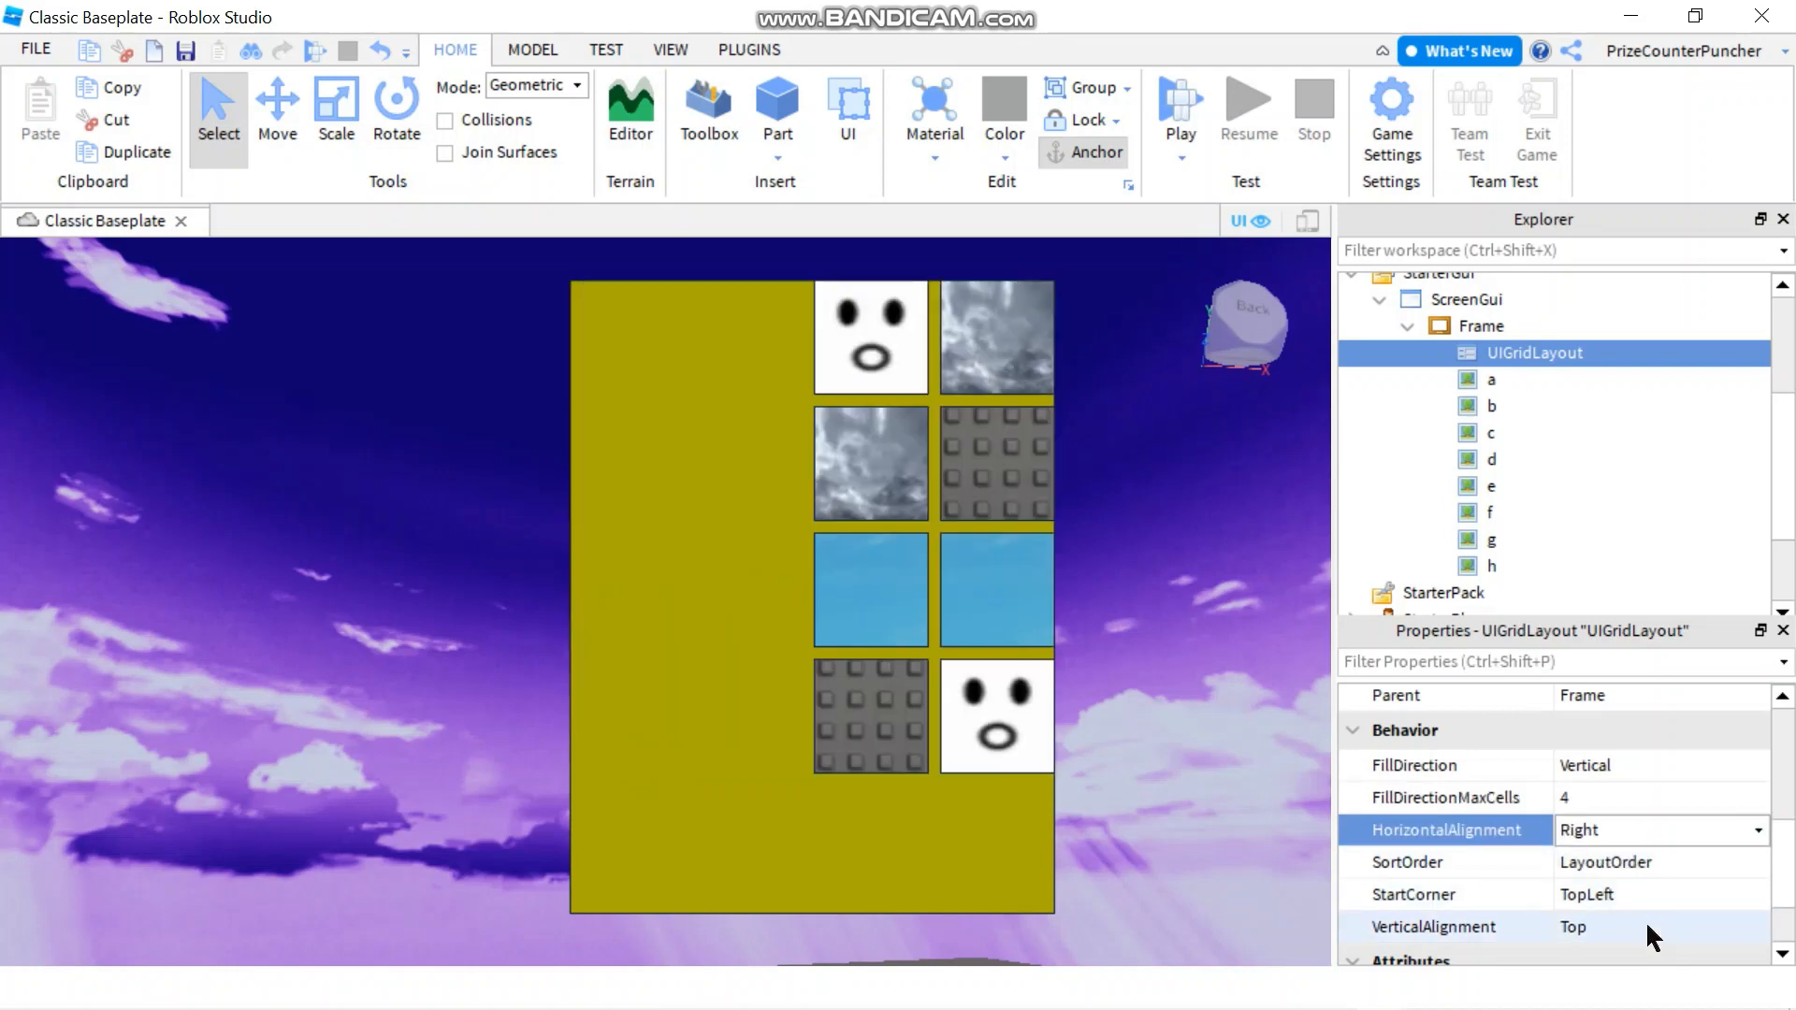
{"action": "left_click", "coordinate": [1659, 829]}
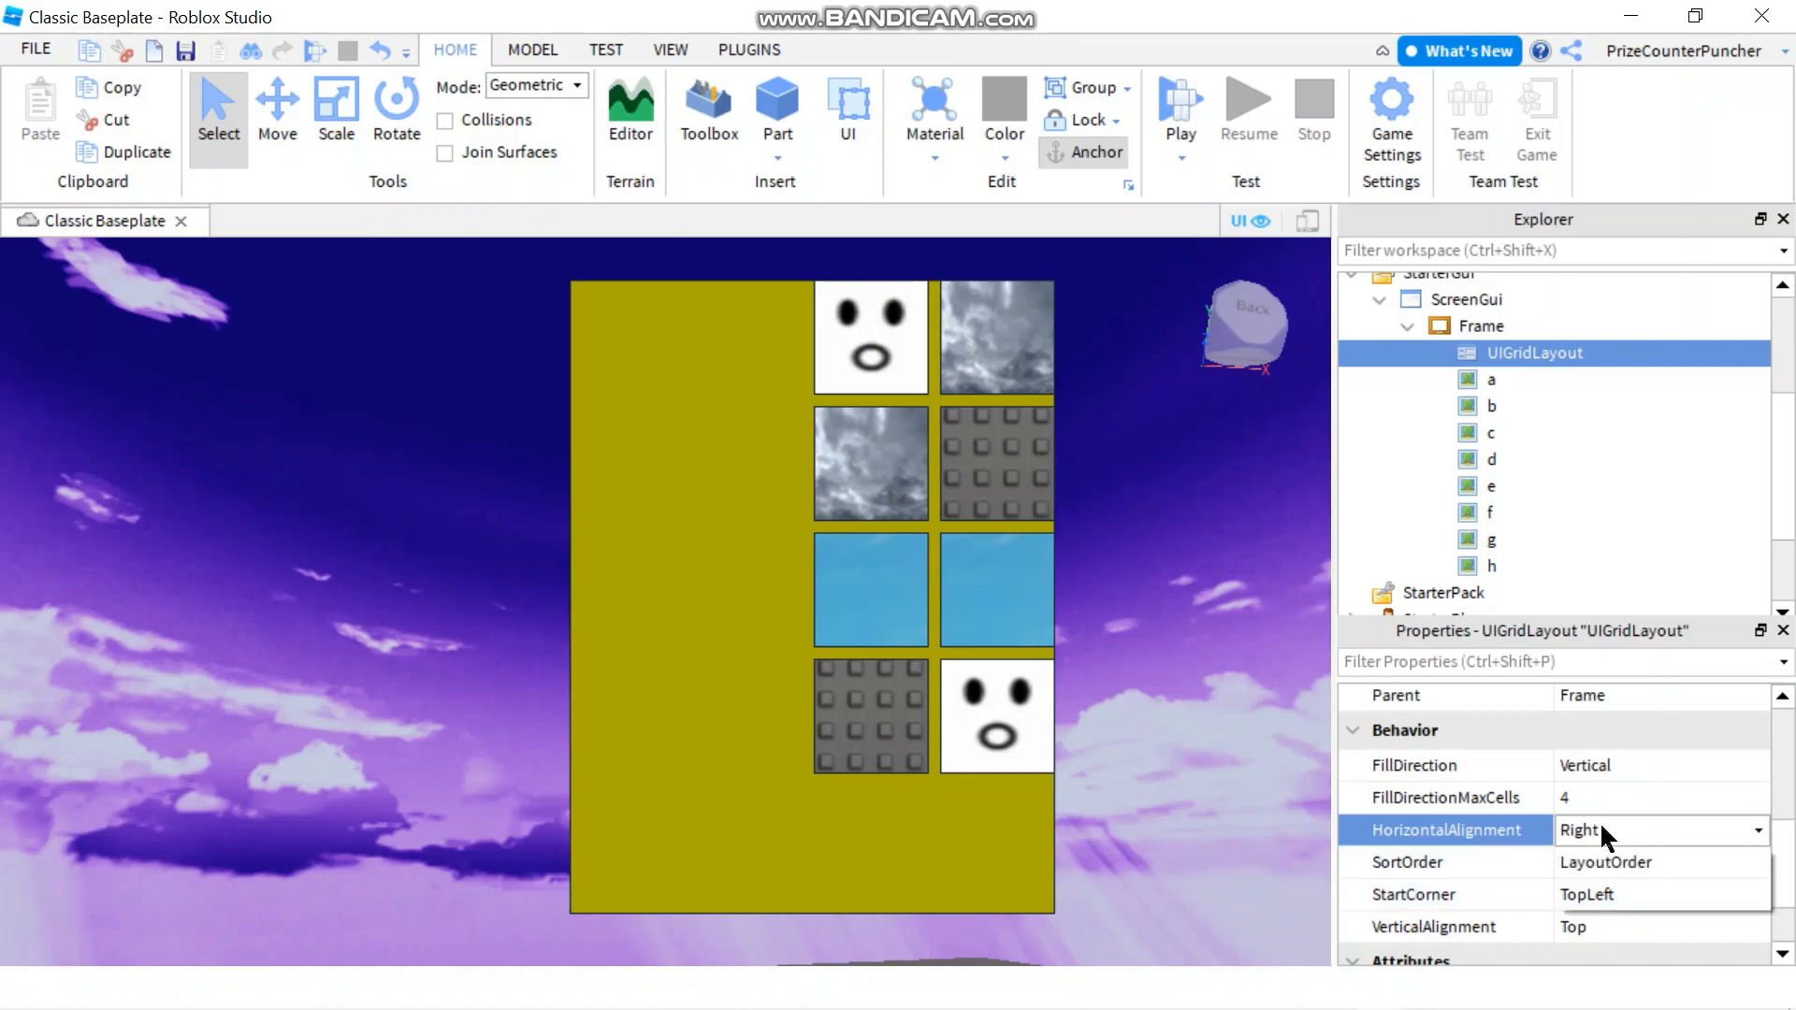
{"action": "left_click", "coordinate": [1660, 829]}
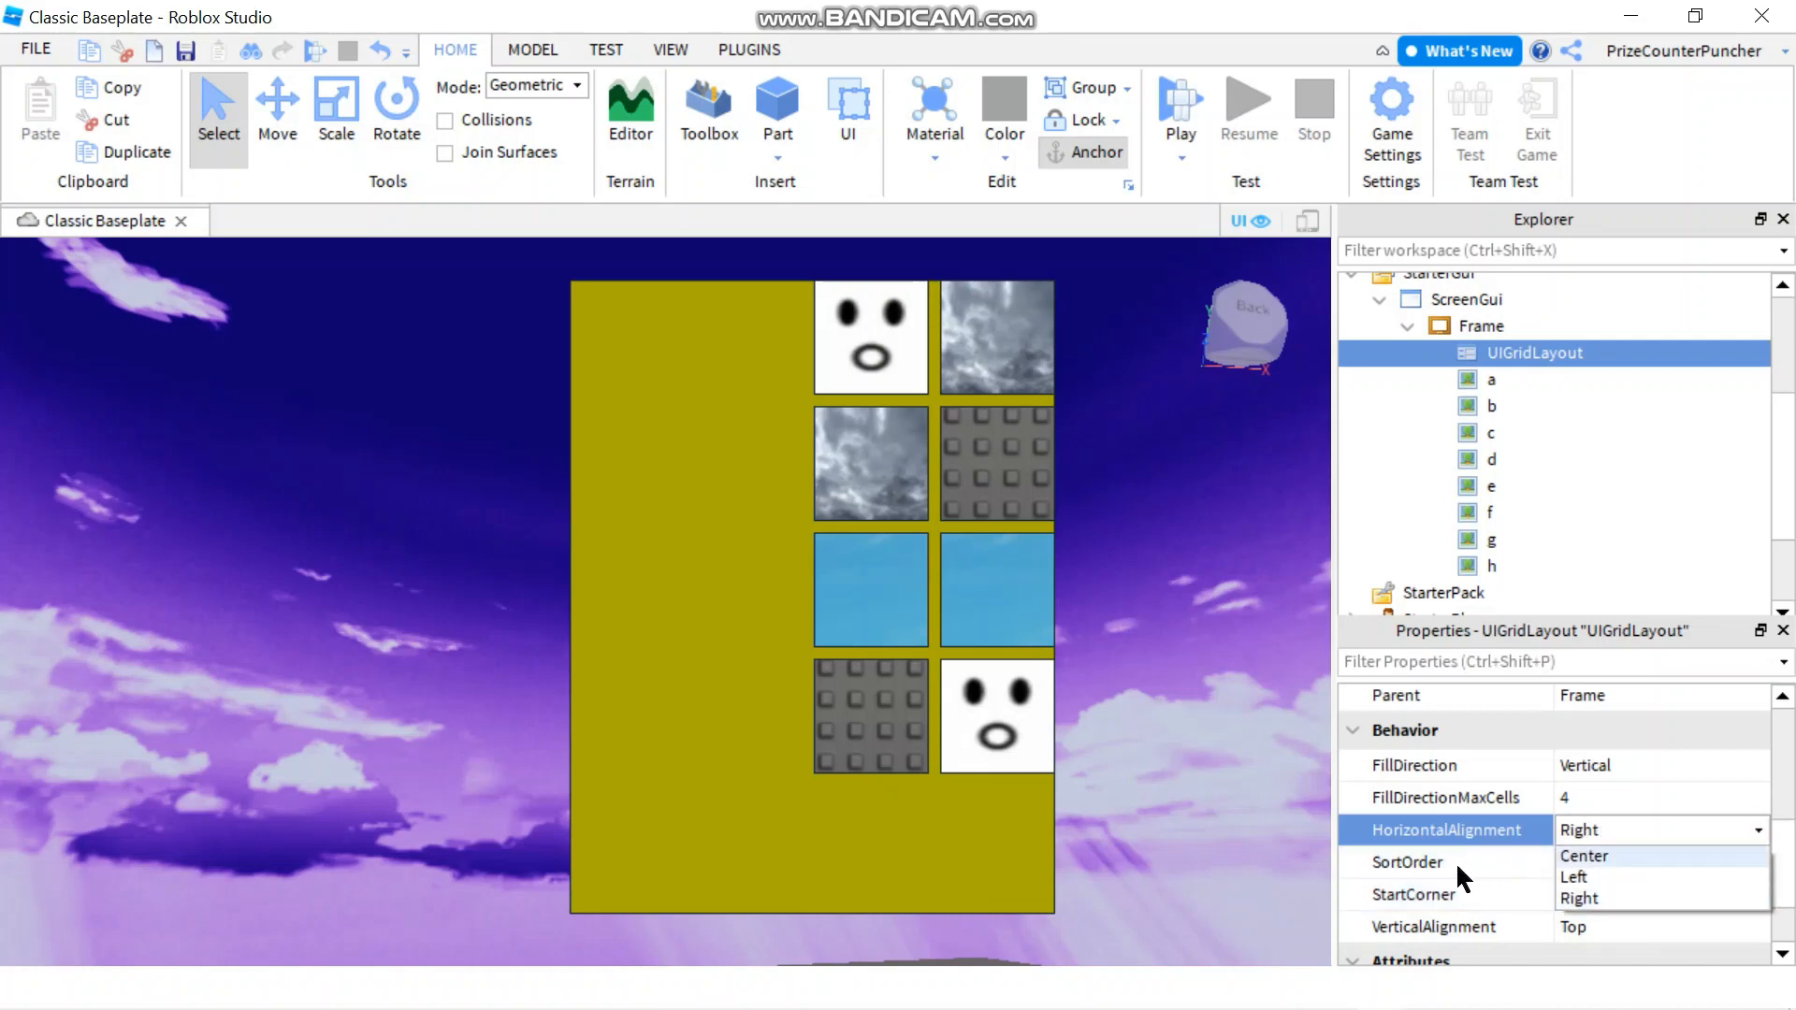
{"action": "mouse_move", "coordinate": [1431, 874]}
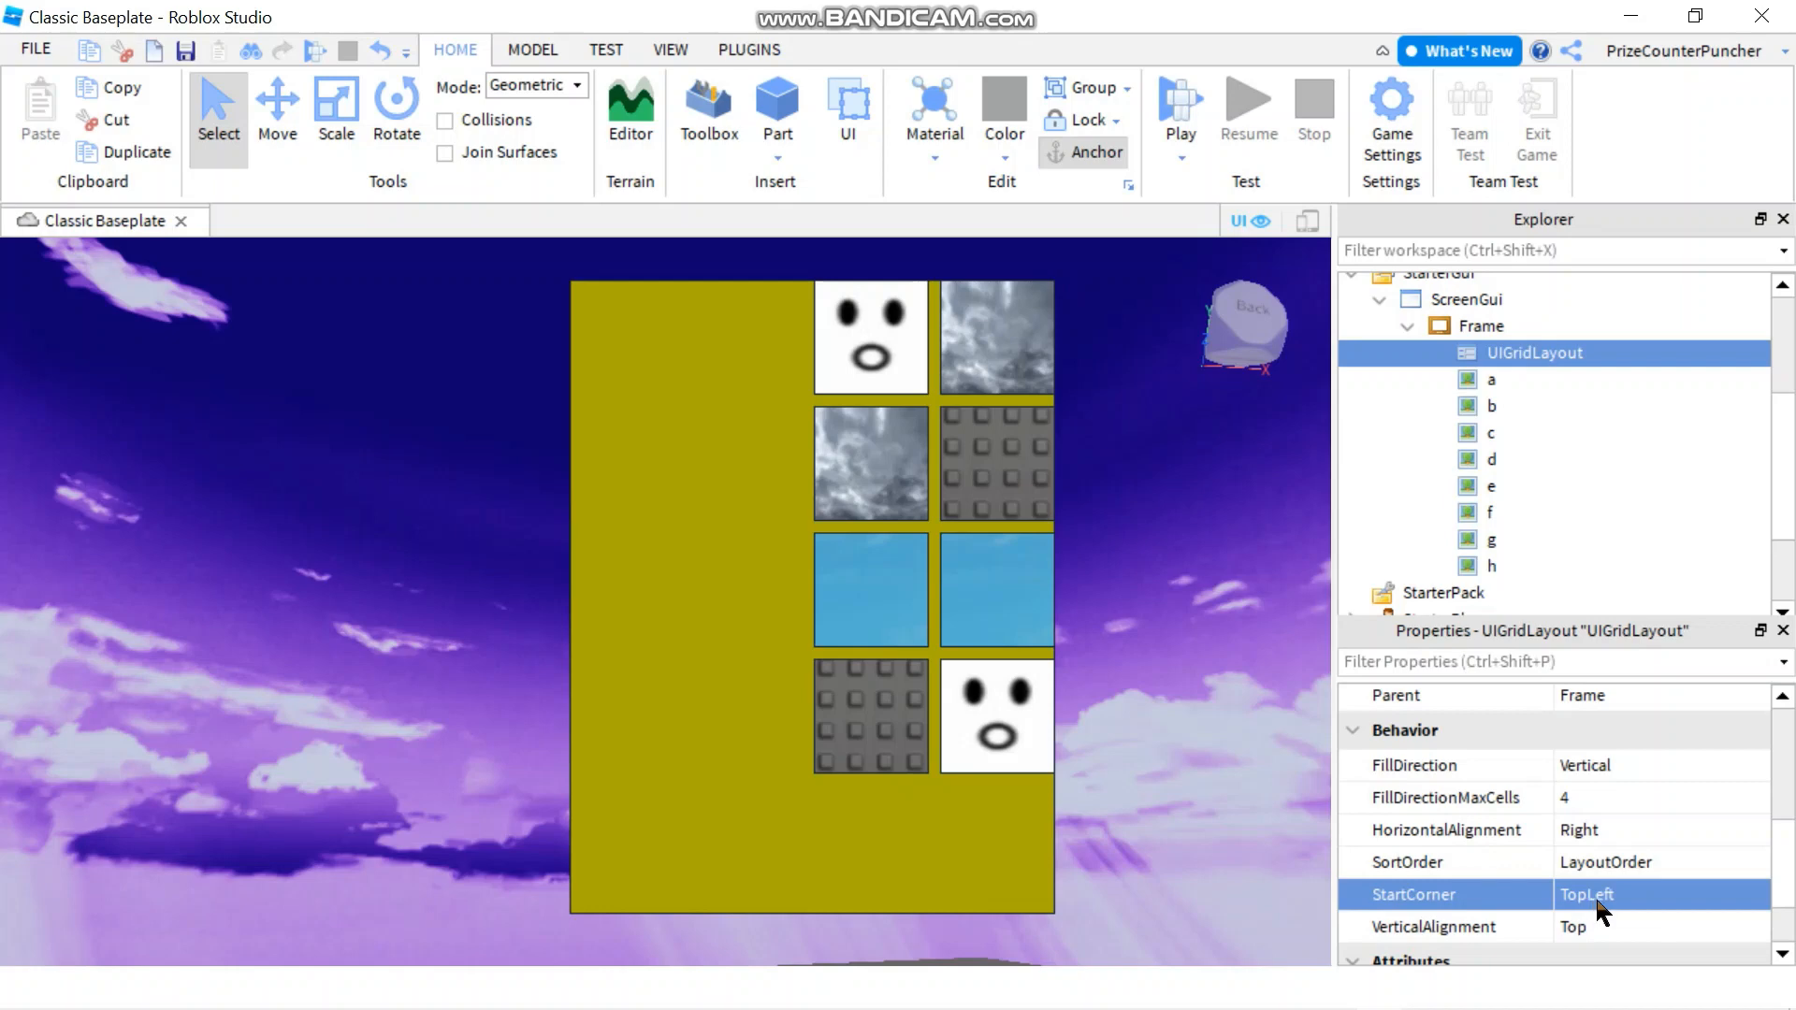
{"action": "mouse_move", "coordinate": [917, 449]}
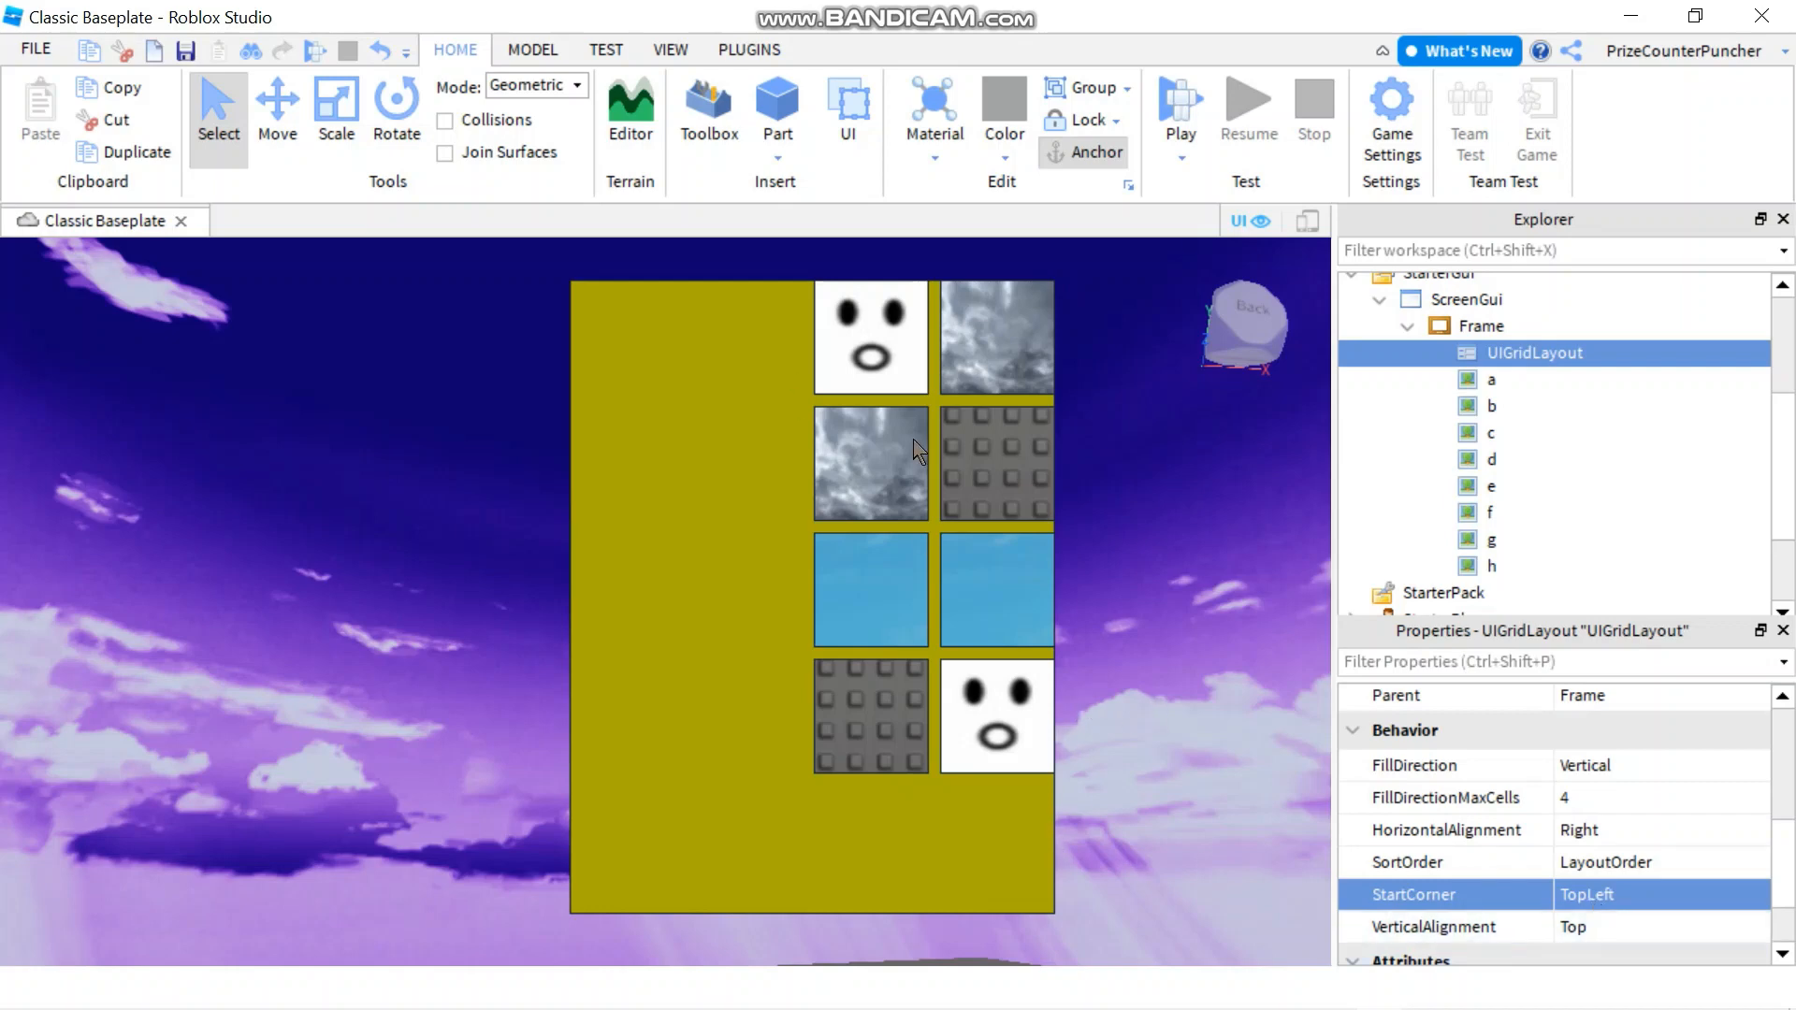
{"action": "mouse_move", "coordinate": [881, 324]}
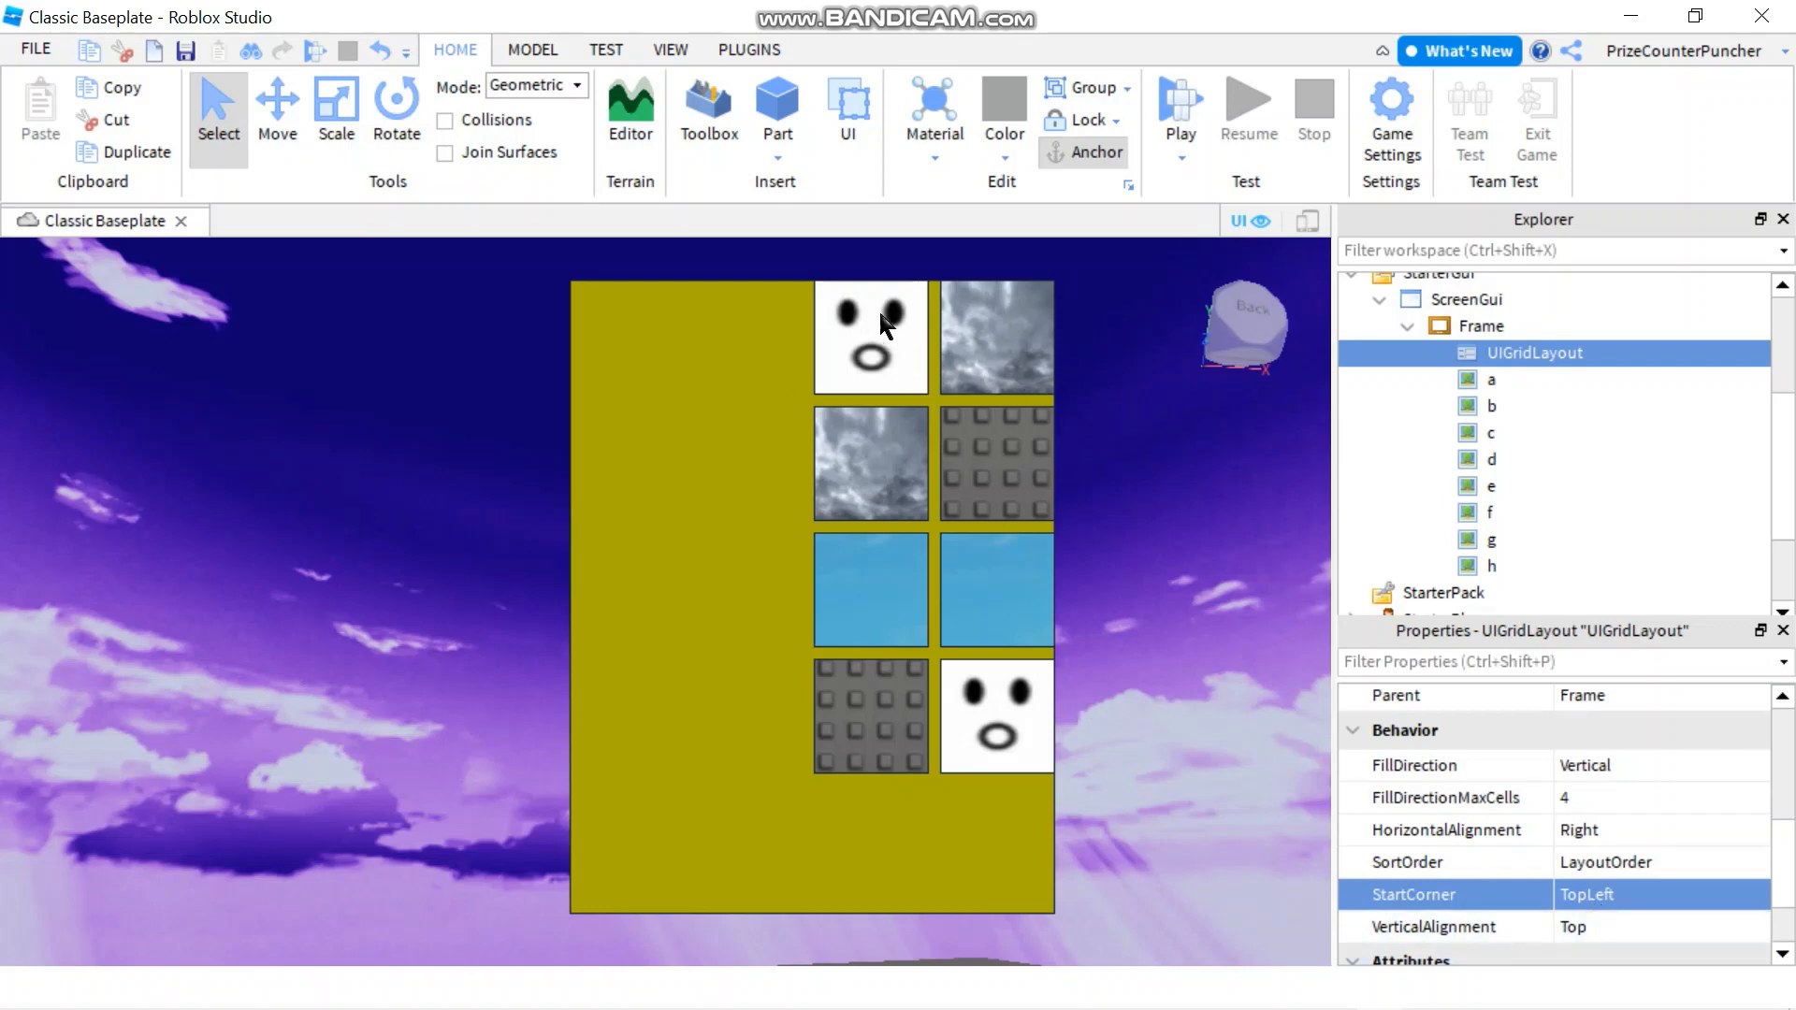
{"action": "mouse_move", "coordinate": [865, 401]}
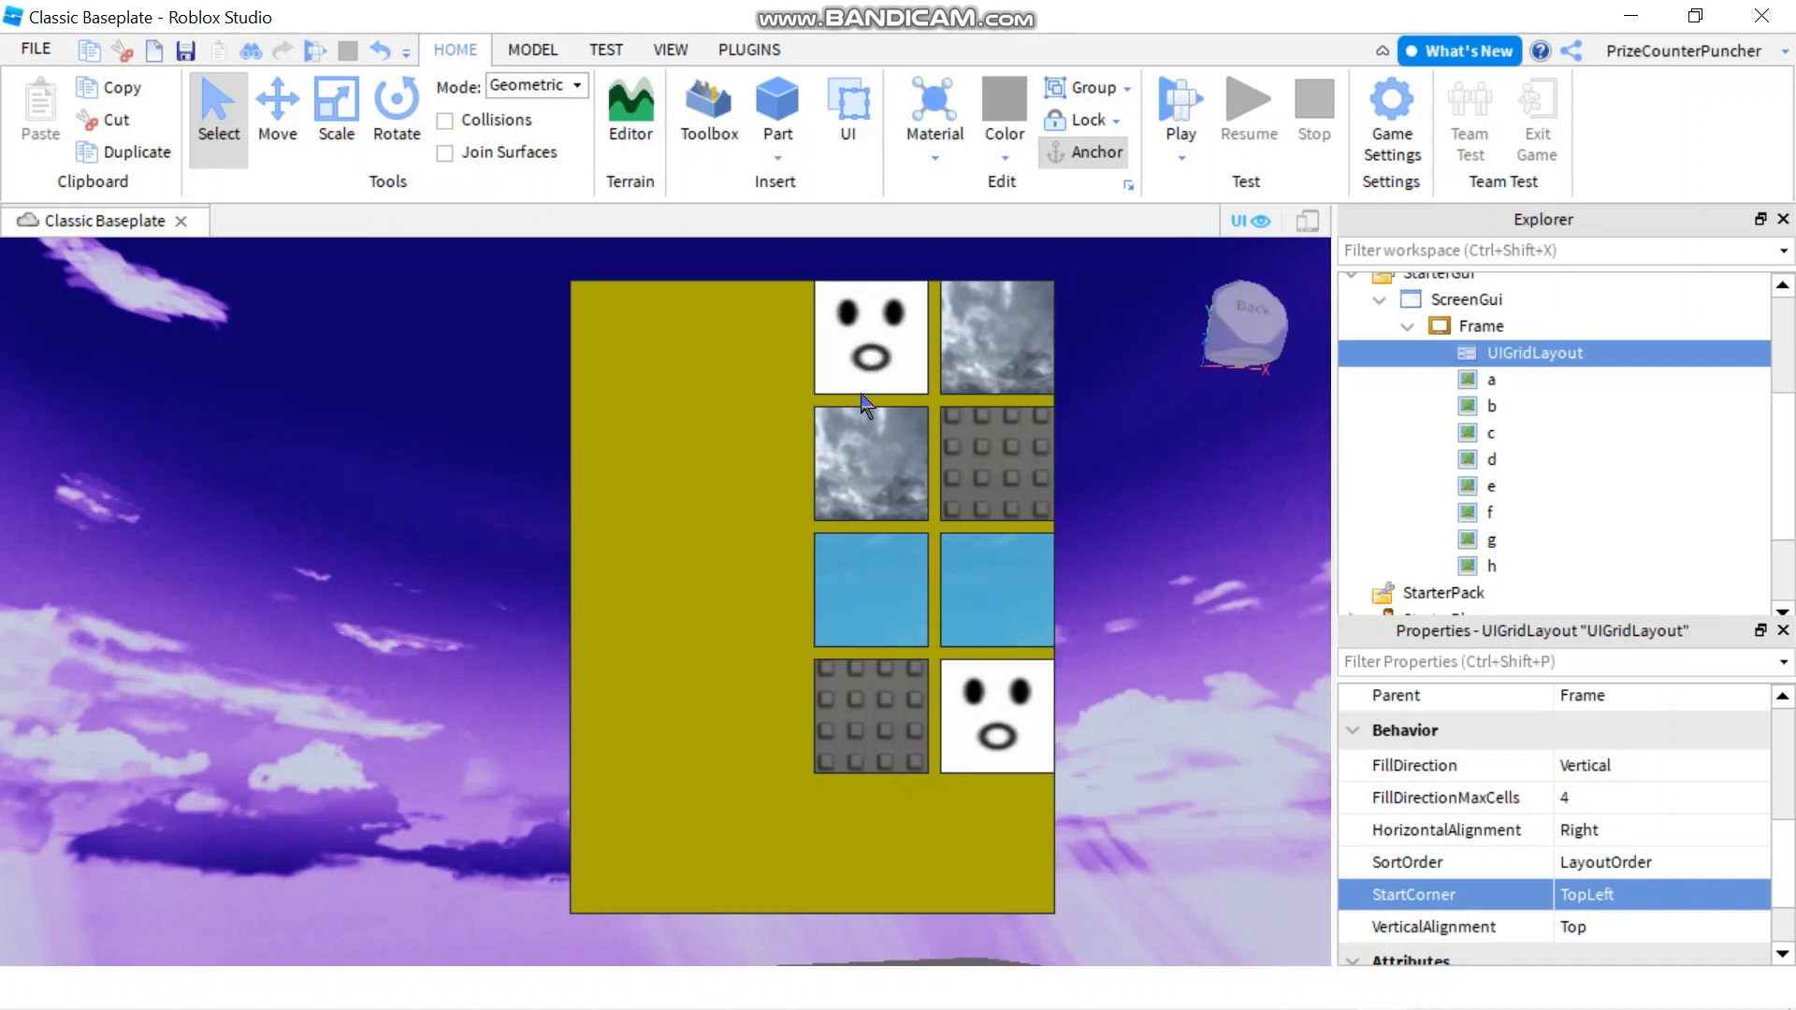
{"action": "mouse_move", "coordinate": [1366, 756]}
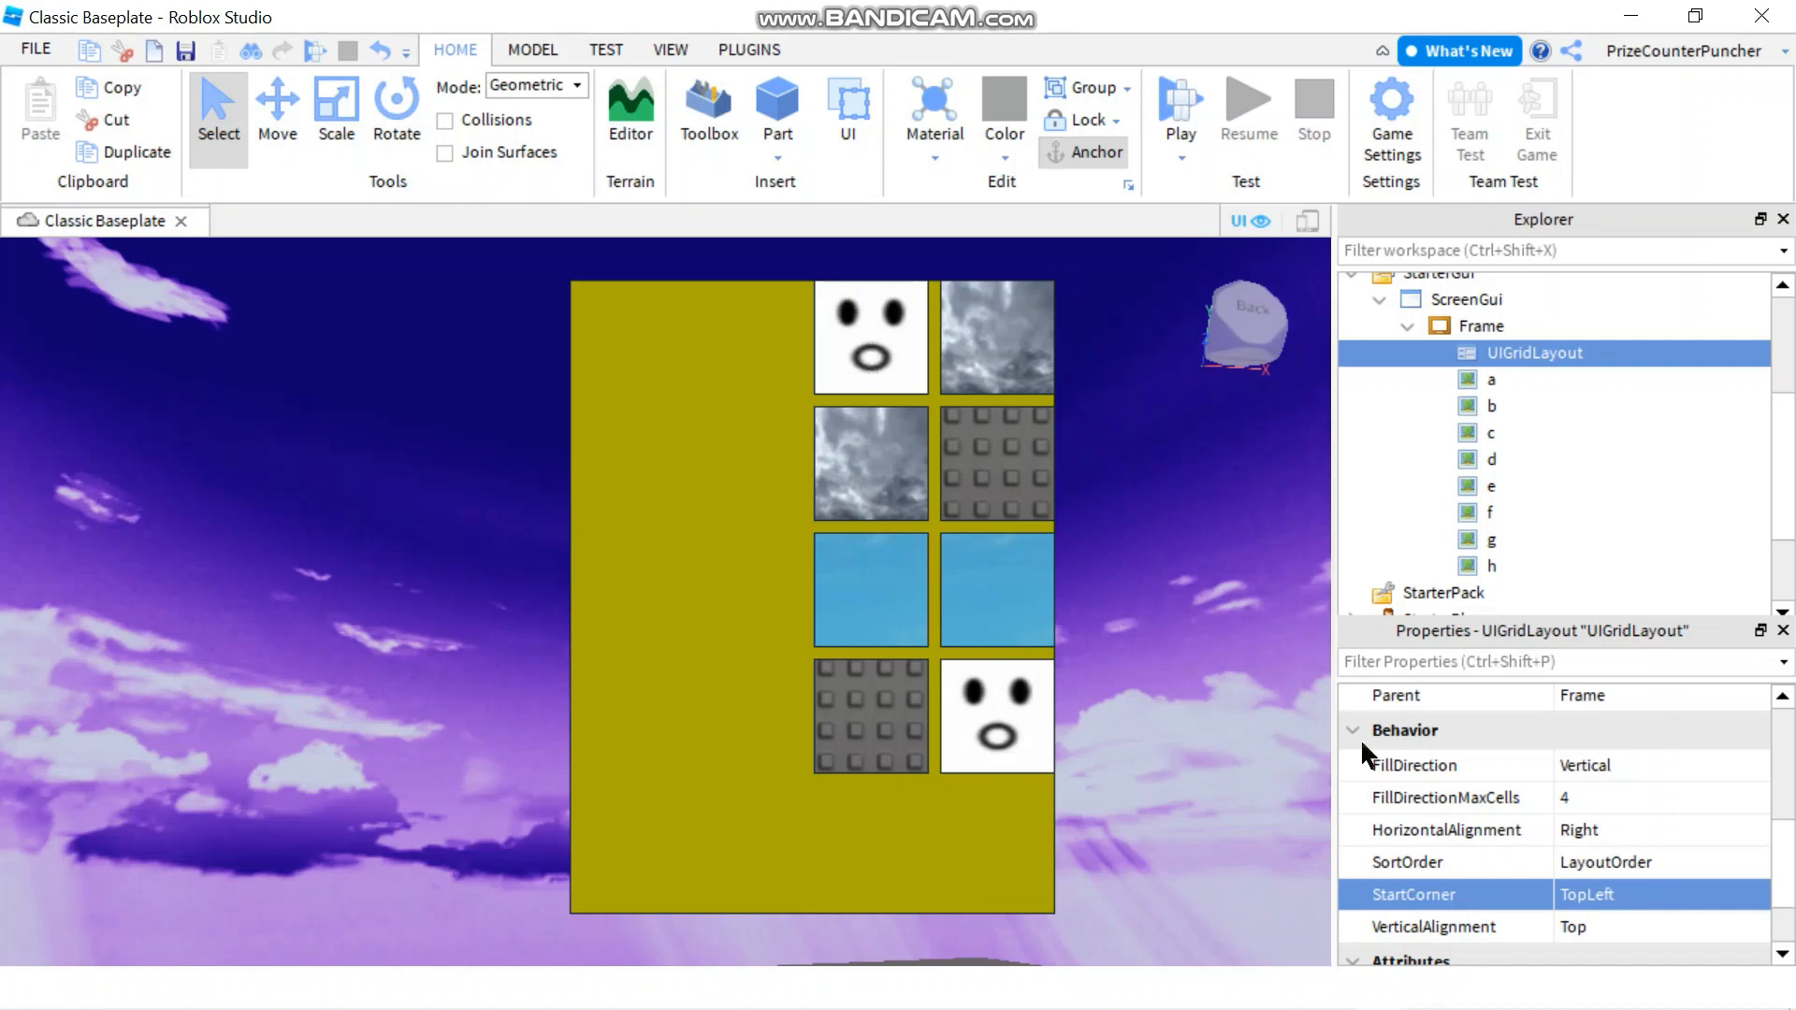
Set the grid's StartCorner to TopRight so images fill from the right column first.
{"action": "left_click", "coordinate": [1662, 895]}
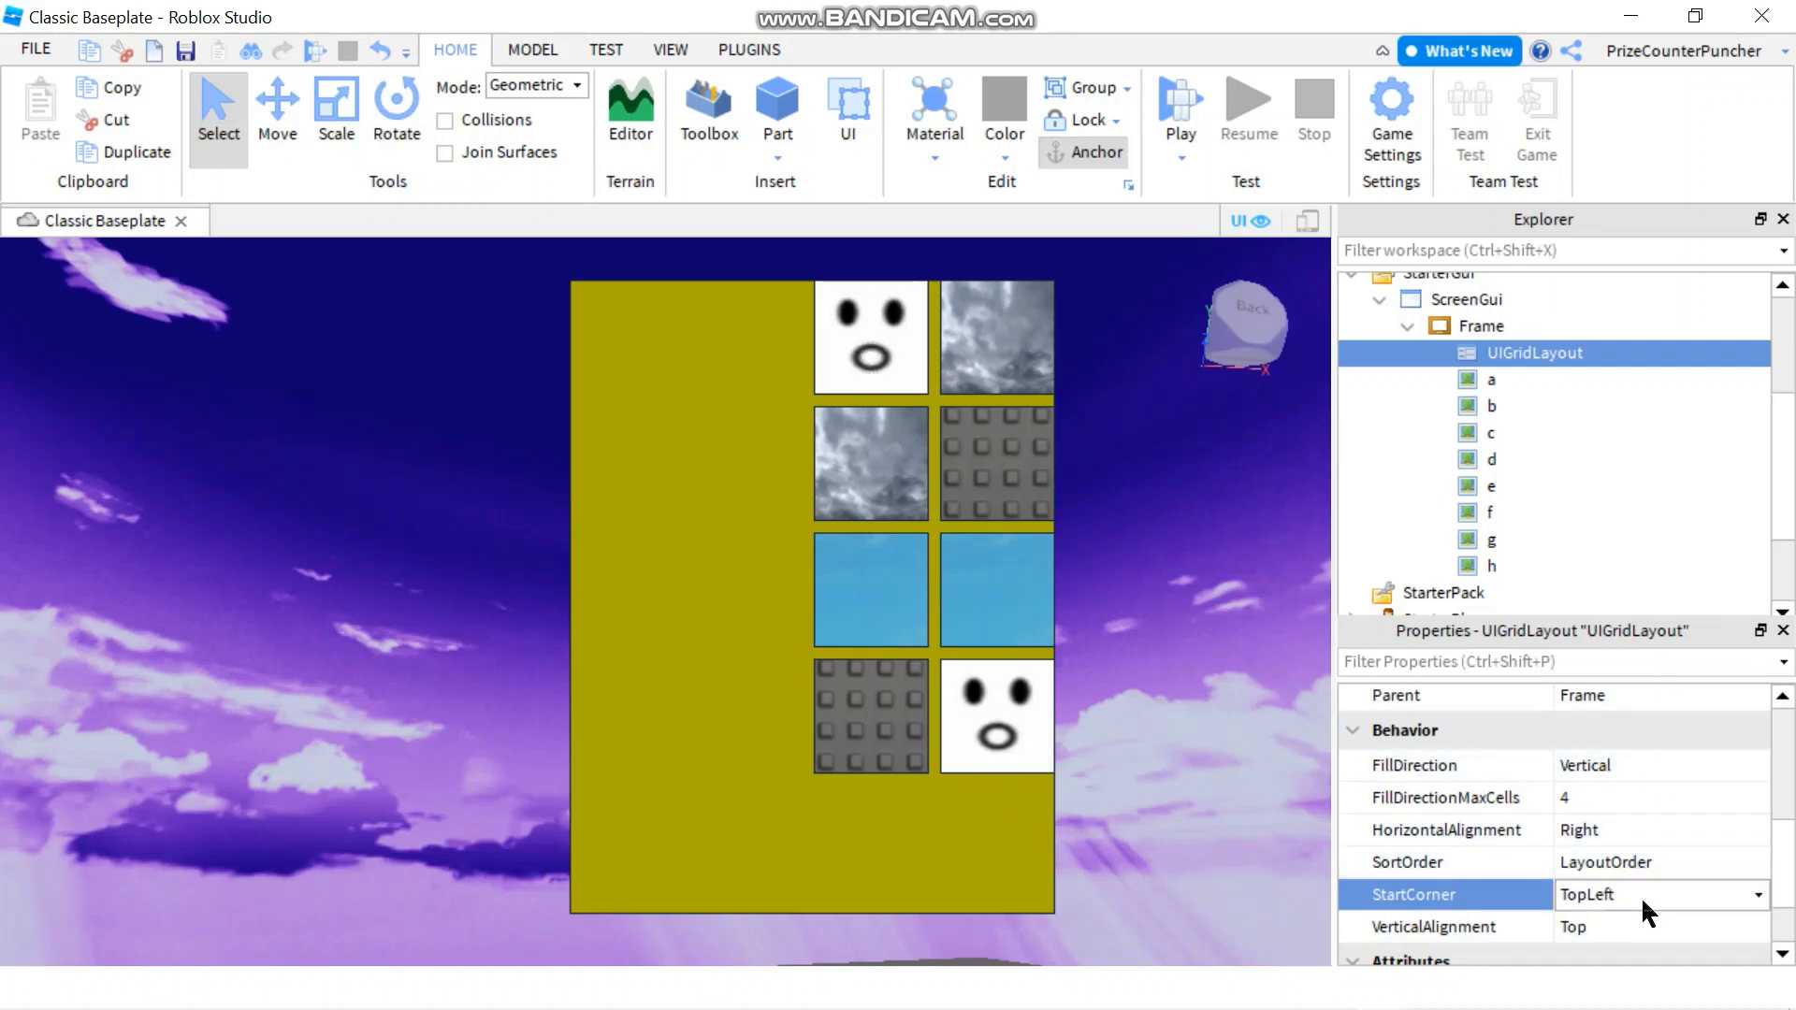
{"action": "left_click", "coordinate": [1660, 894]}
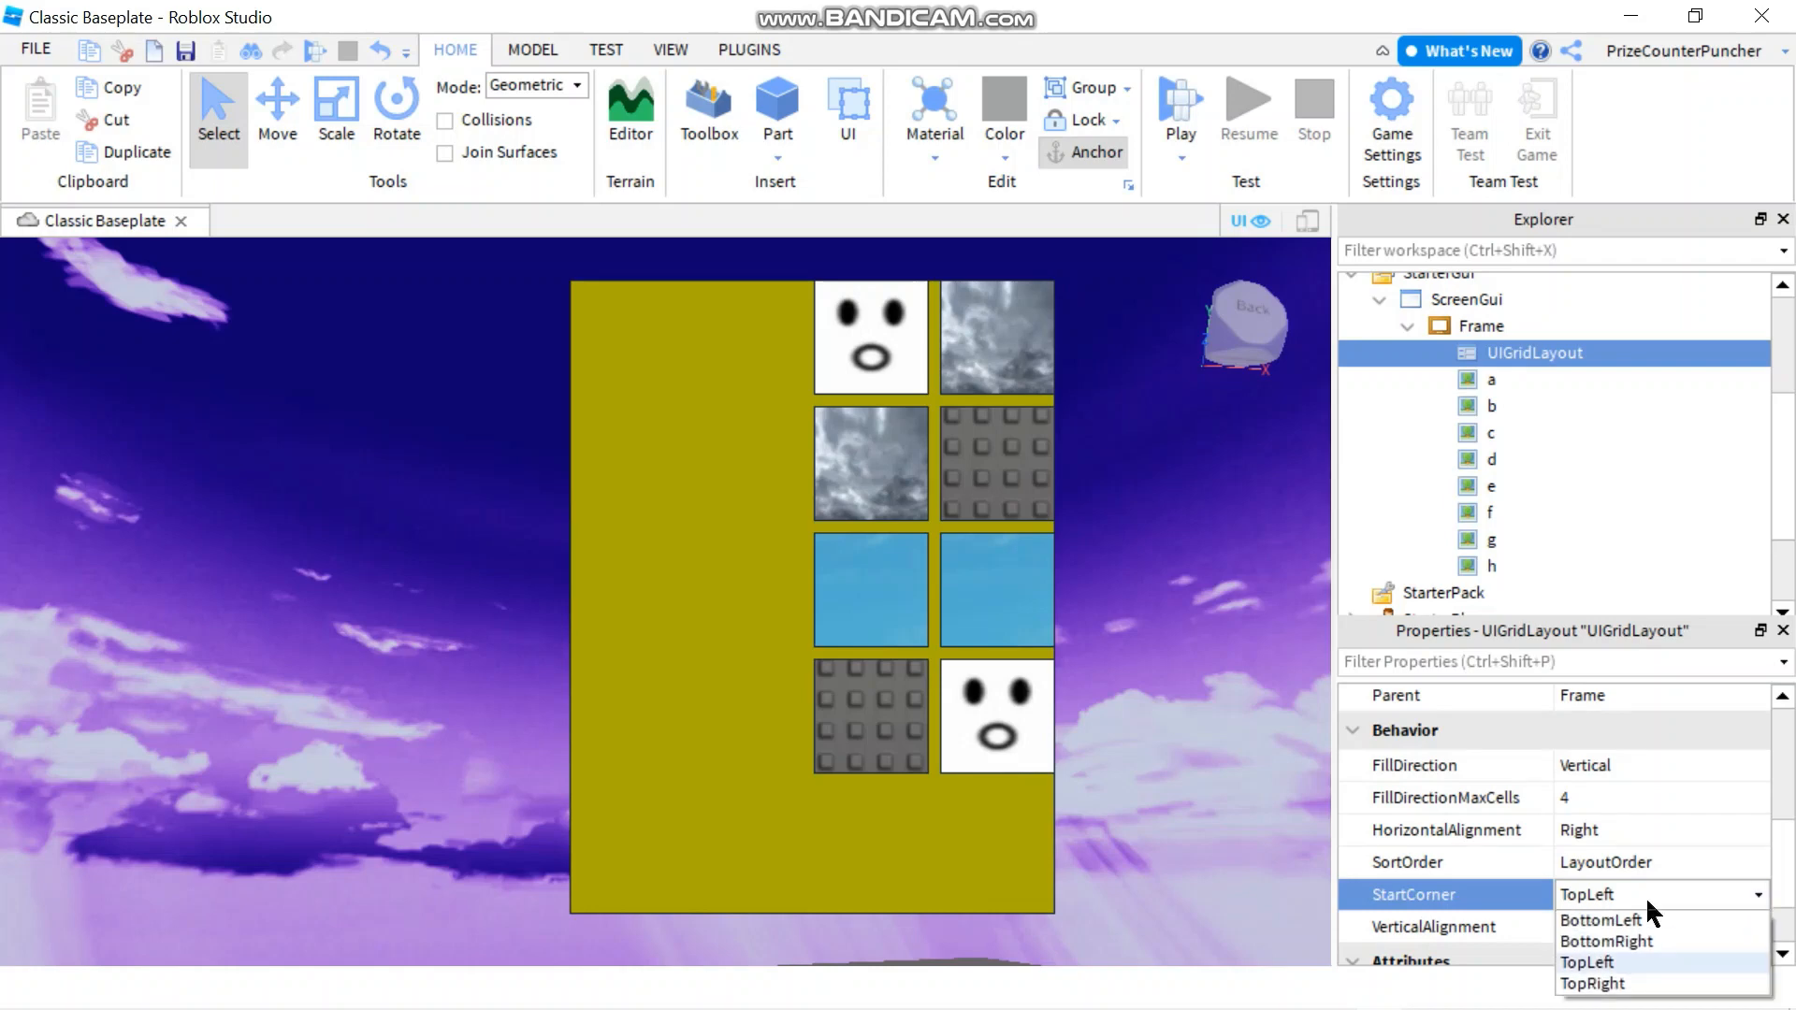
{"action": "mouse_move", "coordinate": [1641, 953]}
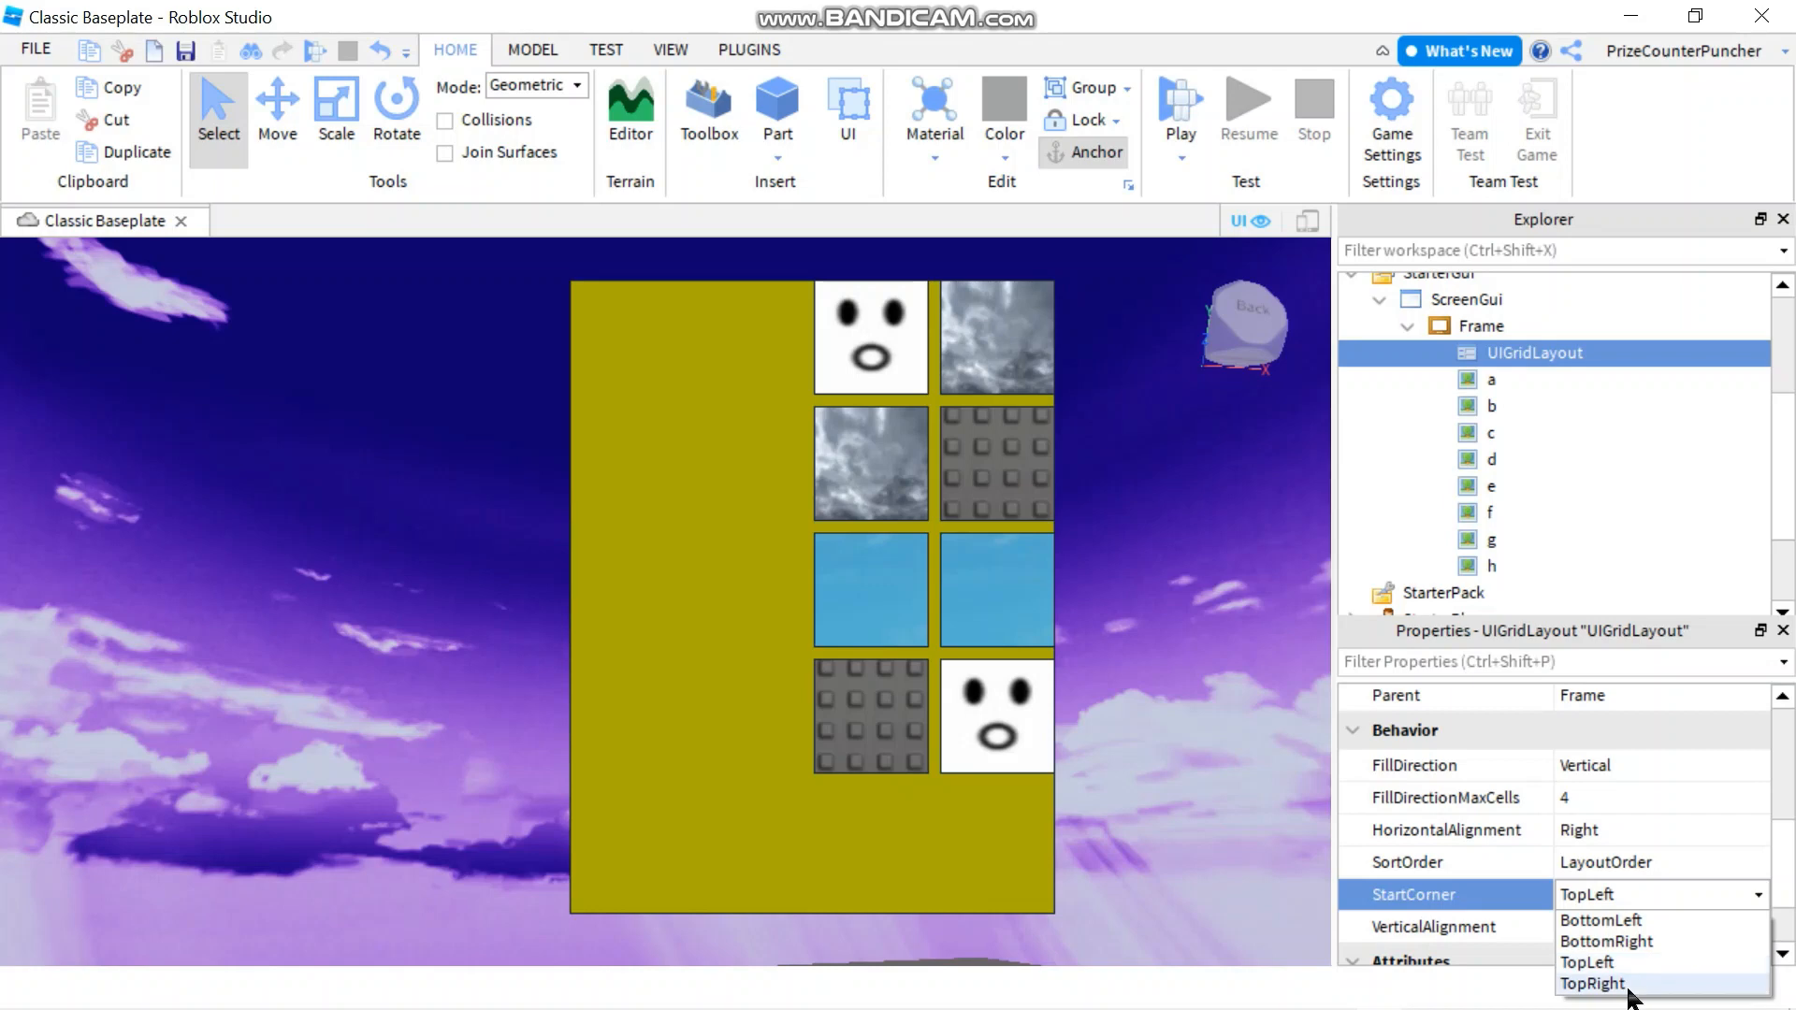
{"action": "mouse_move", "coordinate": [1604, 995]}
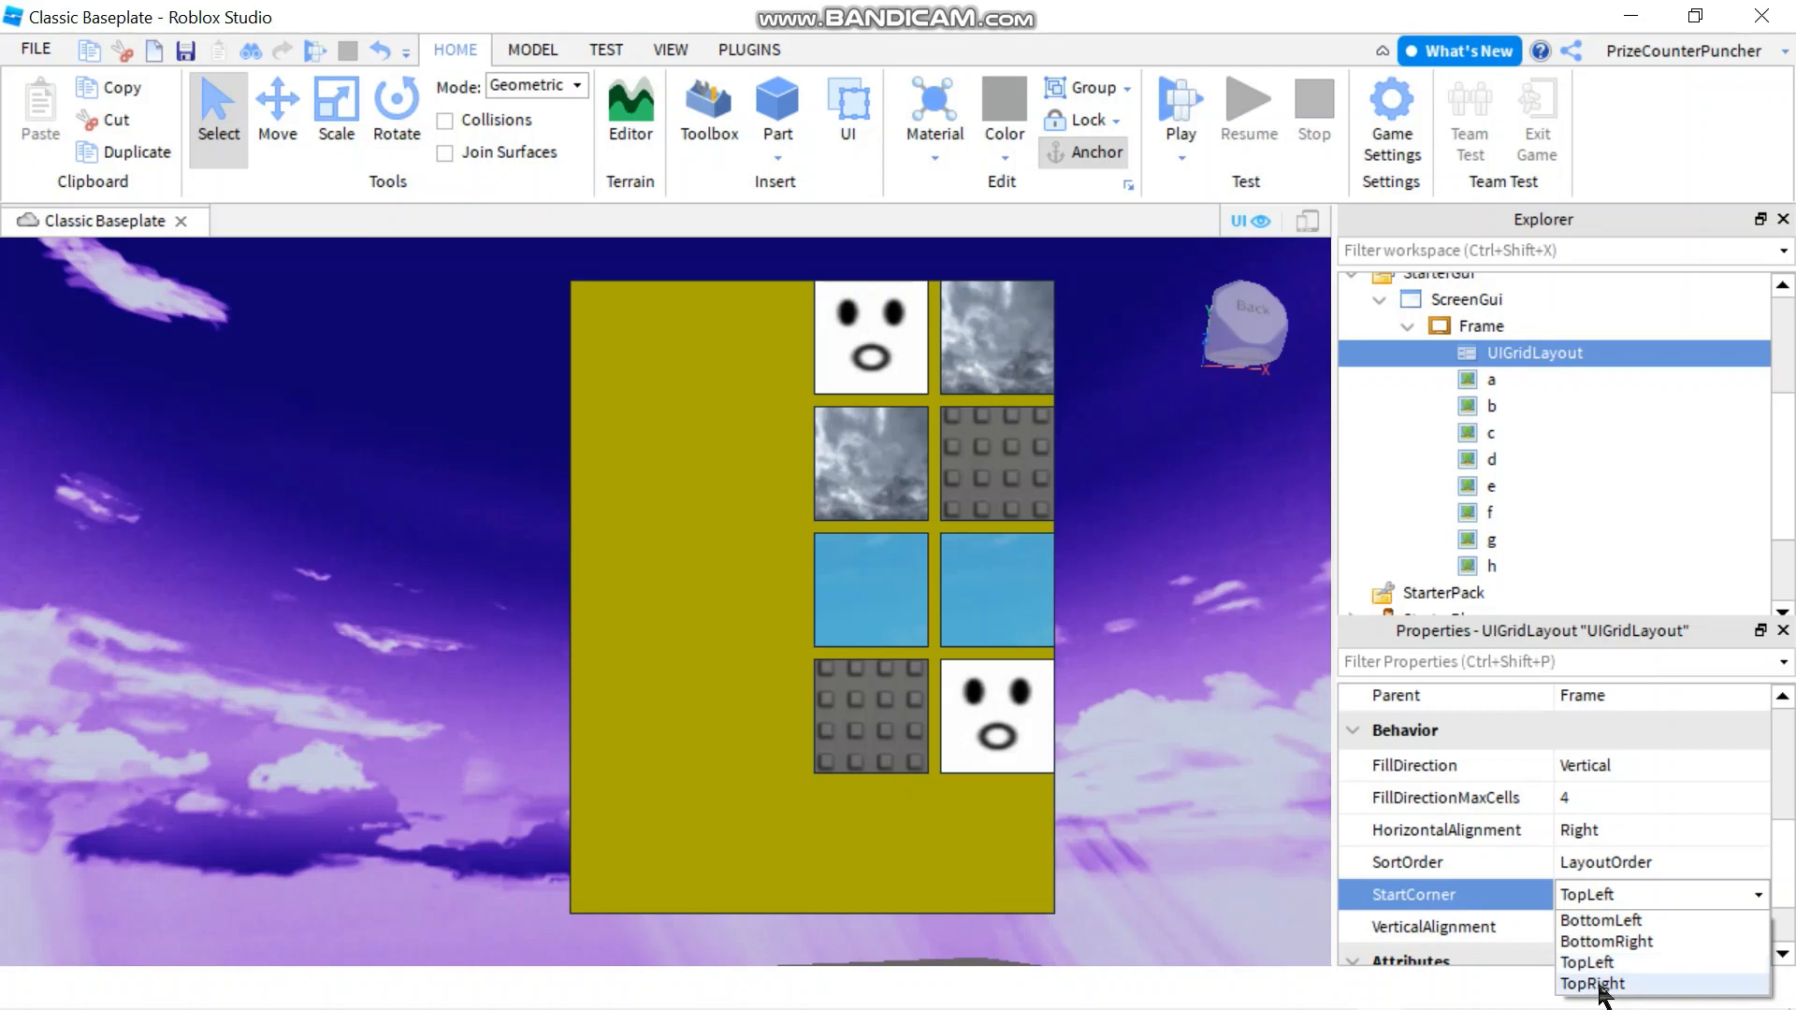
{"action": "left_click", "coordinate": [1591, 982]}
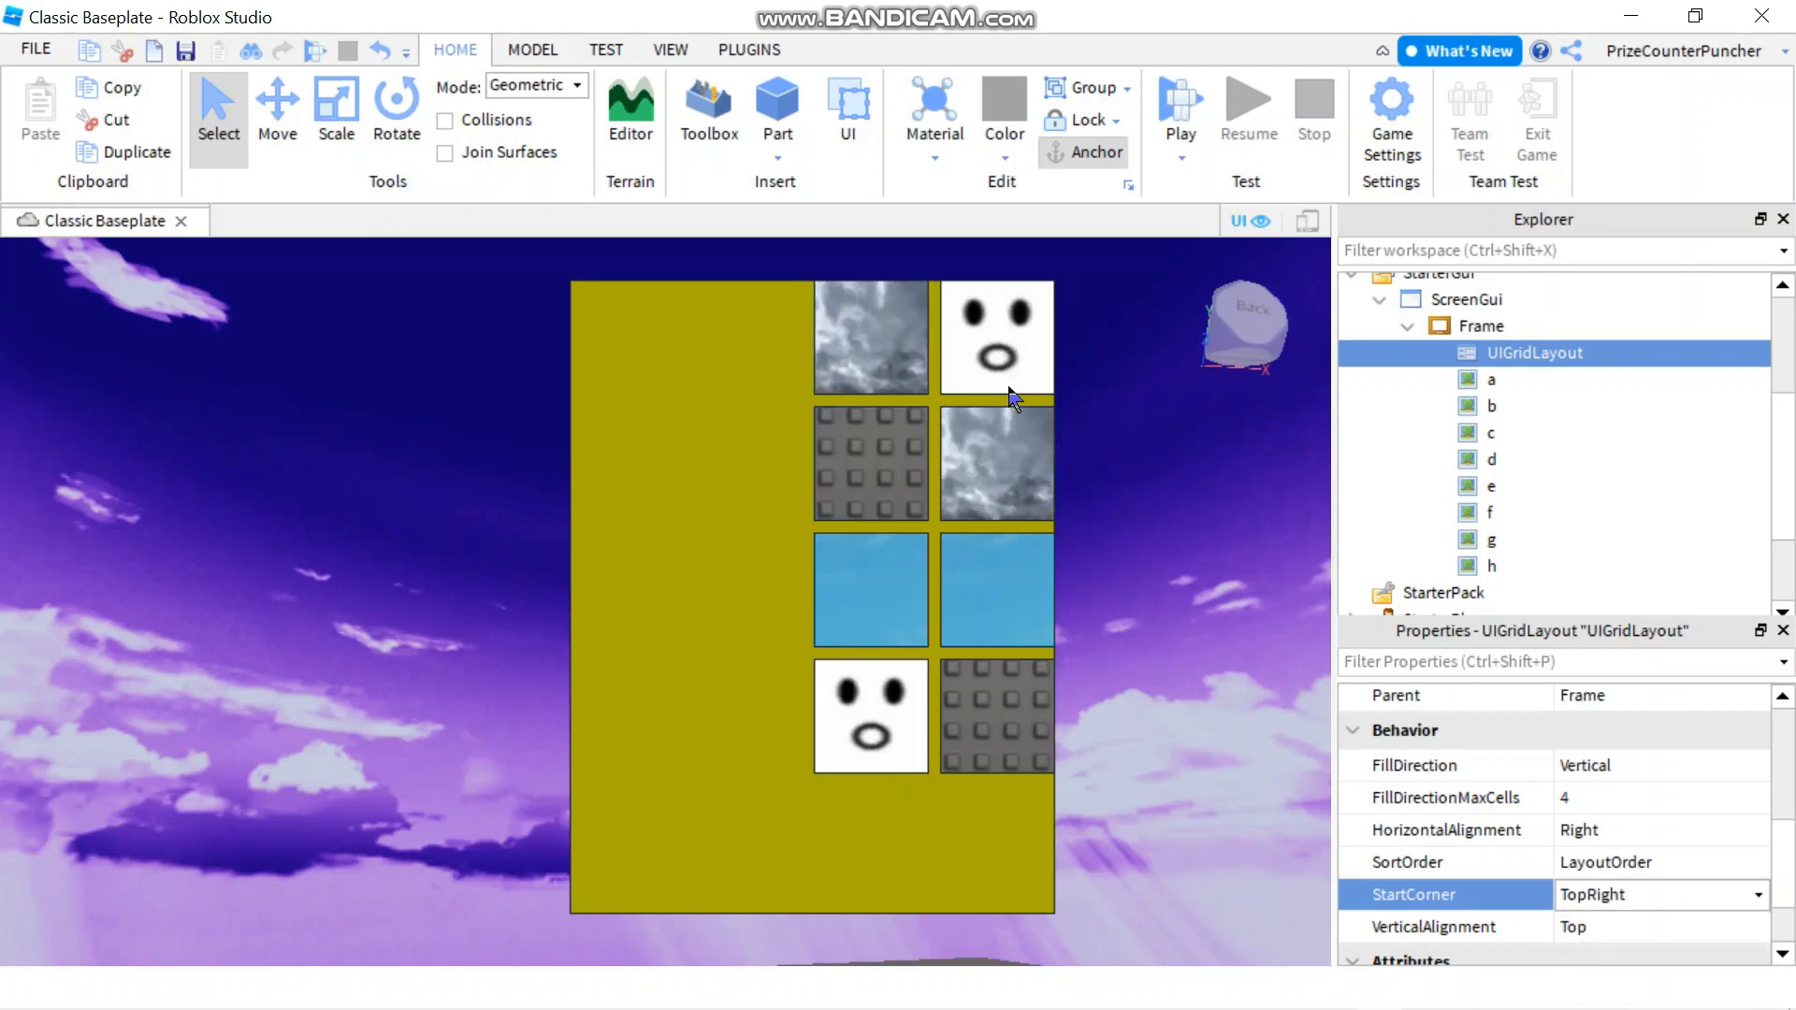
{"action": "mouse_move", "coordinate": [861, 497]}
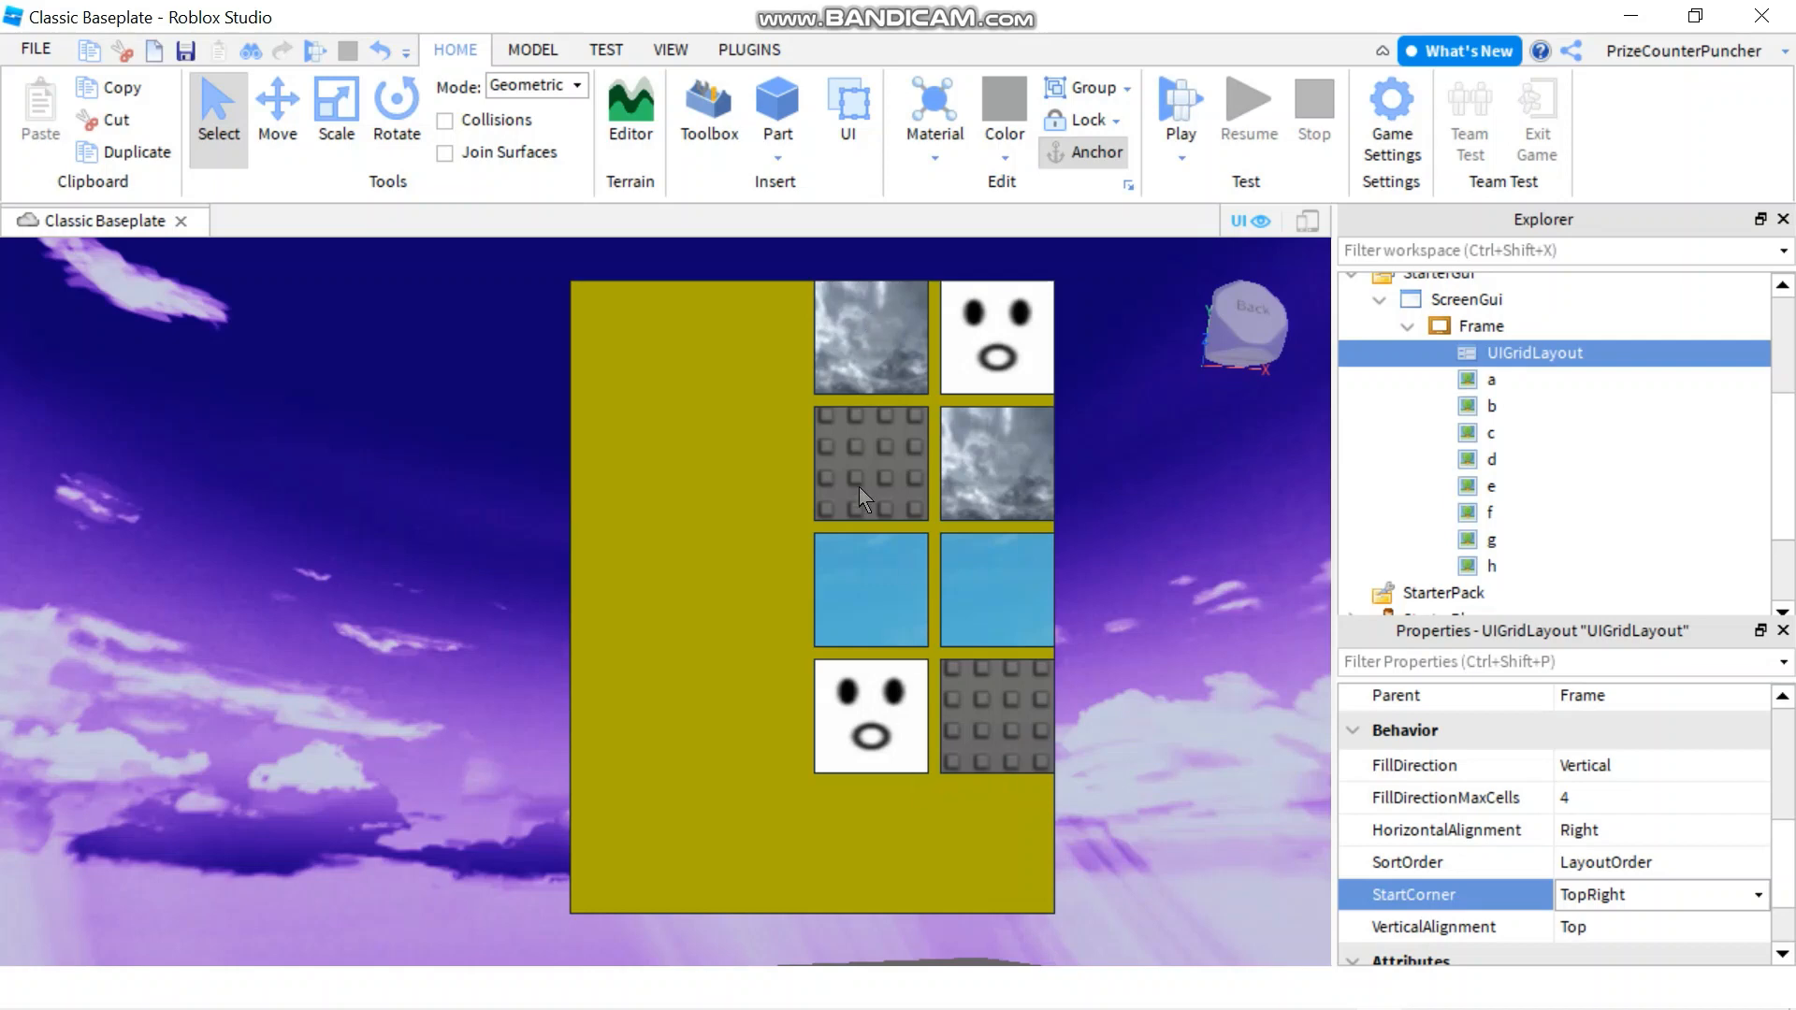
{"action": "mouse_move", "coordinate": [640, 846]}
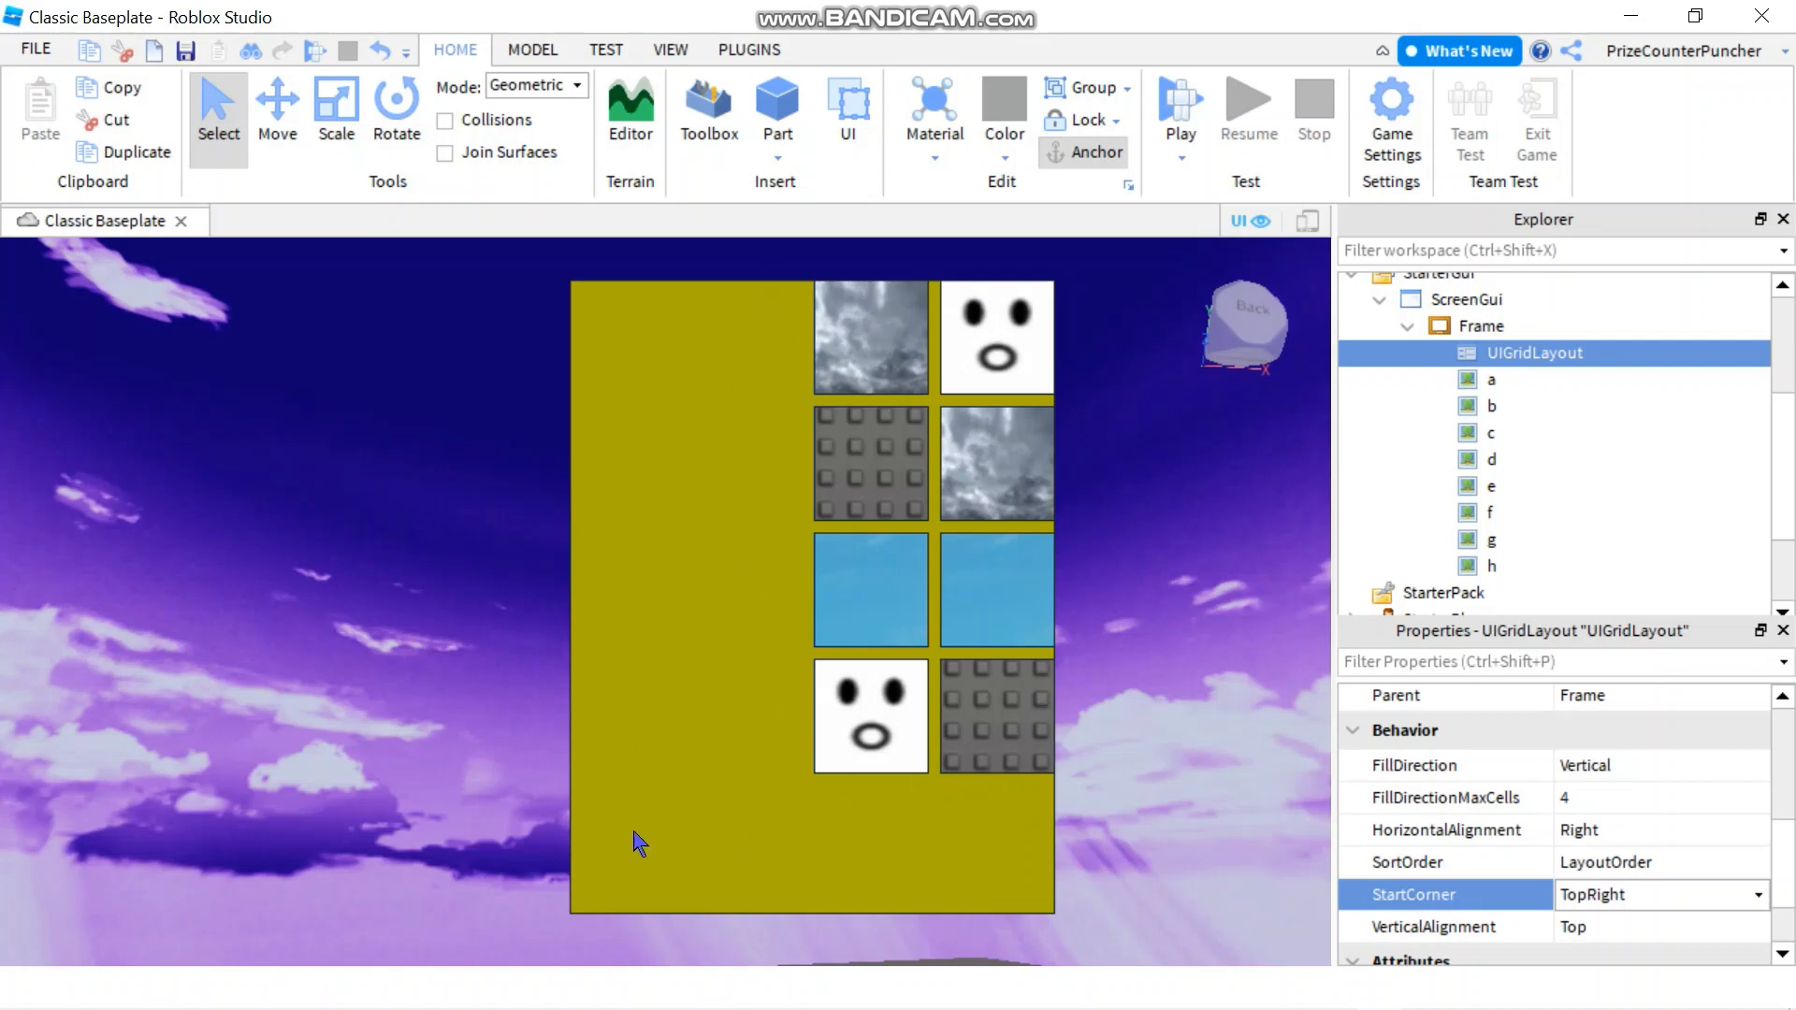
{"action": "mouse_move", "coordinate": [1484, 954]}
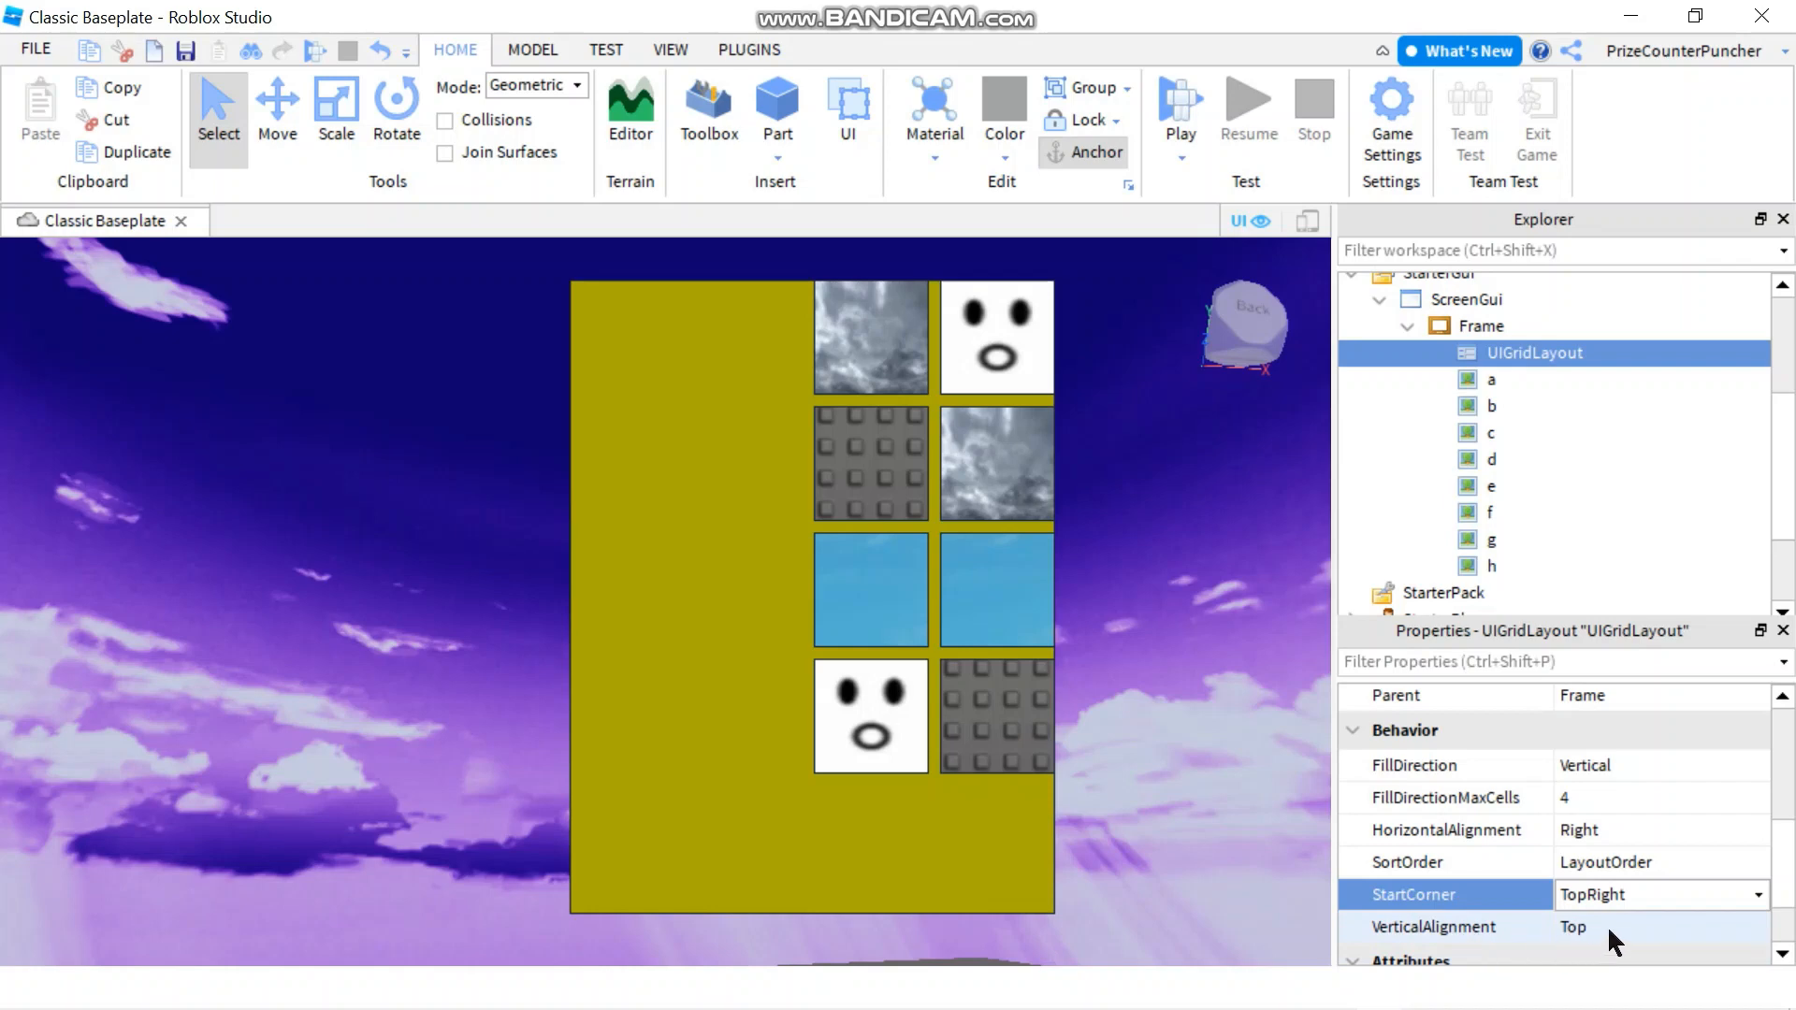
Set VerticalAlignment to Bottom, then back to Top, and check label a's position.
{"action": "left_click", "coordinate": [1662, 927]}
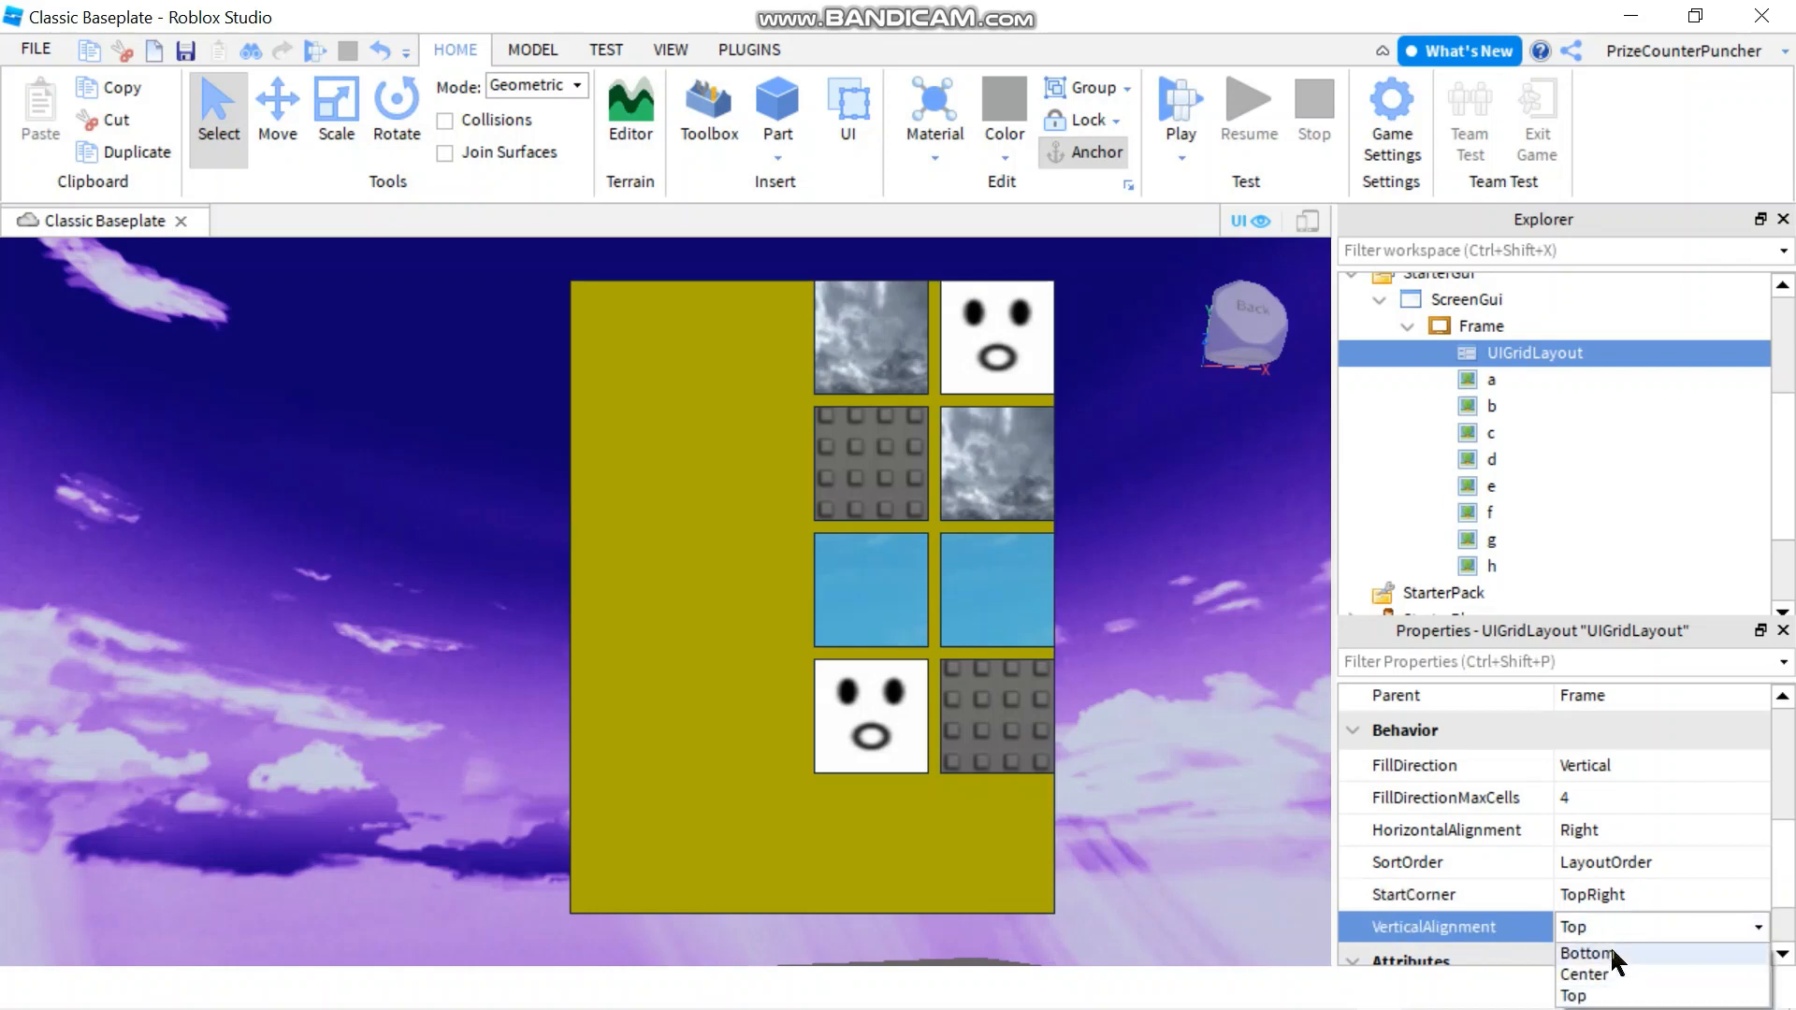
{"action": "left_click", "coordinate": [1588, 952]}
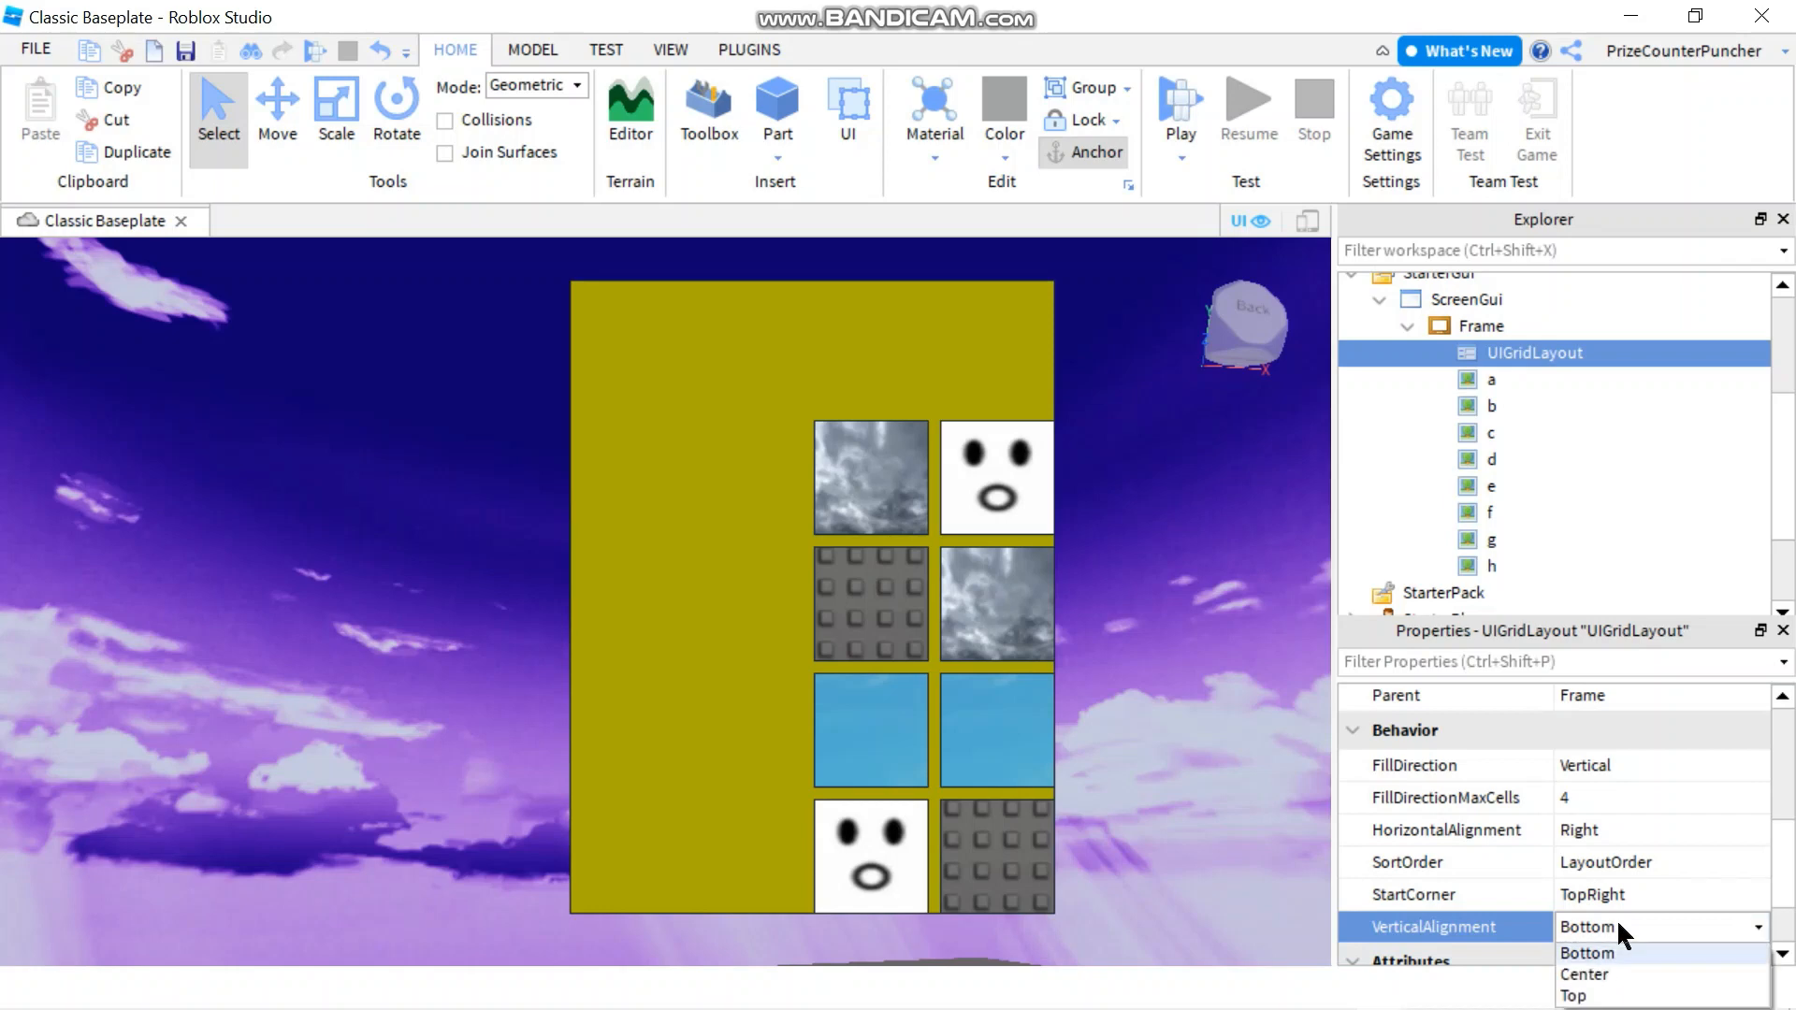
{"action": "left_click", "coordinate": [1575, 996]}
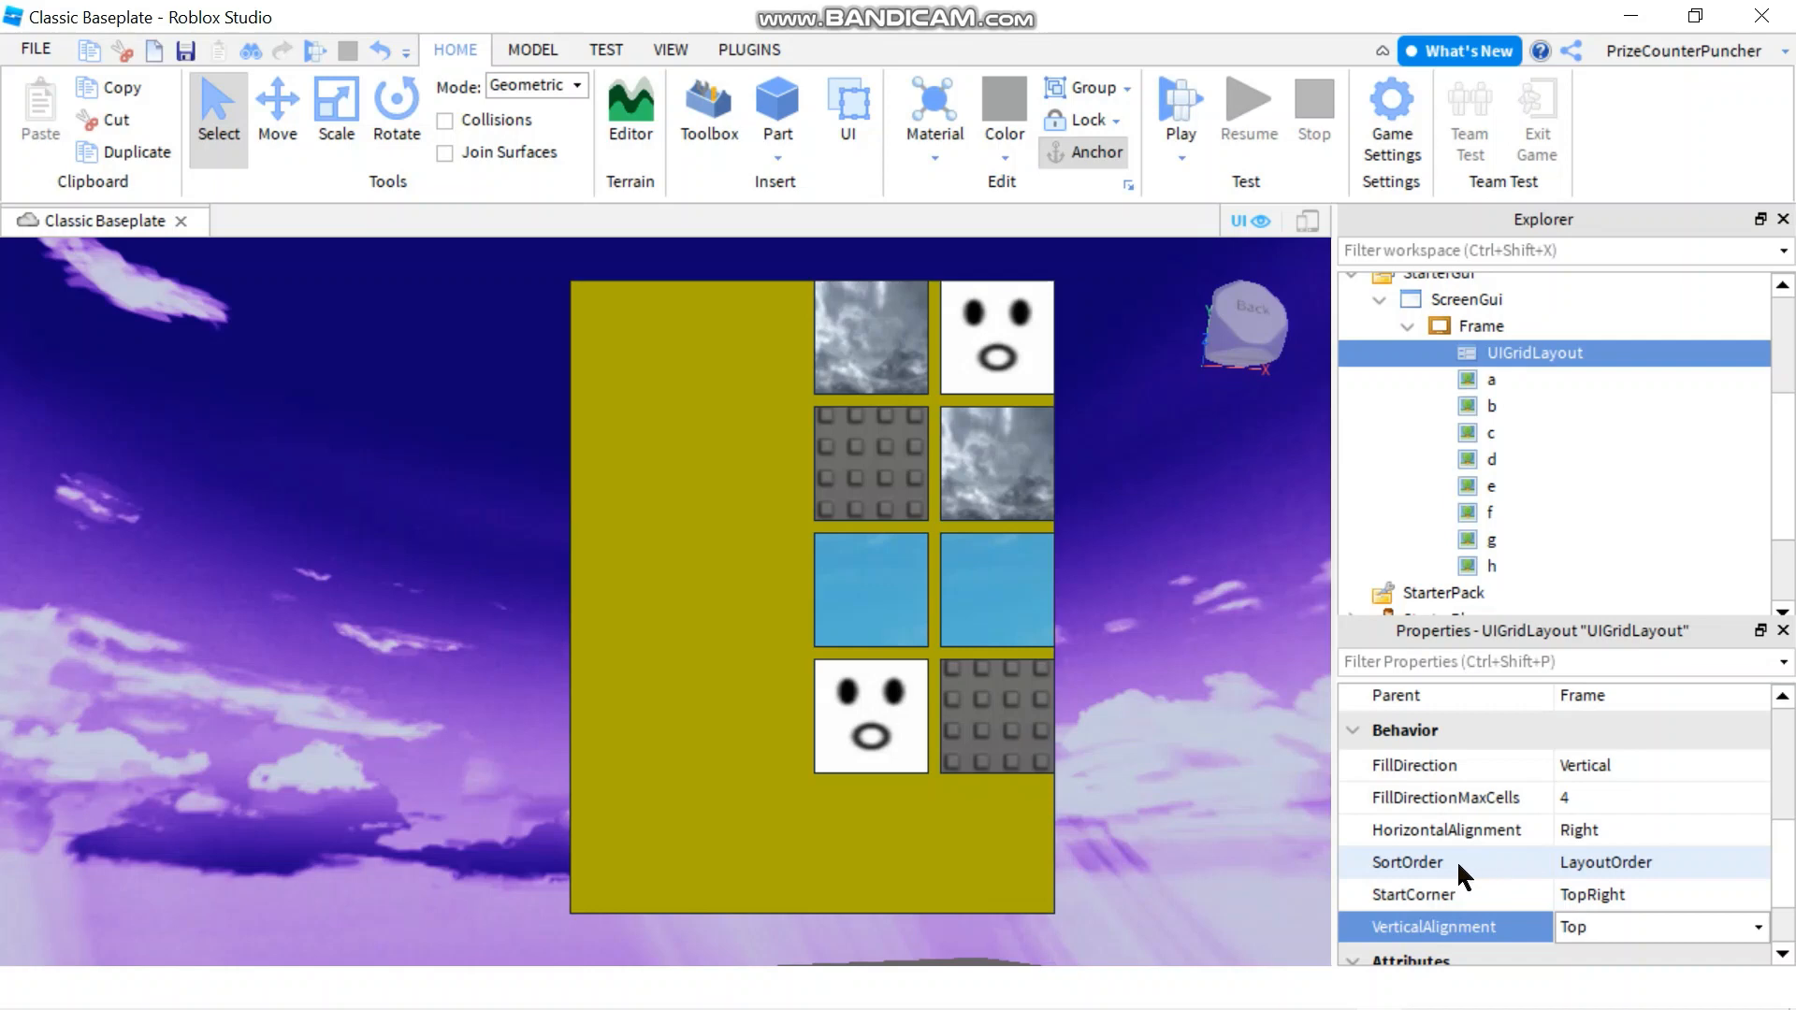
{"action": "mouse_move", "coordinate": [911, 641]}
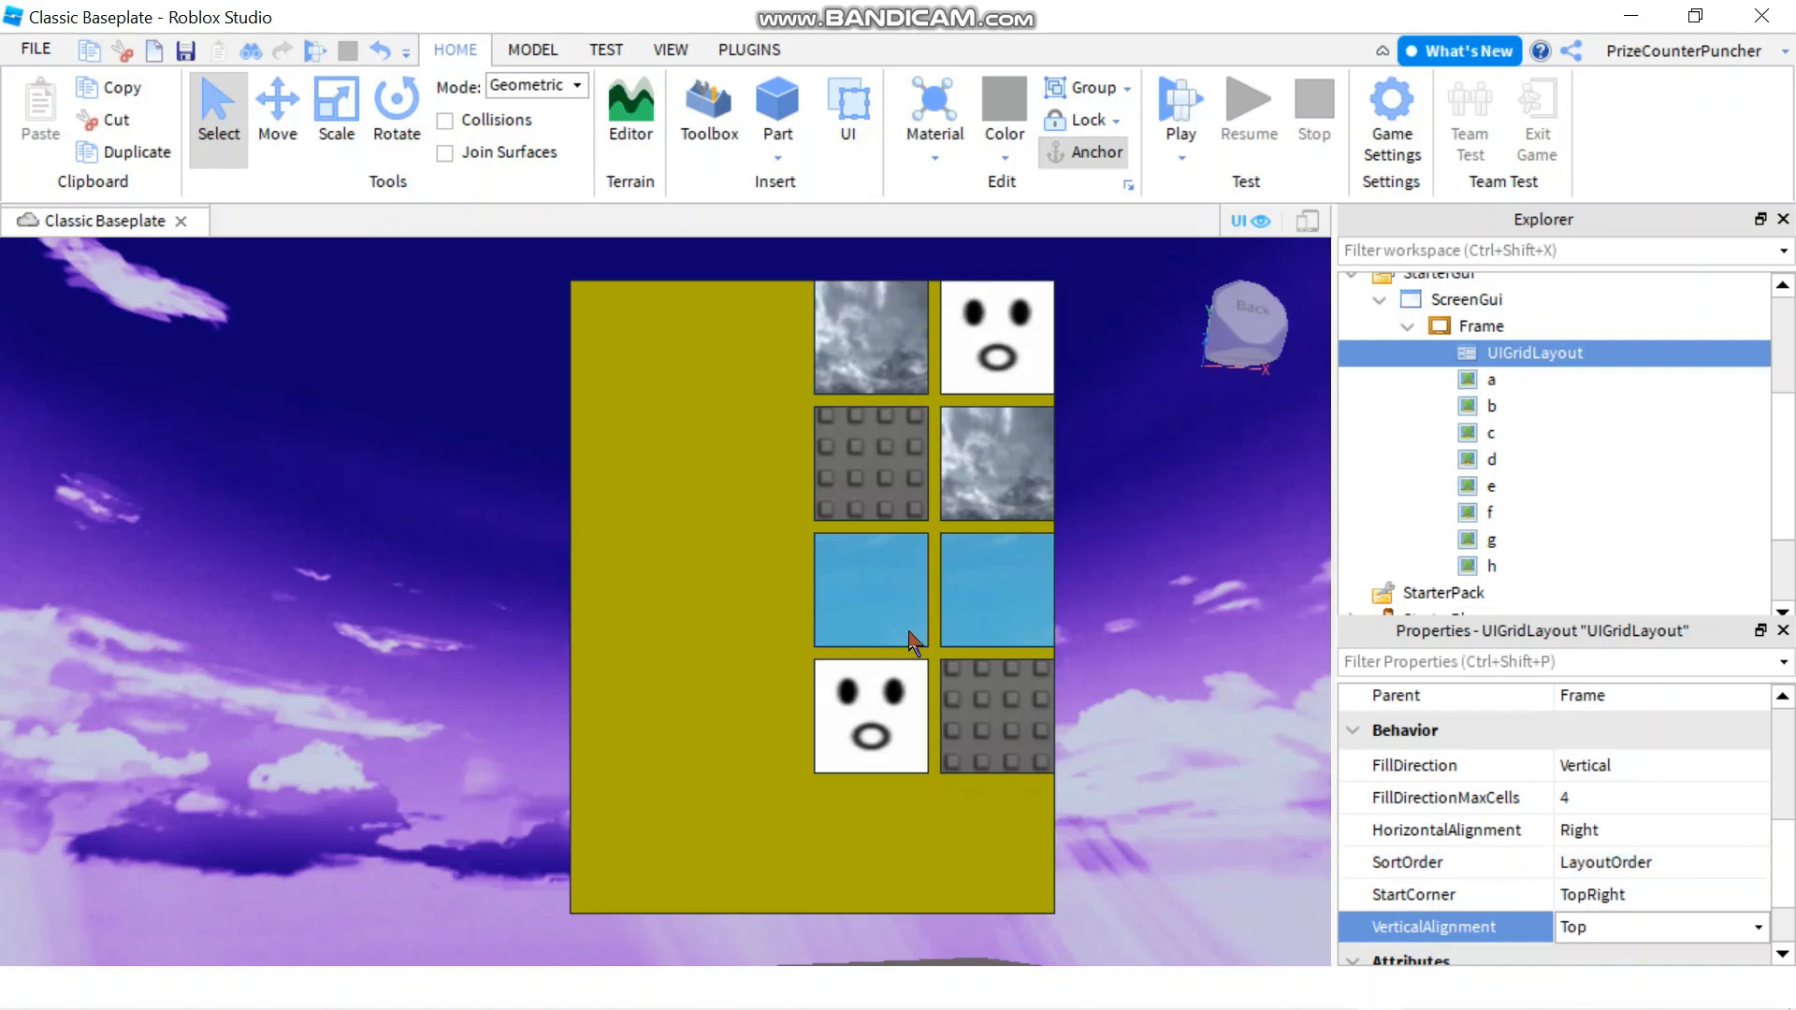
{"action": "mouse_move", "coordinate": [988, 344]}
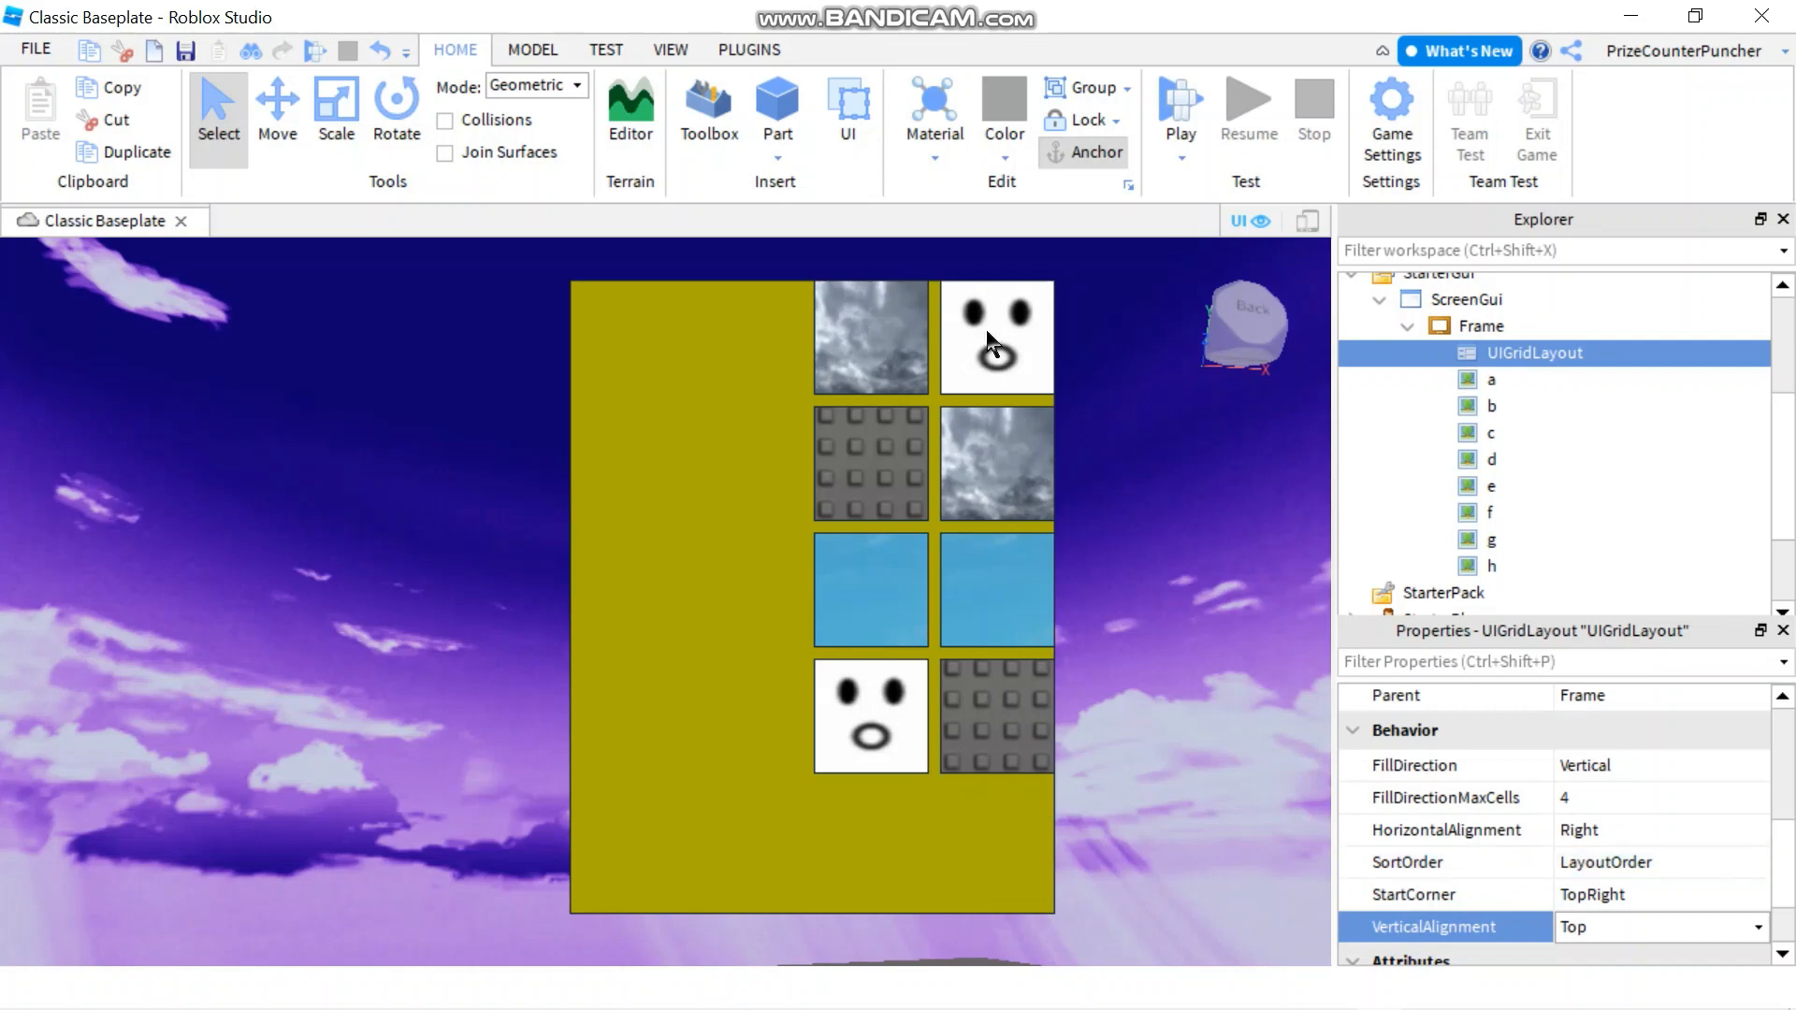
{"action": "left_click", "coordinate": [1494, 379]}
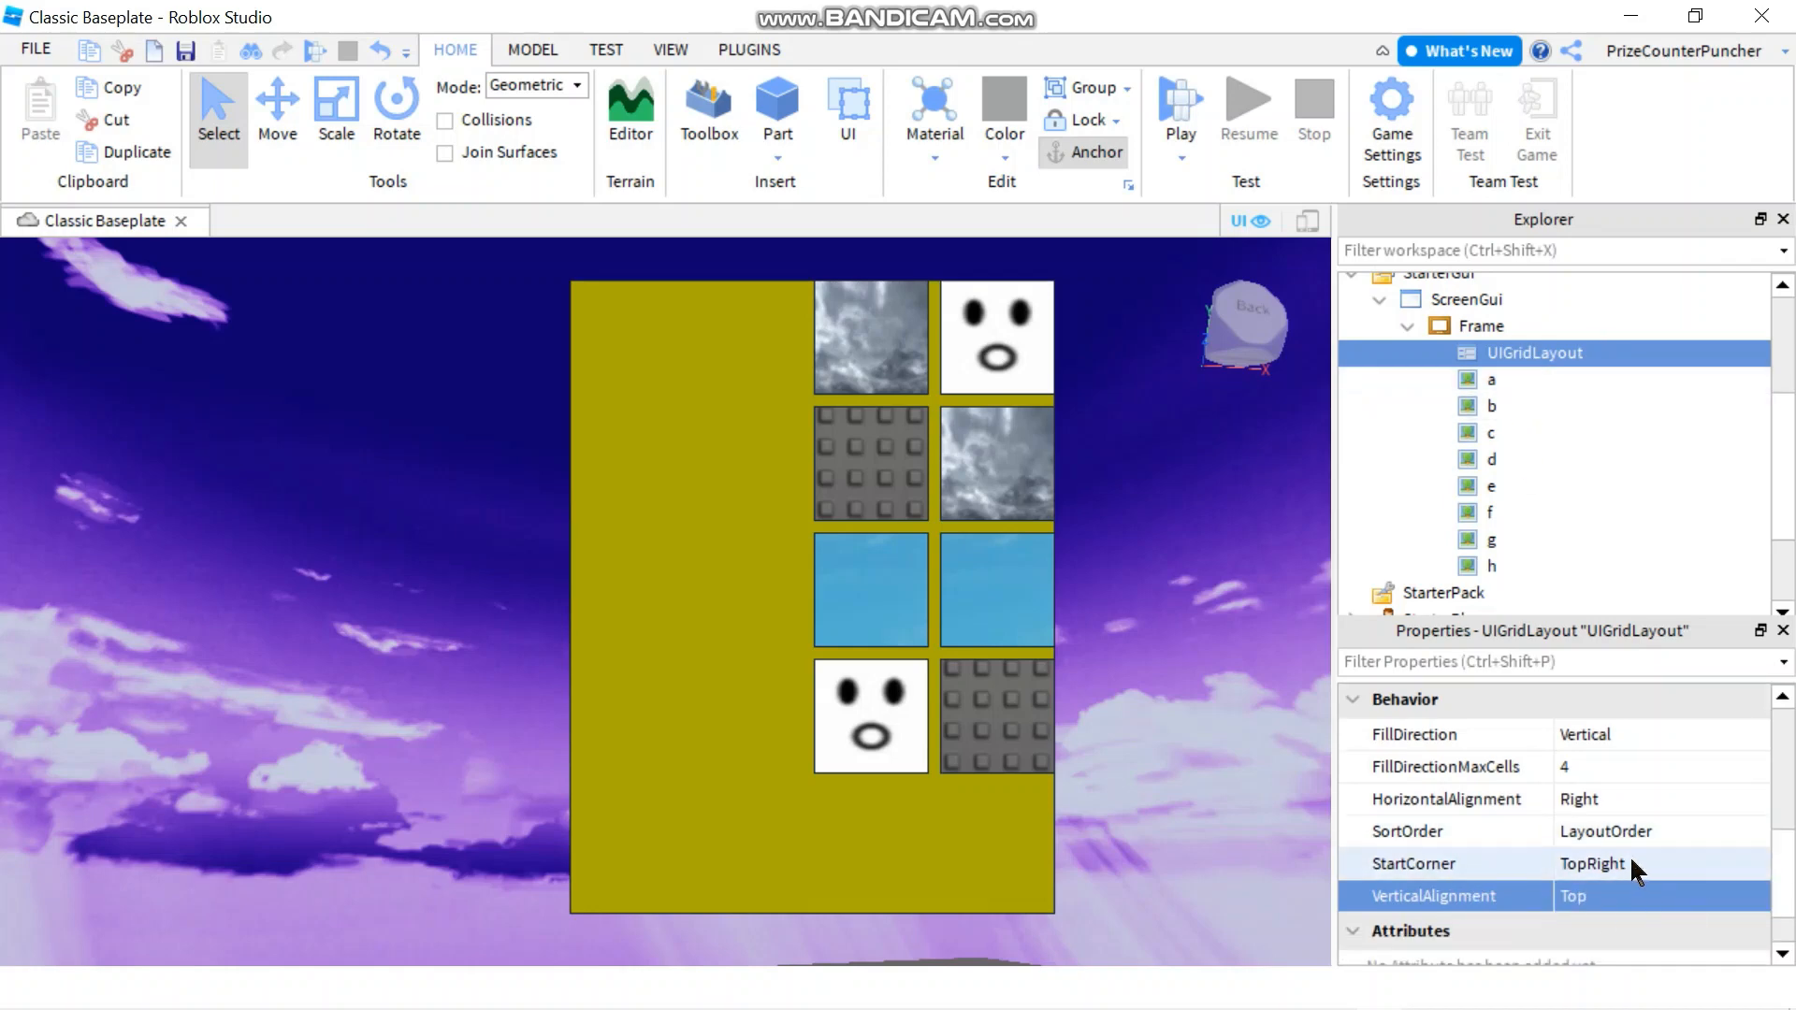
{"action": "mouse_move", "coordinate": [1759, 833]}
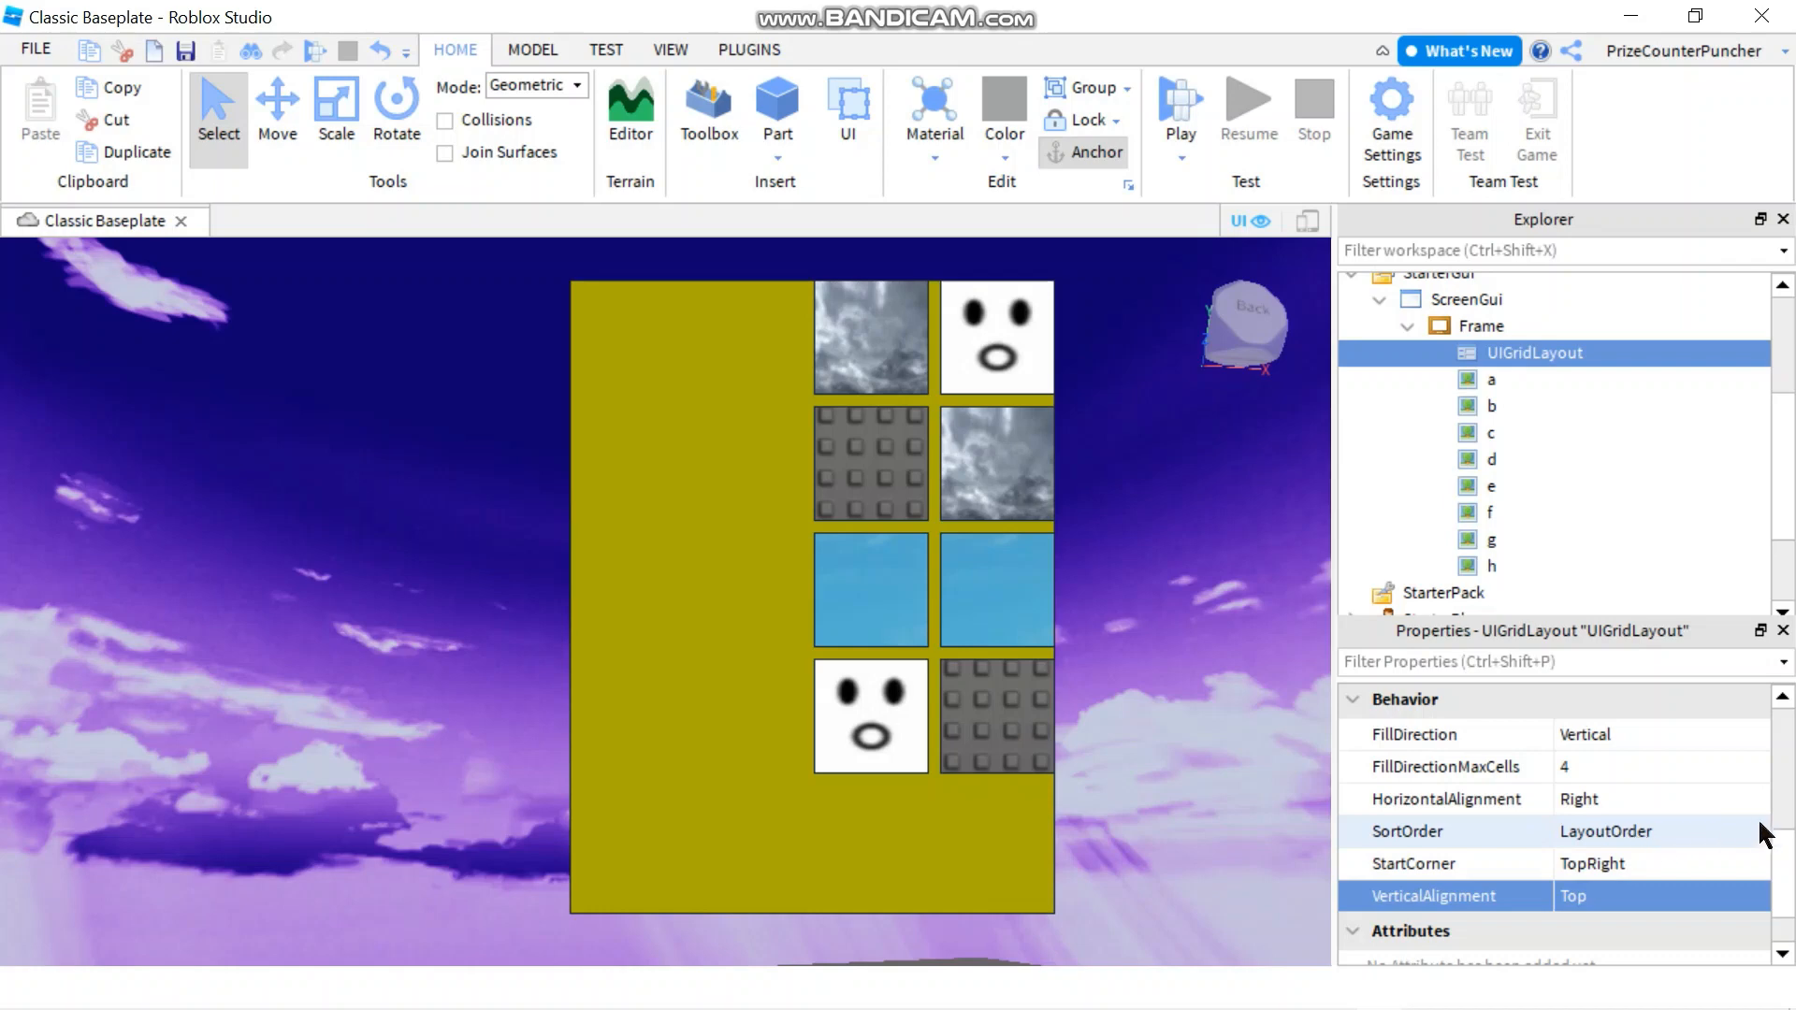
{"action": "mouse_move", "coordinate": [1041, 344]}
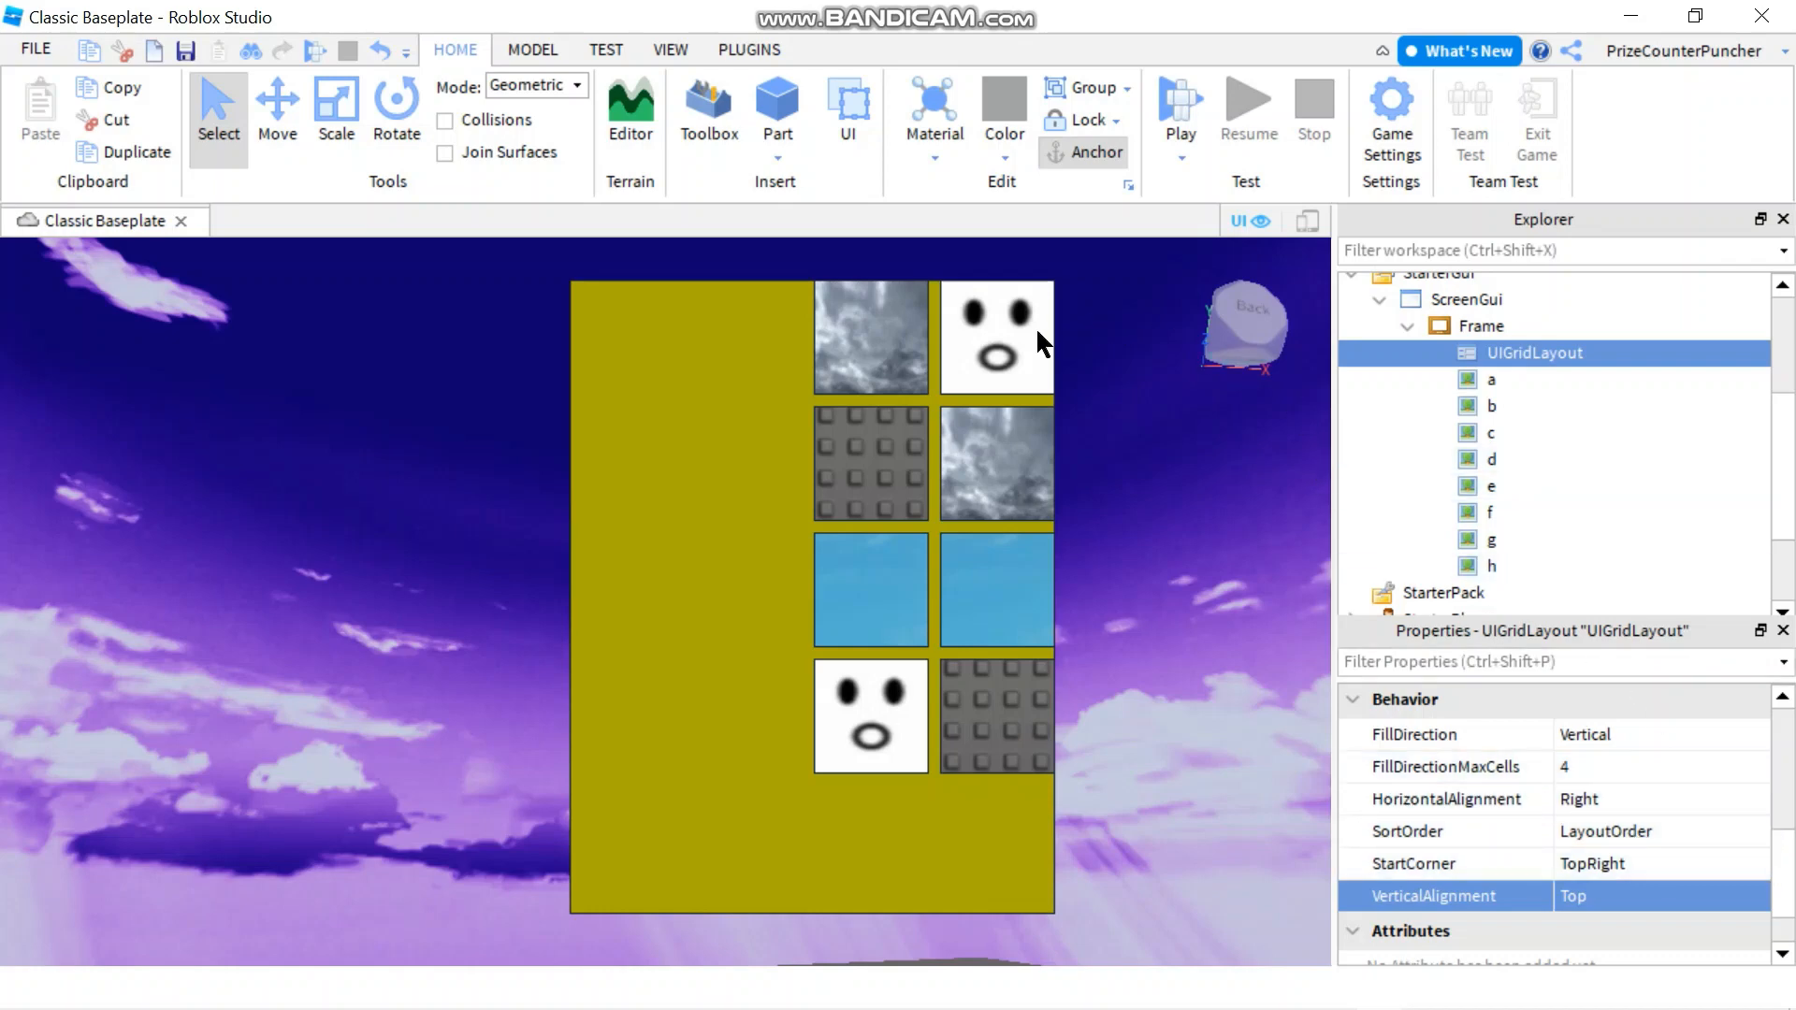
{"action": "mouse_move", "coordinate": [1525, 886]}
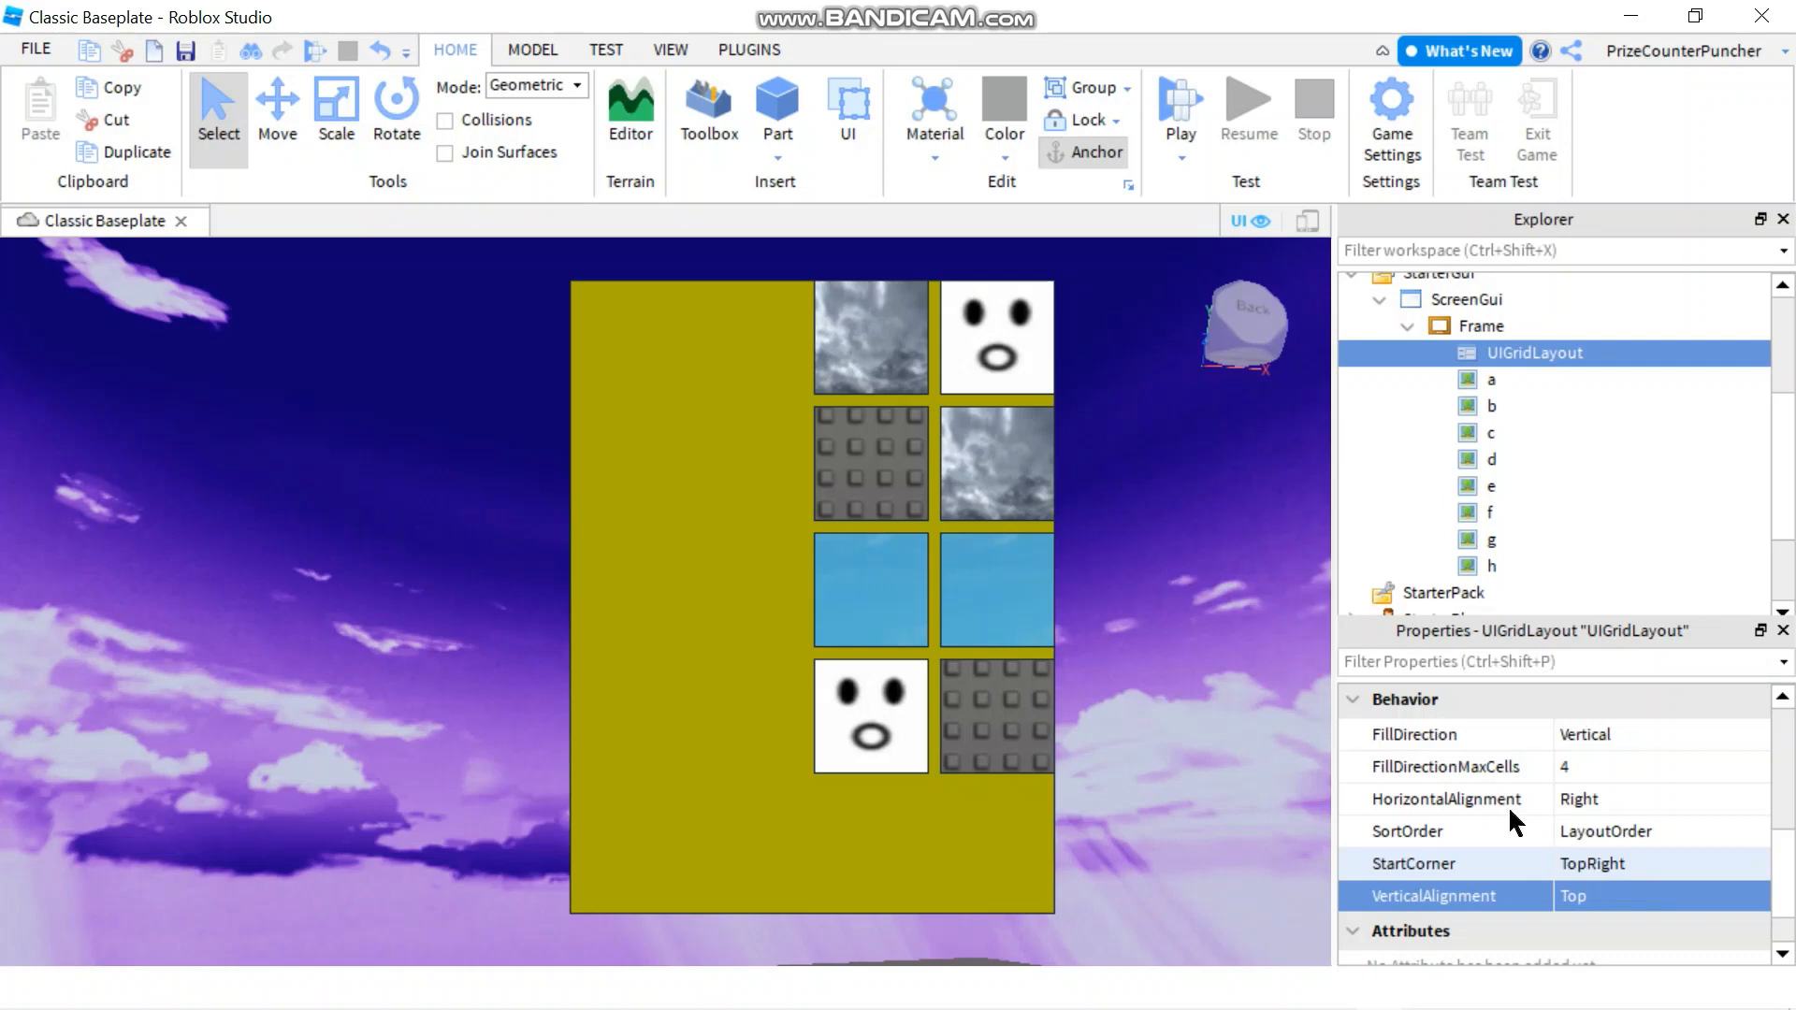
{"action": "mouse_move", "coordinate": [1647, 882]}
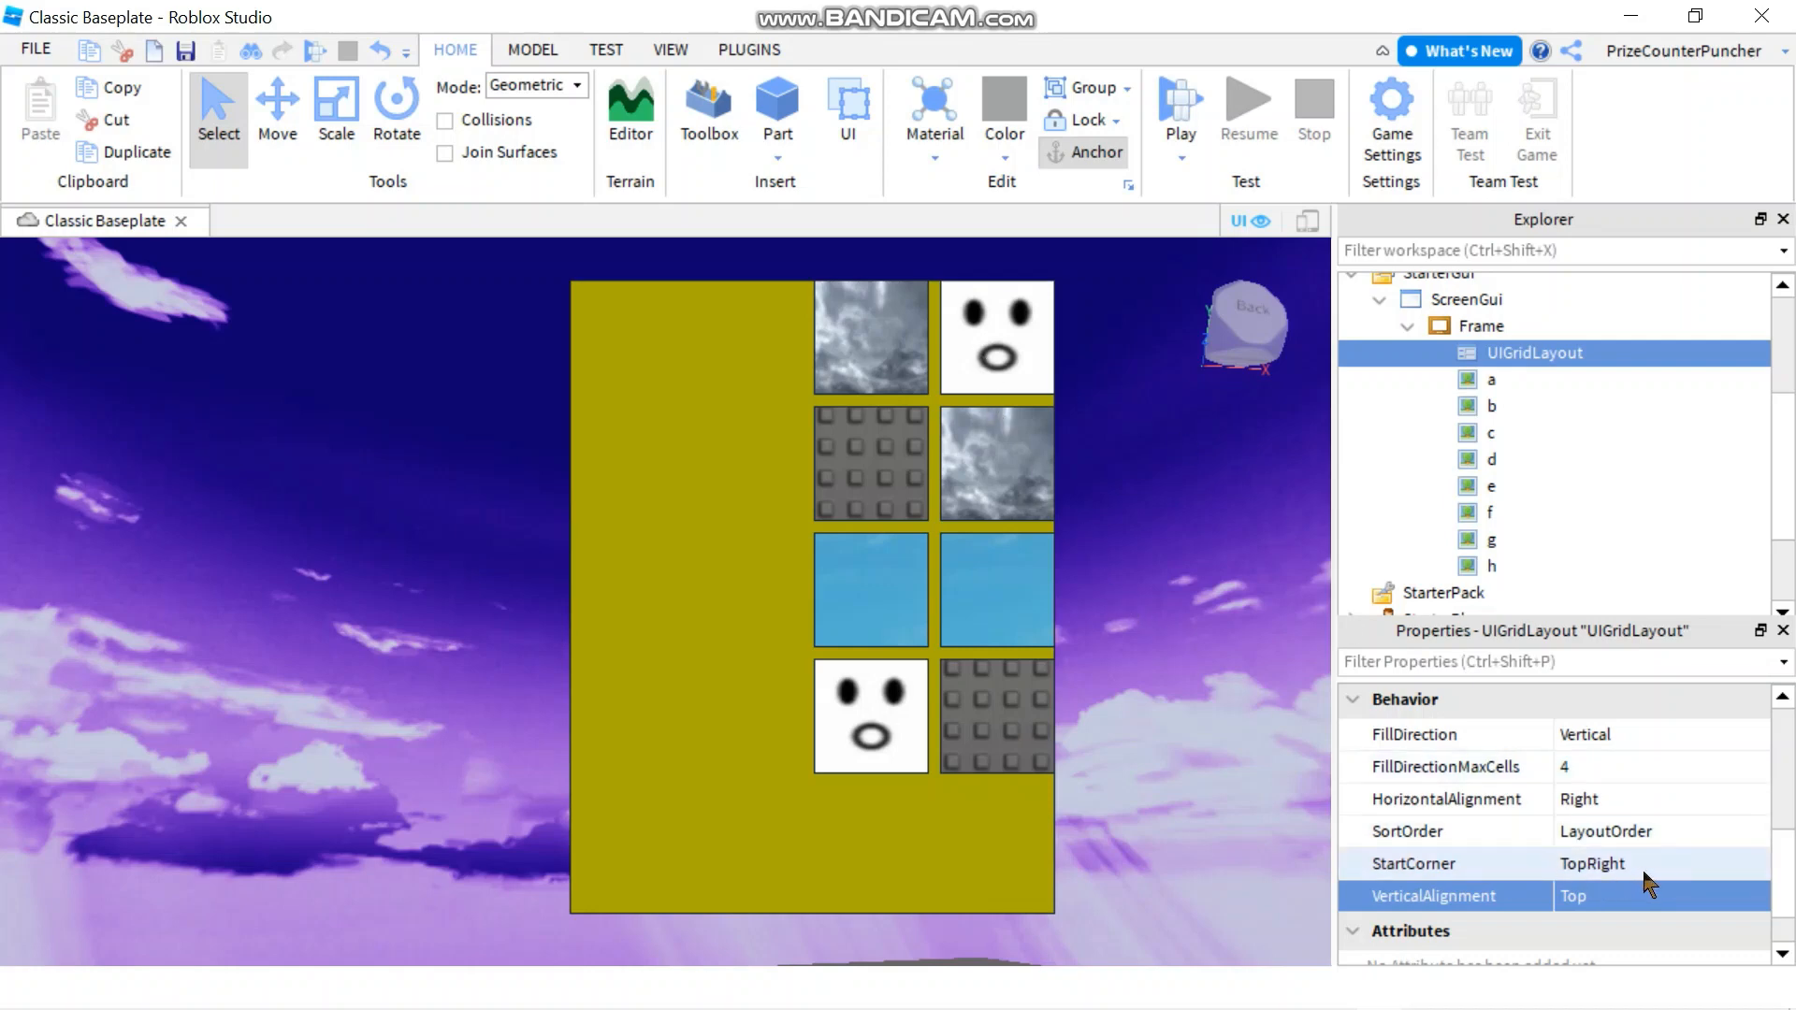
Return StartCorner to TopLeft so images fill from the left column first.
{"action": "left_click", "coordinate": [1662, 865]}
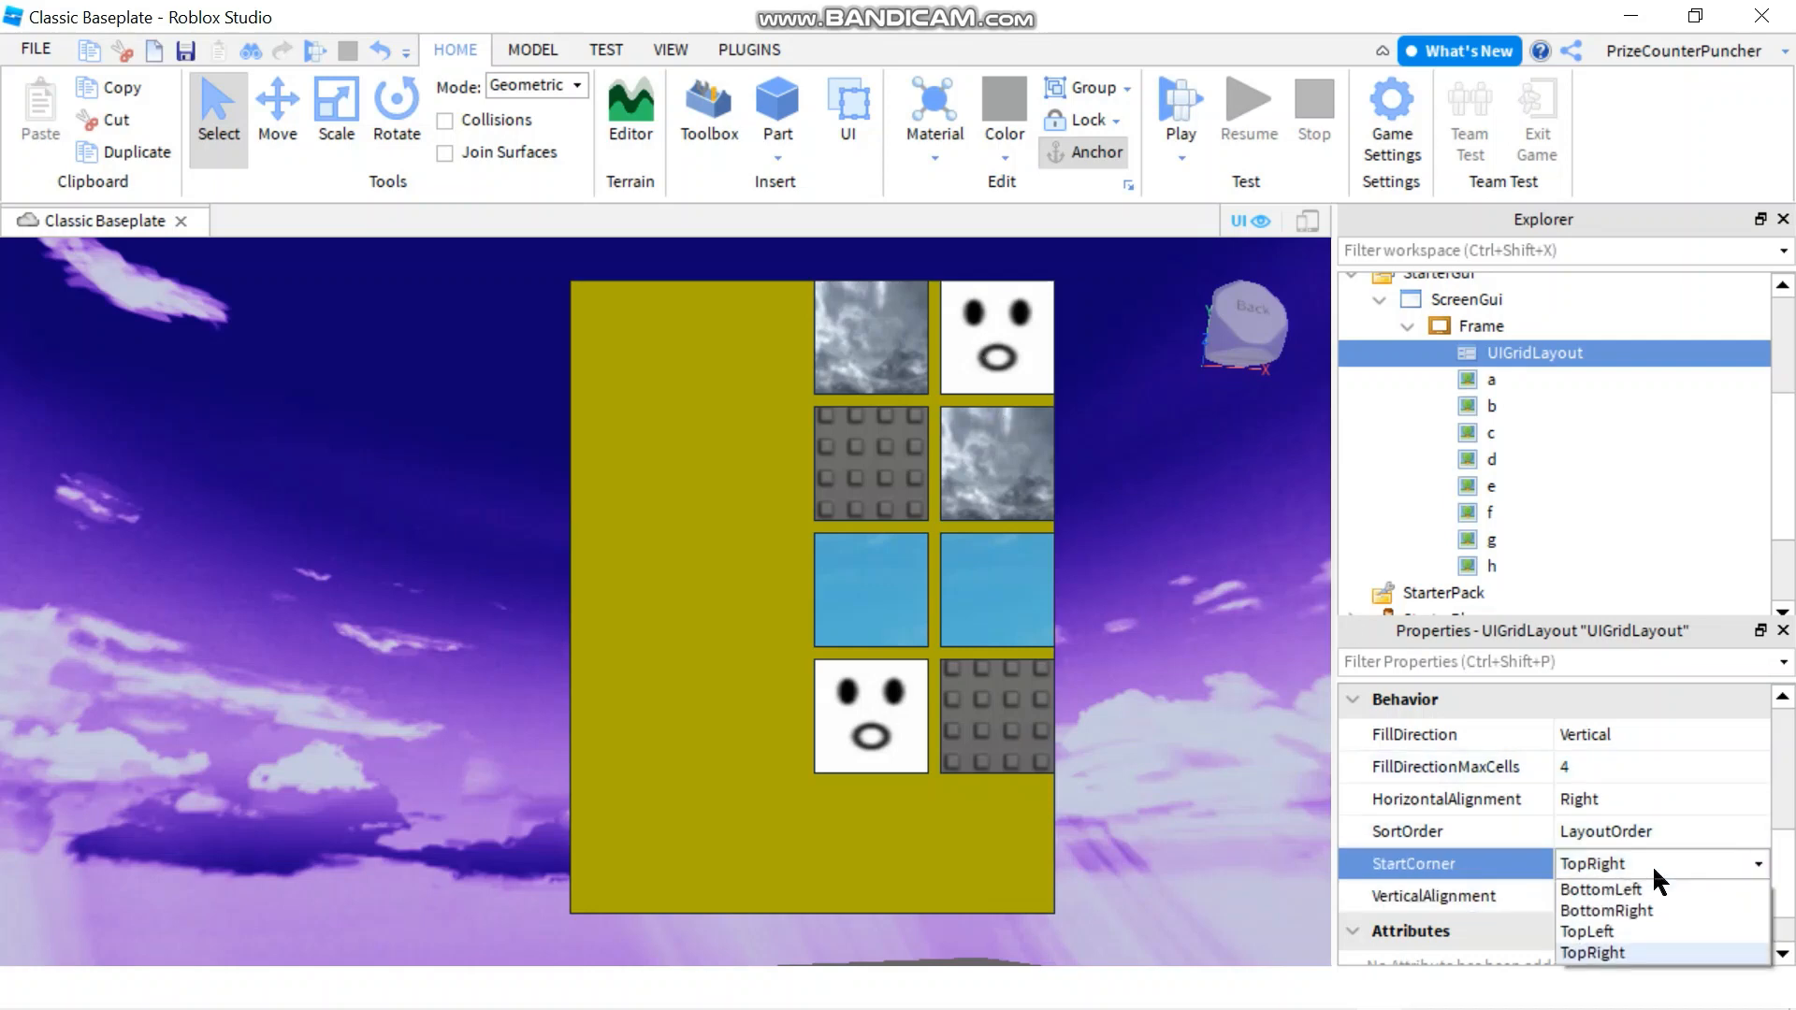
{"action": "left_click", "coordinate": [1587, 932]}
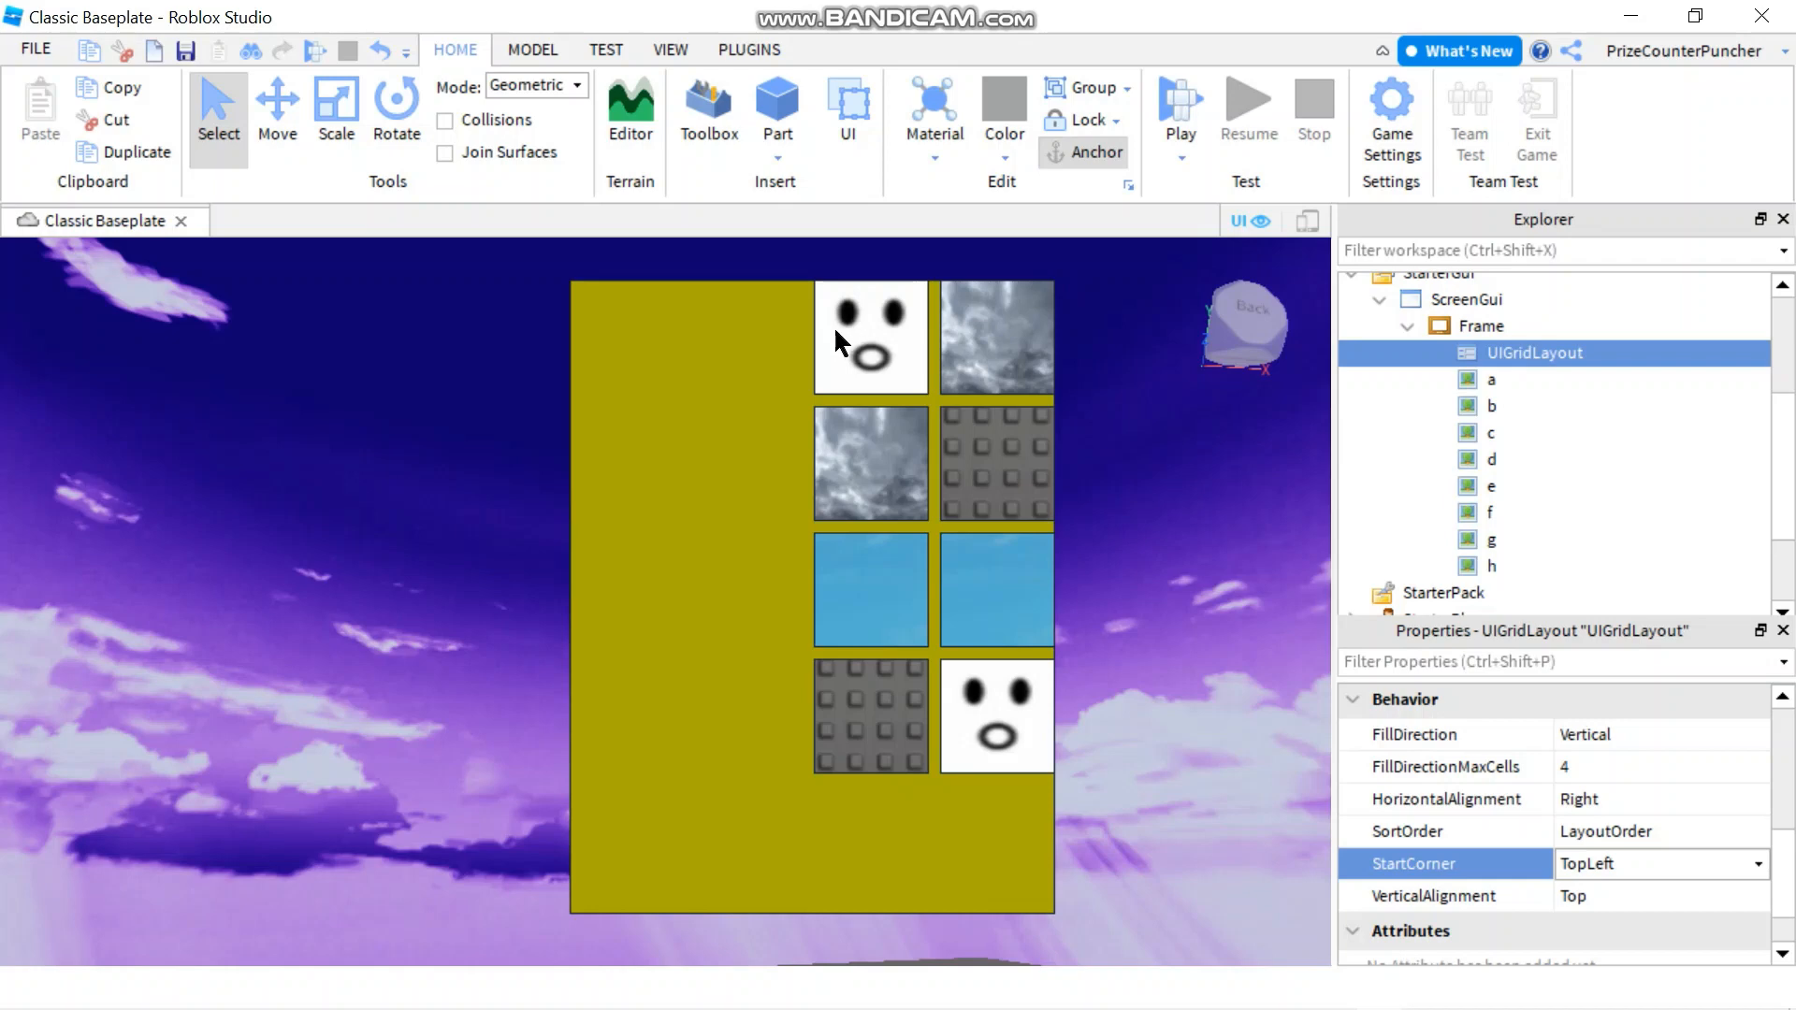
{"action": "mouse_move", "coordinate": [988, 373]}
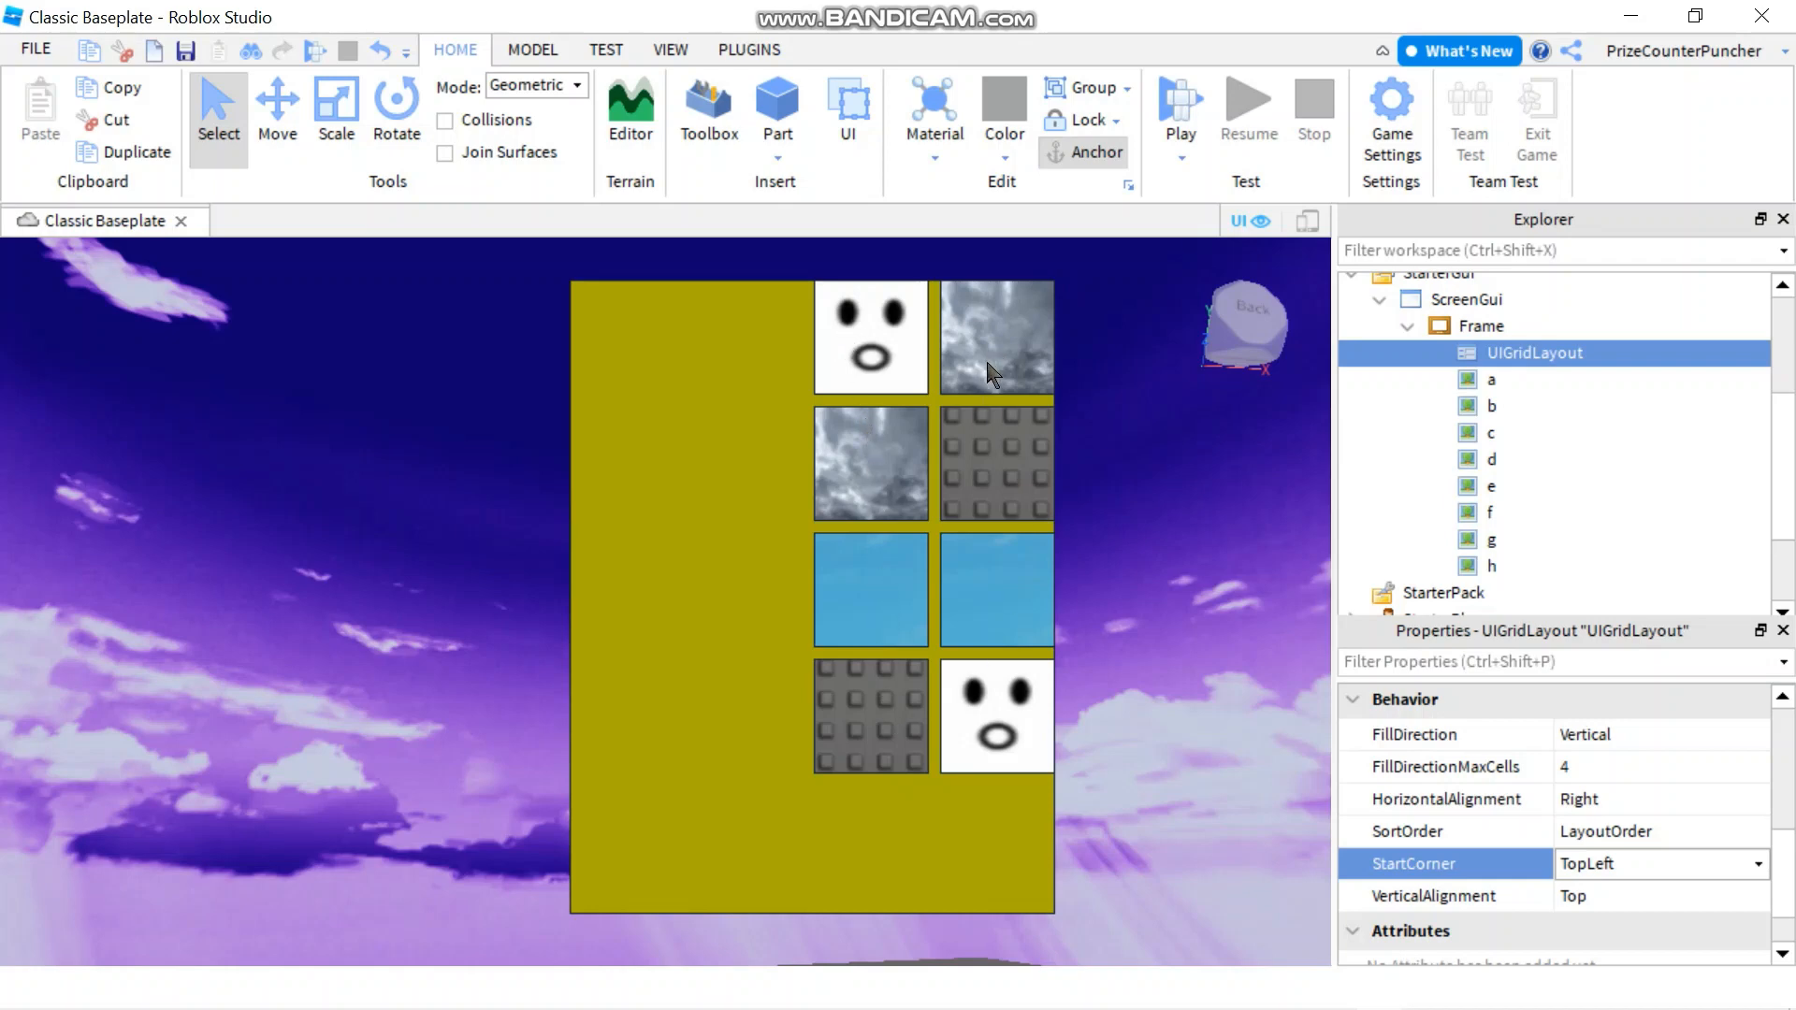
{"action": "mouse_move", "coordinate": [878, 352]}
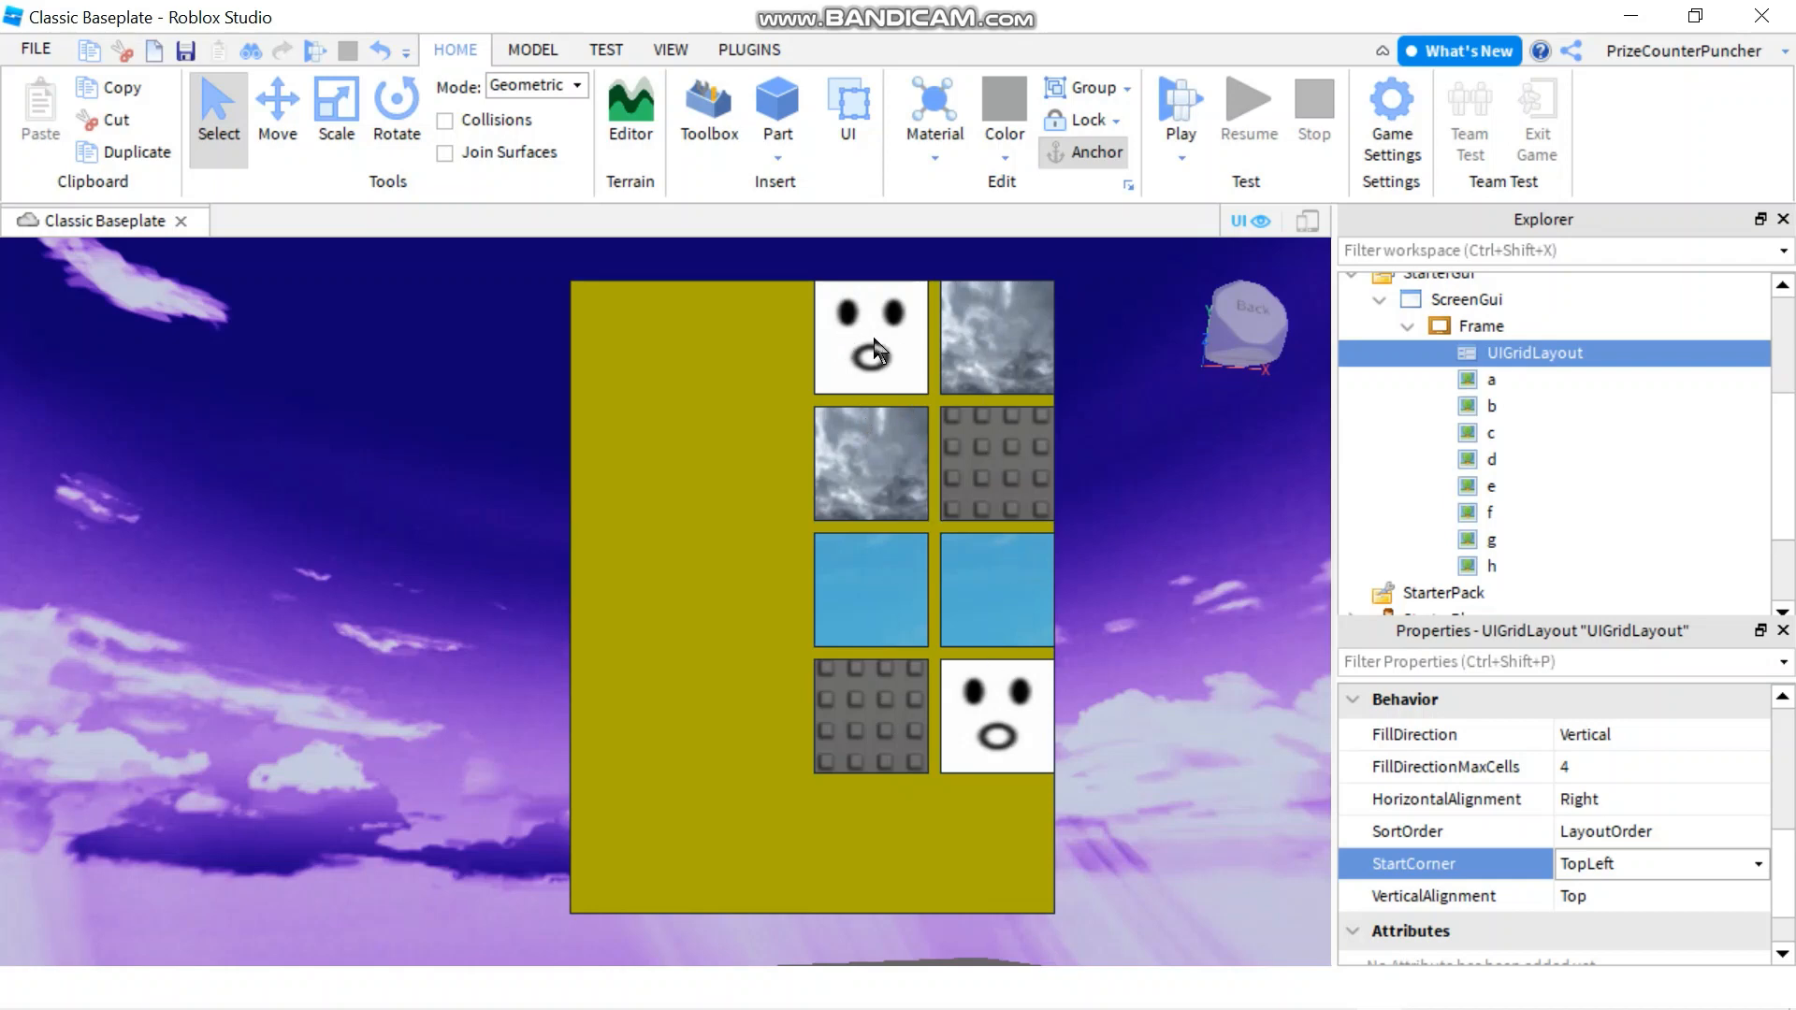
{"action": "left_click", "coordinate": [1491, 380]}
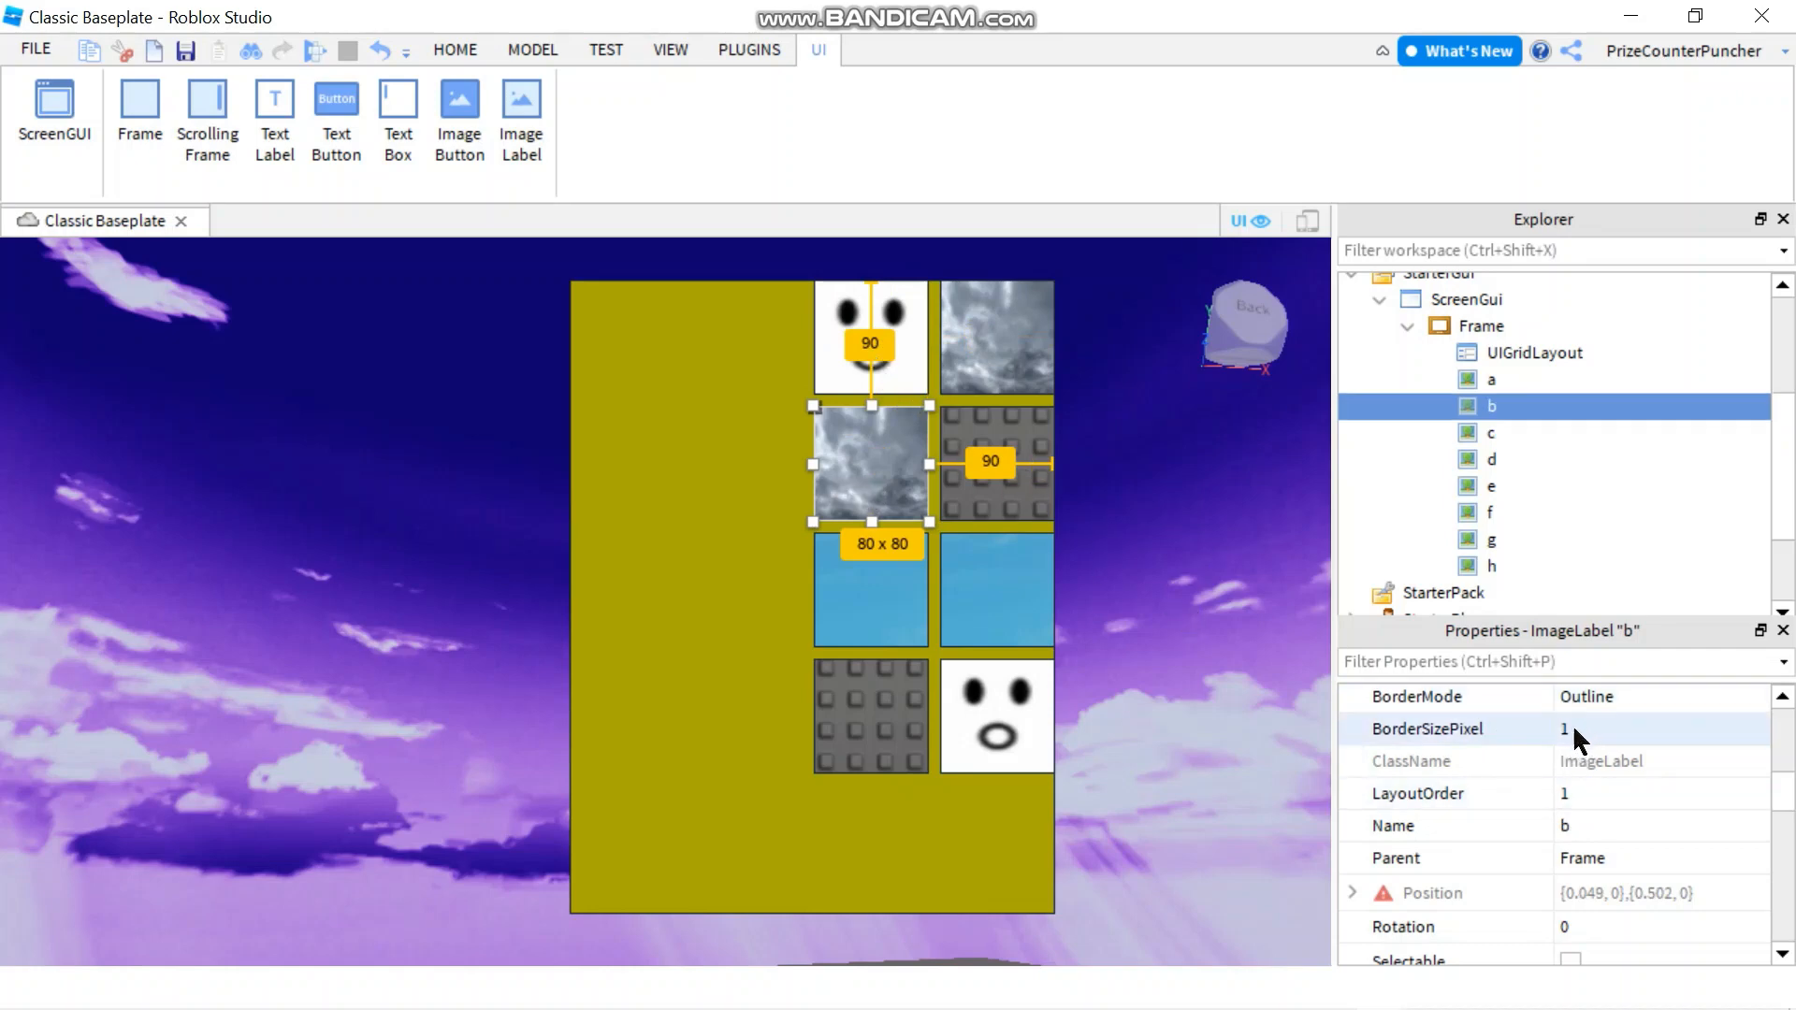
{"action": "mouse_move", "coordinate": [1592, 794]}
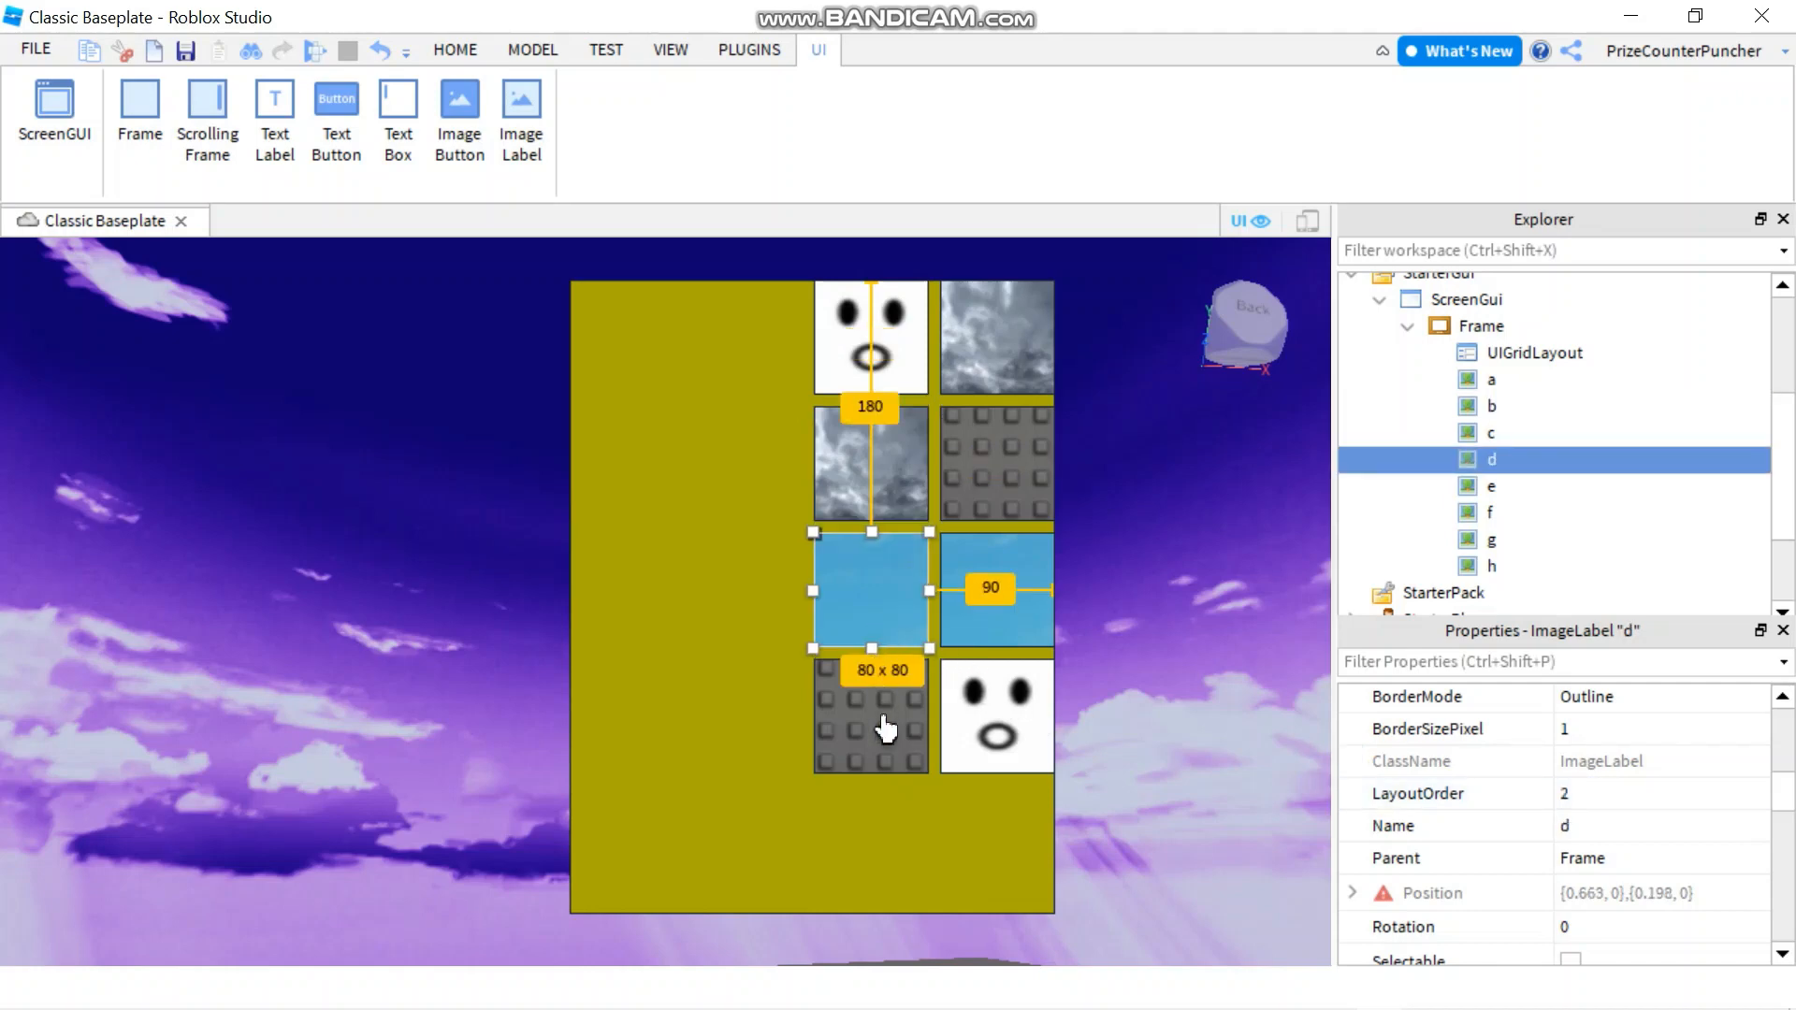
{"action": "left_click", "coordinate": [994, 335]}
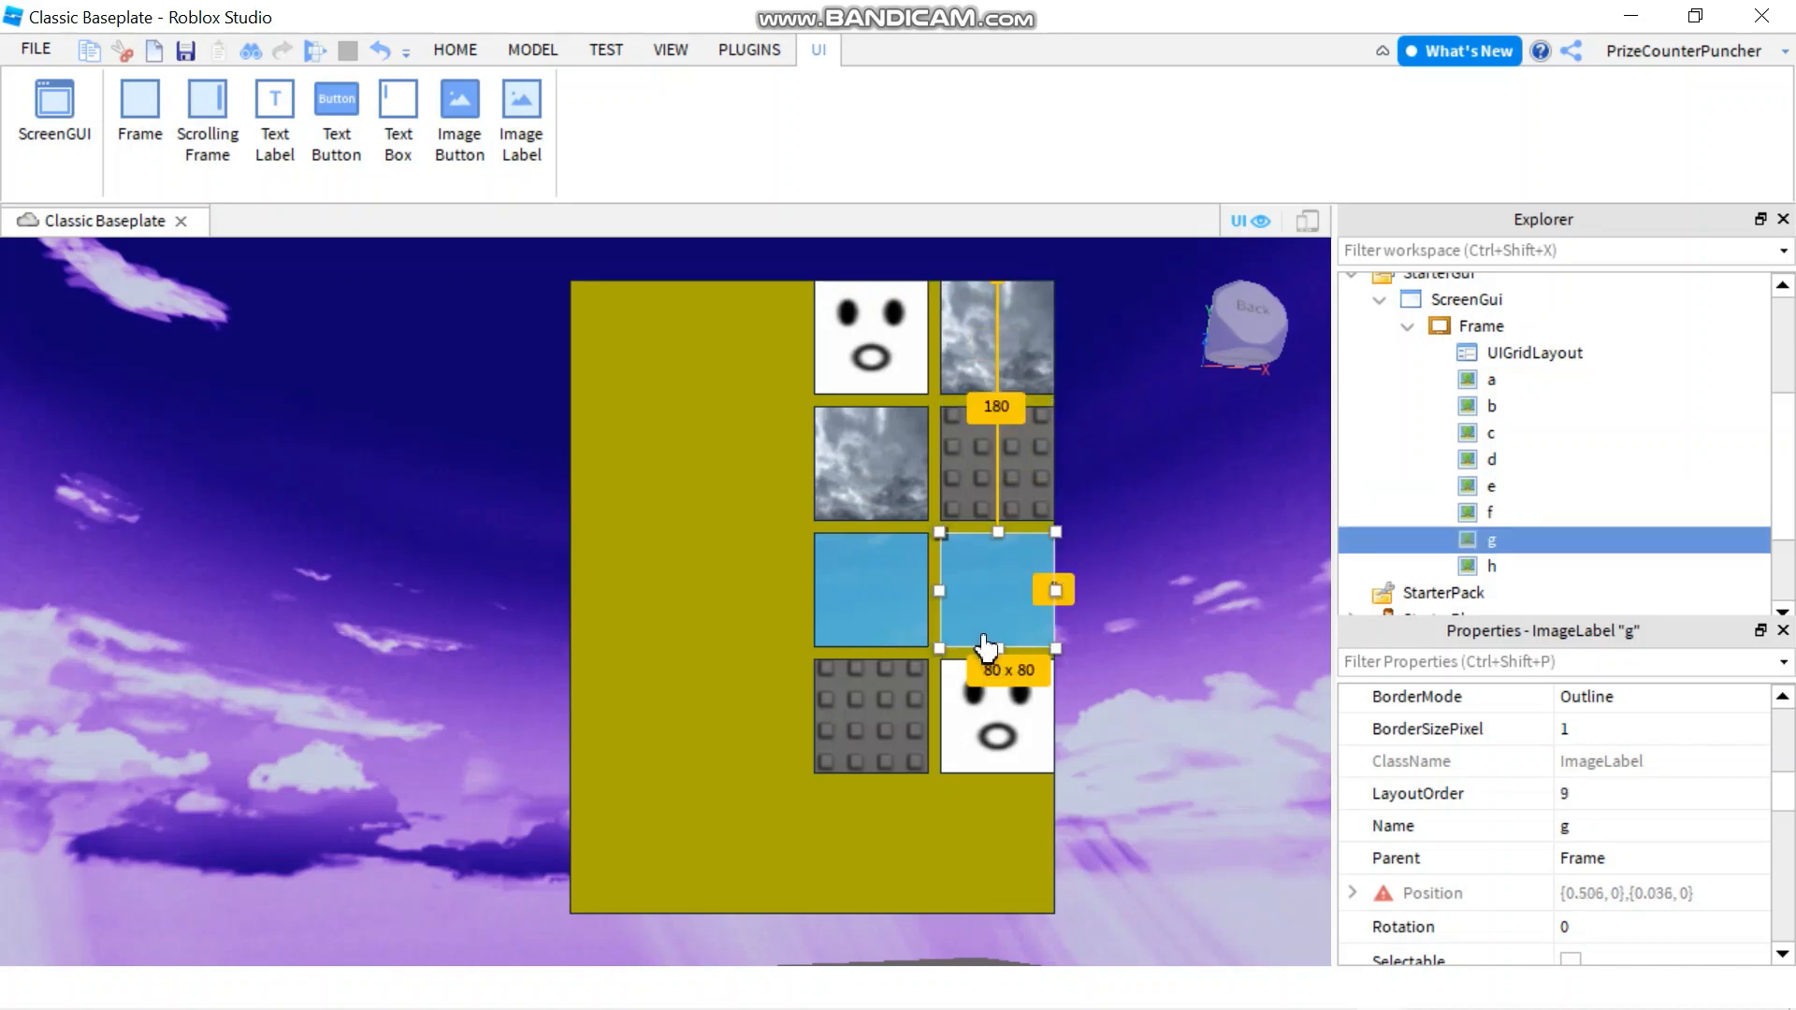
{"action": "left_click", "coordinate": [1494, 565]}
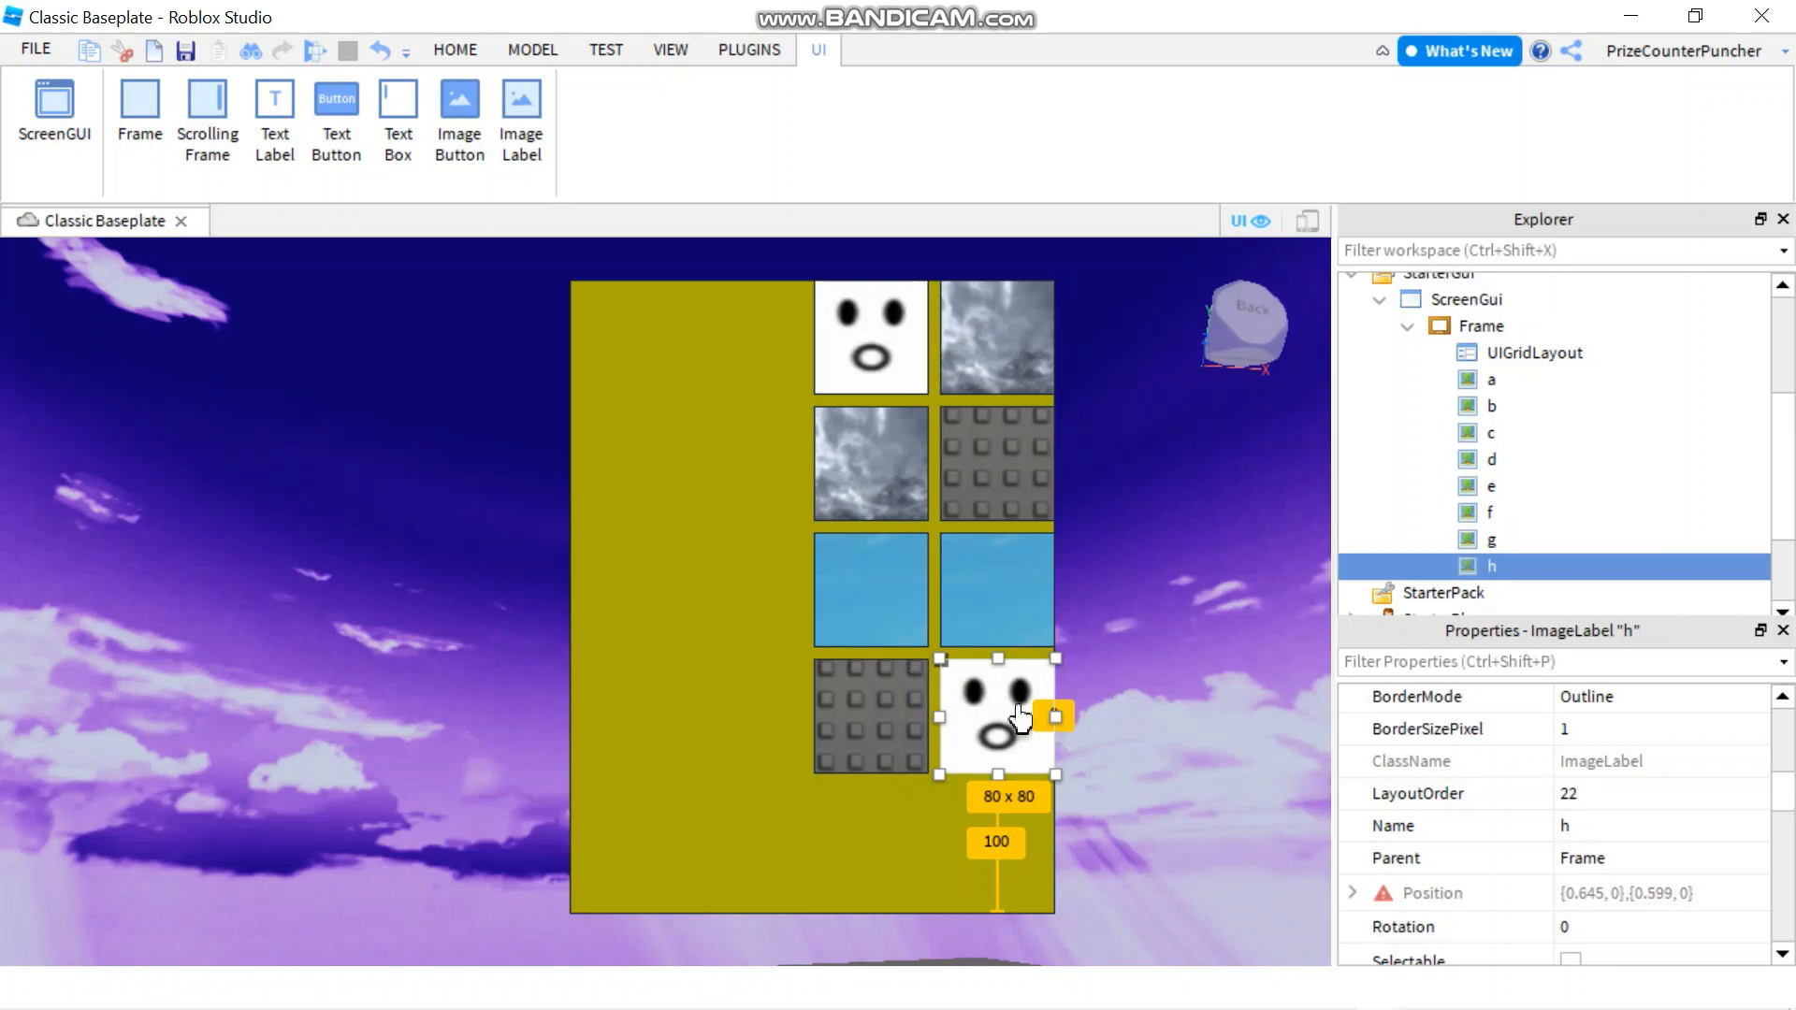
{"action": "mouse_move", "coordinate": [1387, 867]}
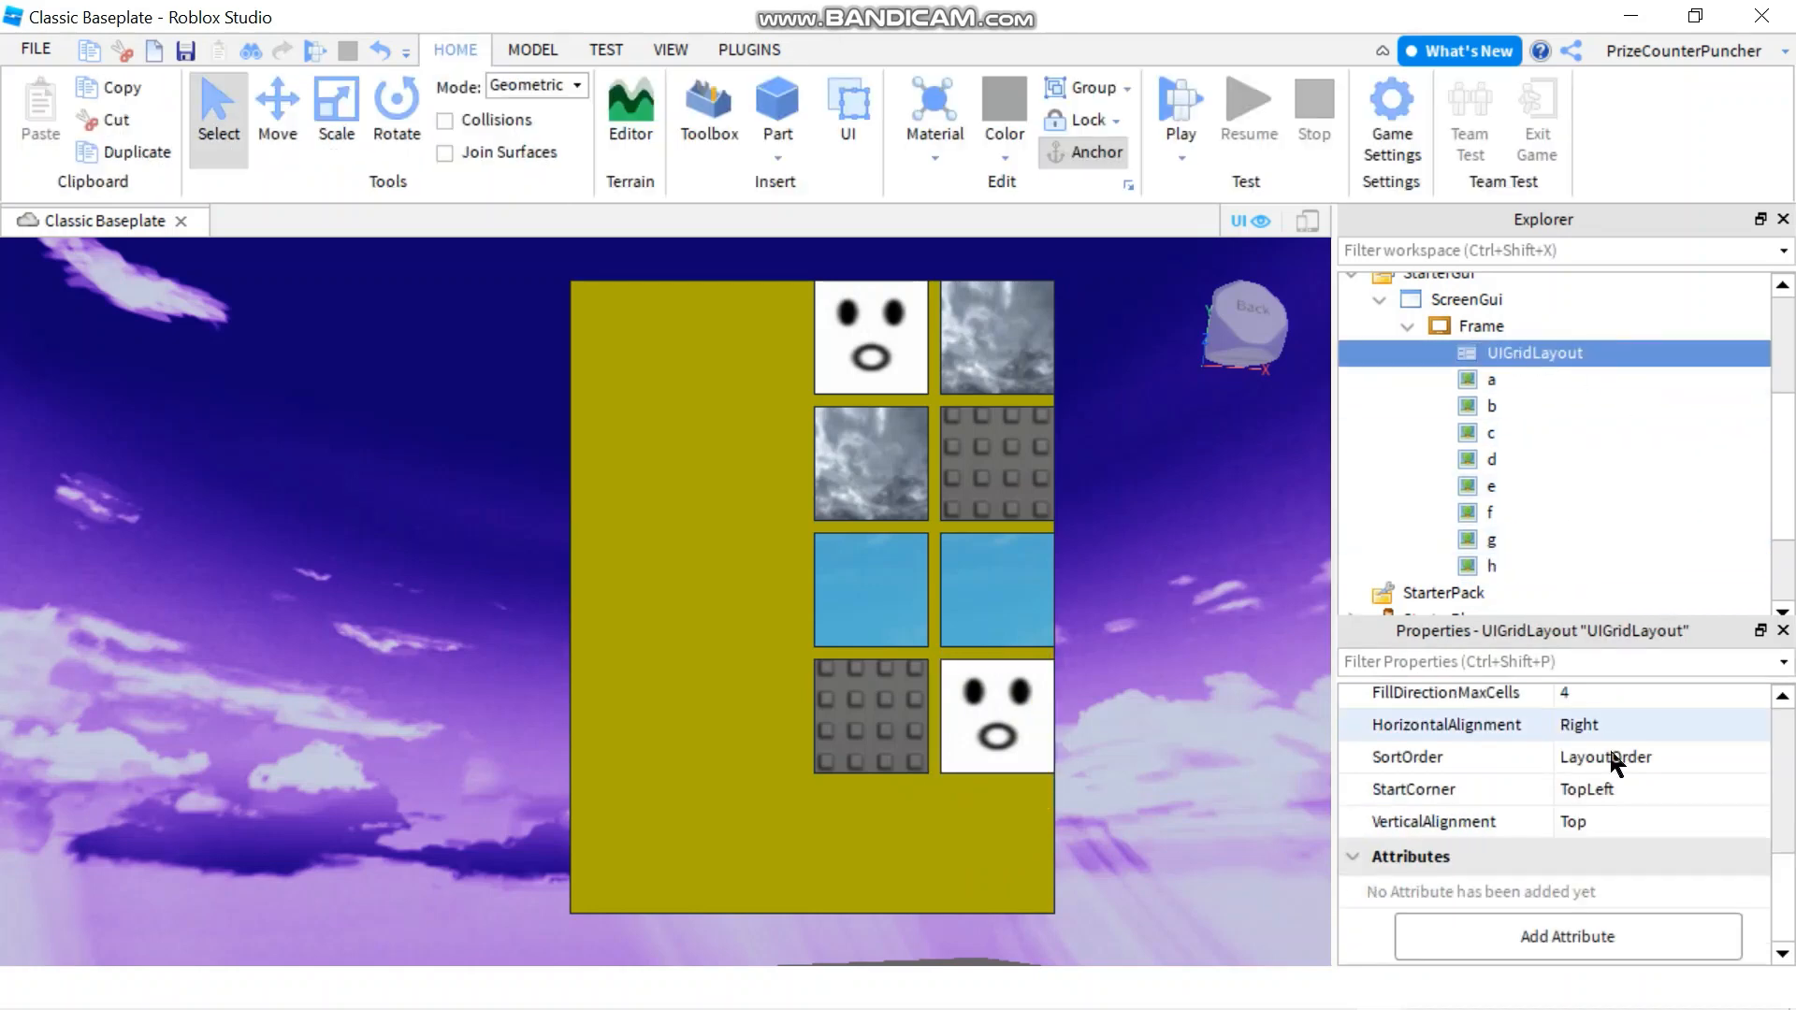
Set the grid's SortOrder to Name, then check where labels a and b sit.
{"action": "left_click", "coordinate": [1442, 758]}
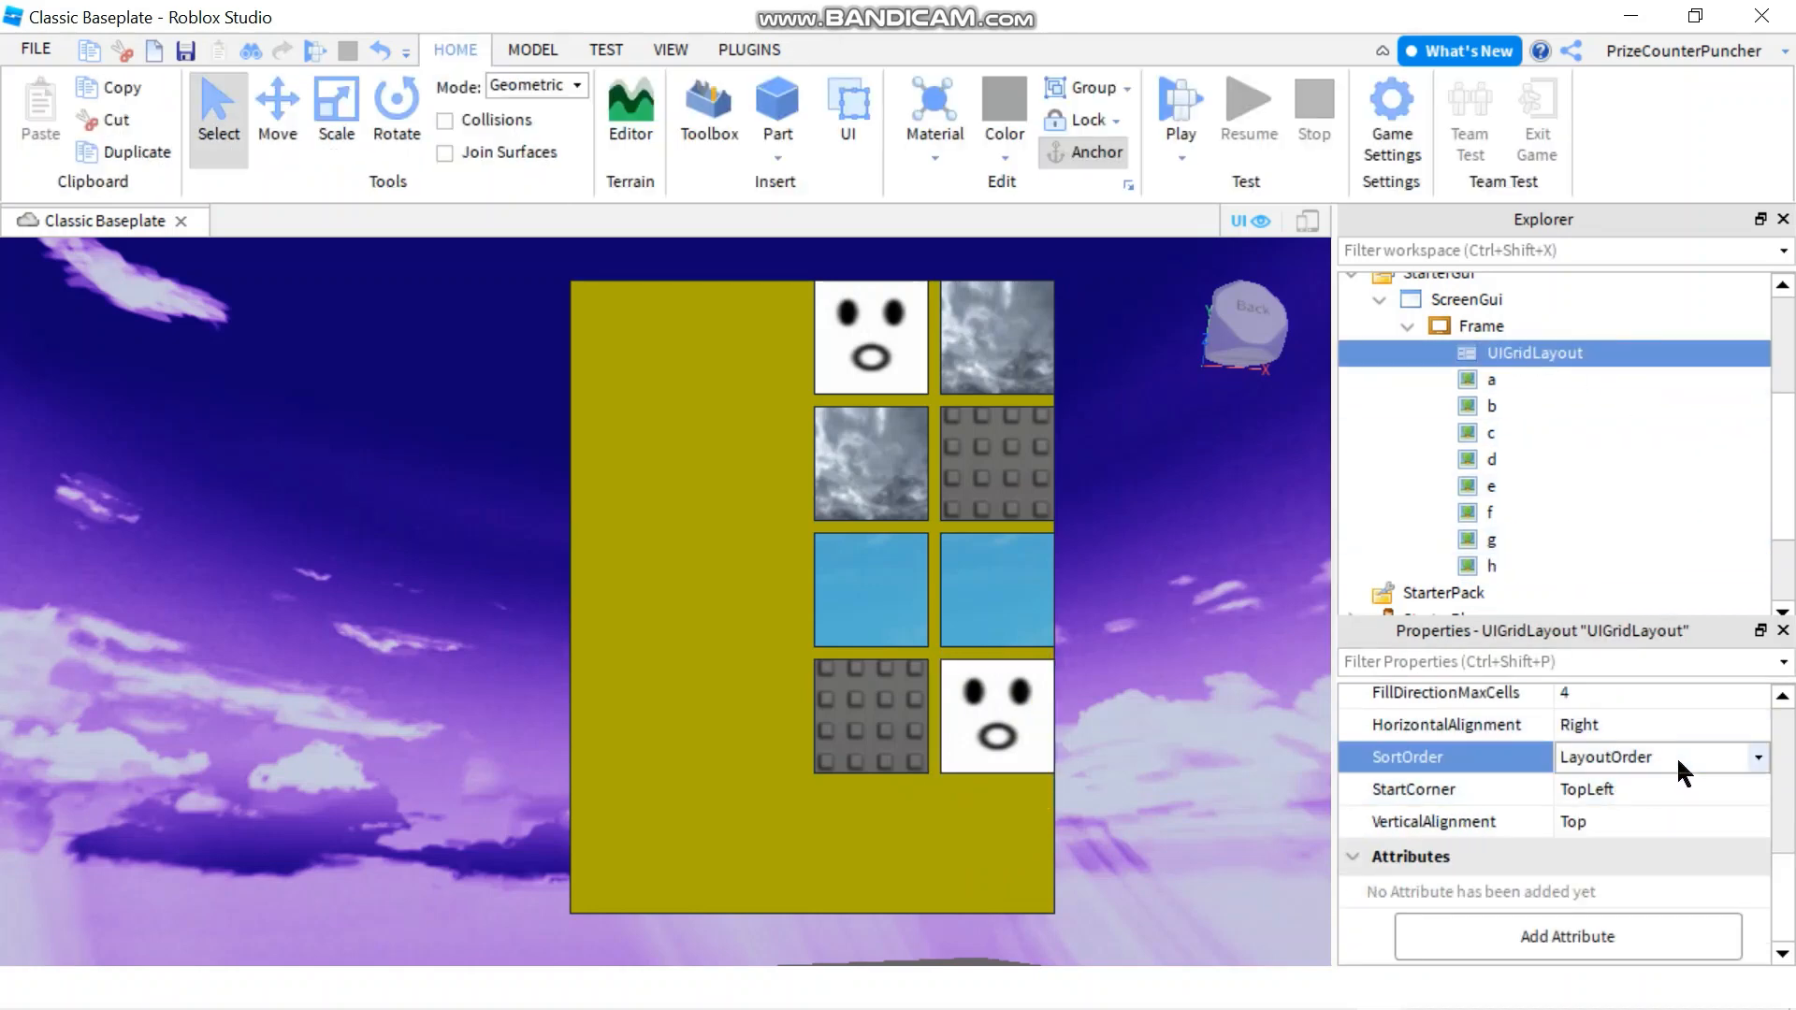
{"action": "left_click", "coordinate": [1660, 758]}
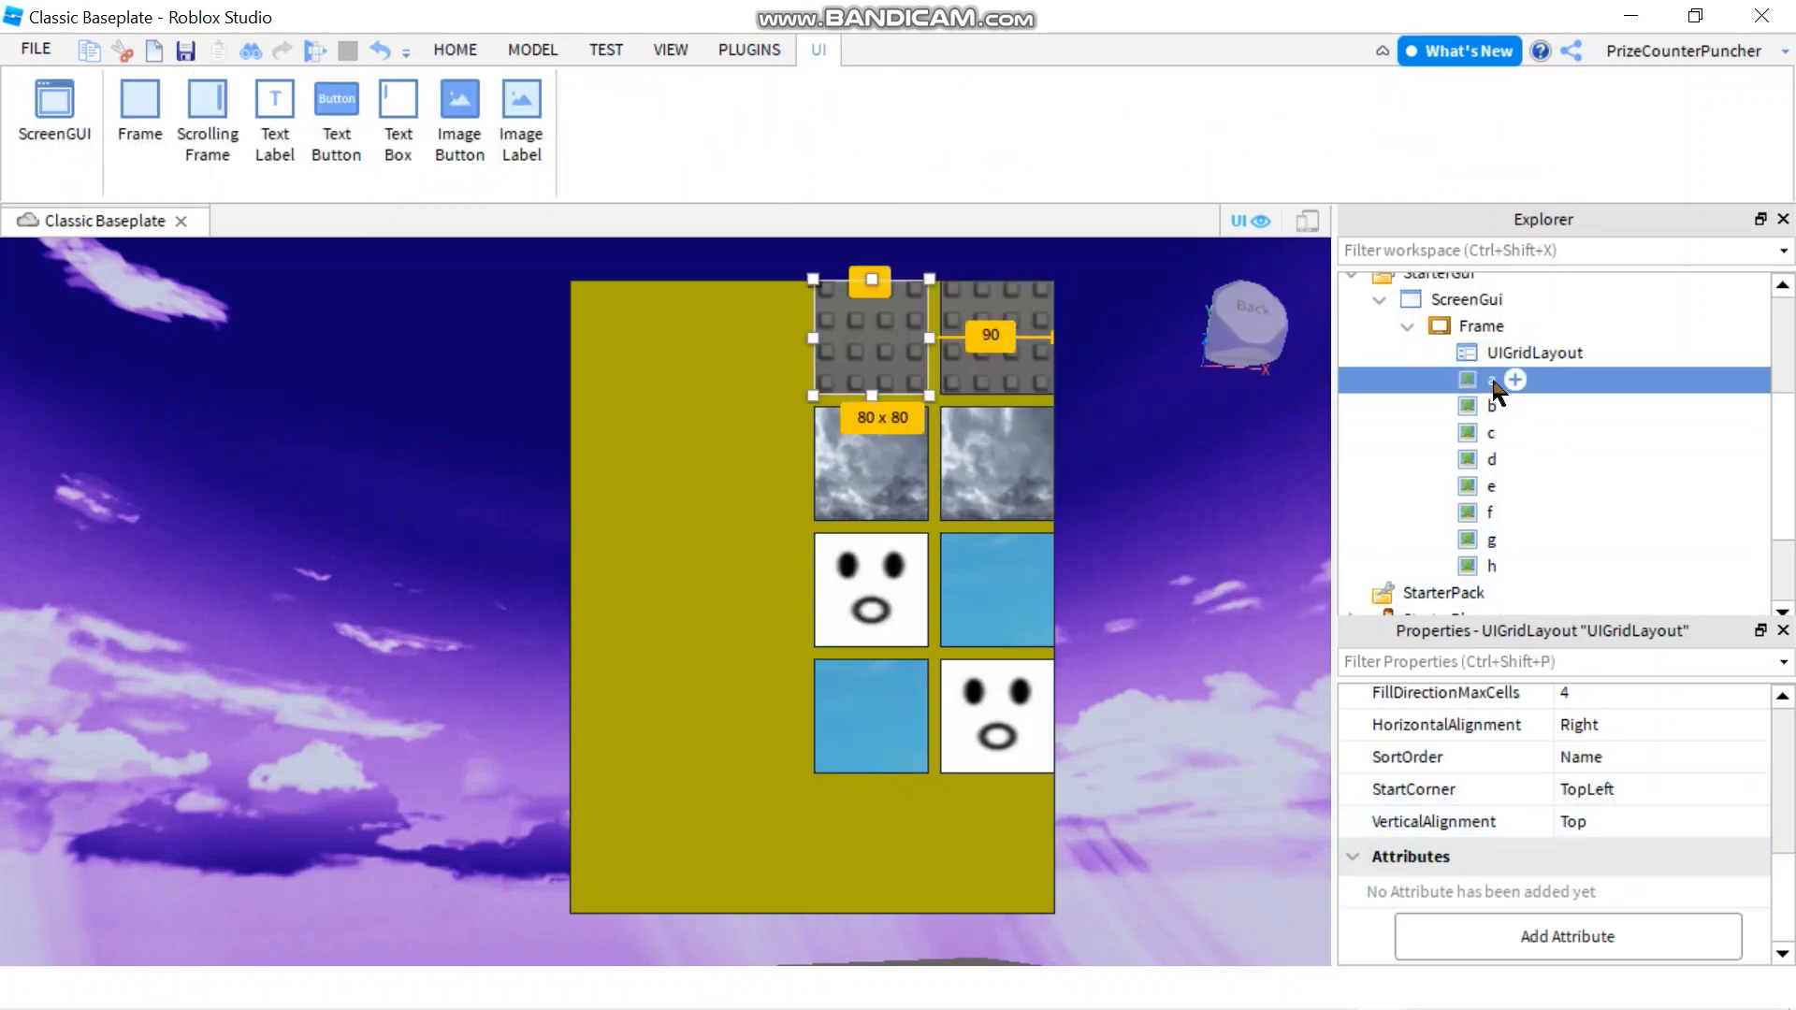
{"action": "left_click", "coordinate": [1493, 380]}
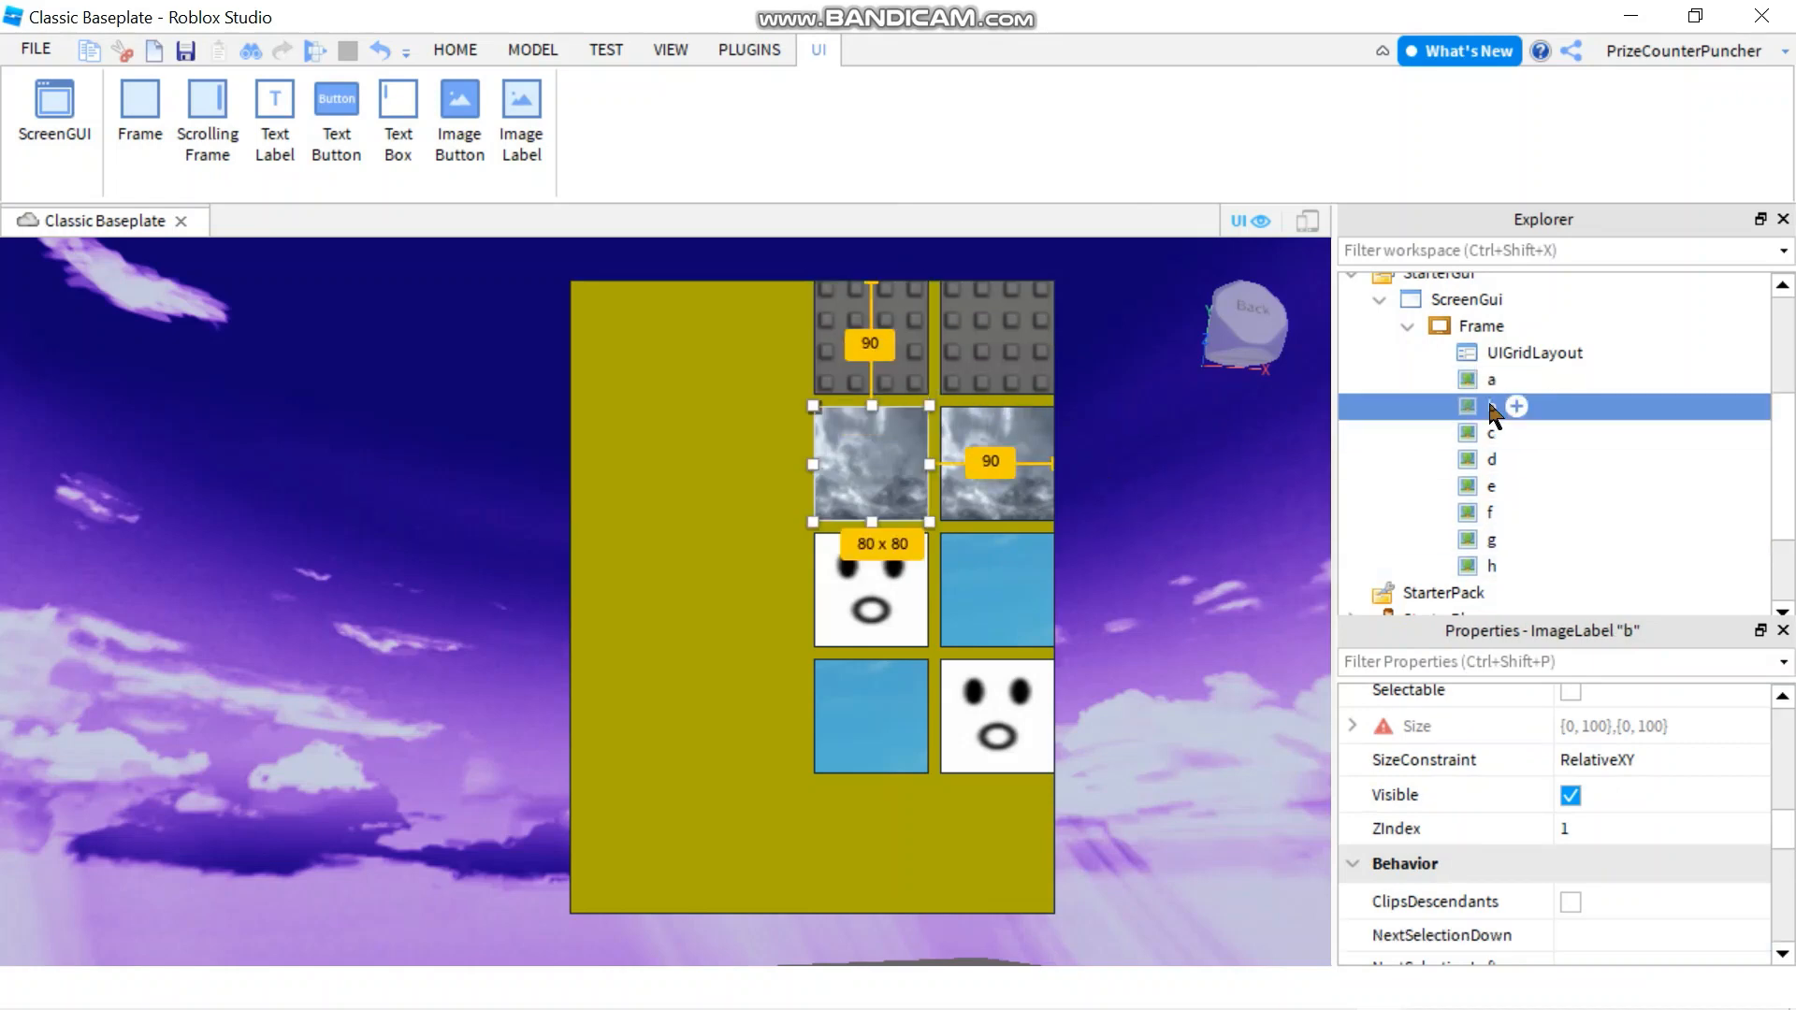
{"action": "left_click", "coordinate": [1492, 432]}
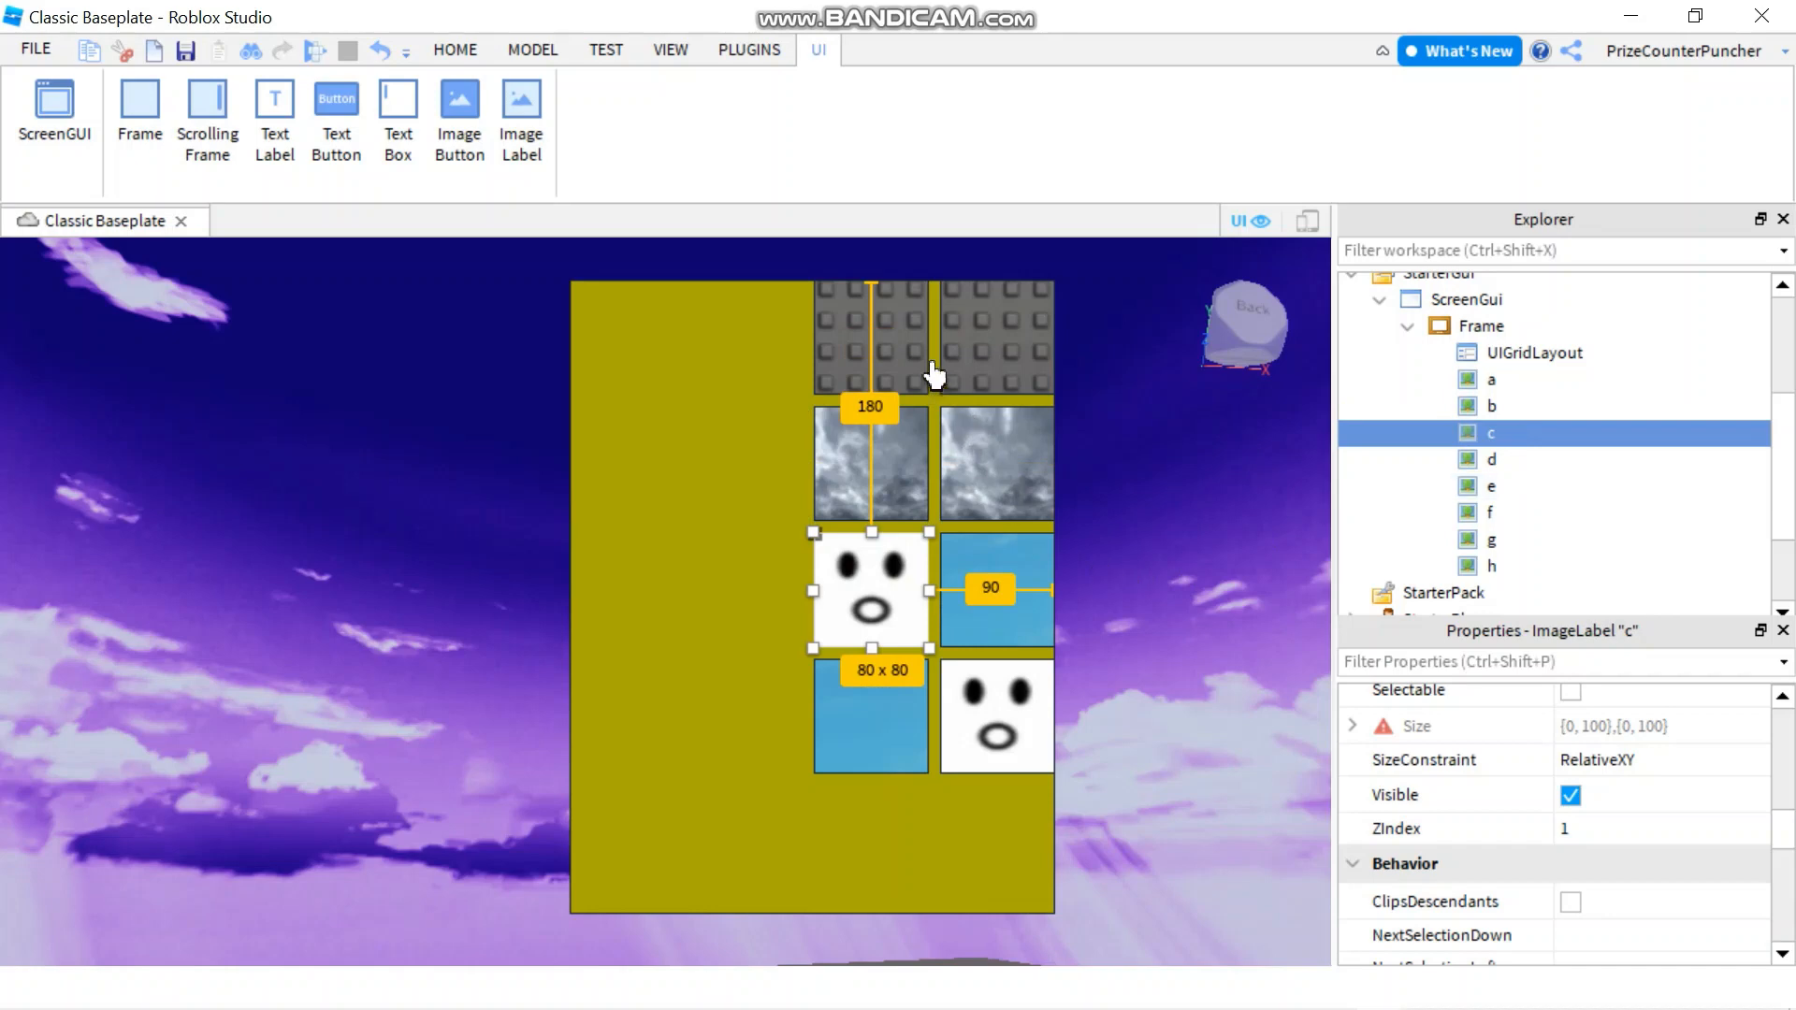